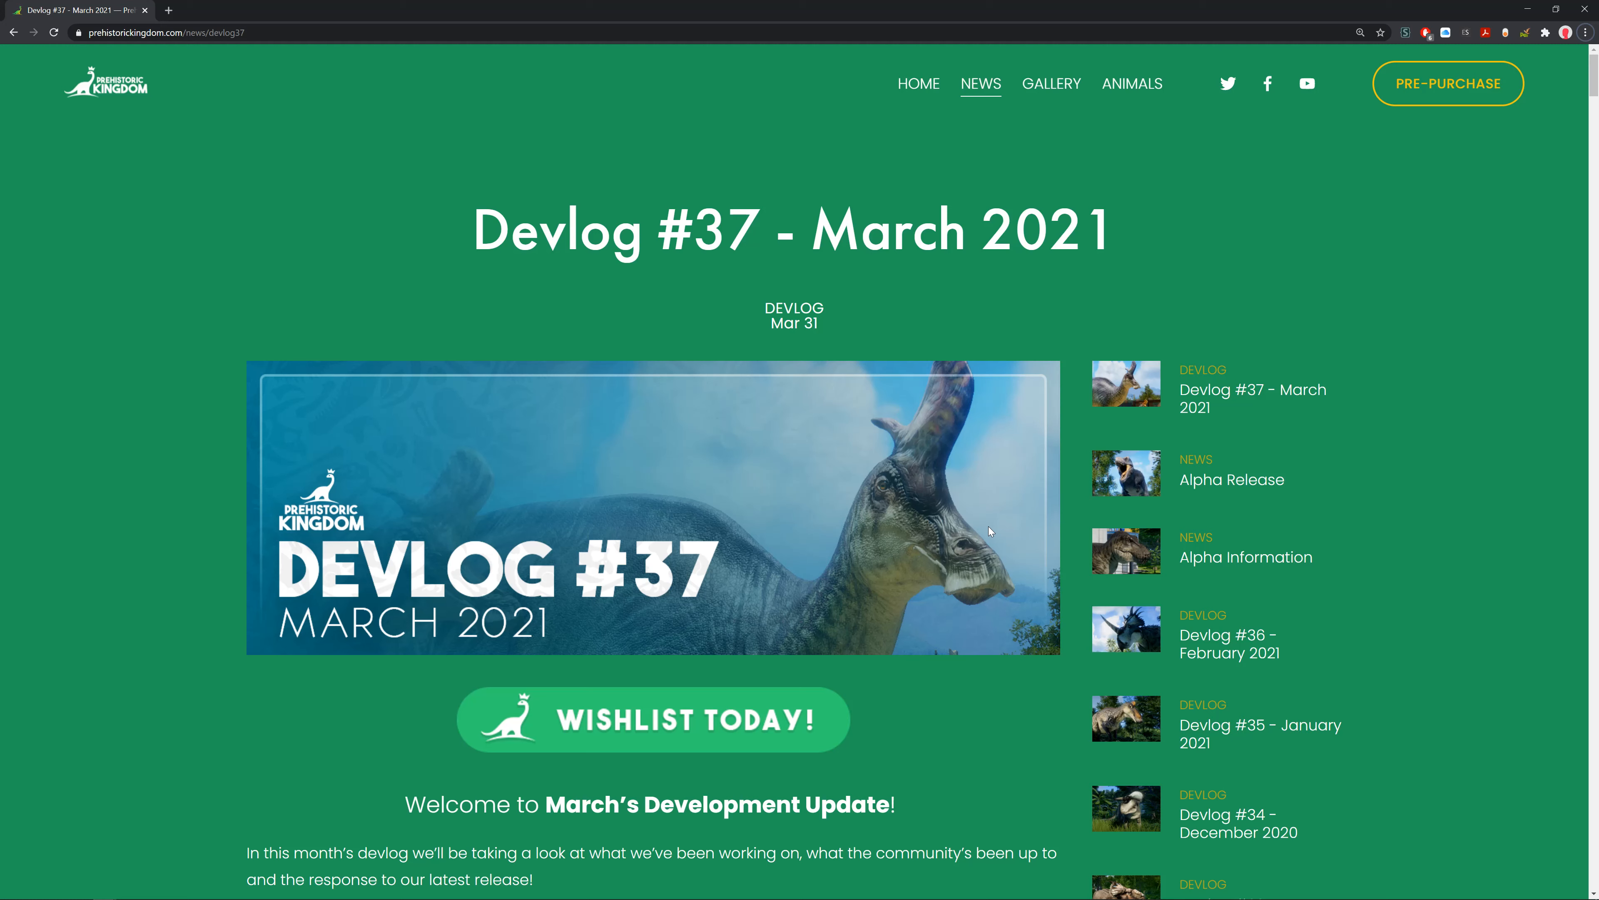
{"action": "mouse_move", "coordinate": [1042, 455]}
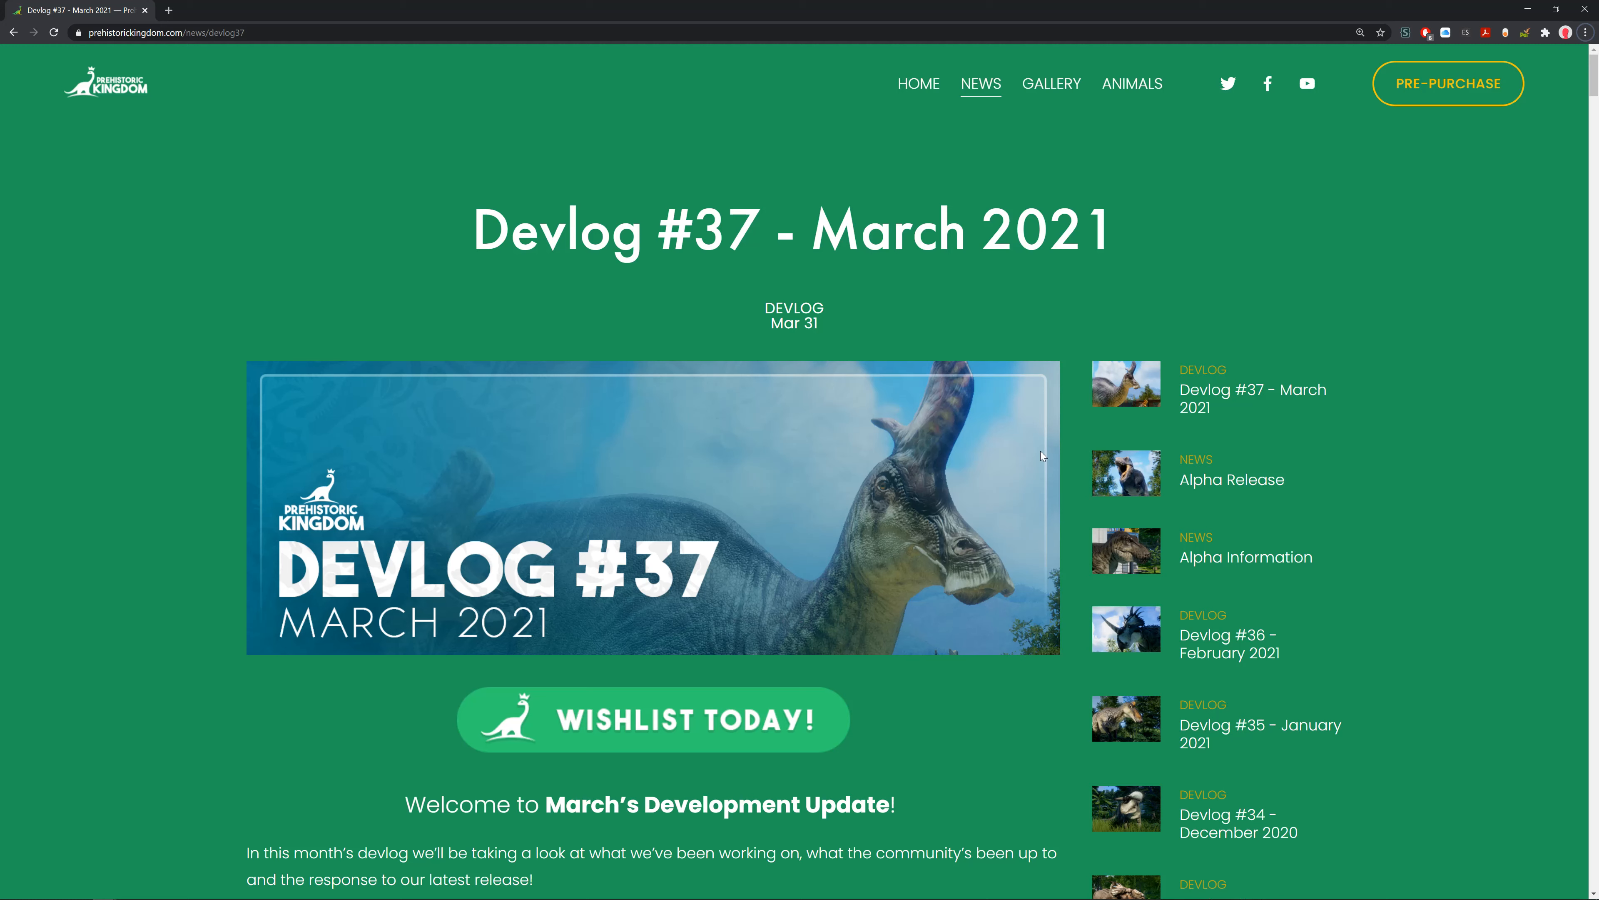
Scroll past the Devlog #37 intro text to the first community park screenshot.
{"action": "scroll", "scroll_direction": "down", "scroll_amount": 3}
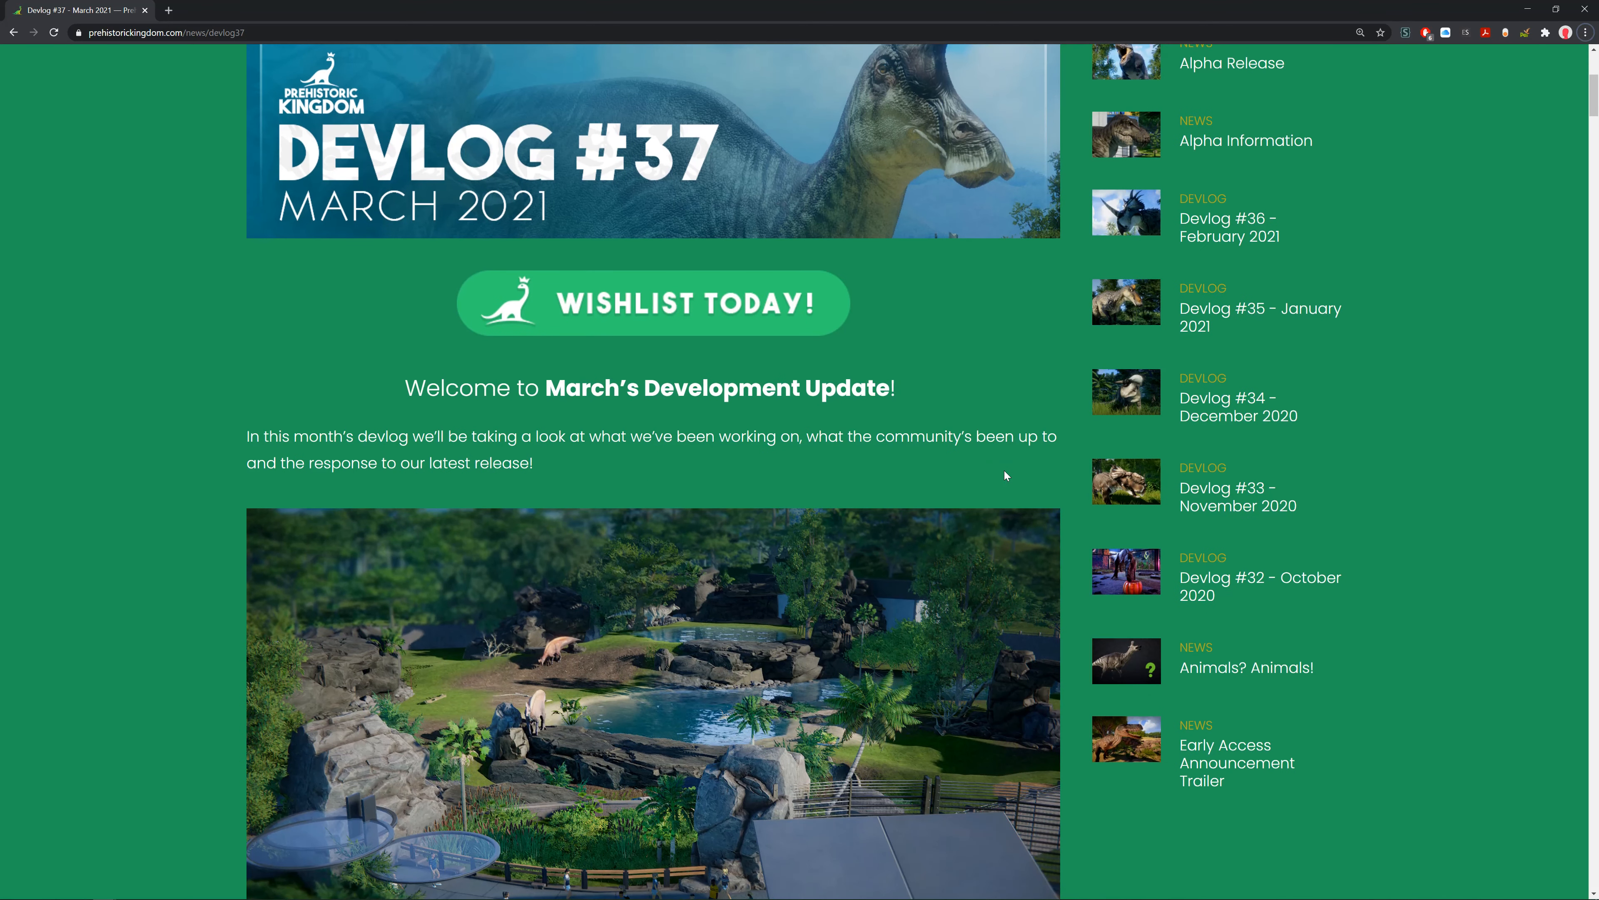
{"action": "scroll", "scroll_direction": "down", "scroll_amount": 3}
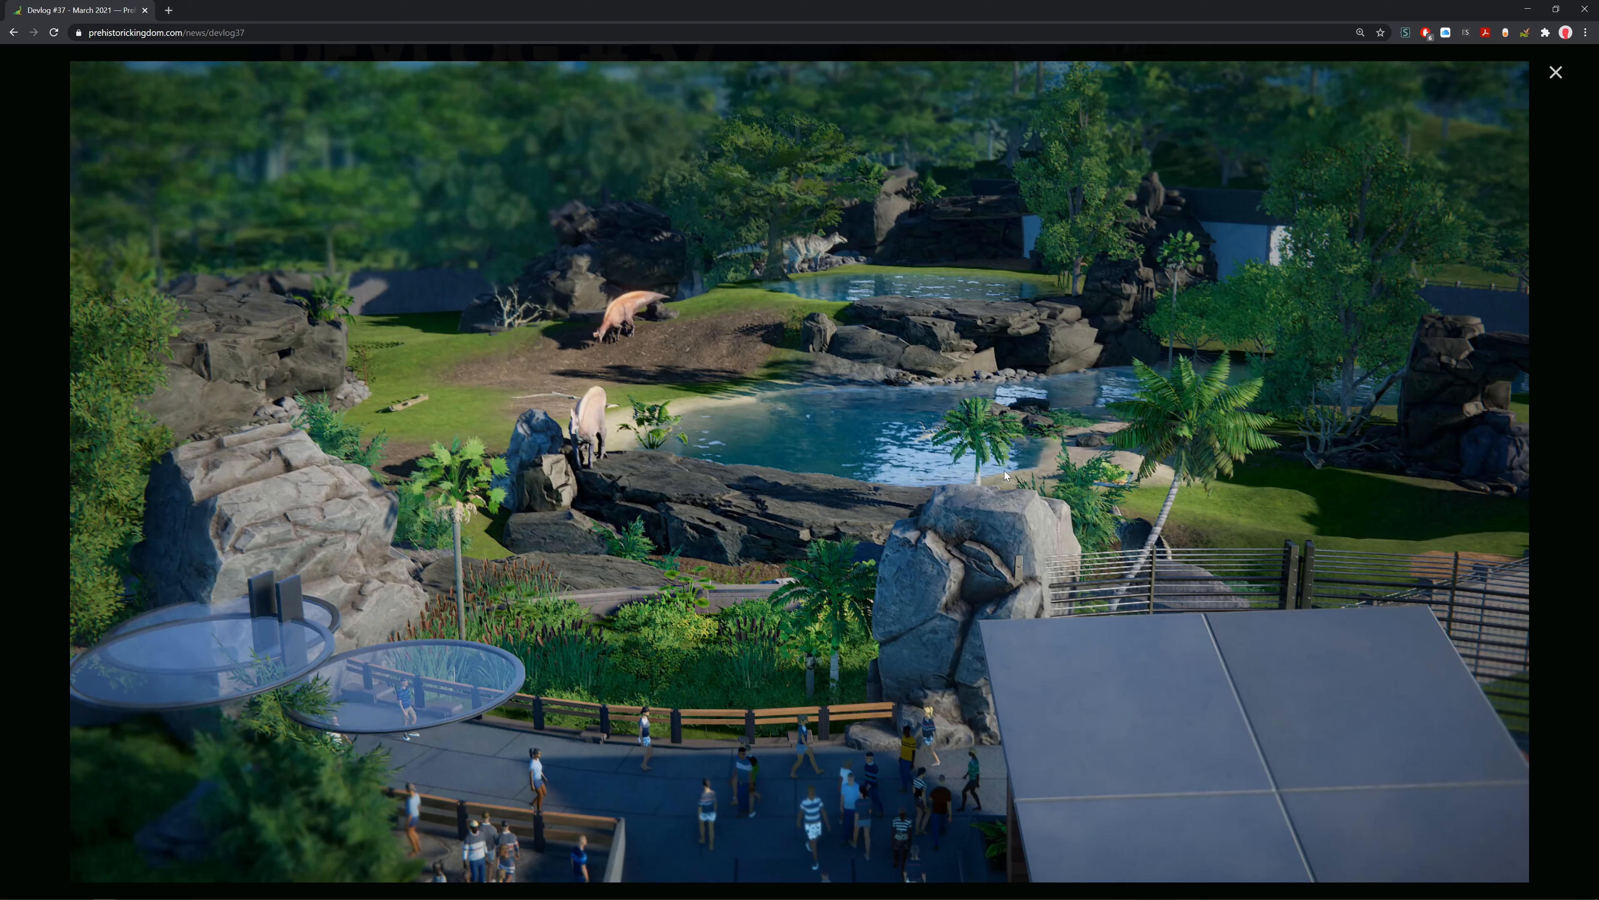
{"action": "mouse_move", "coordinate": [1317, 372]}
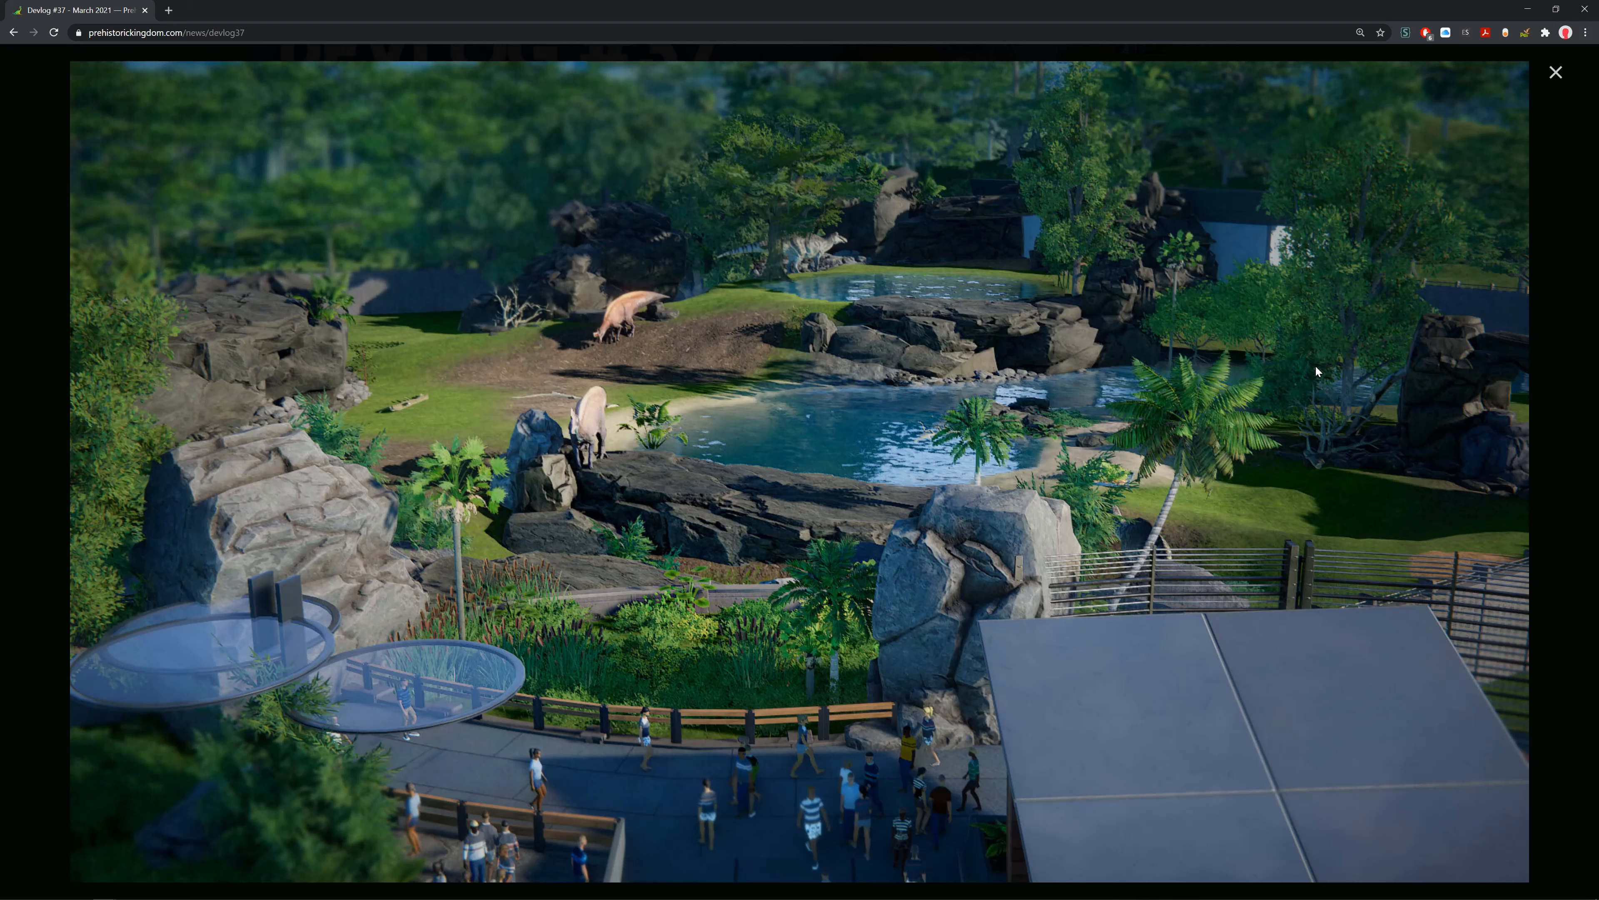
{"action": "mouse_move", "coordinate": [1473, 246]}
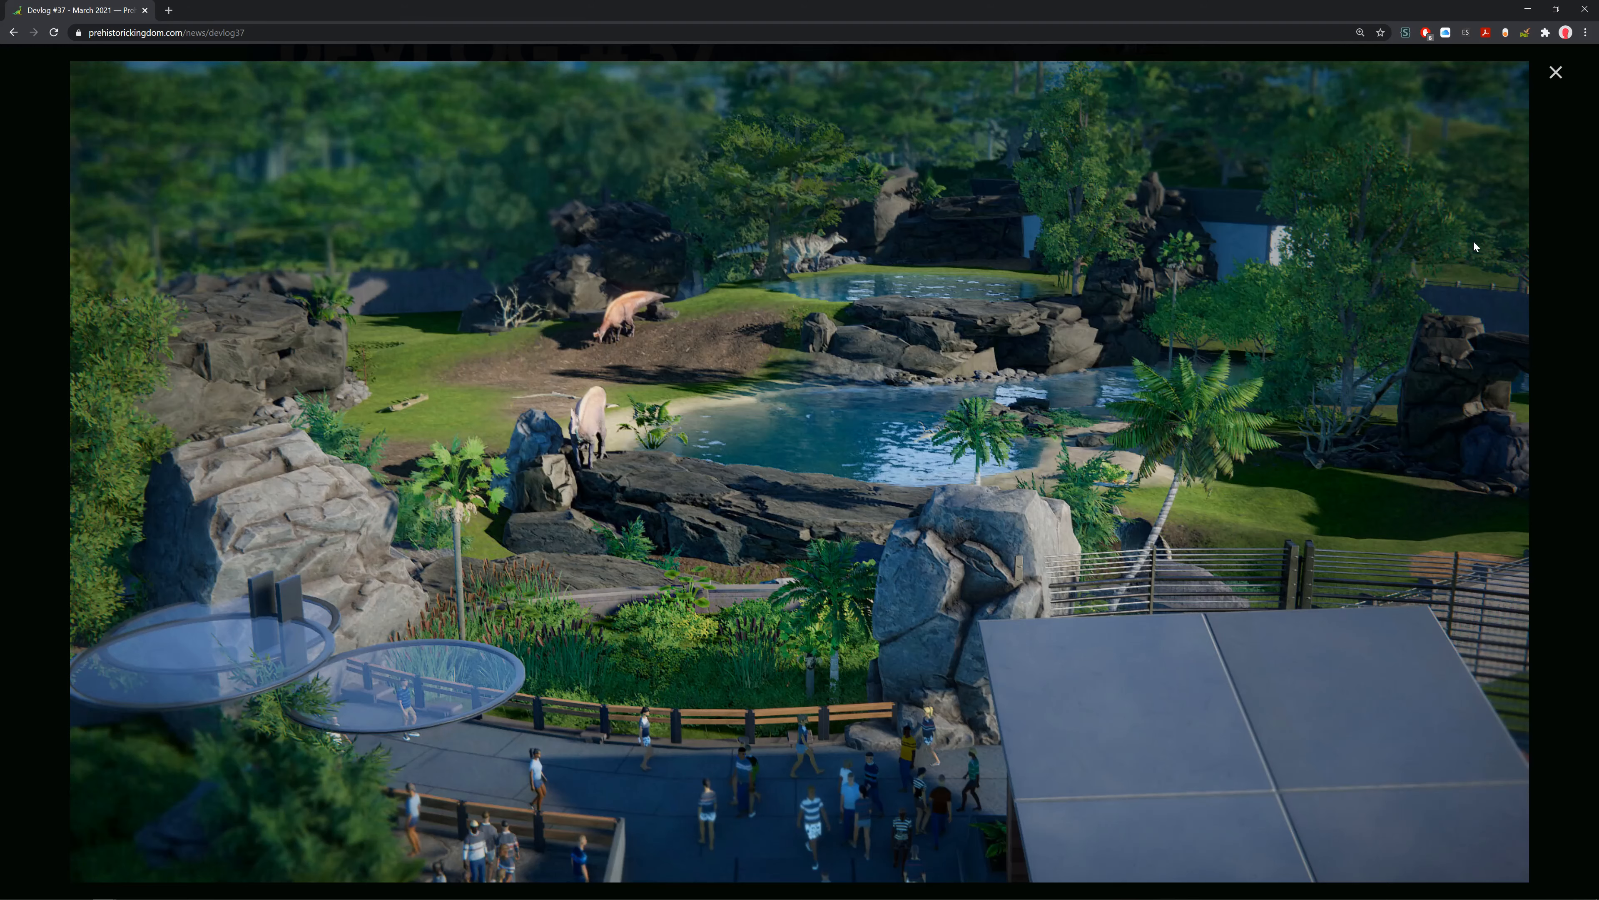
Close the enlarged exhibit screenshot and scroll to the State of Development section.
{"action": "left_click", "coordinate": [1555, 72]}
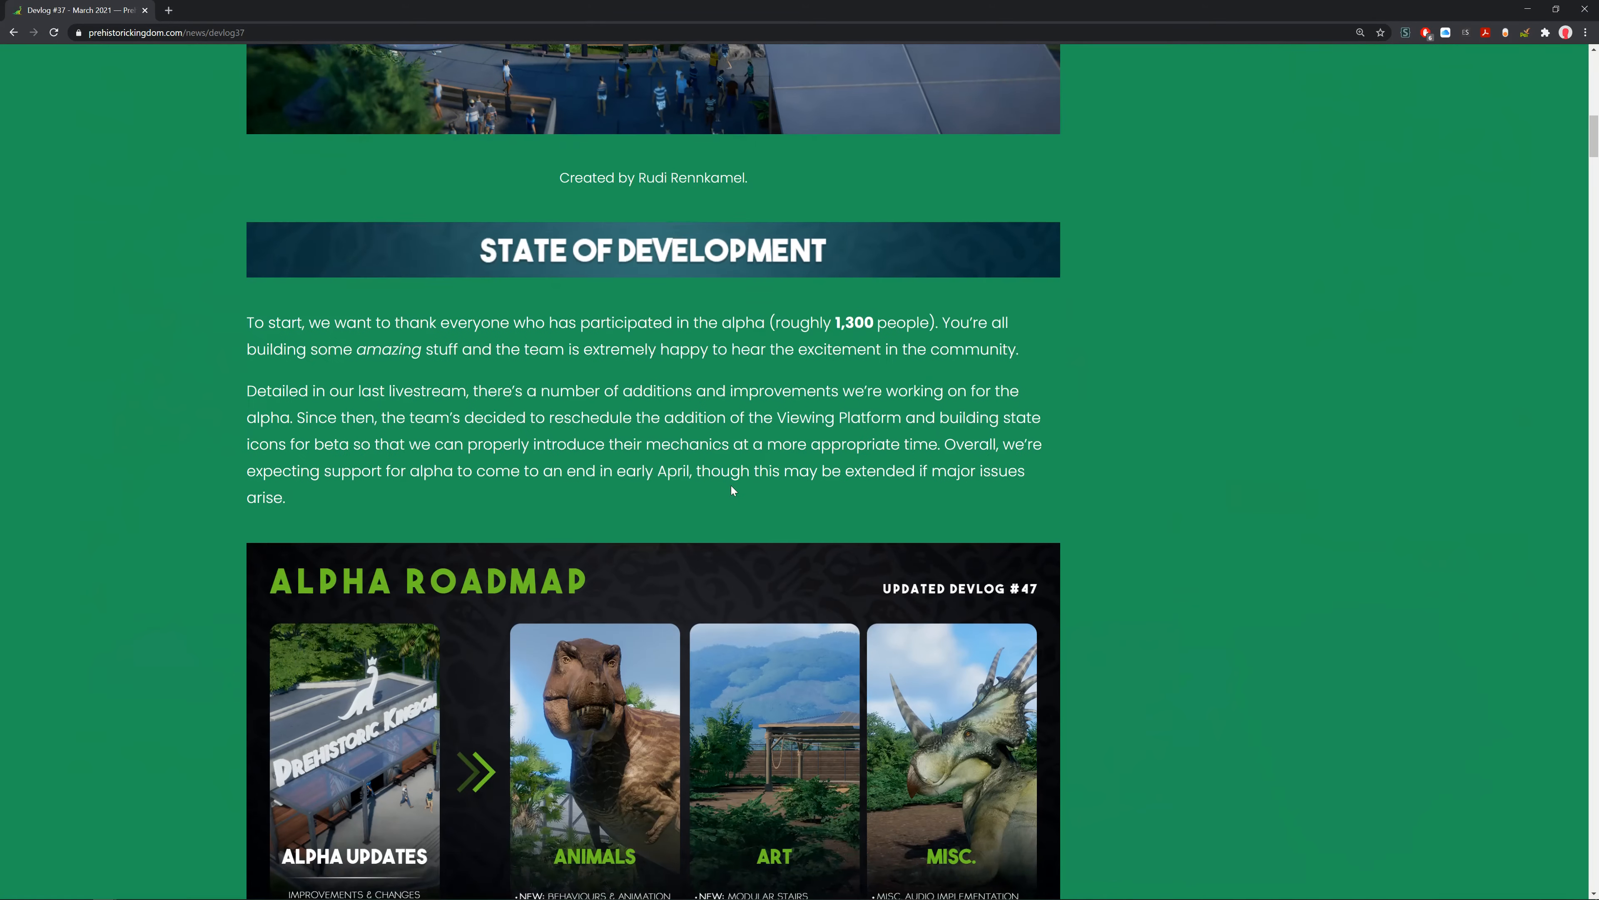
{"action": "scroll", "scroll_direction": "down", "scroll_amount": 3}
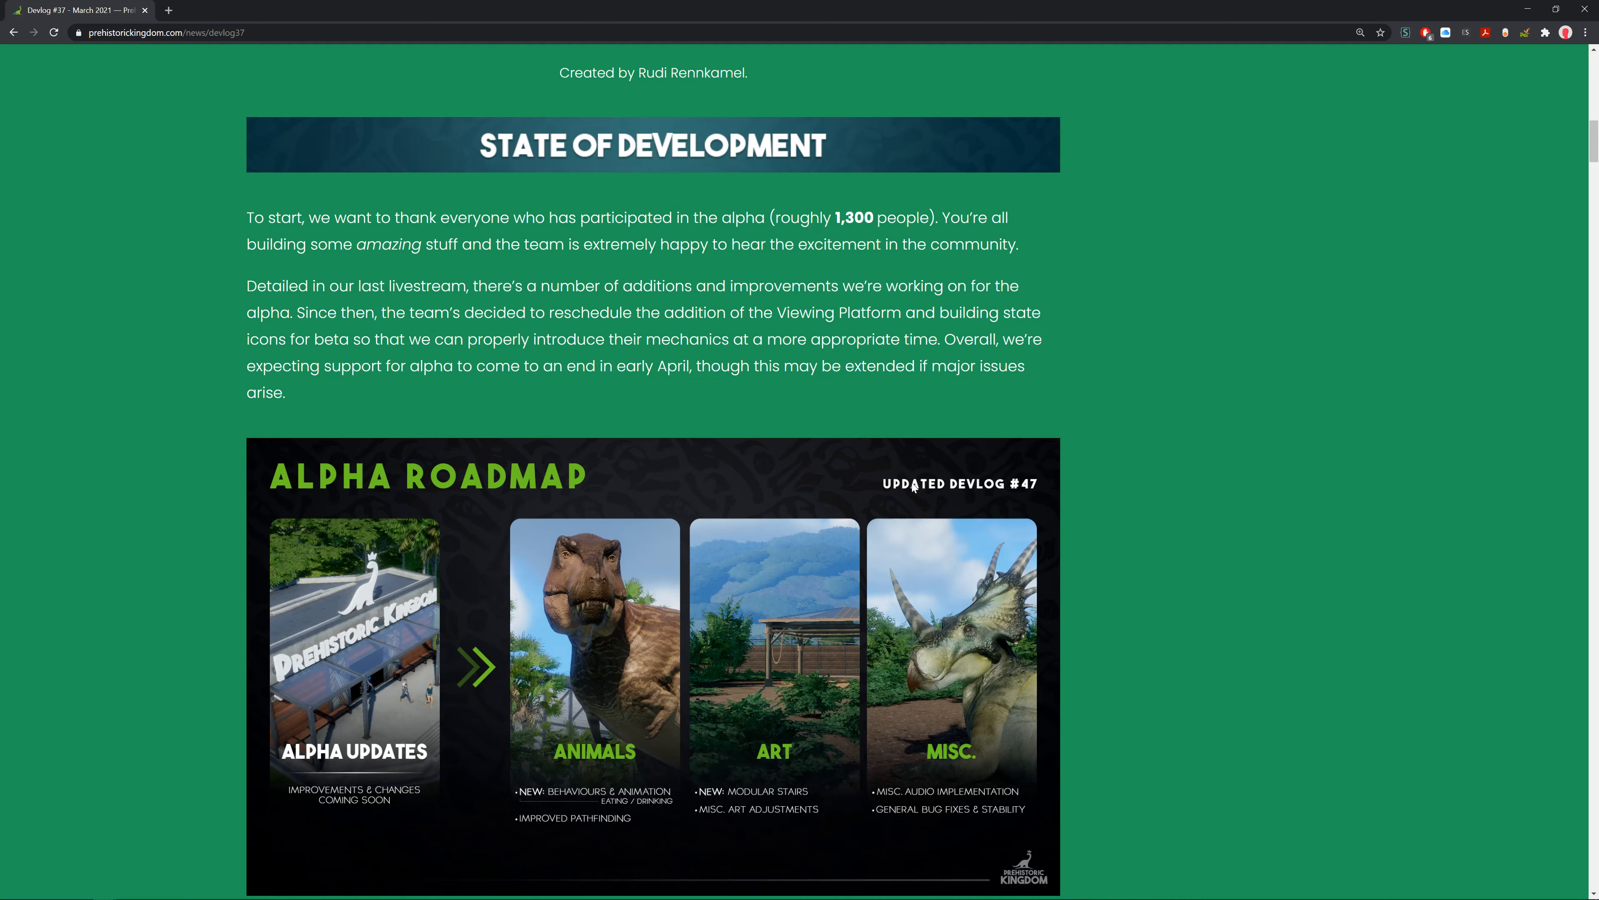
Scroll past the Alpha Roadmap, checking page zoom in the Chrome menu along the way.
{"action": "scroll", "scroll_direction": "down", "scroll_amount": 3}
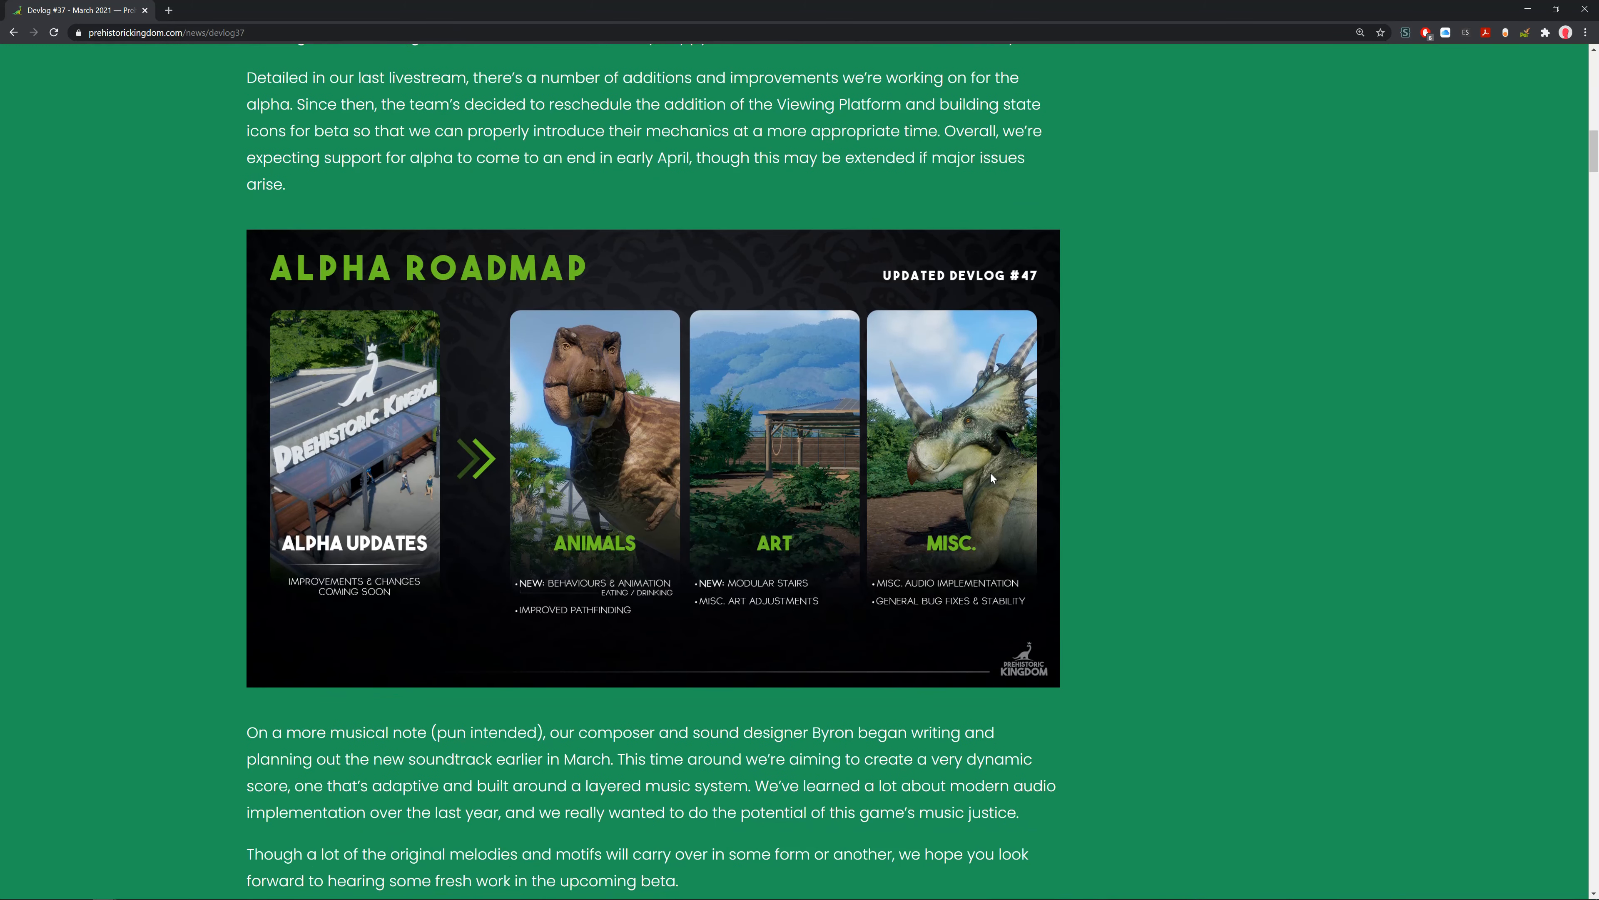
{"action": "mouse_move", "coordinate": [386, 594]}
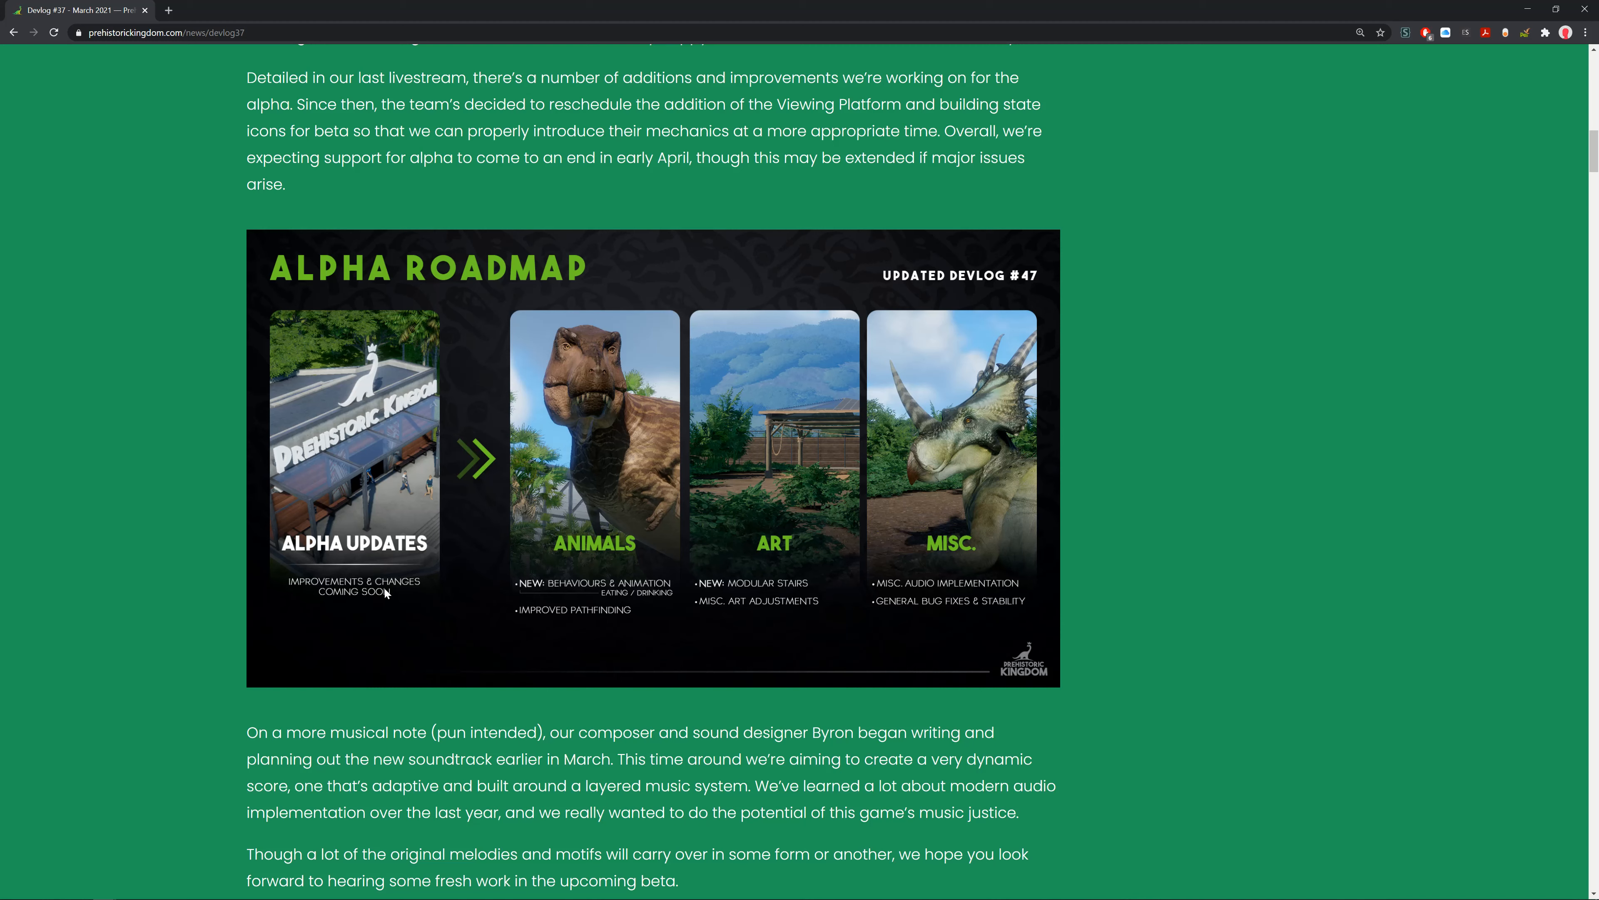
{"action": "left_click", "coordinate": [1584, 31]}
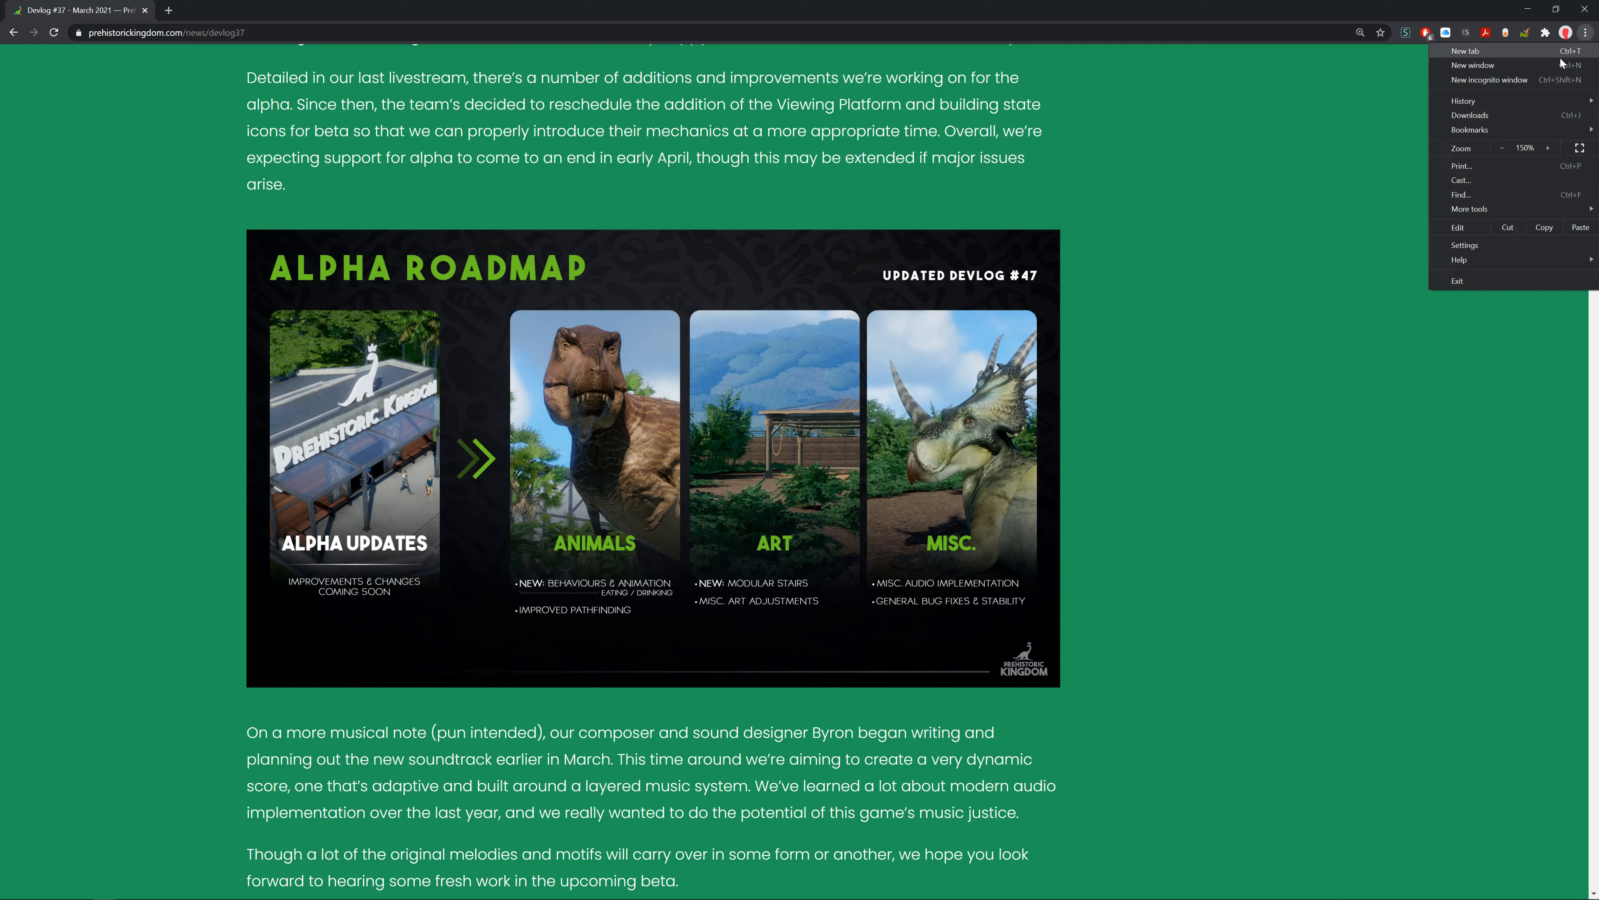
{"action": "left_click", "coordinate": [1151, 232]}
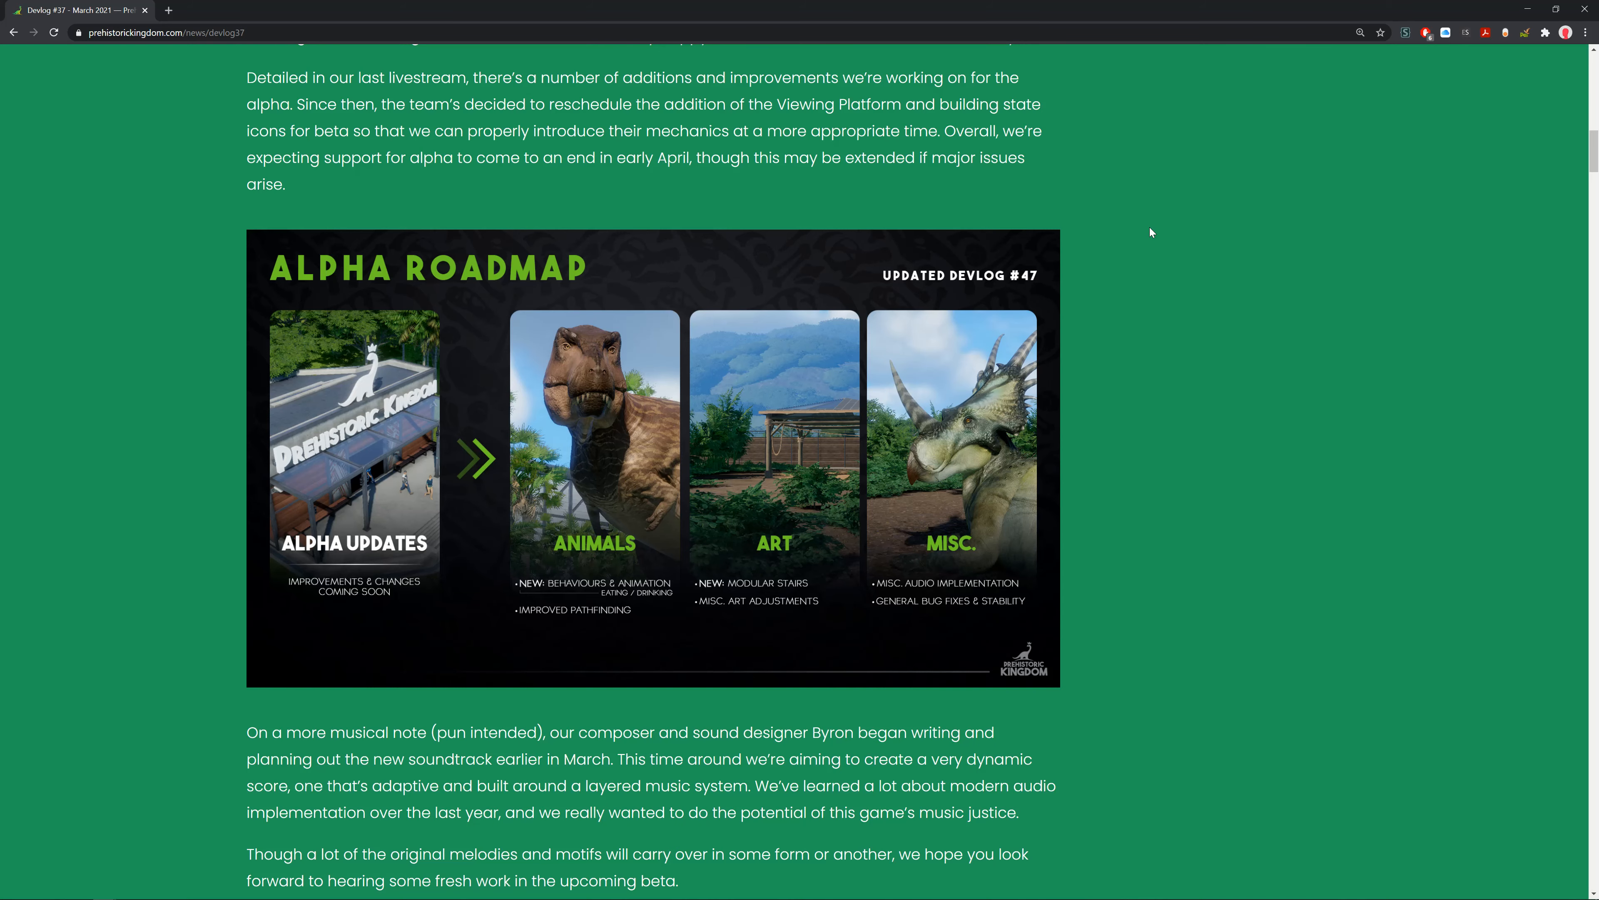
Scroll through the March 2021 Development Report graphic to the Development Highlights heading.
{"action": "scroll", "scroll_direction": "down", "scroll_amount": 3}
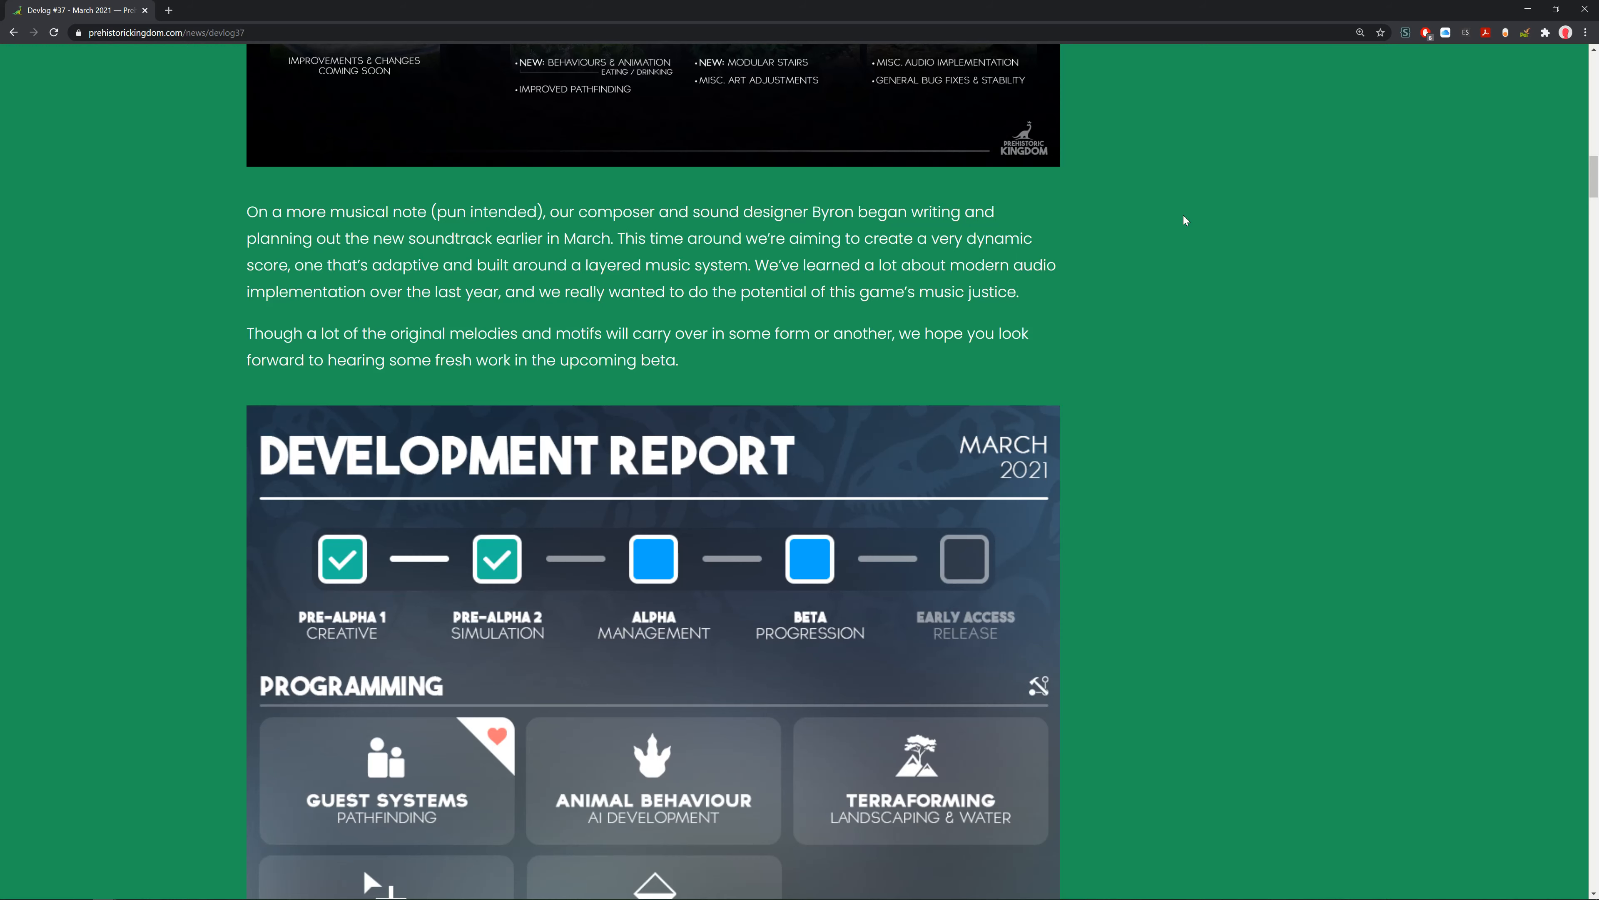
{"action": "scroll", "scroll_direction": "down", "scroll_amount": 3}
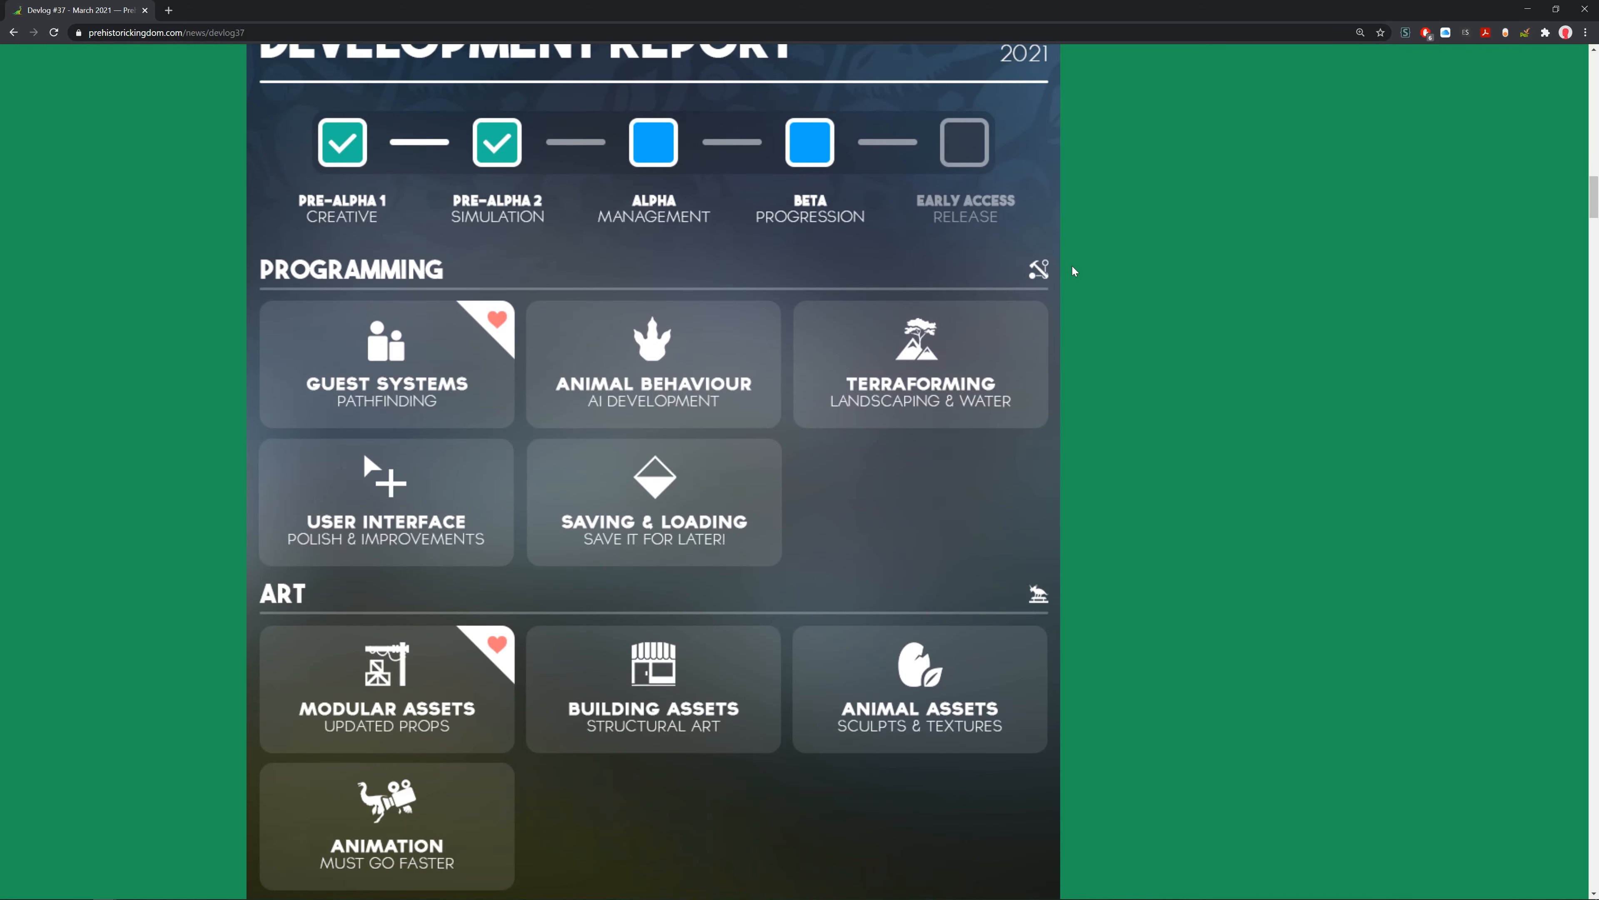
{"action": "mouse_move", "coordinate": [1399, 581]}
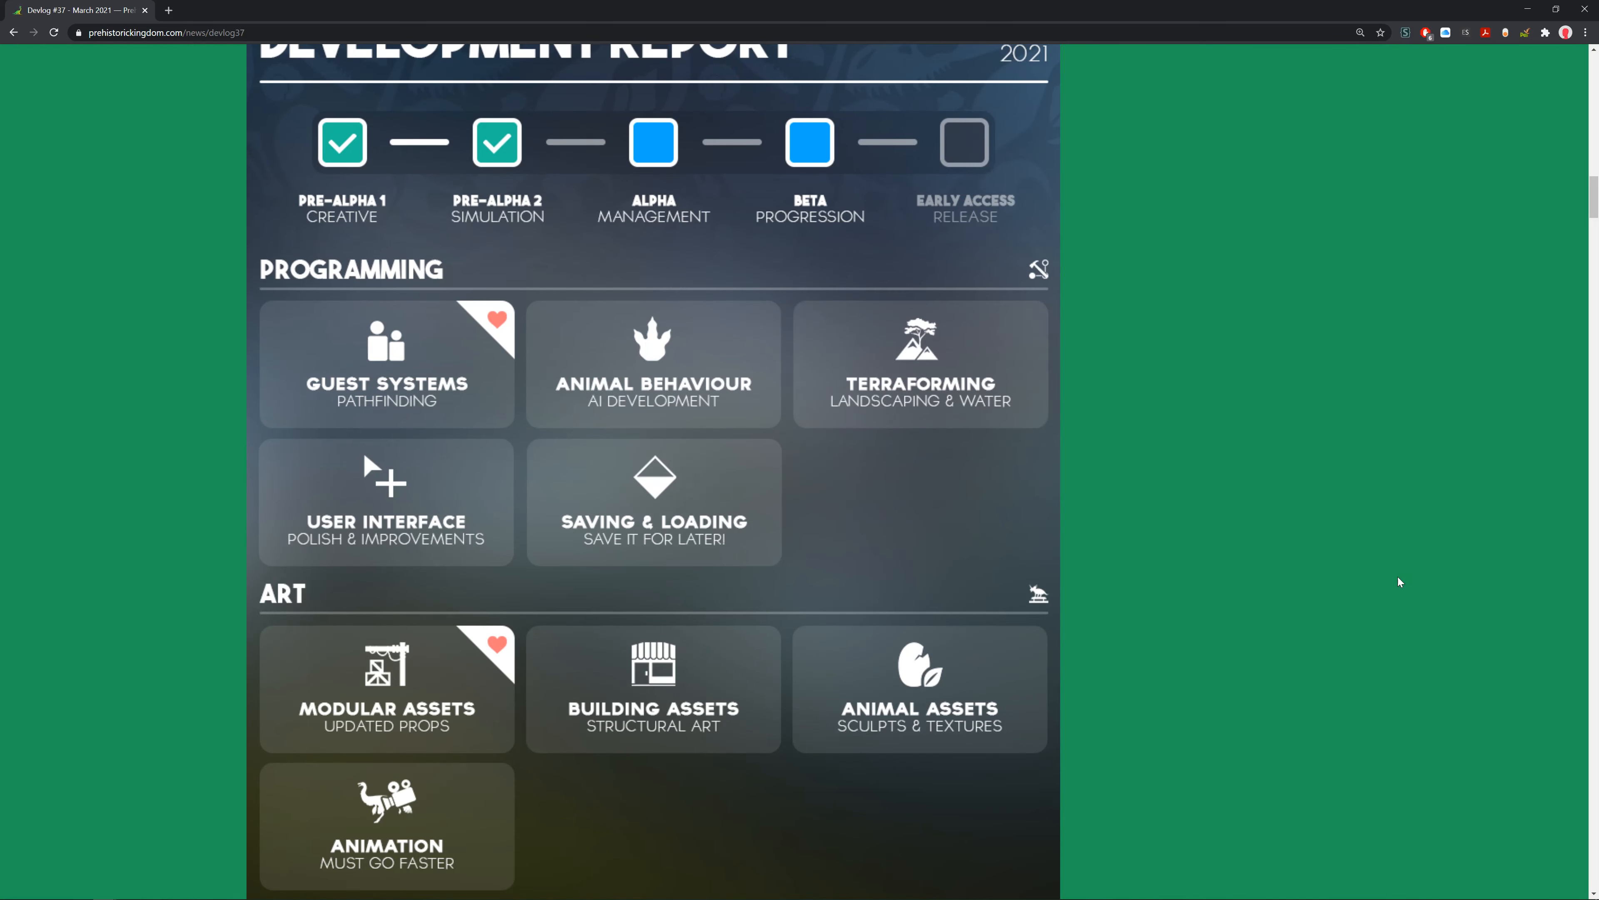
{"action": "scroll", "scroll_direction": "down", "scroll_amount": 3}
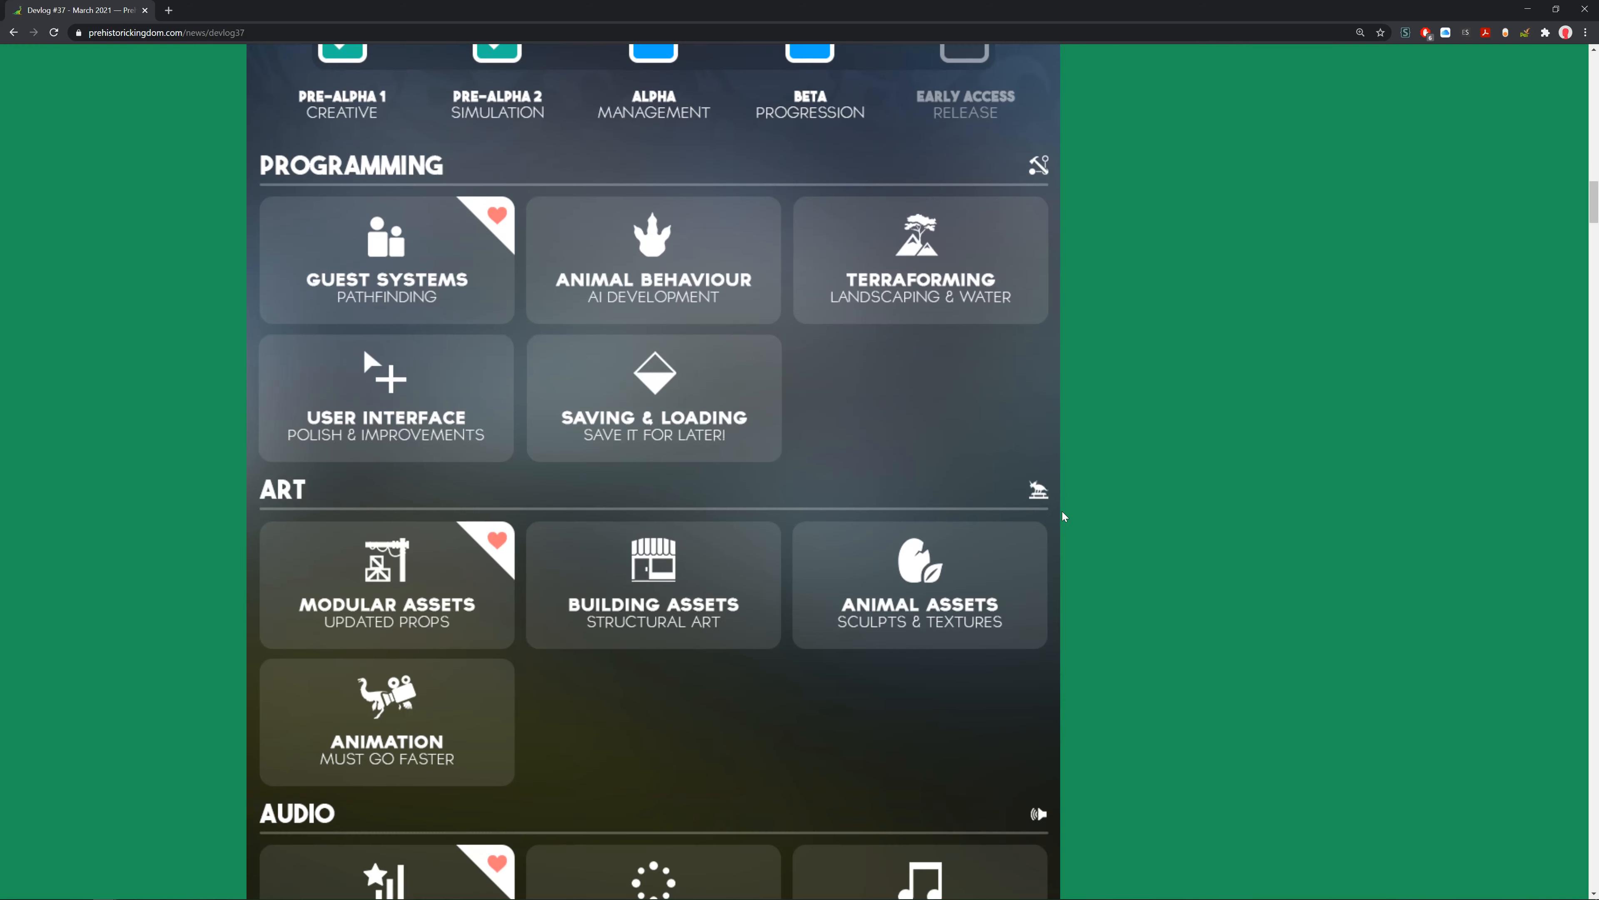
{"action": "scroll", "scroll_direction": "down", "scroll_amount": 3}
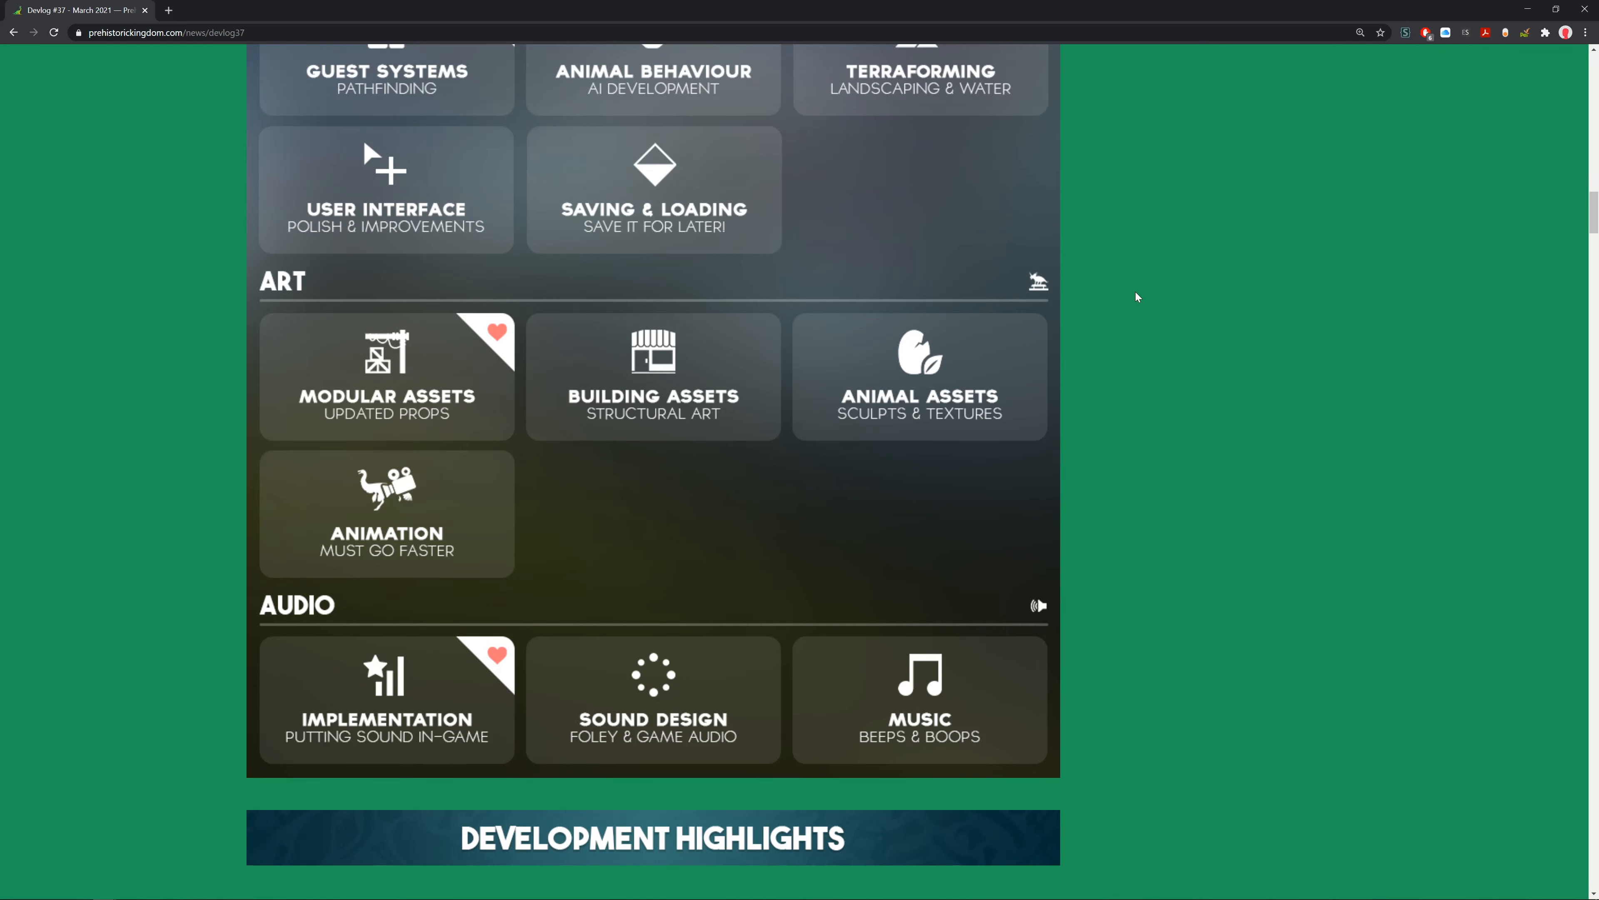
Scroll through the Guests: Modular Pathfinding text and images to UI: Improvements & Changes.
{"action": "scroll", "scroll_direction": "down", "scroll_amount": 3}
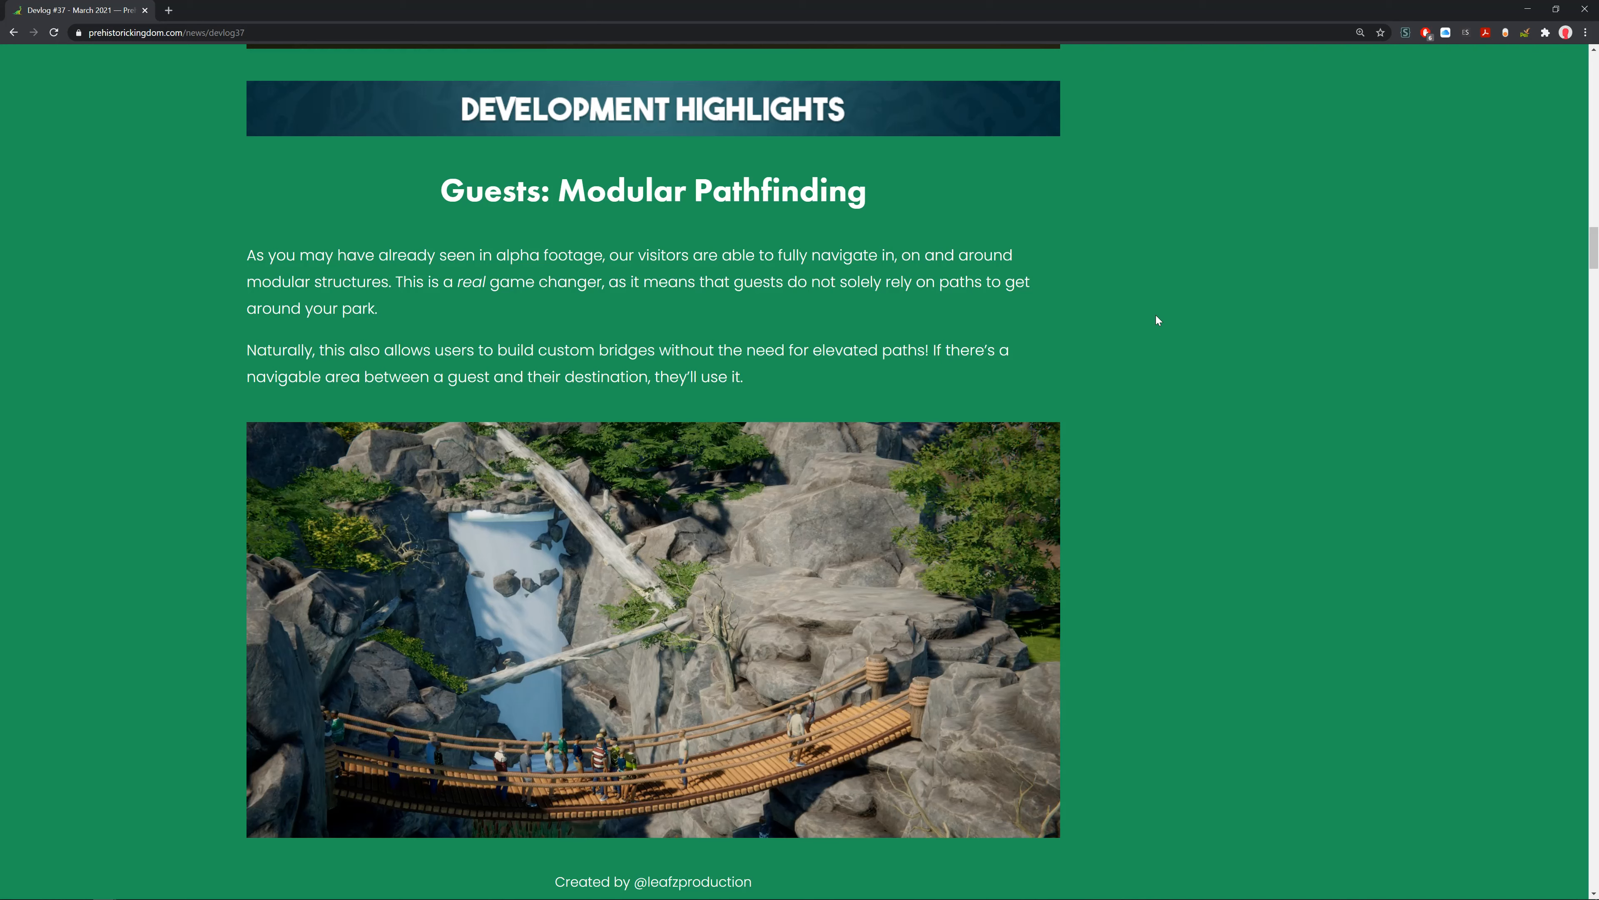
{"action": "mouse_move", "coordinate": [1159, 341]}
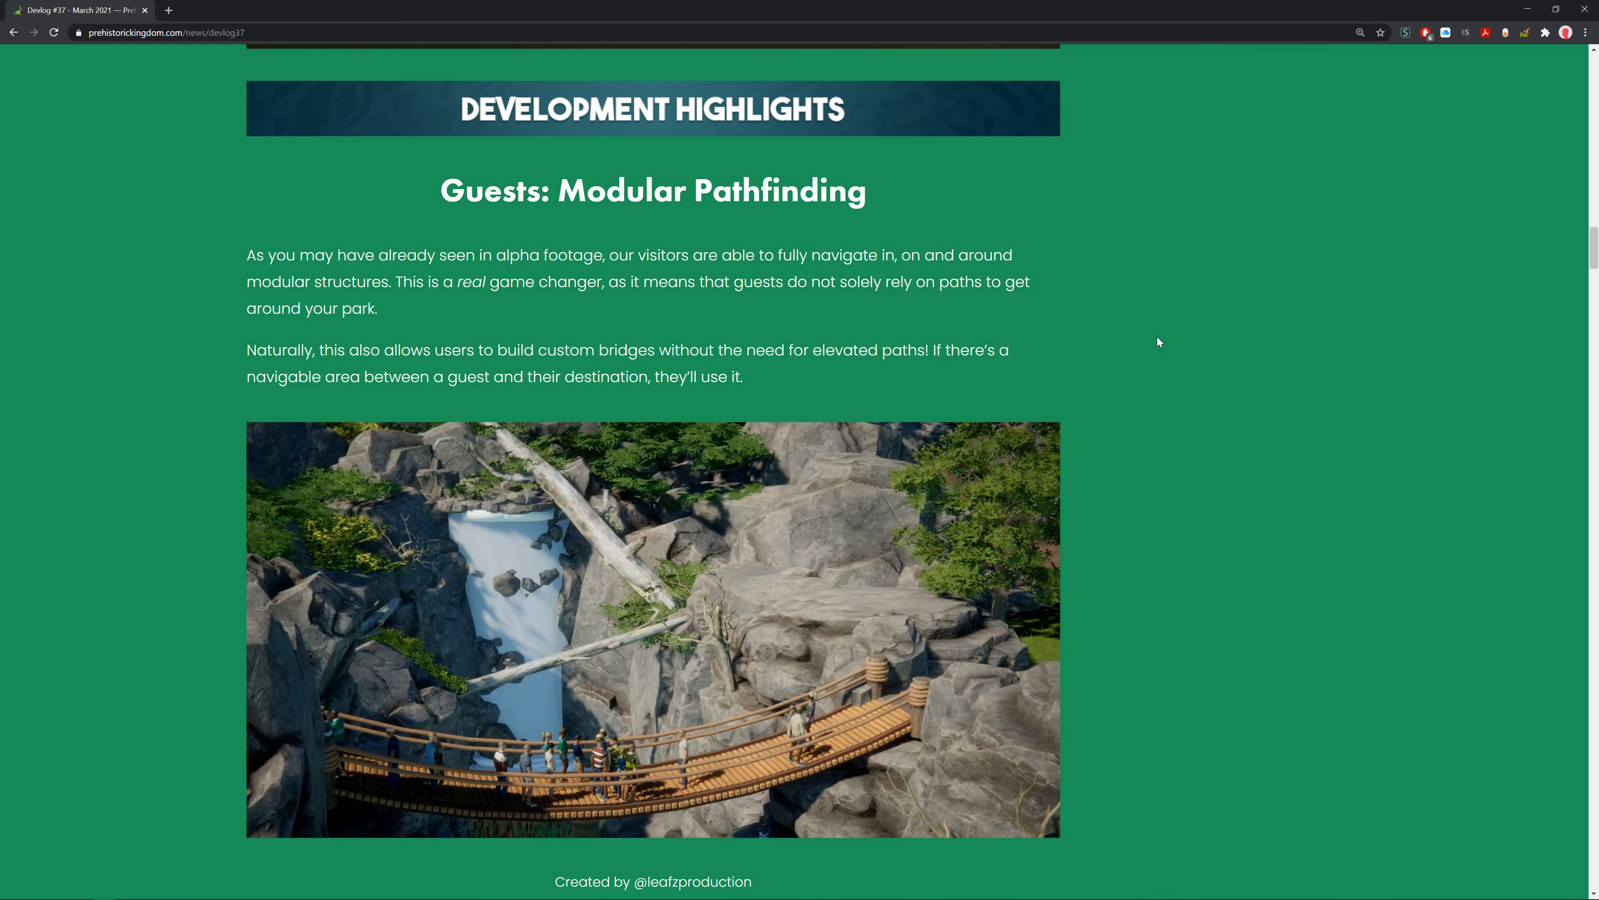
{"action": "mouse_move", "coordinate": [1145, 387]}
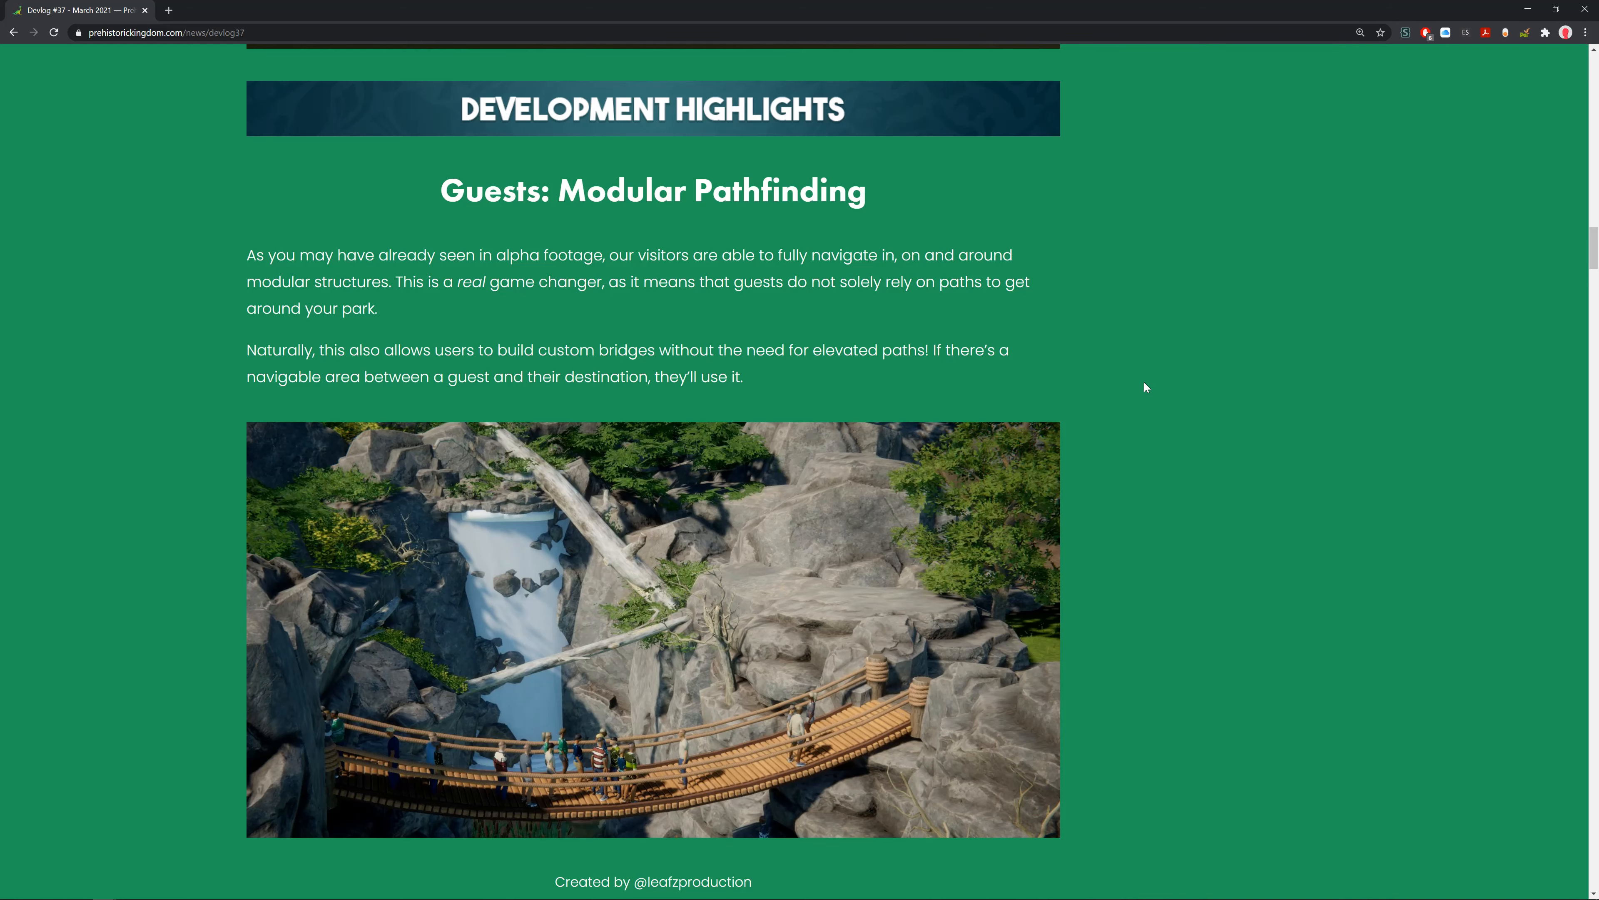
{"action": "scroll", "scroll_direction": "down", "scroll_amount": 3}
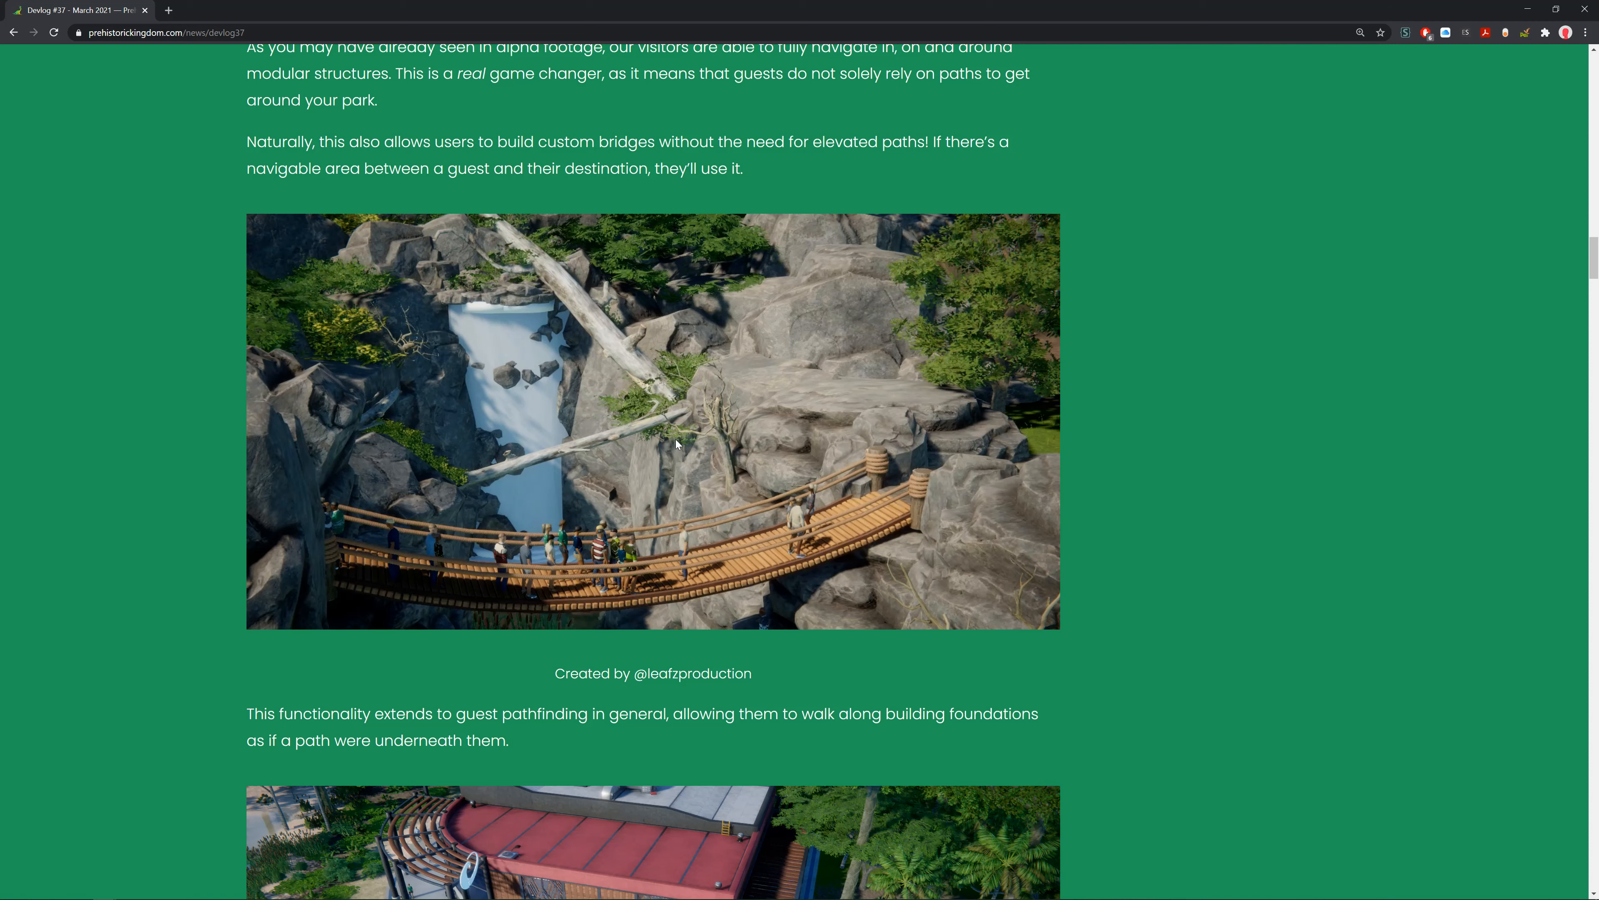
{"action": "scroll", "scroll_direction": "down", "scroll_amount": 3}
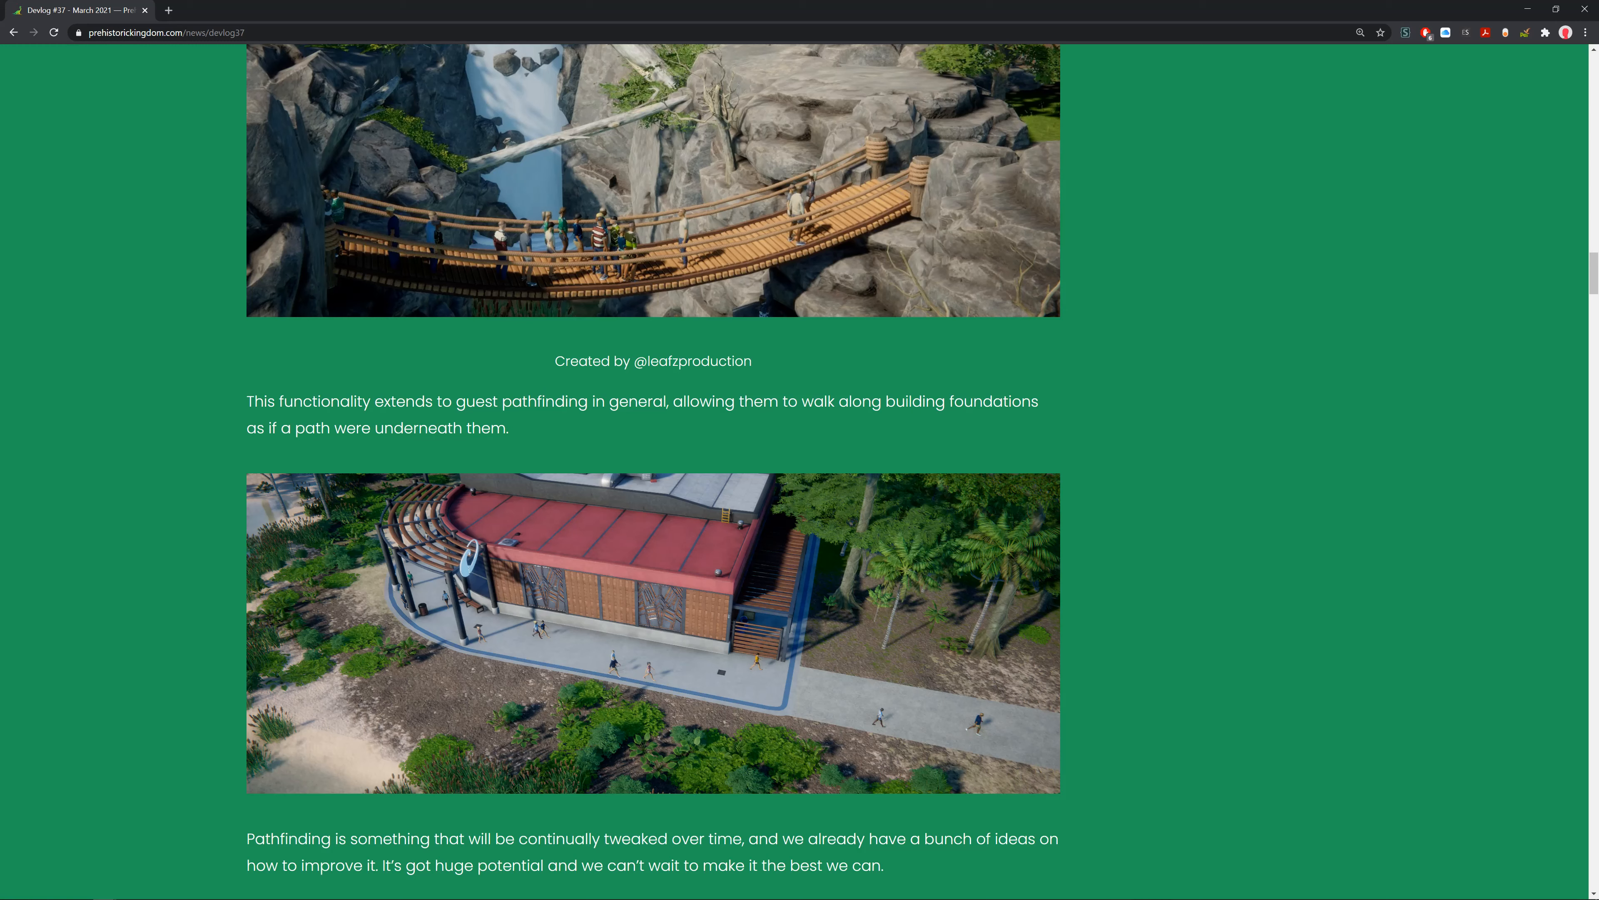
{"action": "mouse_move", "coordinate": [324, 378]}
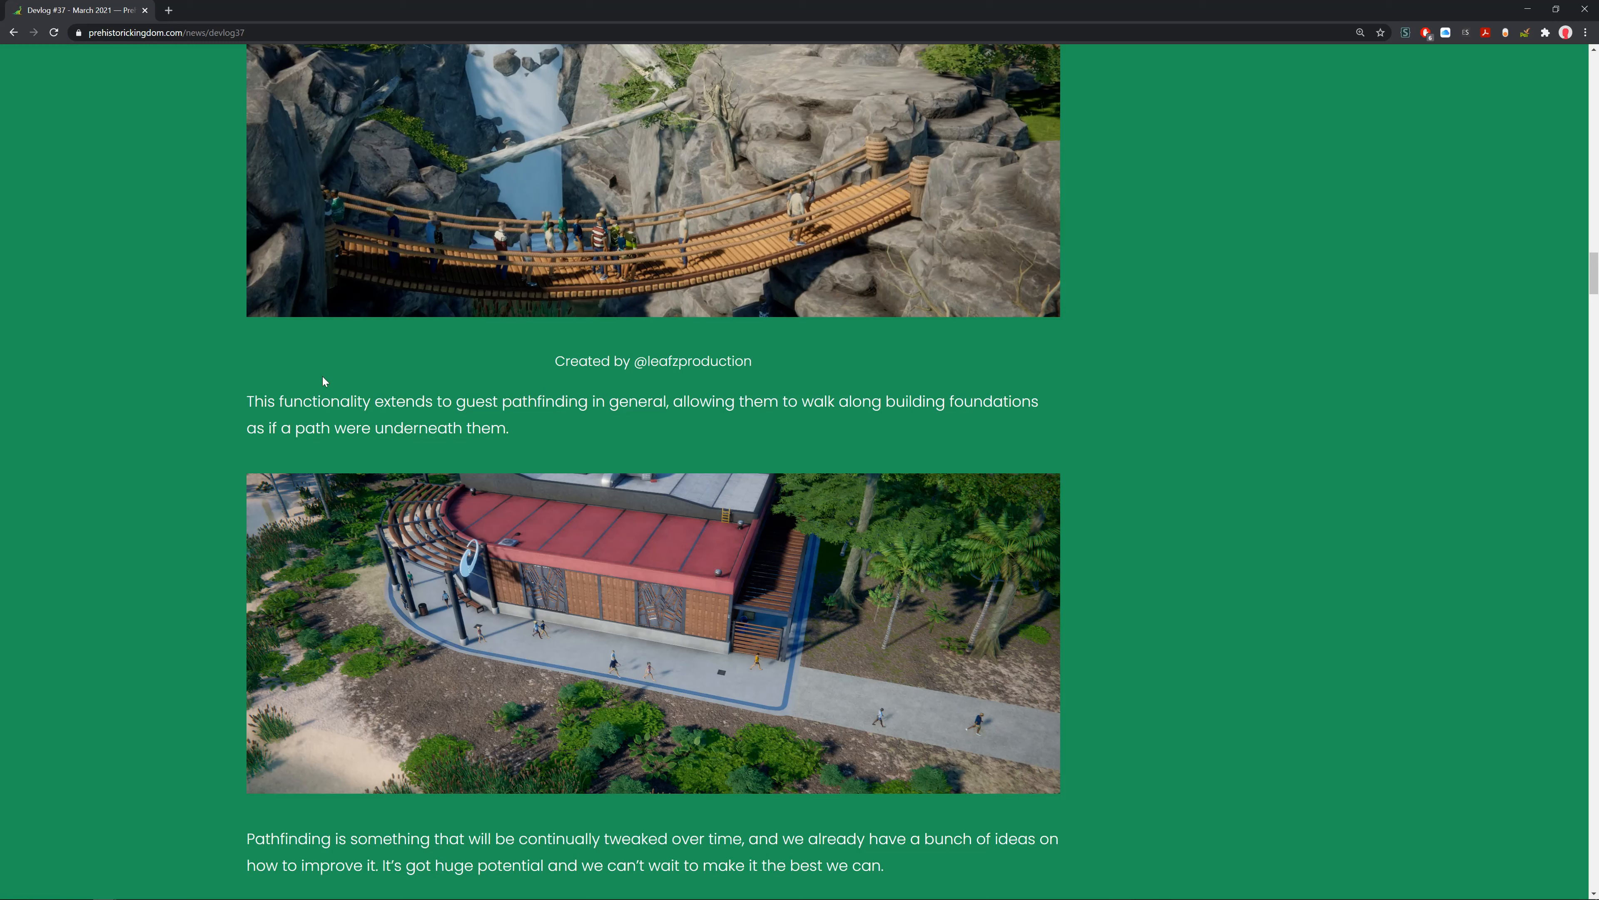
{"action": "mouse_move", "coordinate": [713, 468]}
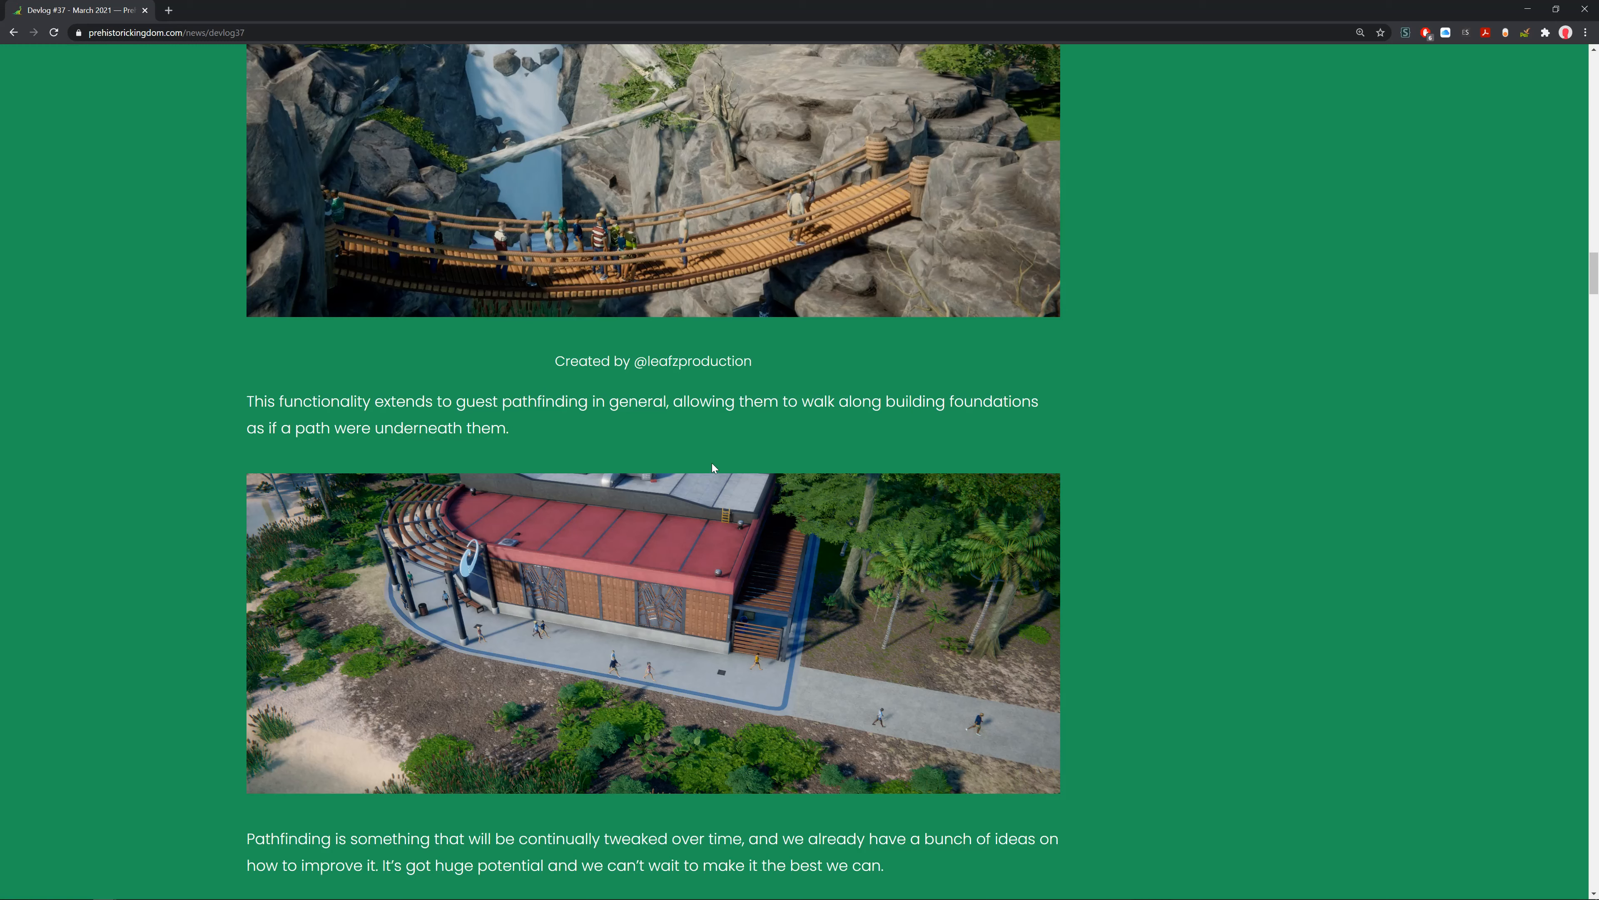
{"action": "mouse_move", "coordinate": [537, 286]}
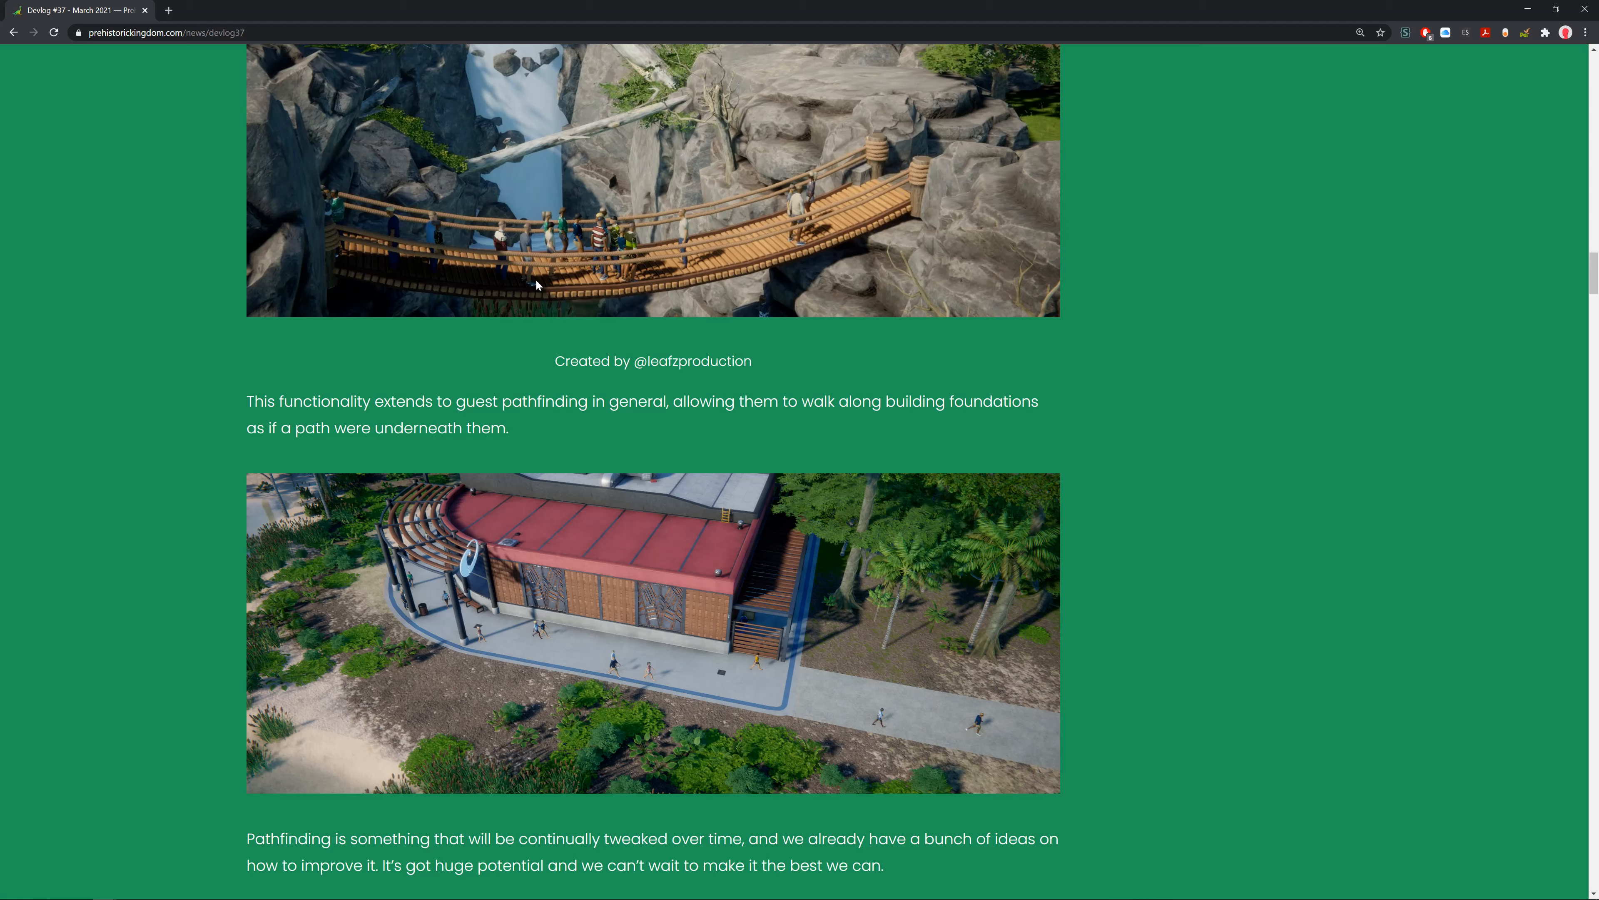
{"action": "scroll", "scroll_direction": "down", "scroll_amount": 3}
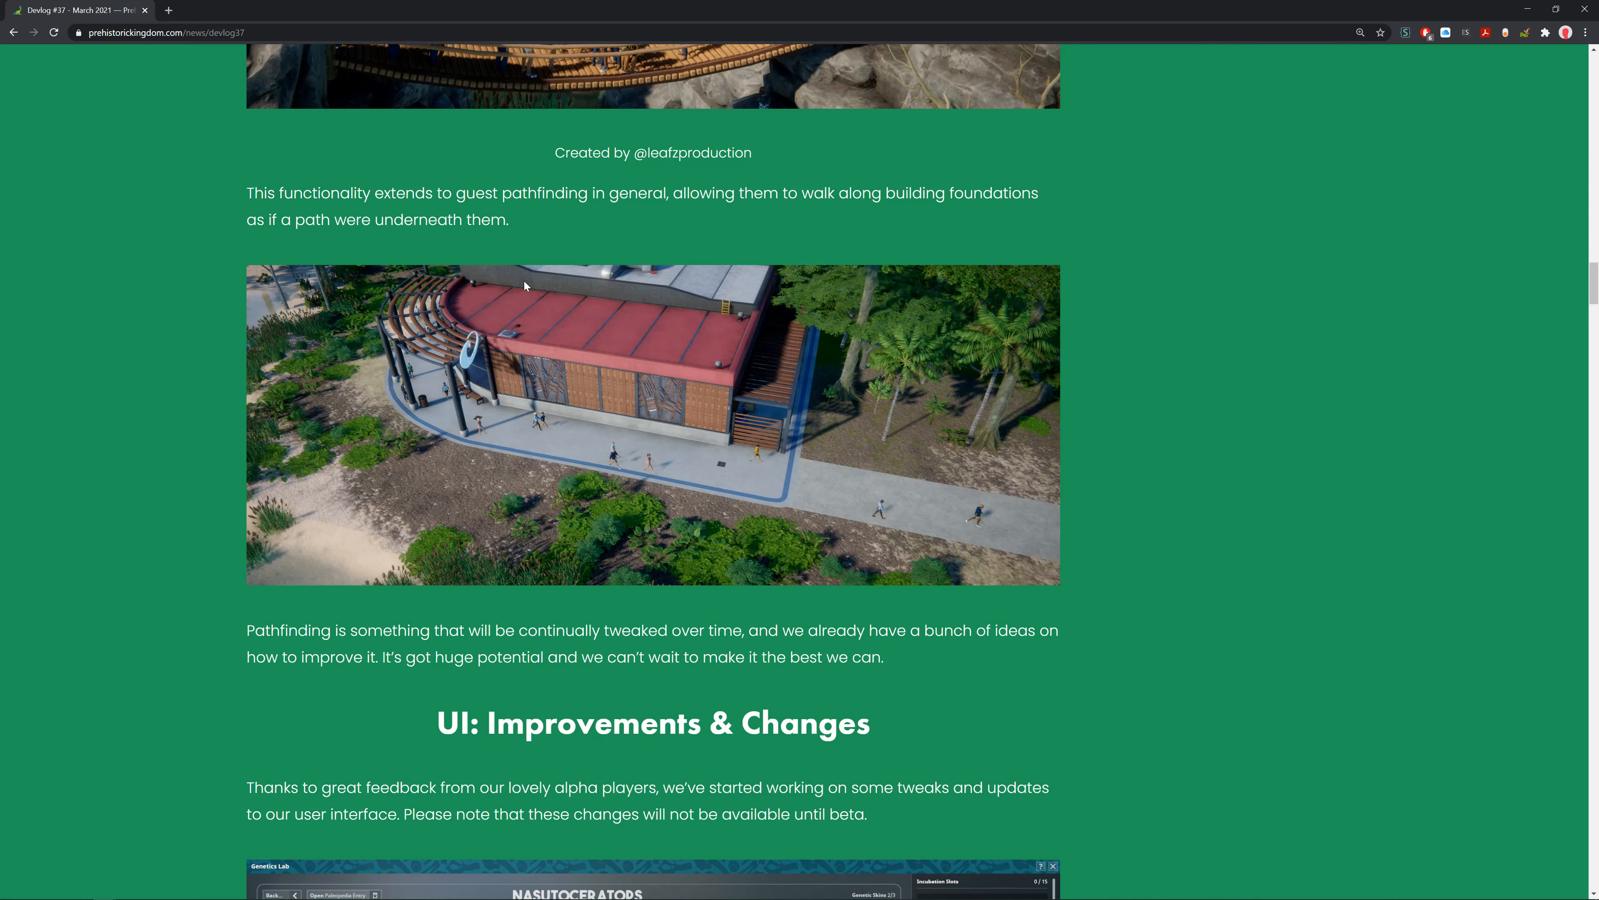
Close the enlarged concept art and settle on the Nursery and construction notes beneath it.
{"action": "scroll", "scroll_direction": "down", "scroll_amount": 3}
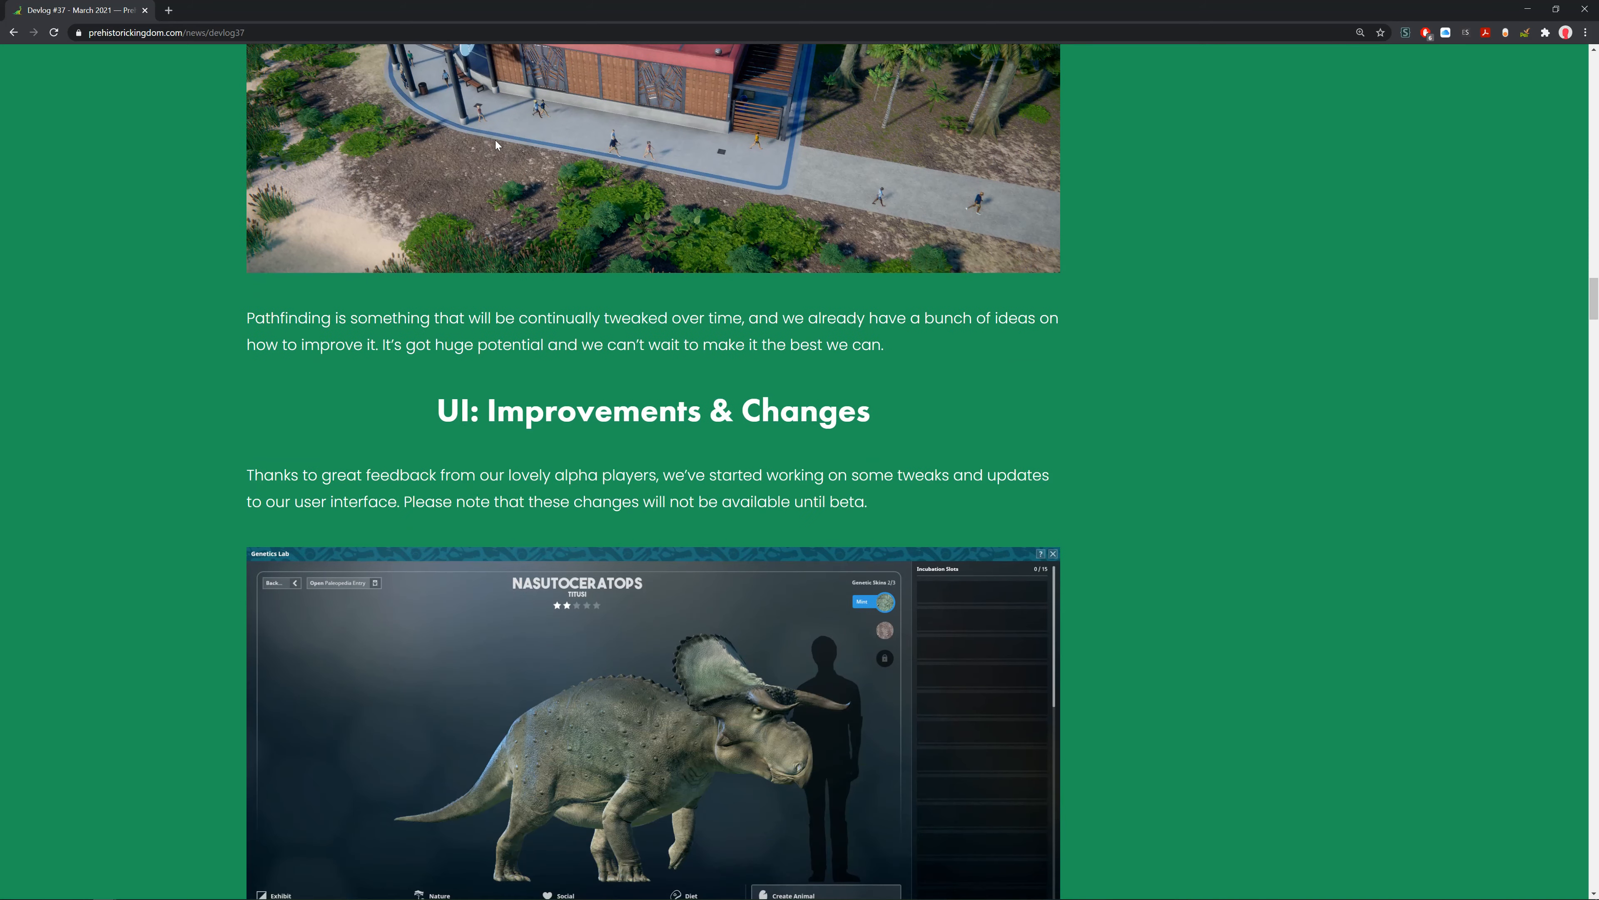
{"action": "scroll", "scroll_direction": "down", "scroll_amount": 3}
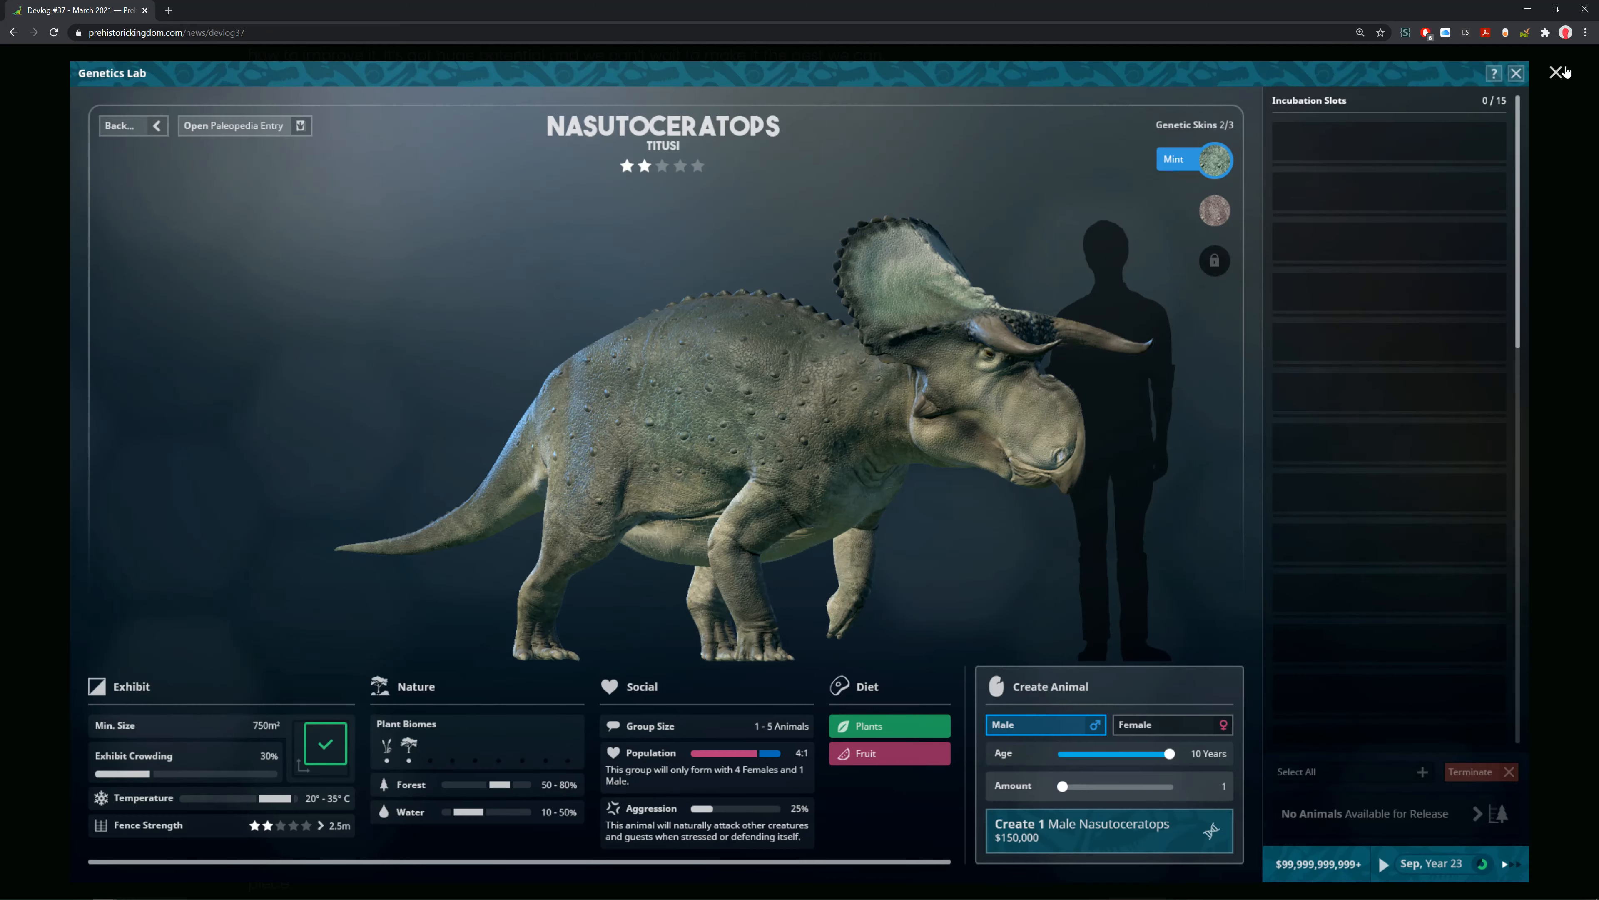
{"action": "left_click", "coordinate": [1517, 73]}
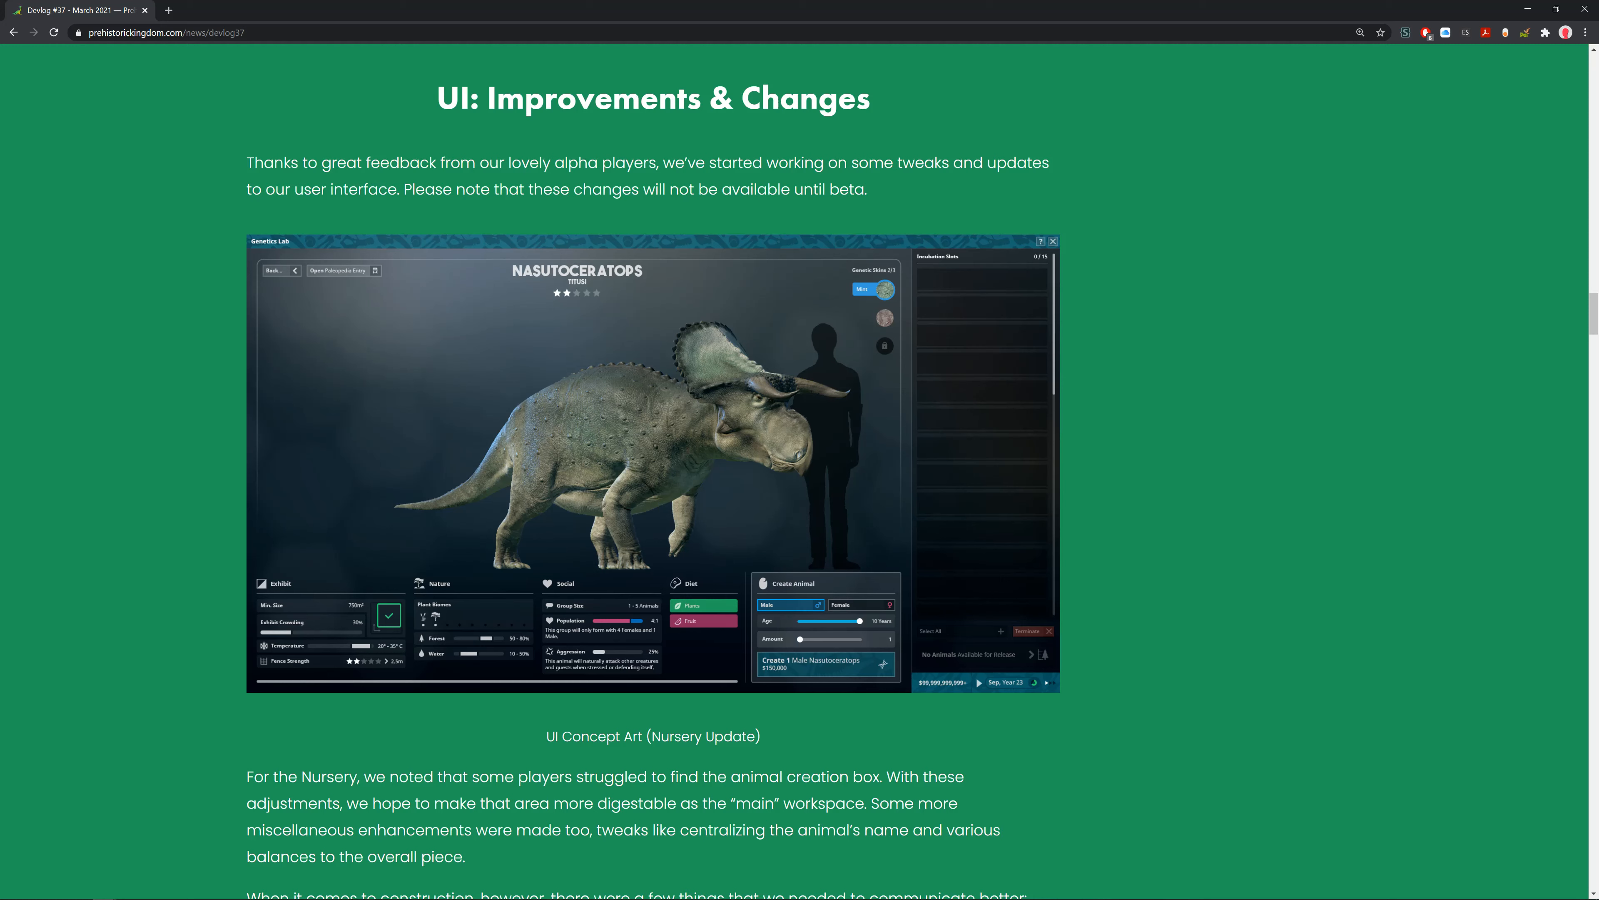
{"action": "mouse_move", "coordinate": [174, 86]}
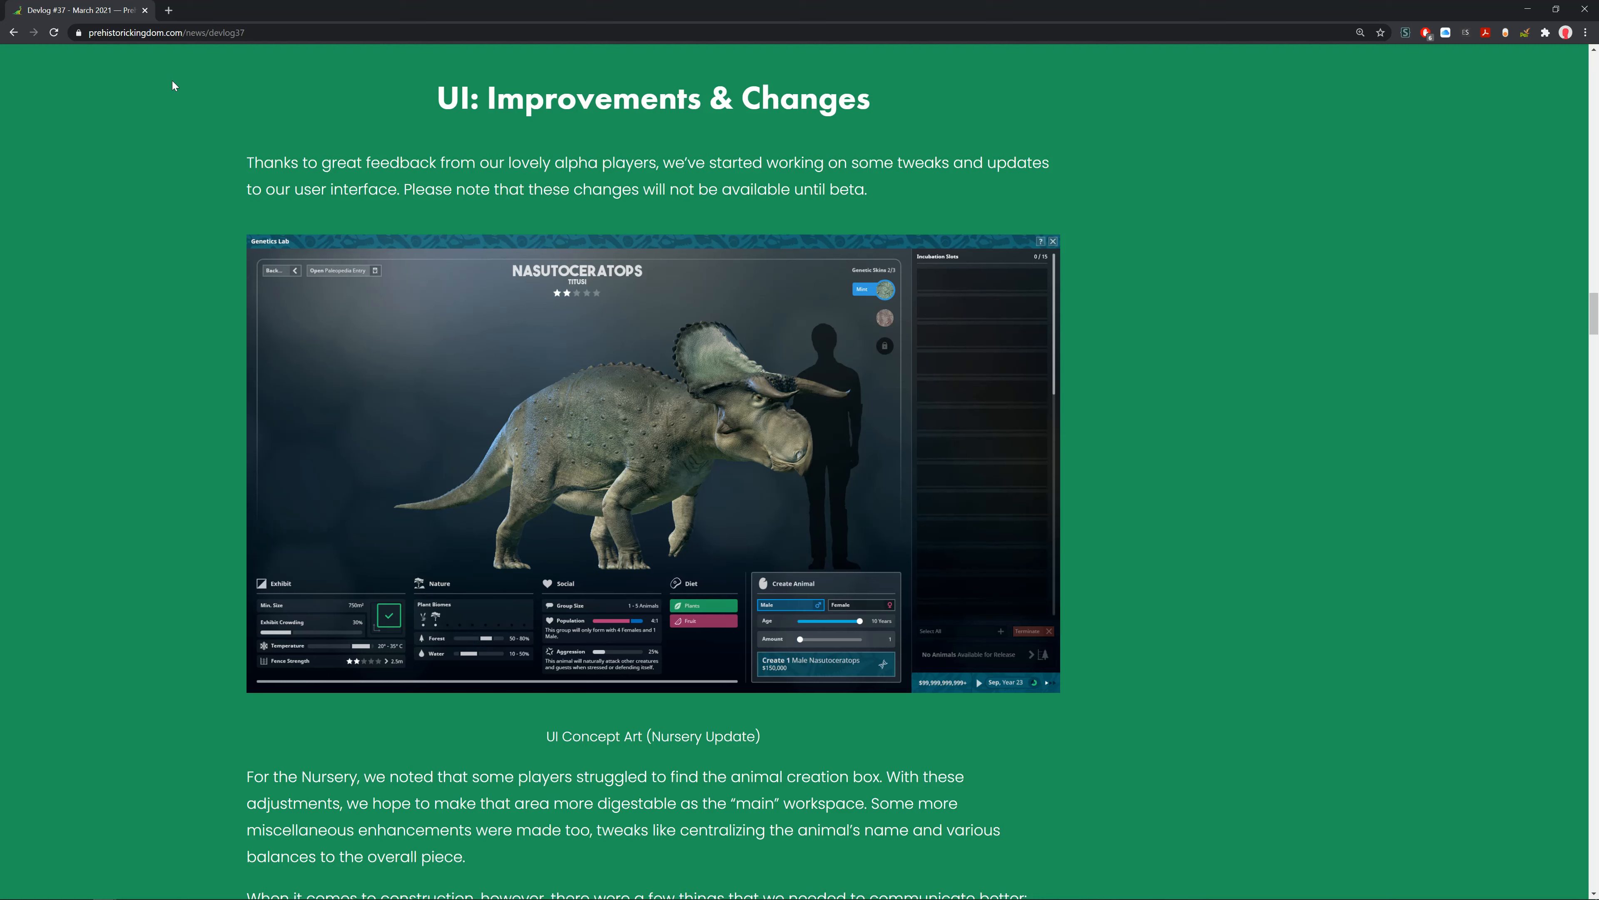
{"action": "mouse_move", "coordinate": [444, 227]}
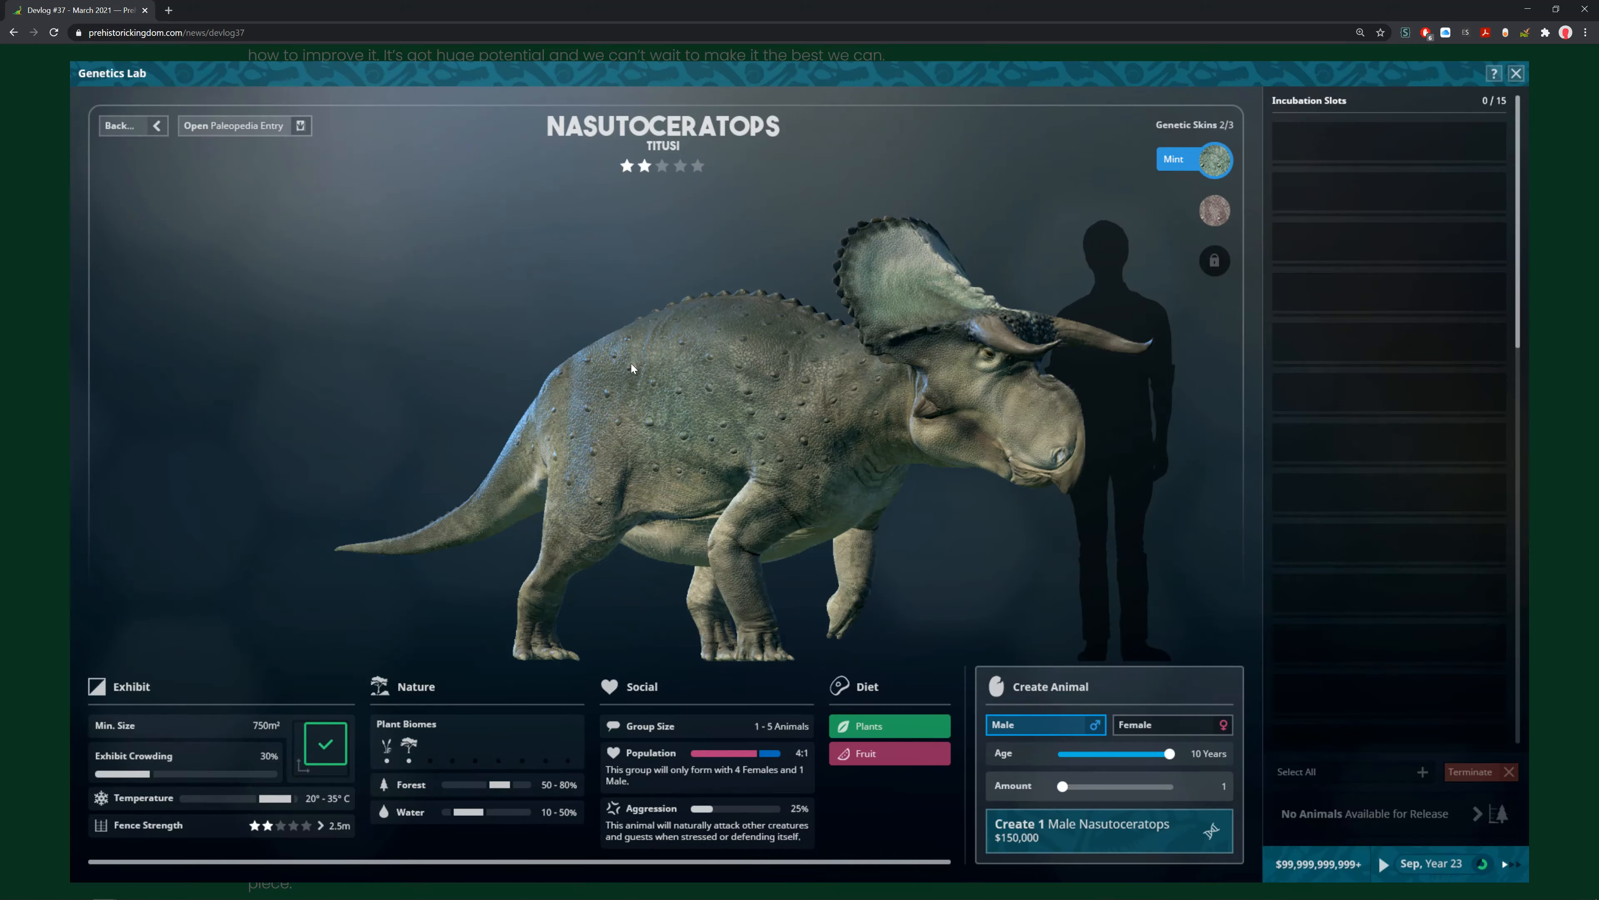
{"action": "mouse_move", "coordinate": [758, 73]}
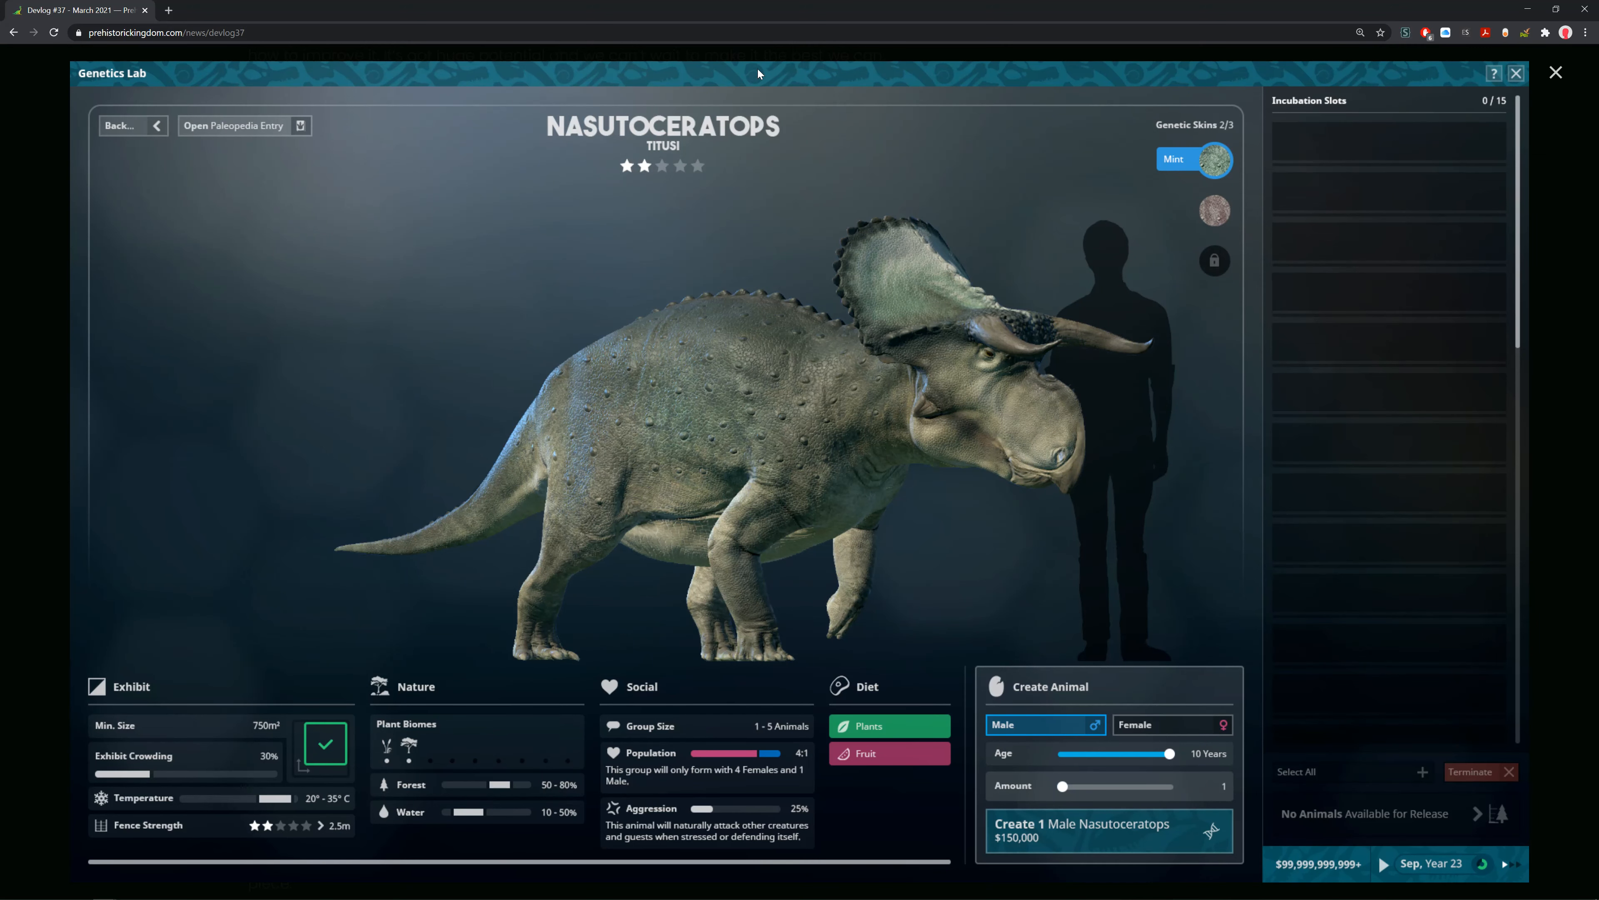
{"action": "mouse_move", "coordinate": [1145, 704]}
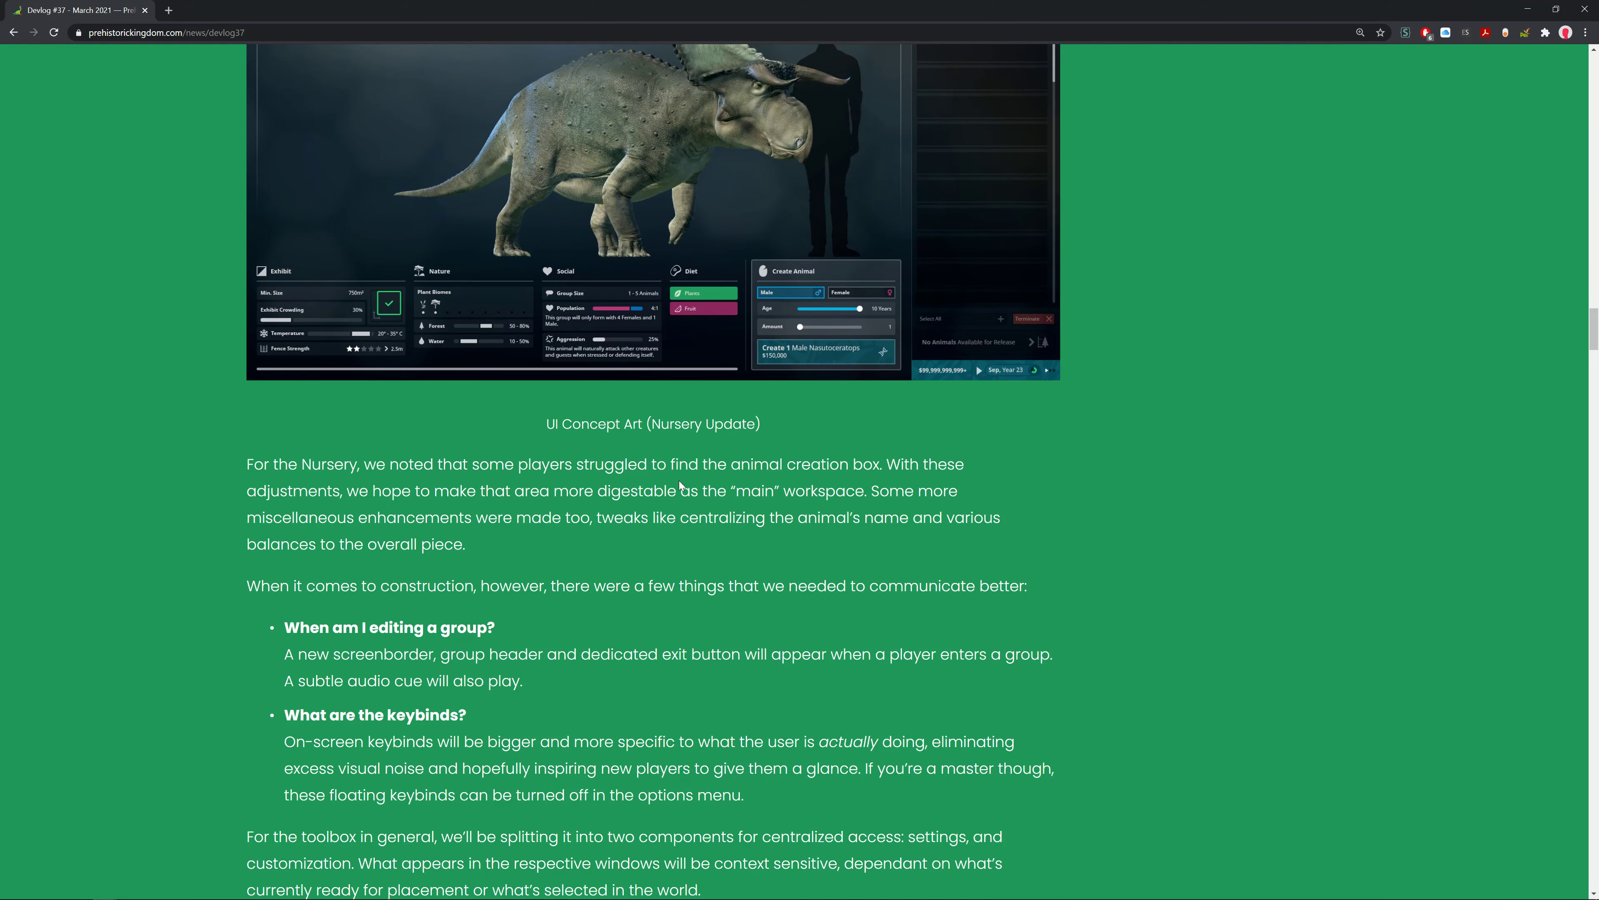
{"action": "mouse_move", "coordinate": [791, 385]}
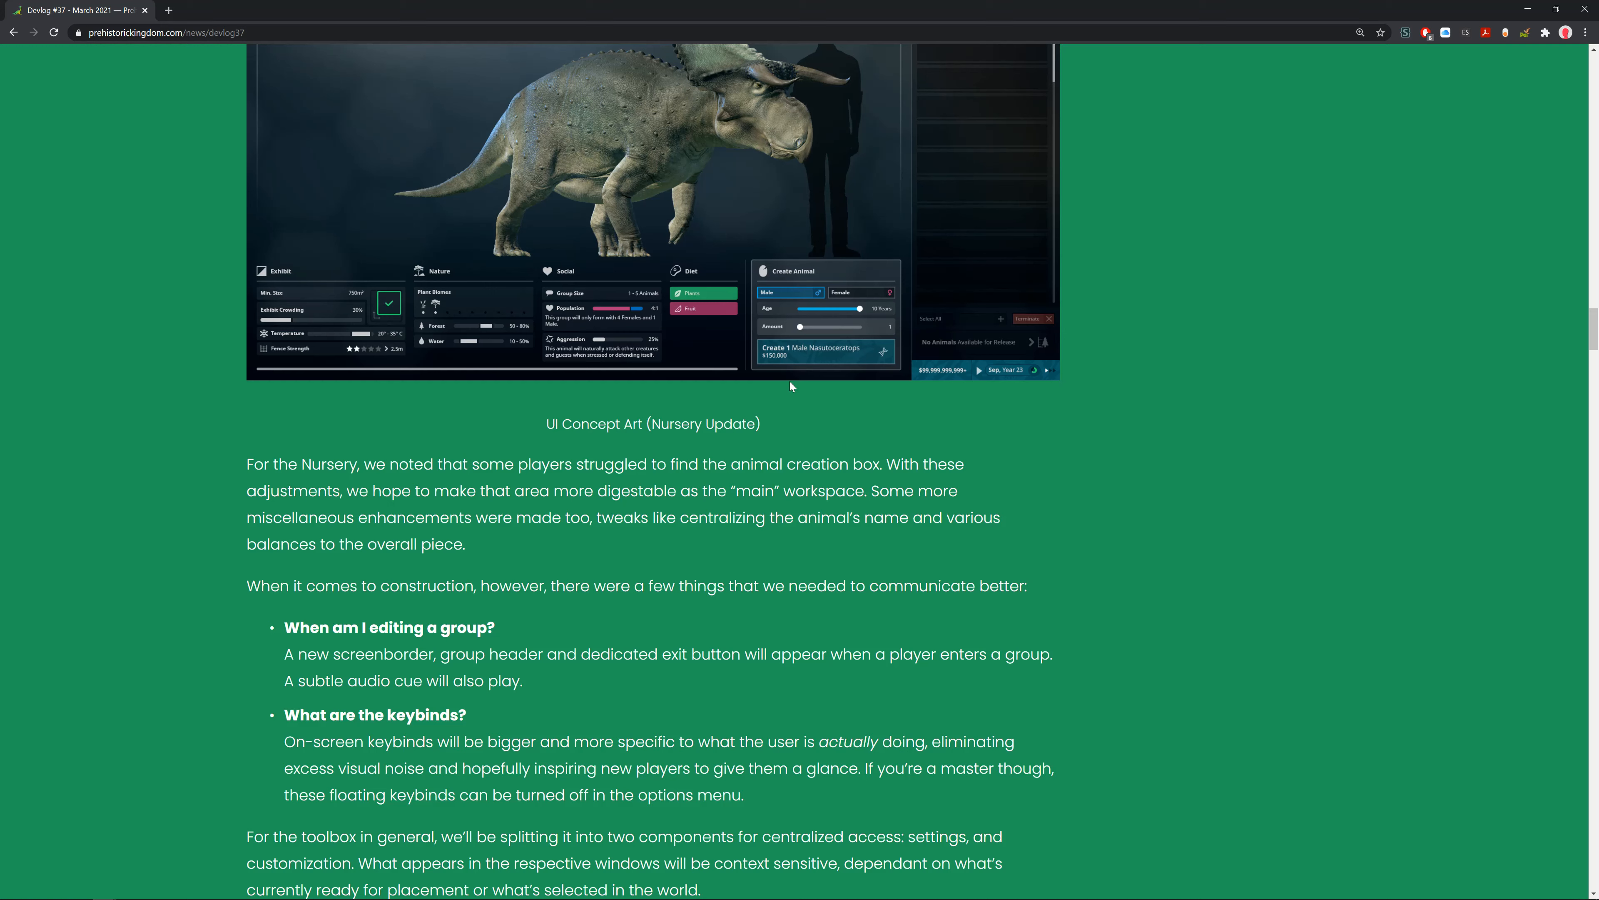
{"action": "mouse_move", "coordinate": [519, 510]}
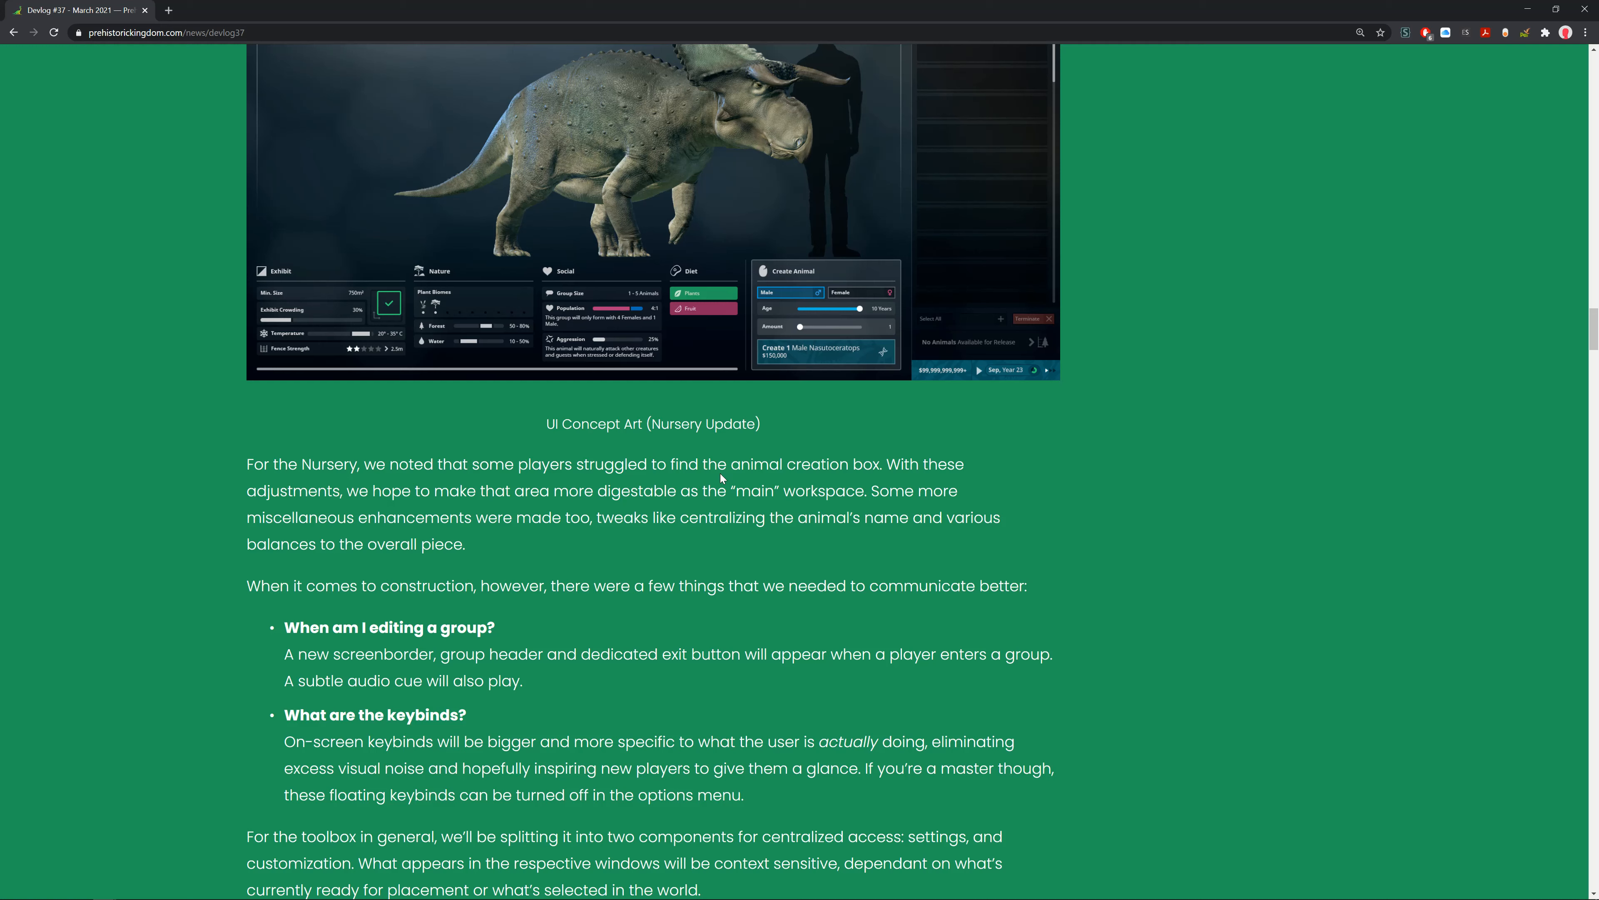
{"action": "mouse_move", "coordinate": [830, 407]}
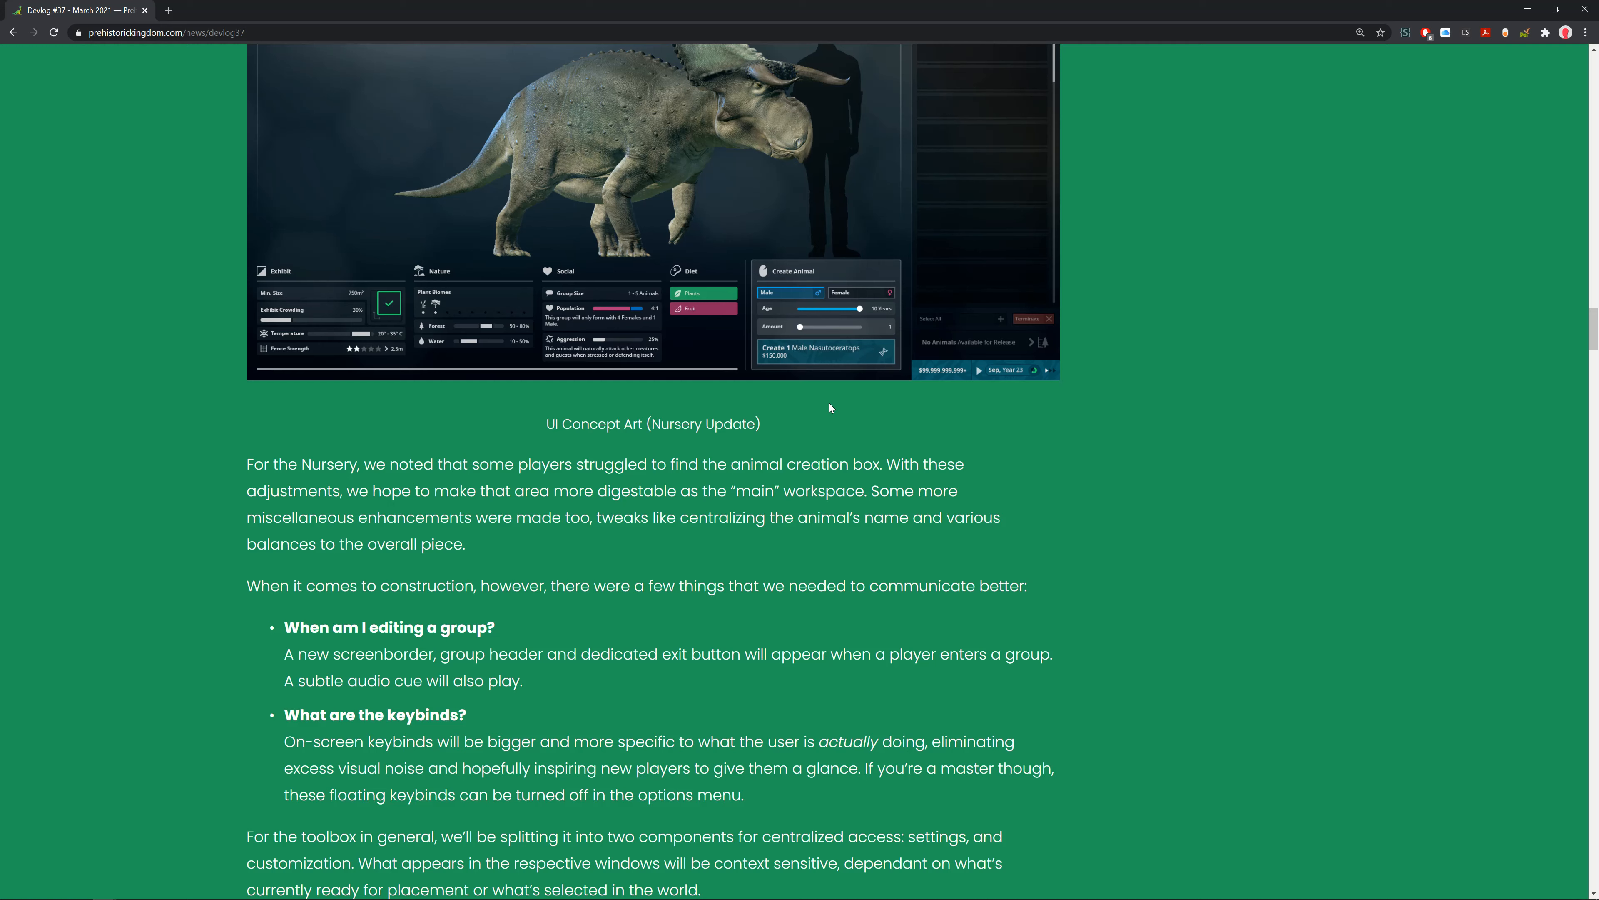
{"action": "mouse_move", "coordinate": [830, 408]}
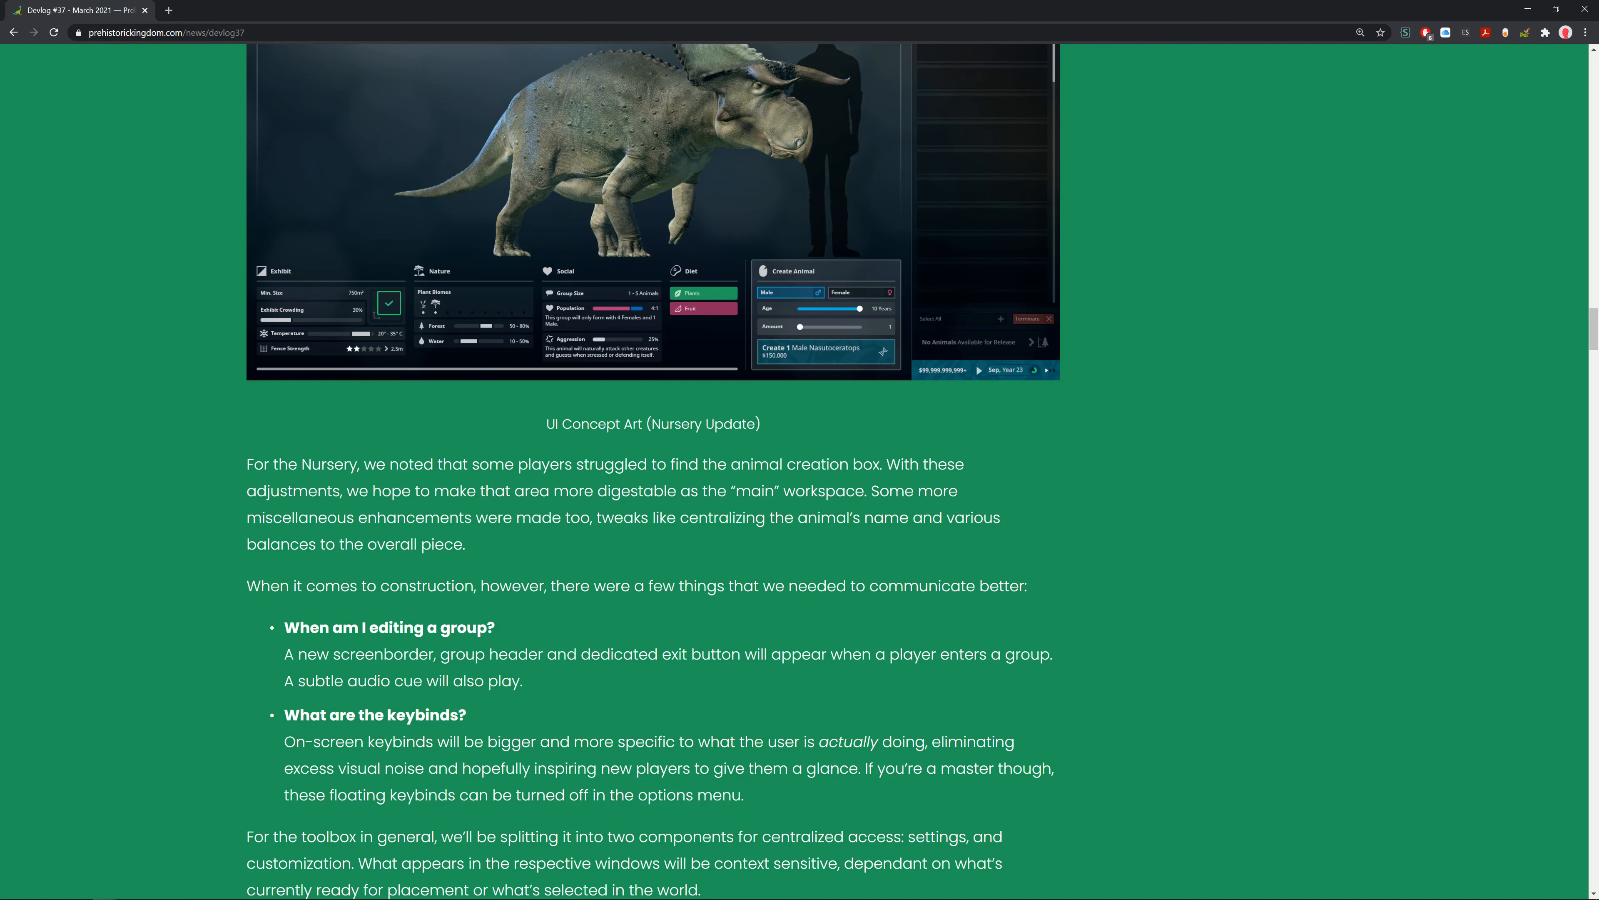
{"action": "scroll", "scroll_direction": "up", "scroll_amount": 3}
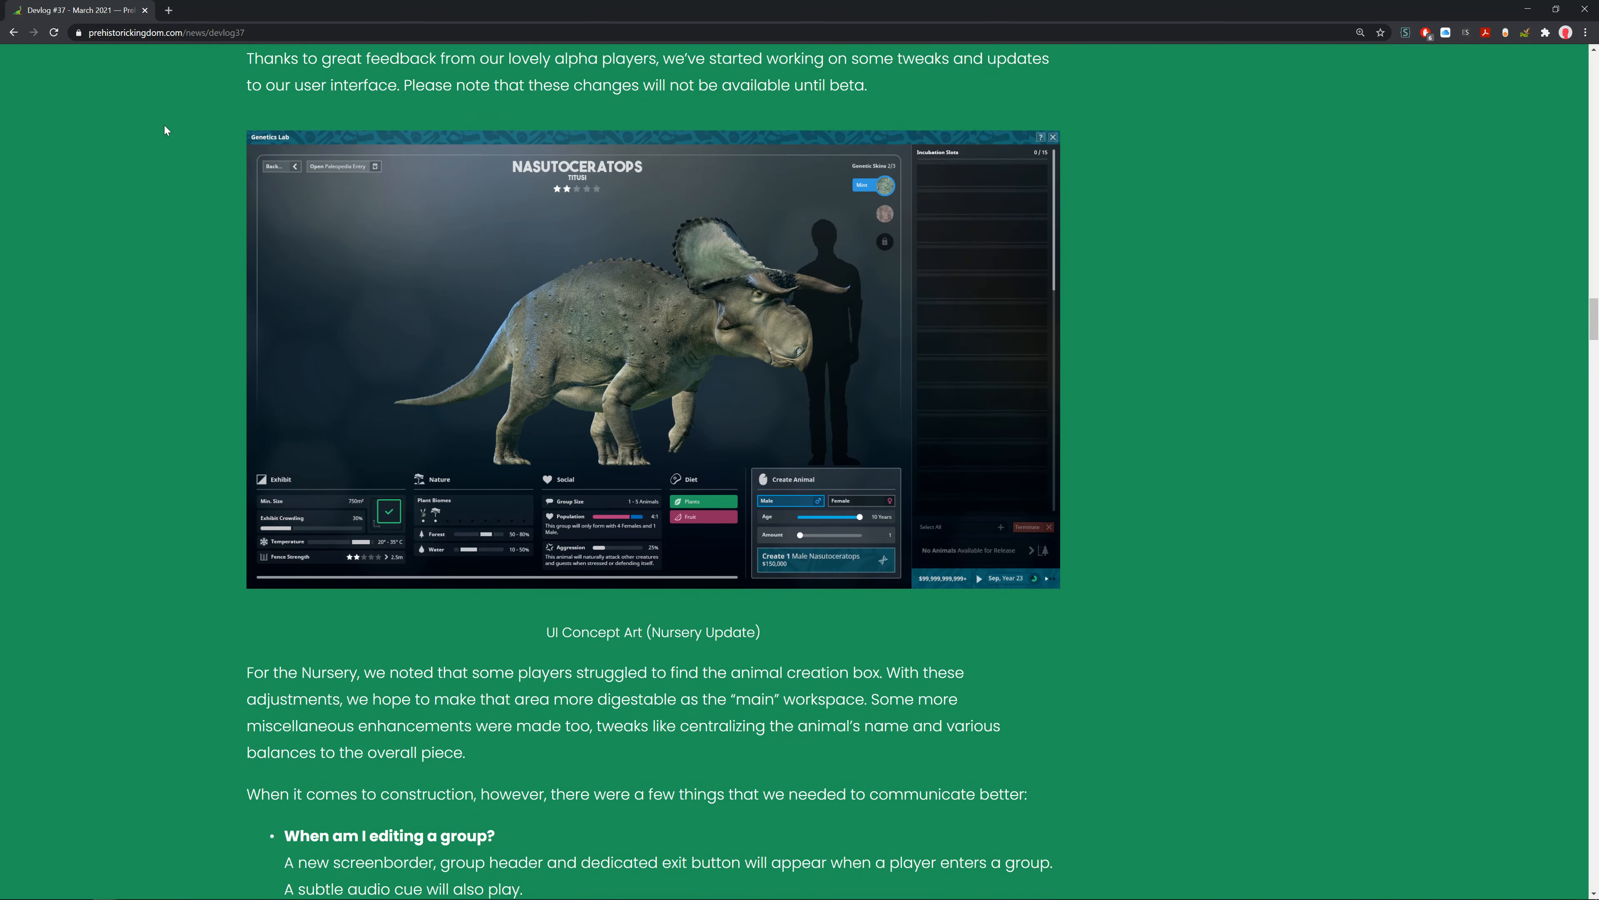
{"action": "mouse_move", "coordinate": [714, 277]}
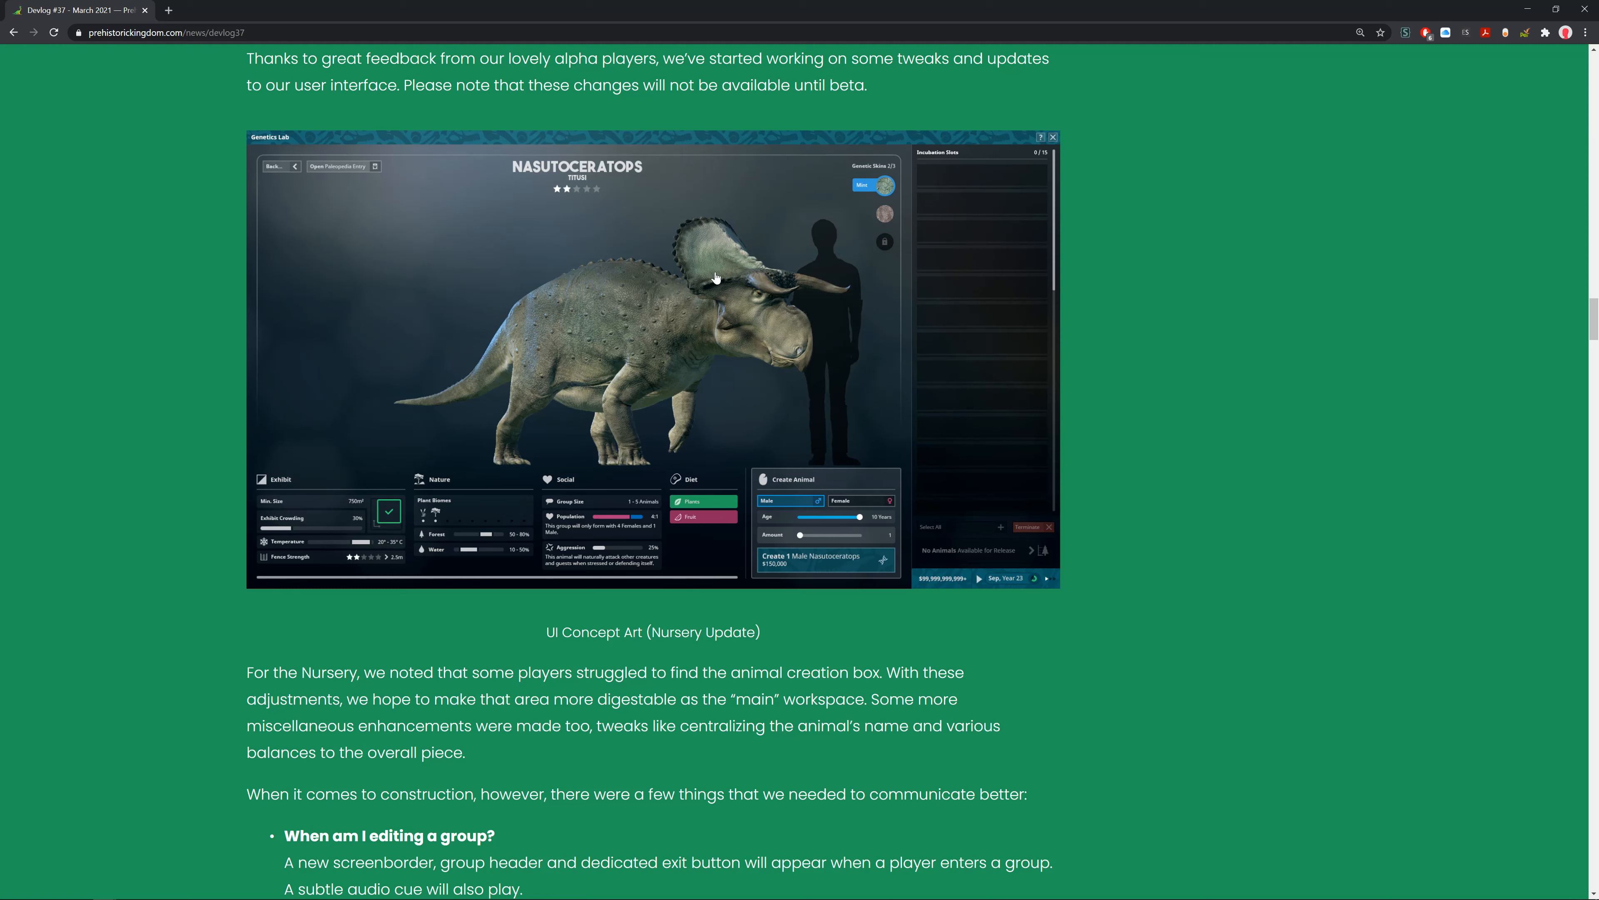
{"action": "mouse_move", "coordinate": [676, 182]}
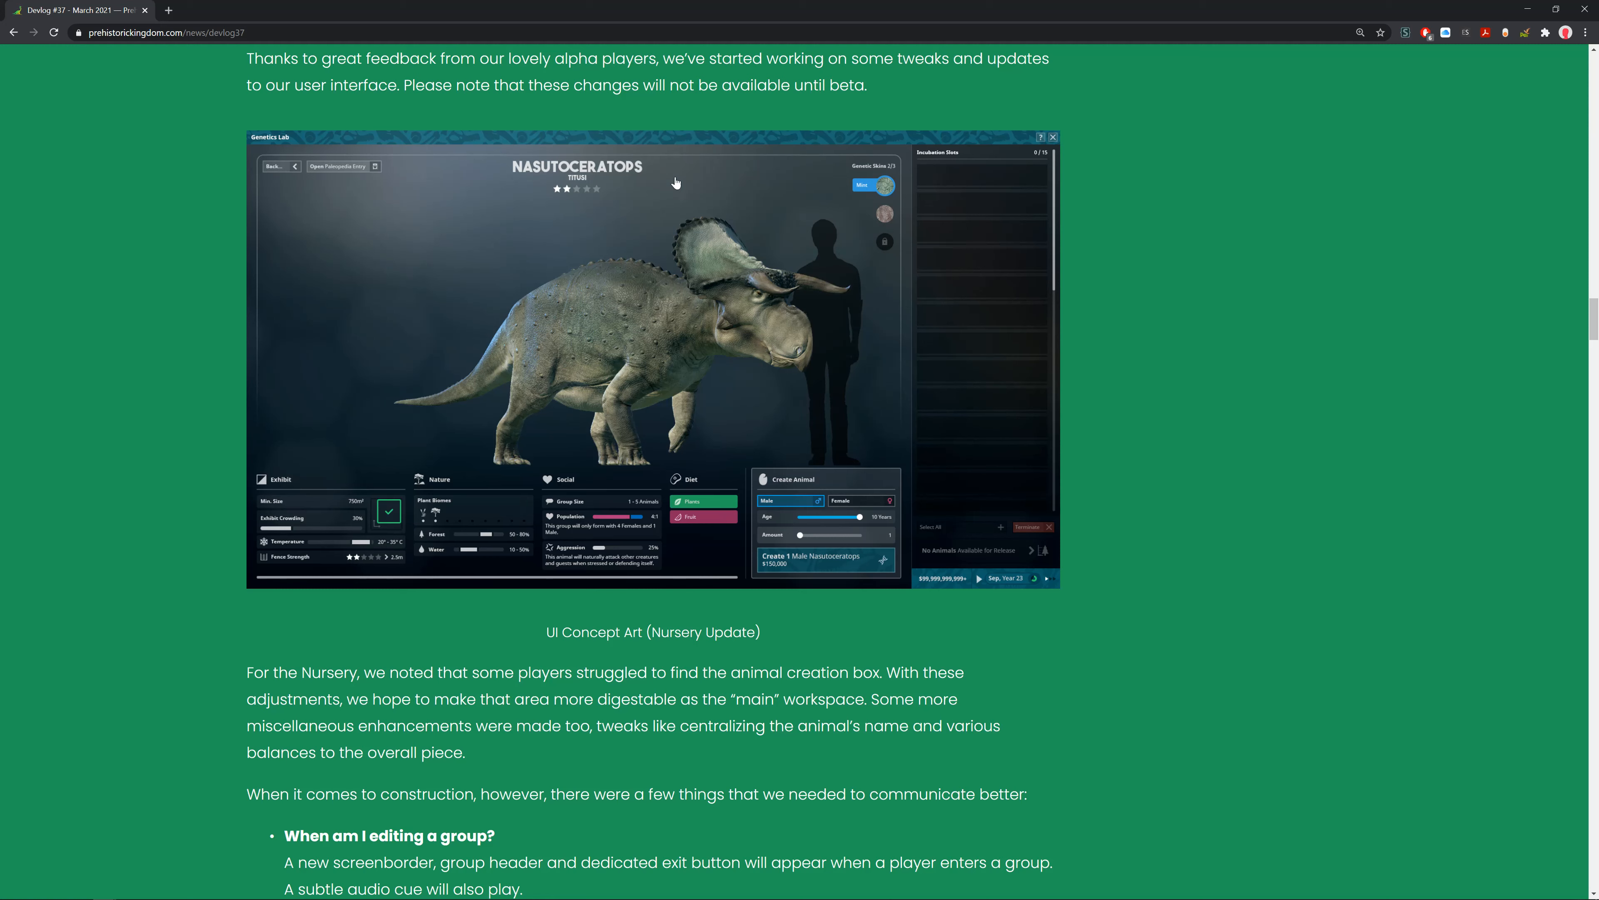
{"action": "mouse_move", "coordinate": [574, 127]}
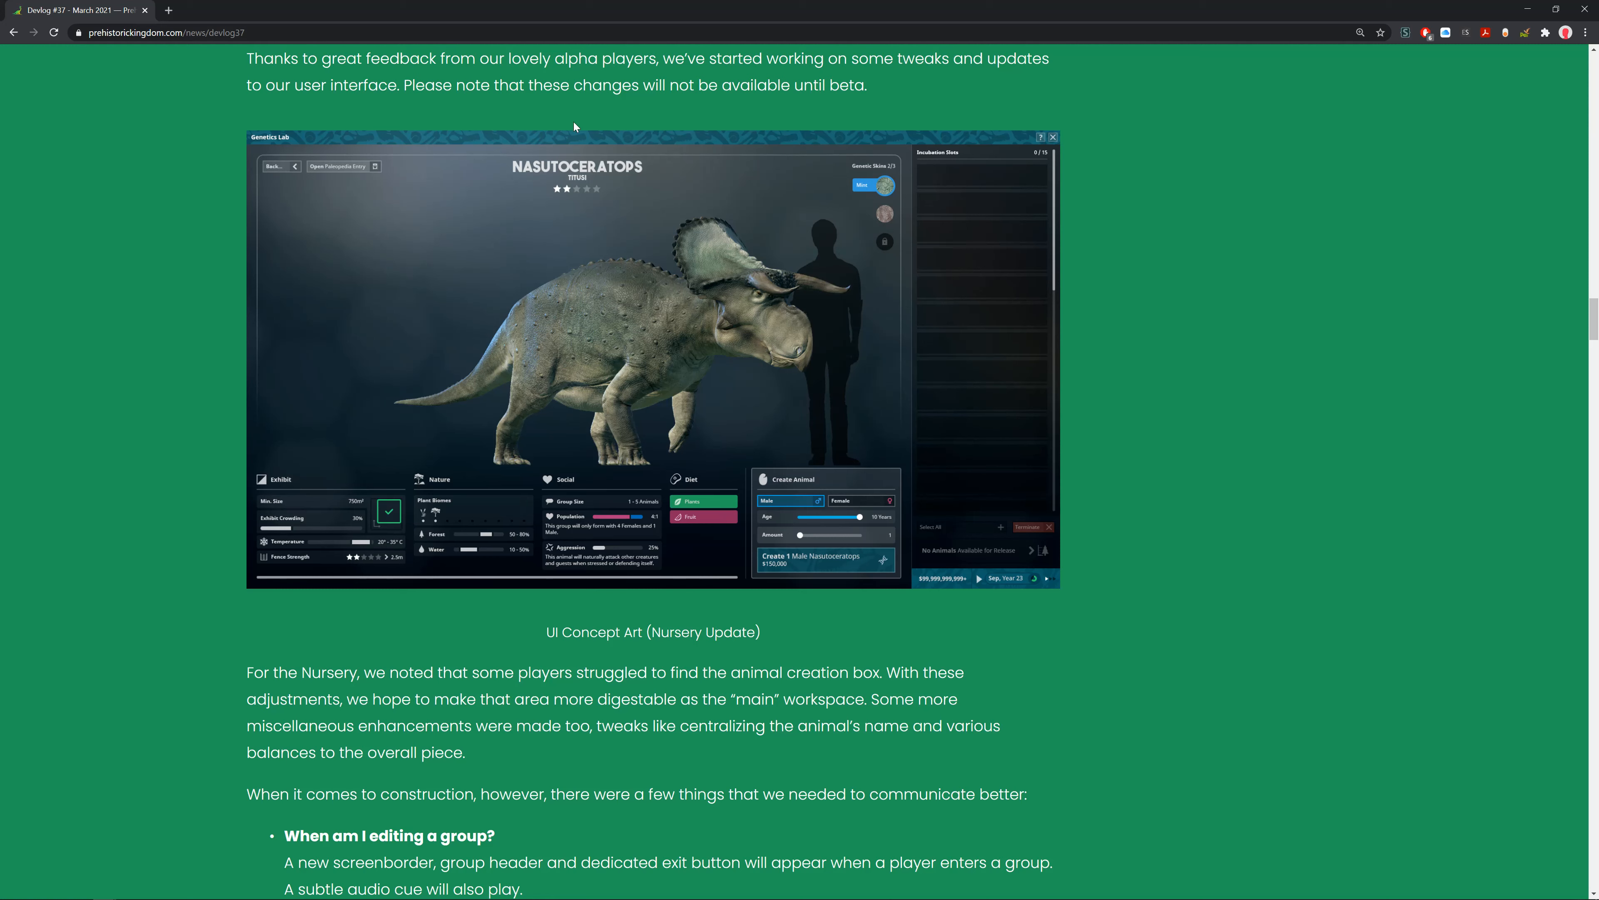
Scroll to the construction bullets on group editing, keybinds and the toolbox paragraph.
{"action": "scroll", "scroll_direction": "down", "scroll_amount": 3}
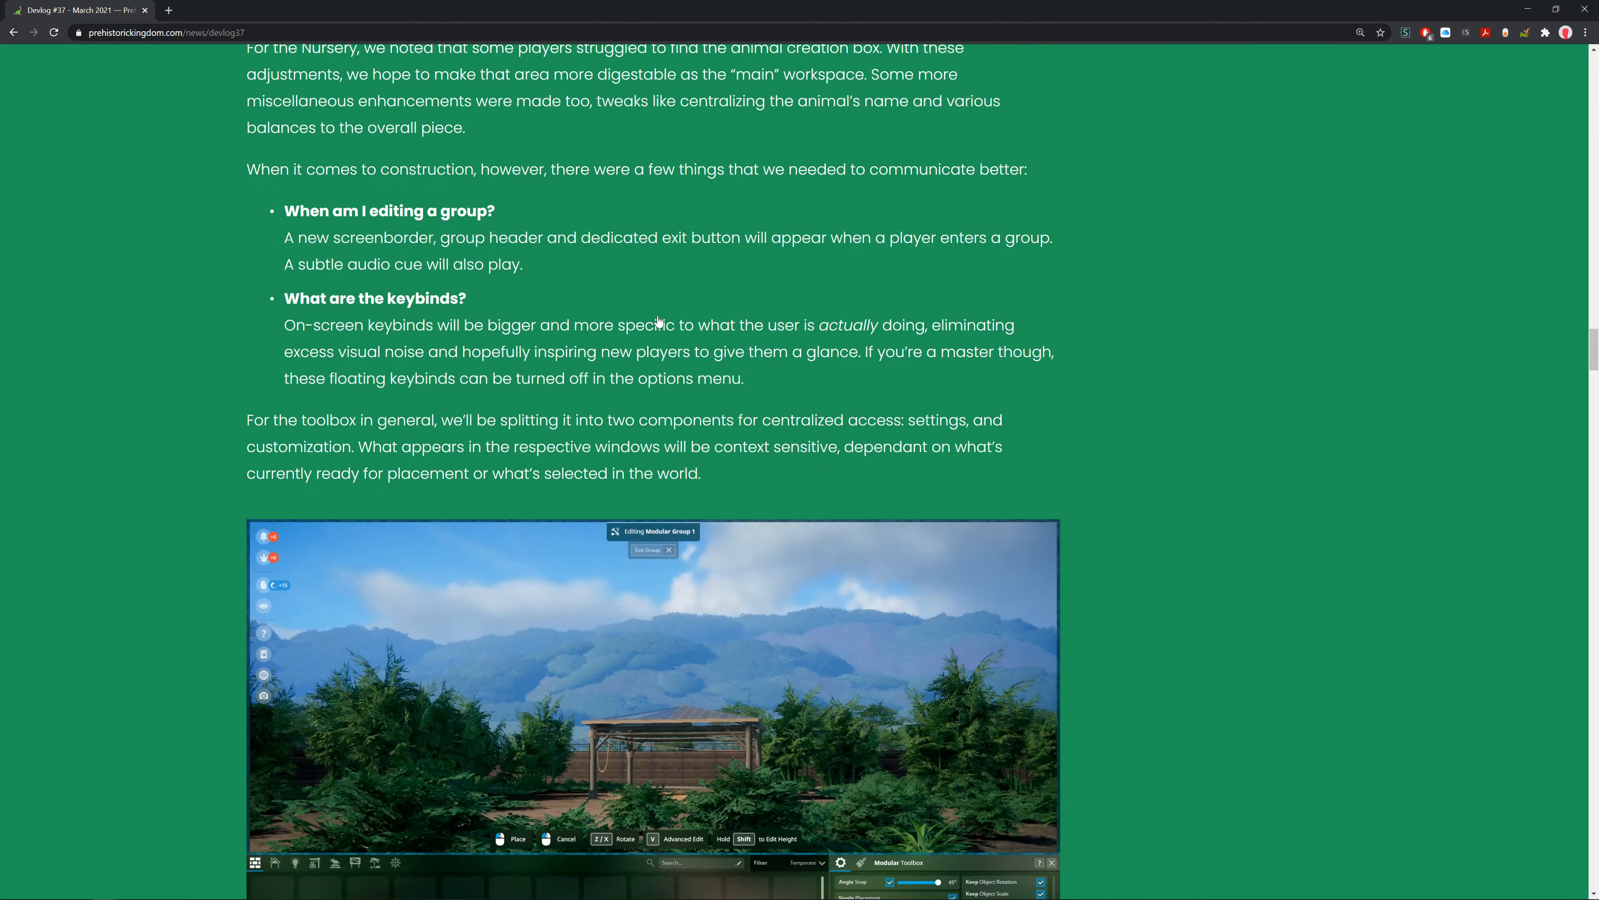
{"action": "scroll", "scroll_direction": "up", "scroll_amount": 3}
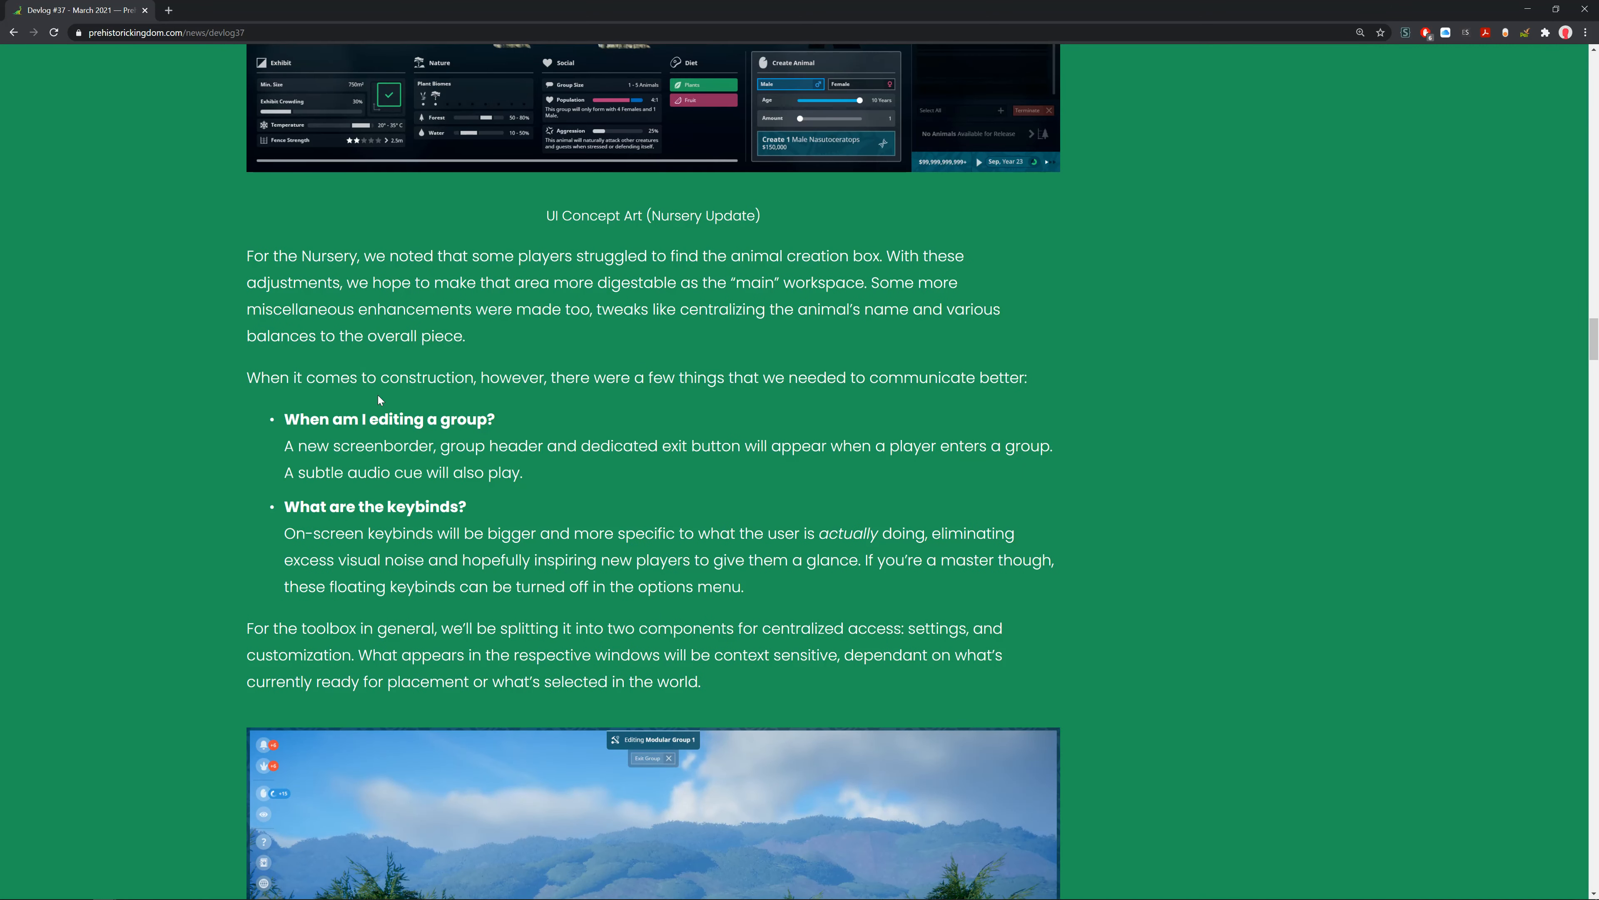
{"action": "mouse_move", "coordinate": [648, 432]}
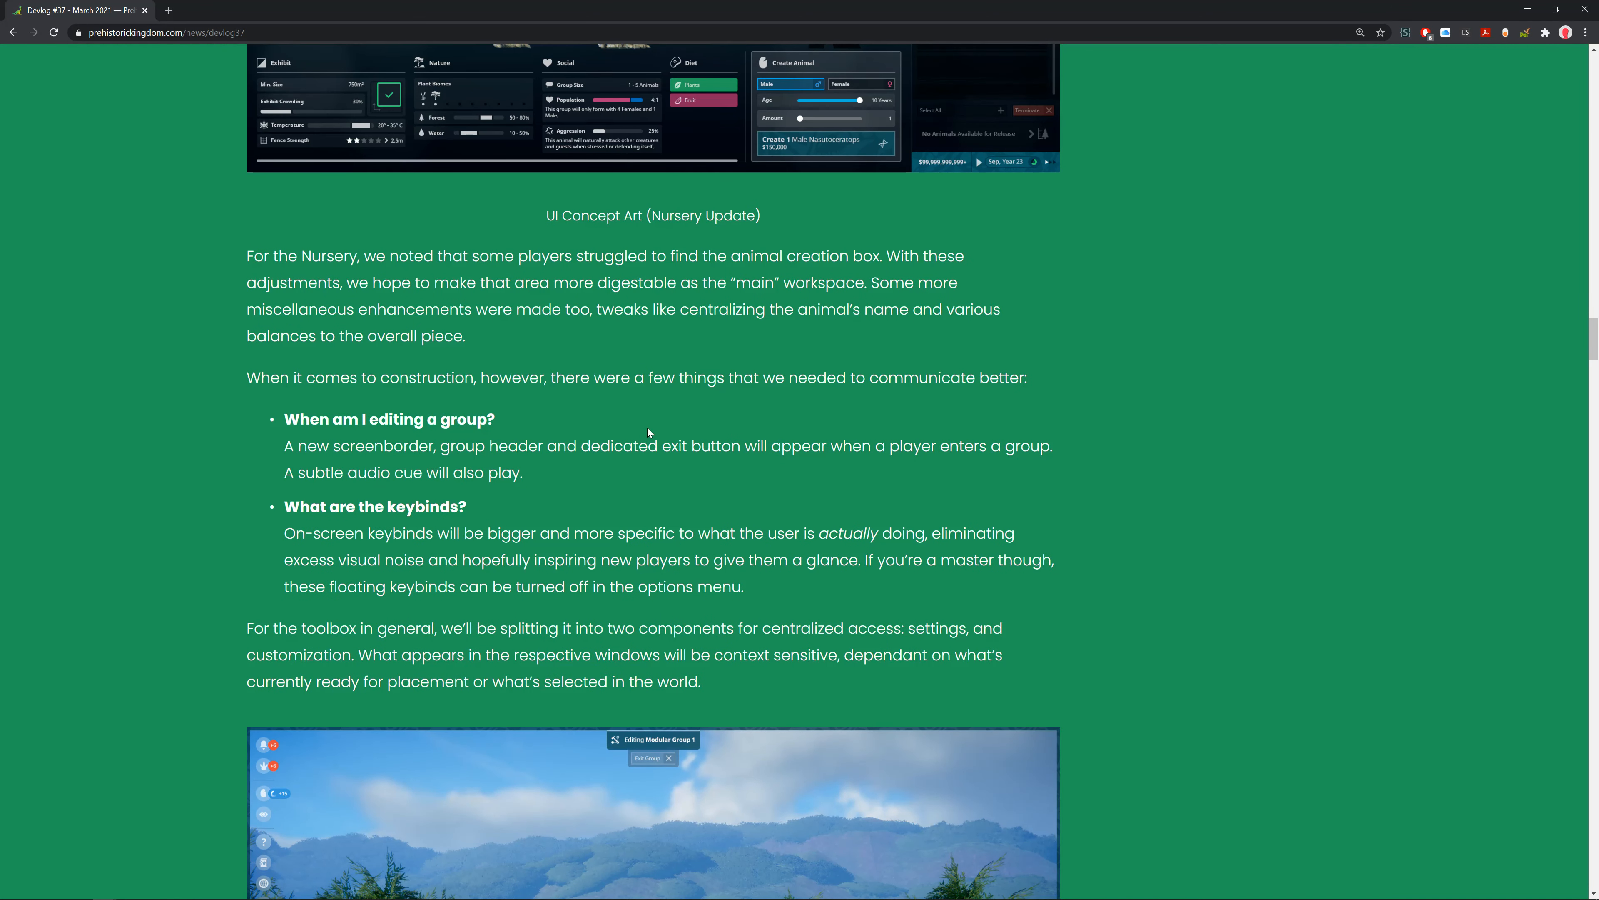
{"action": "scroll", "scroll_direction": "down", "scroll_amount": 3}
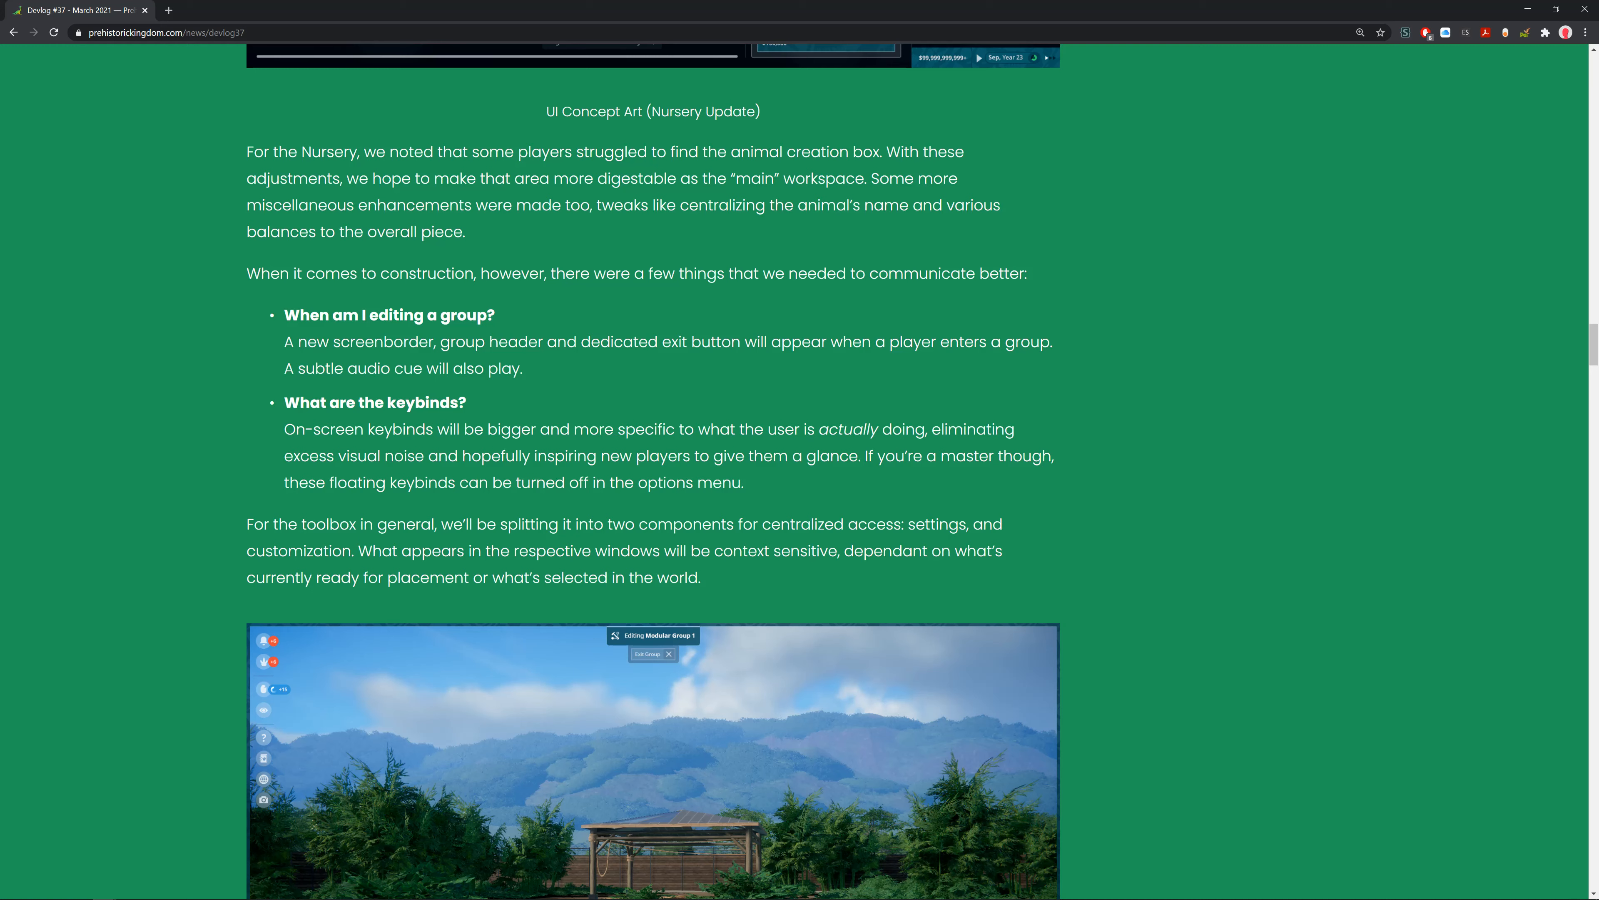
{"action": "mouse_move", "coordinate": [559, 354]}
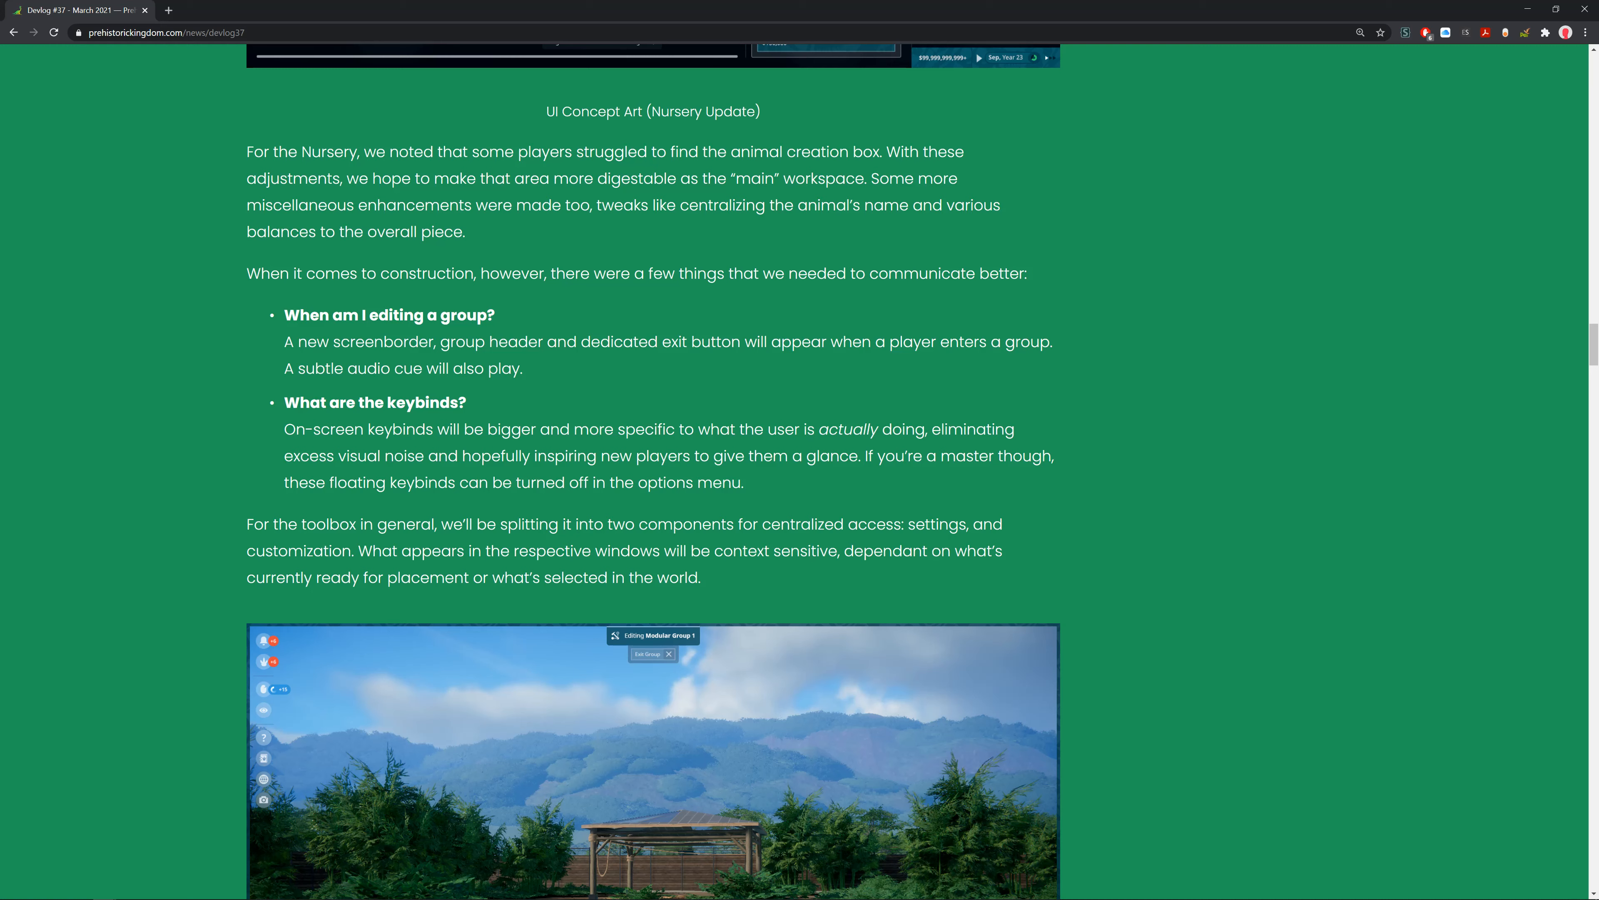
{"action": "mouse_move", "coordinate": [468, 499]}
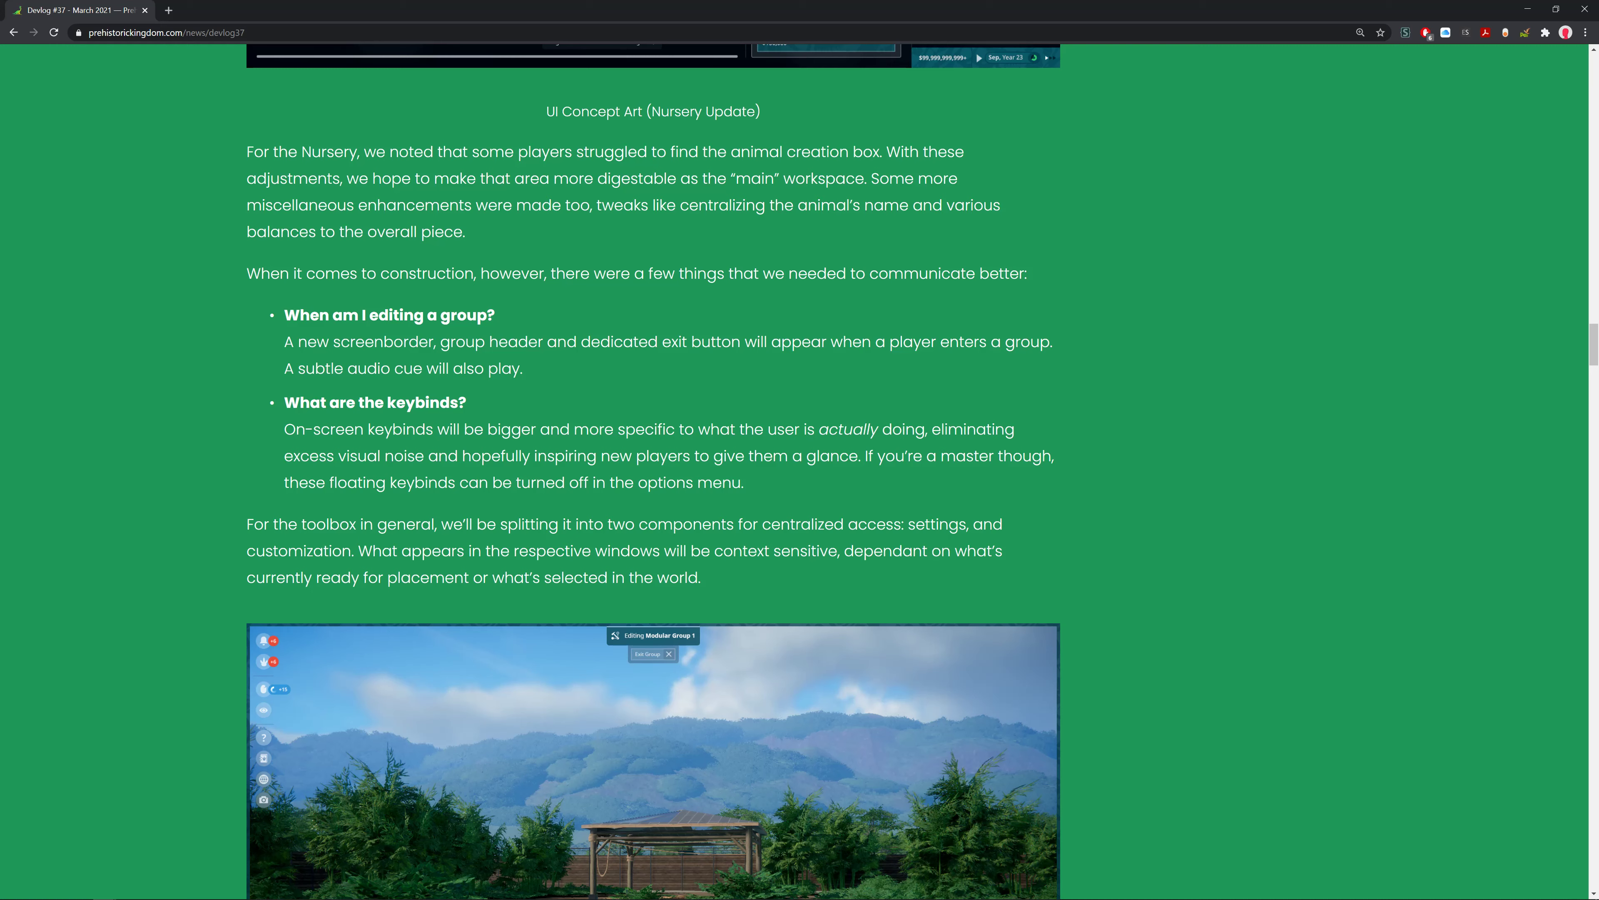
{"action": "scroll", "scroll_direction": "down", "scroll_amount": 3}
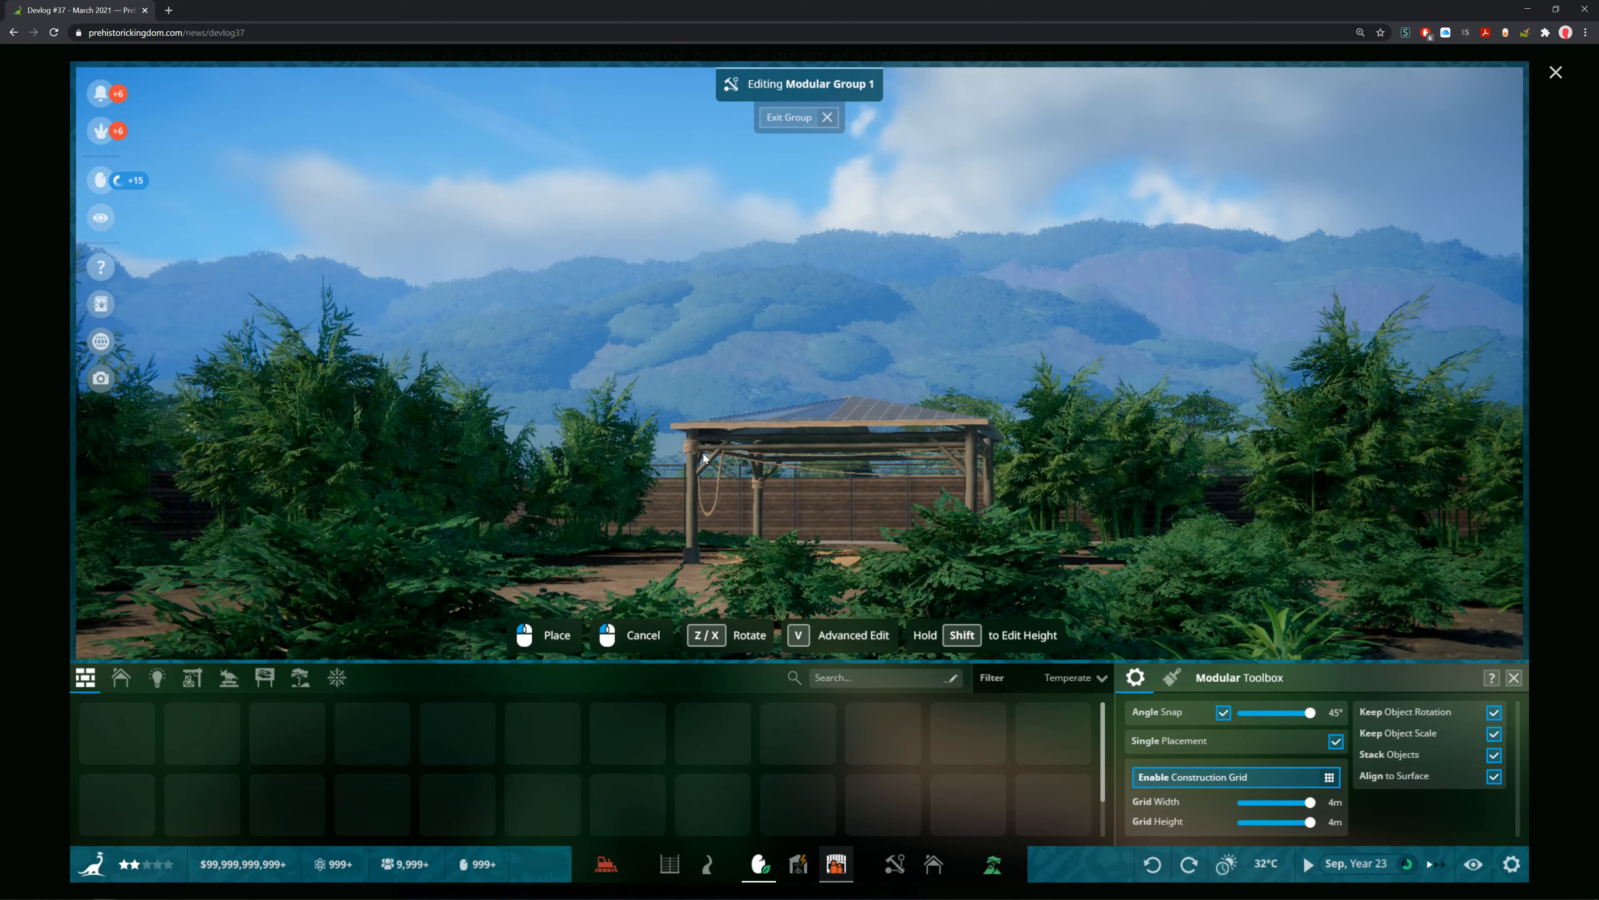
{"action": "mouse_move", "coordinate": [526, 686]}
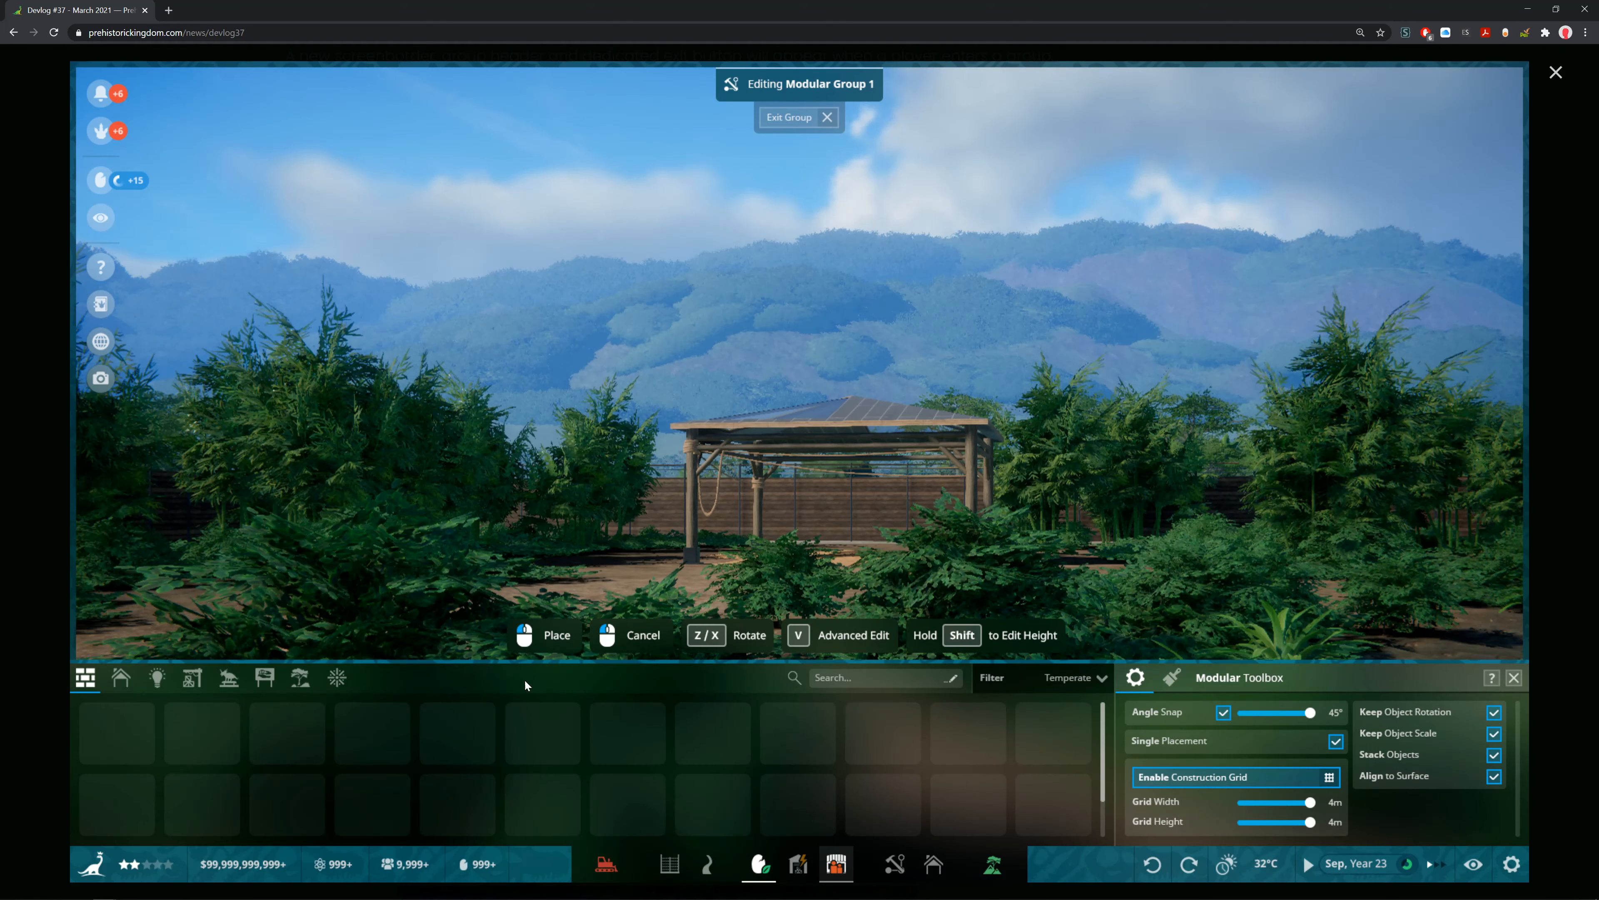
{"action": "mouse_move", "coordinate": [607, 591]}
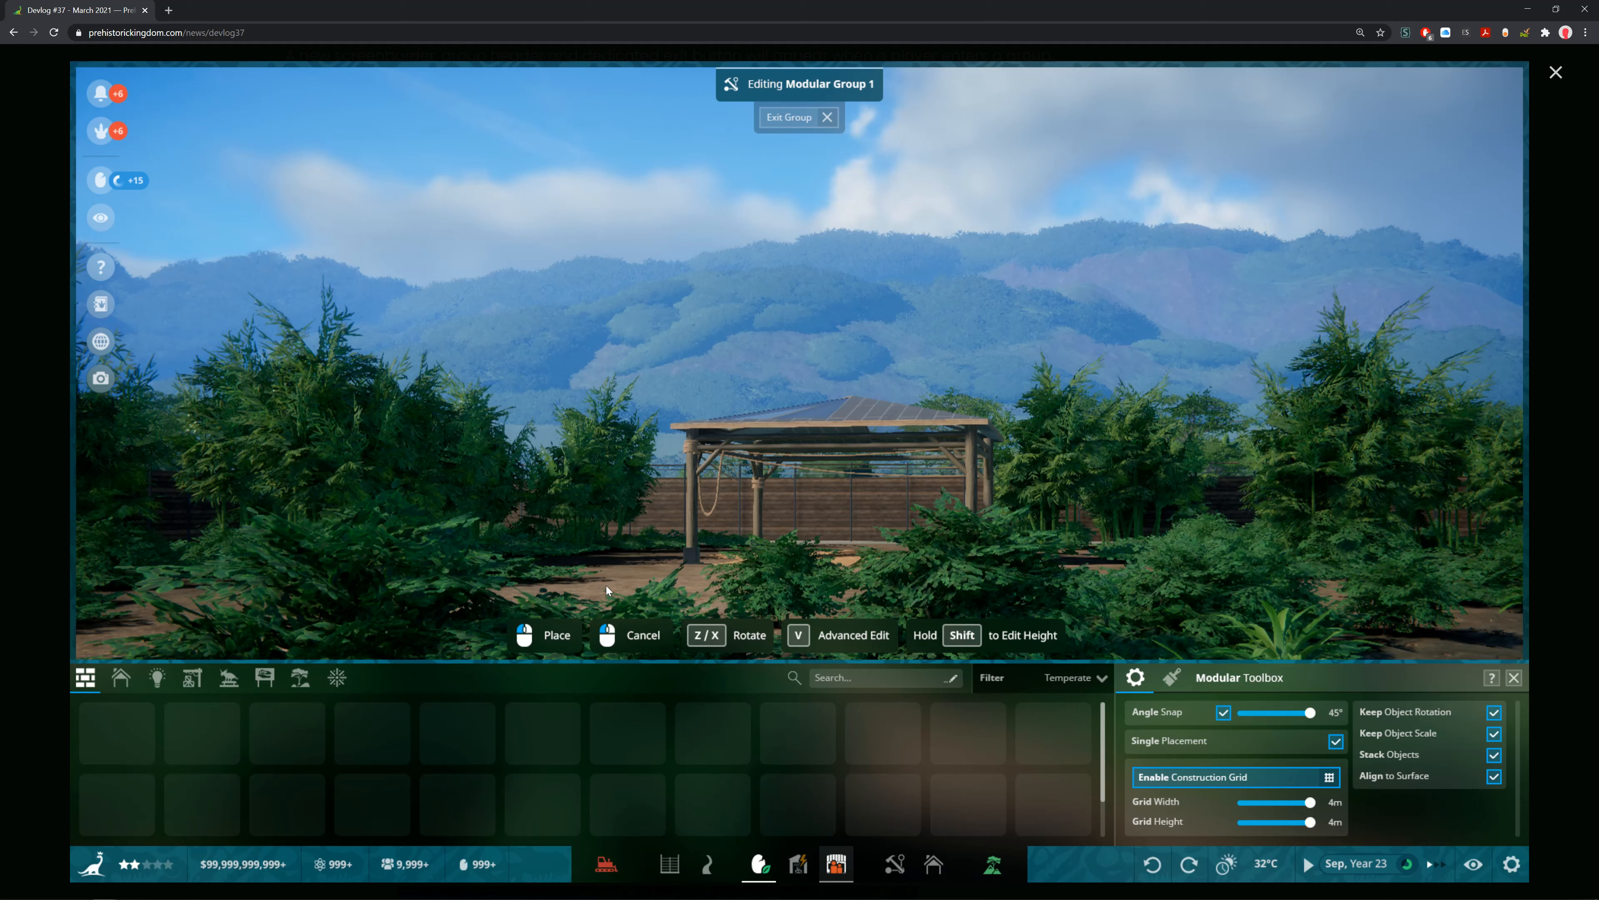
{"action": "mouse_move", "coordinate": [661, 546]}
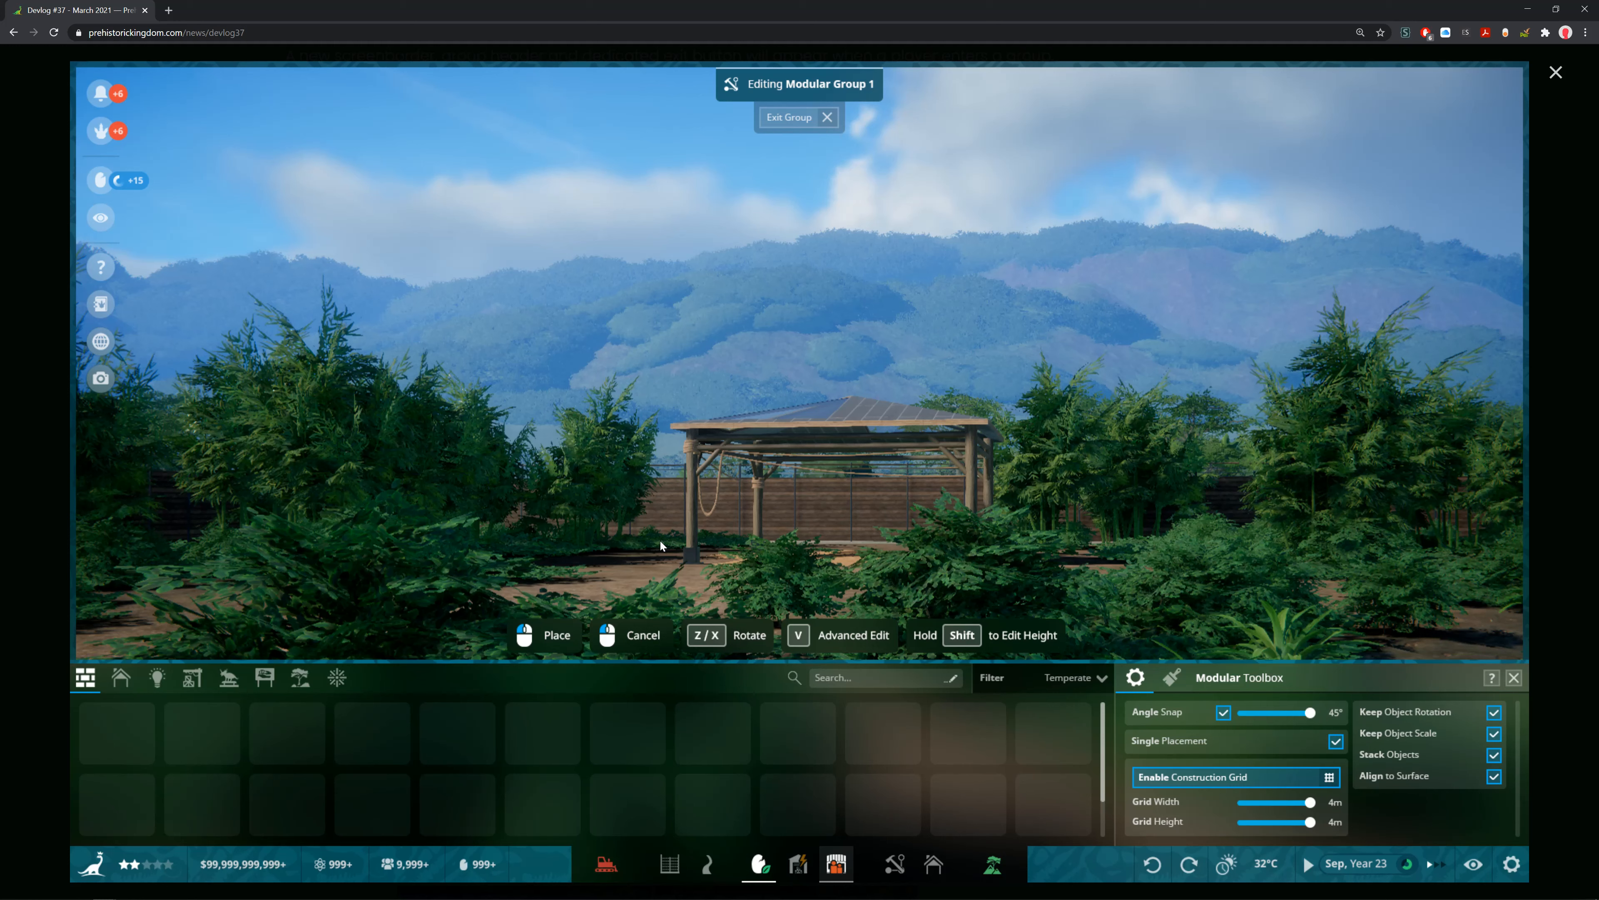
{"action": "mouse_move", "coordinate": [802, 91]}
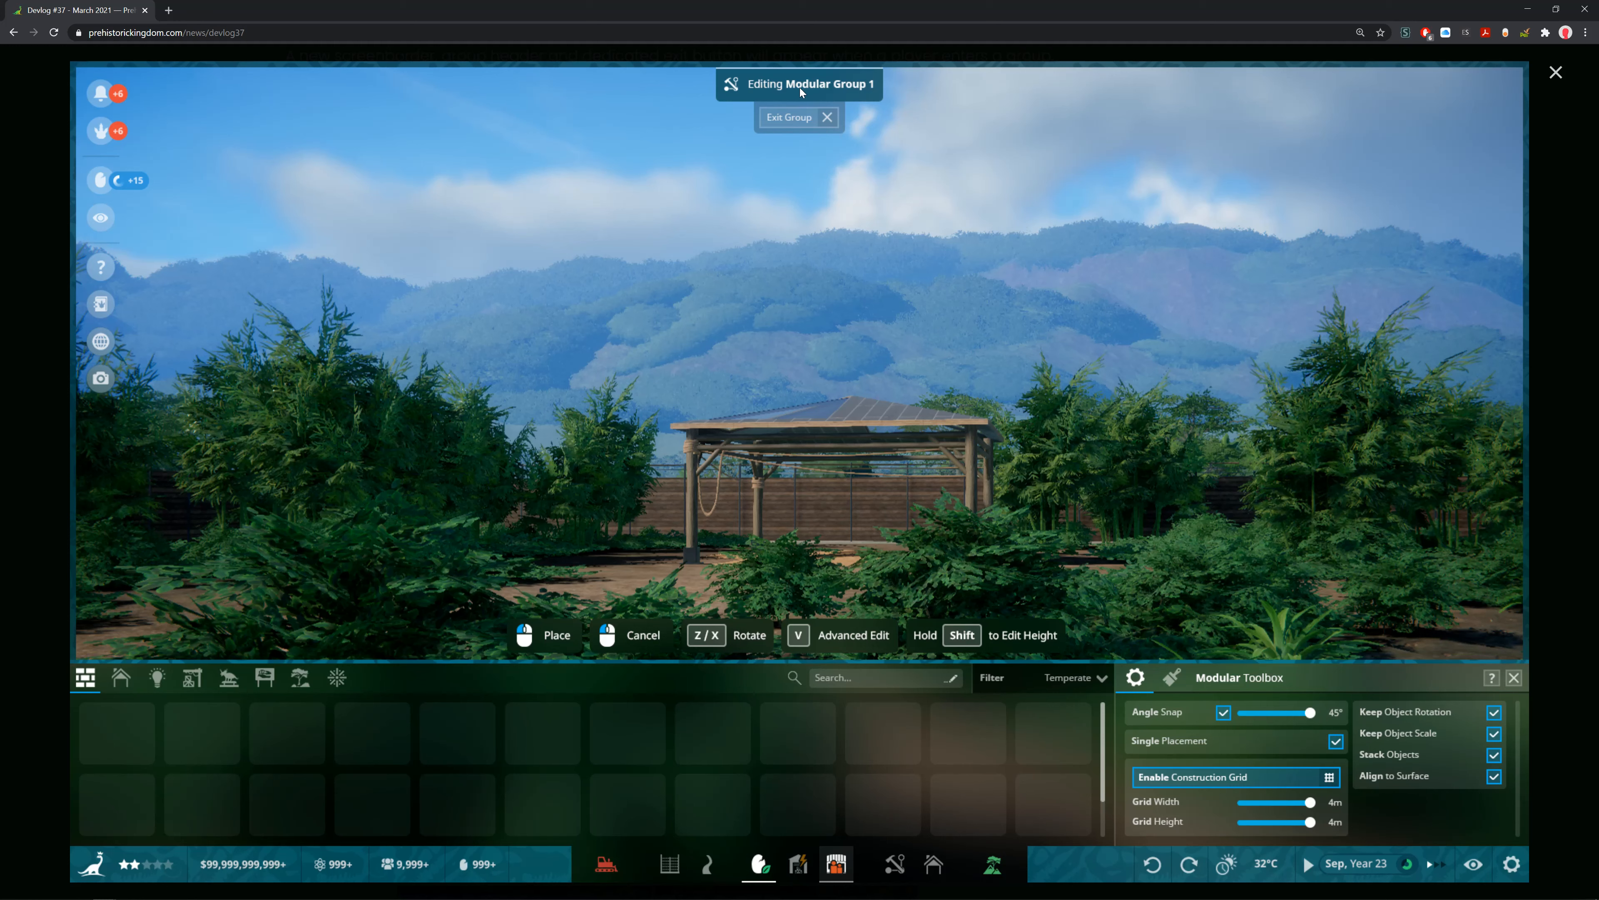
{"action": "mouse_move", "coordinate": [776, 433]}
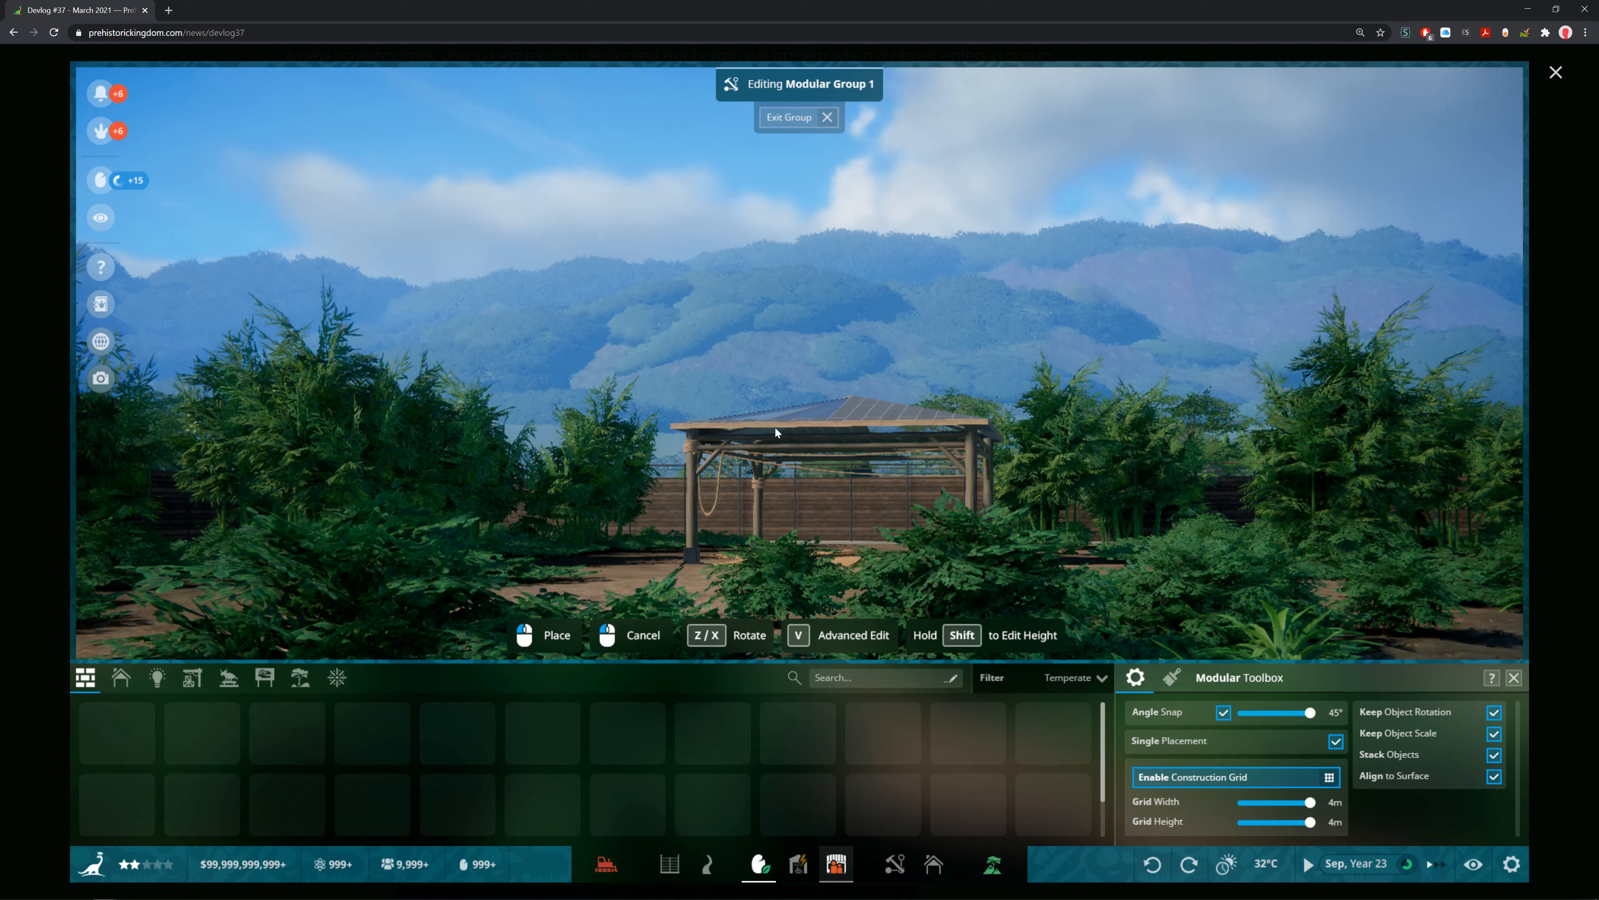
{"action": "mouse_move", "coordinate": [138, 105]}
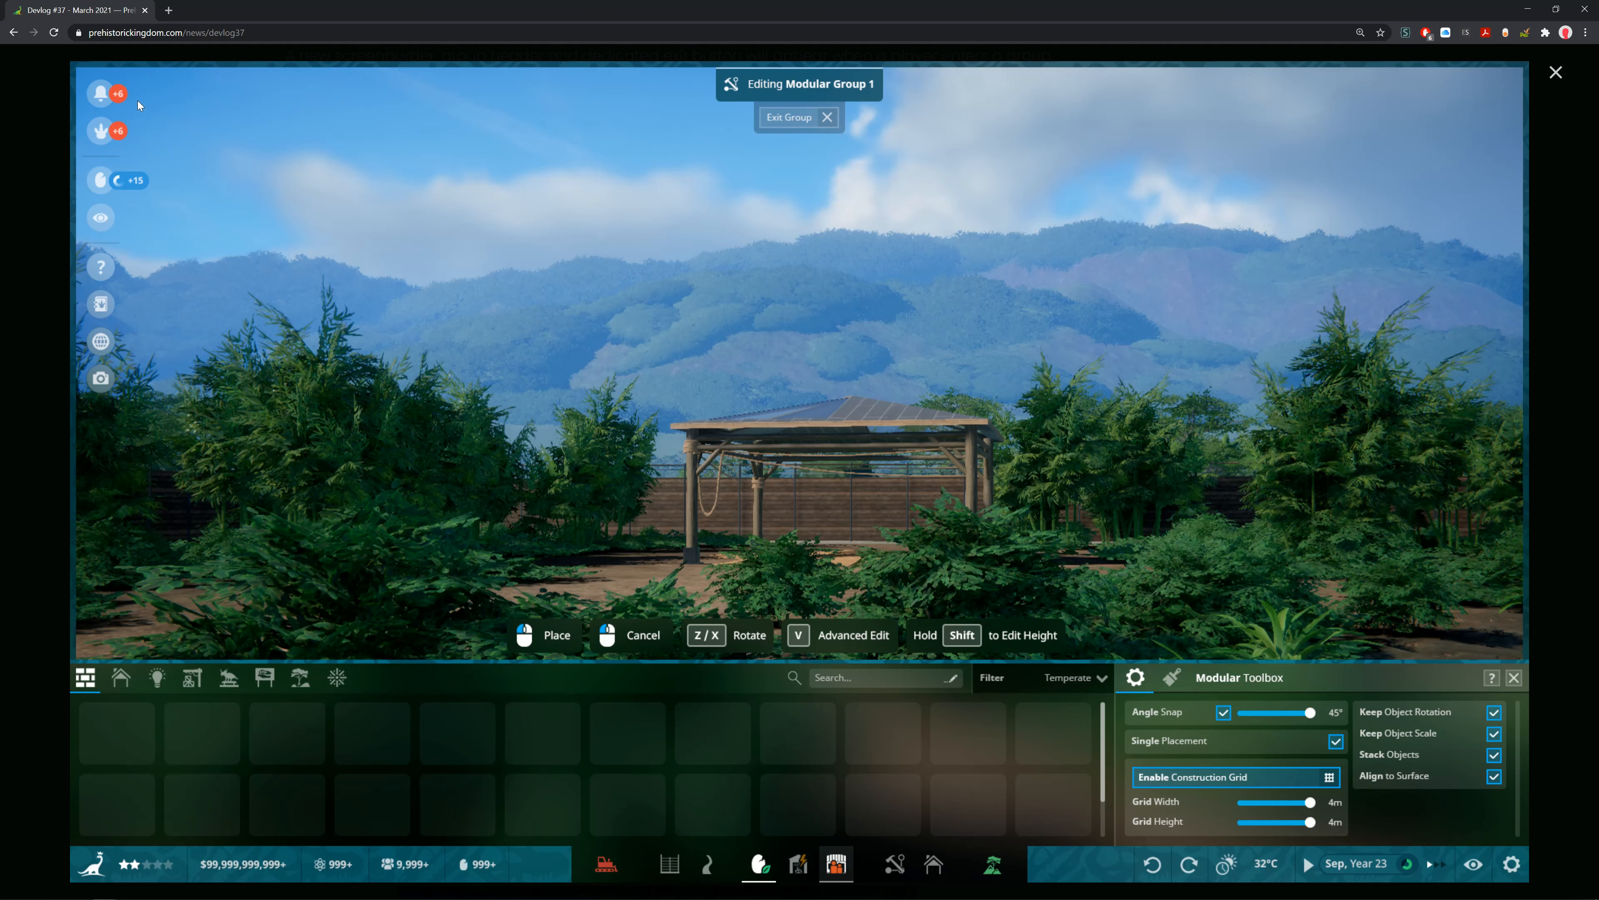
{"action": "mouse_move", "coordinate": [113, 350]}
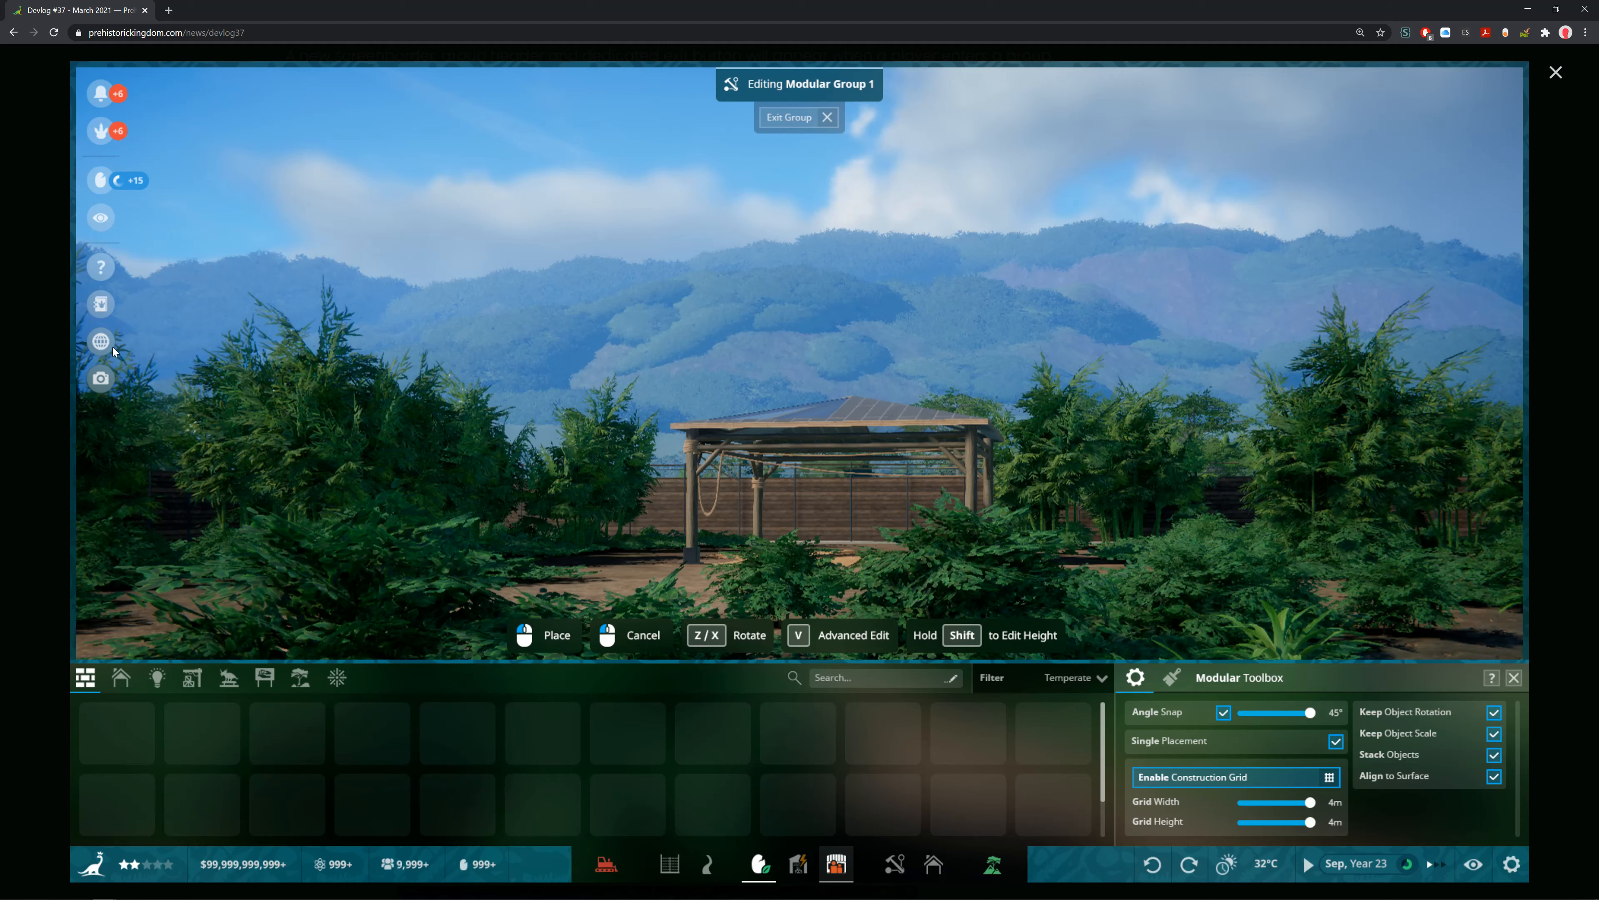
{"action": "mouse_move", "coordinate": [980, 545]}
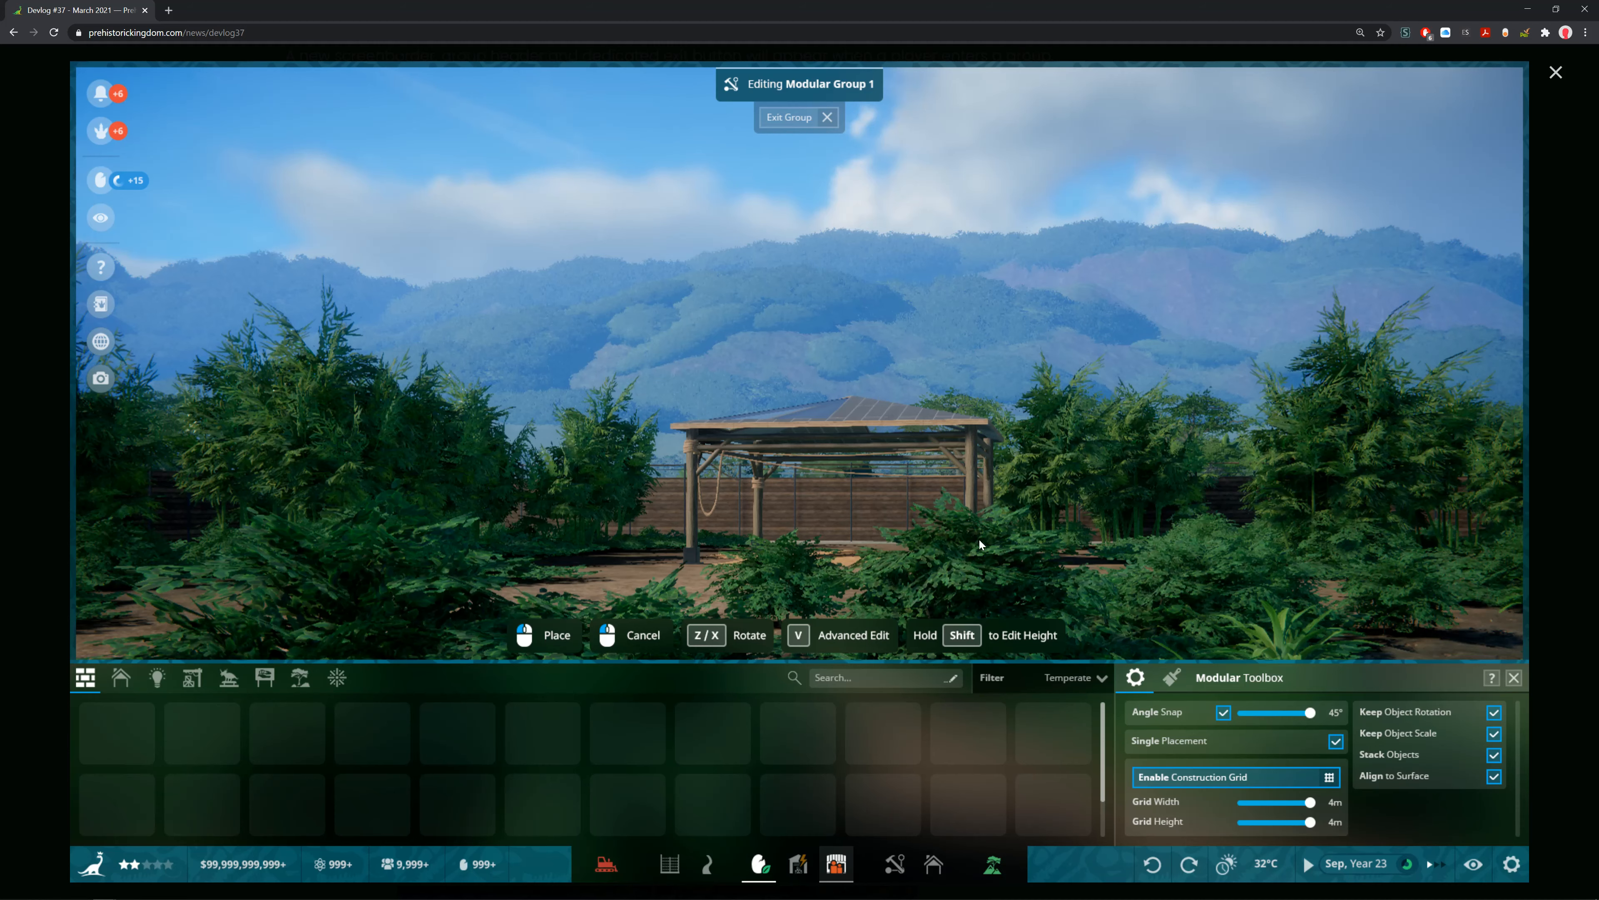
{"action": "mouse_move", "coordinate": [1554, 86]}
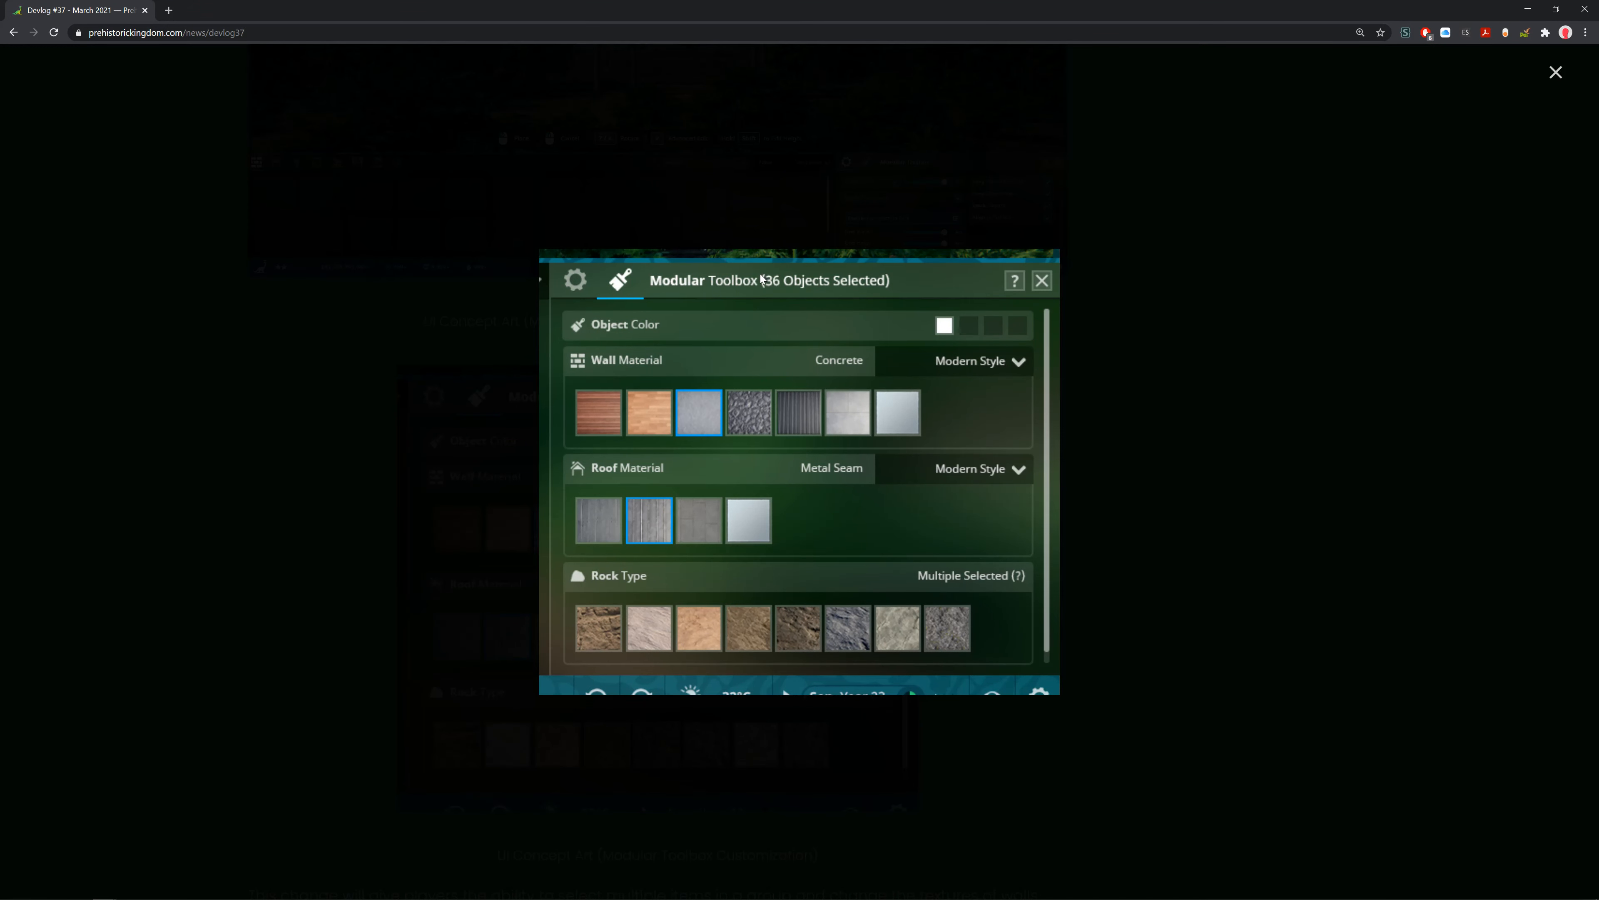
{"action": "mouse_move", "coordinate": [783, 549]}
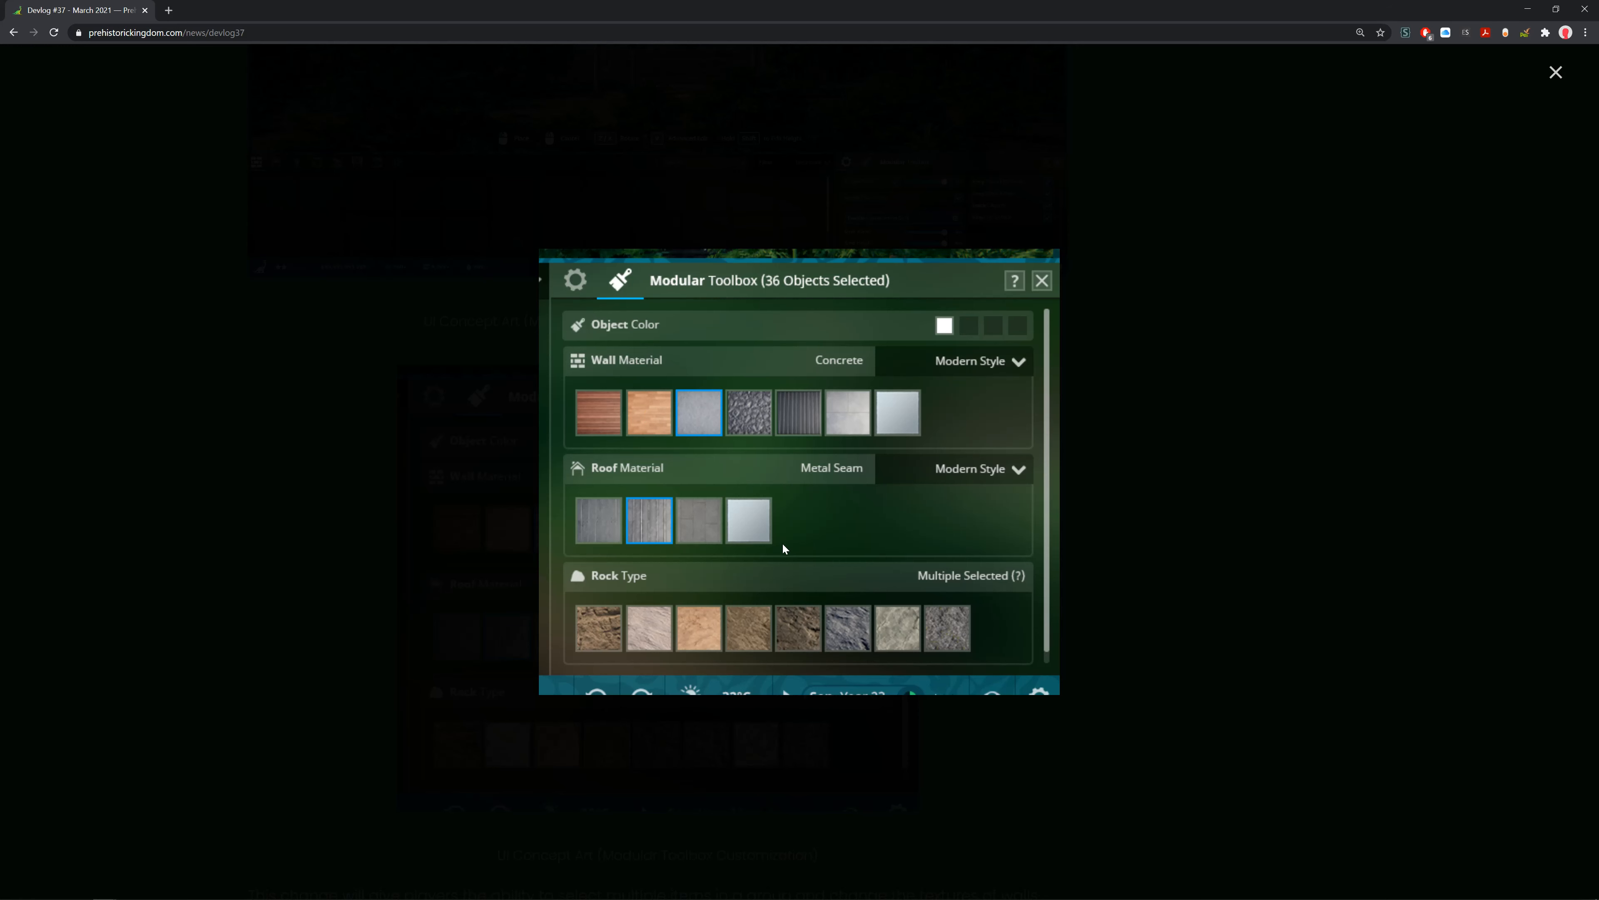
{"action": "mouse_move", "coordinate": [1076, 215]}
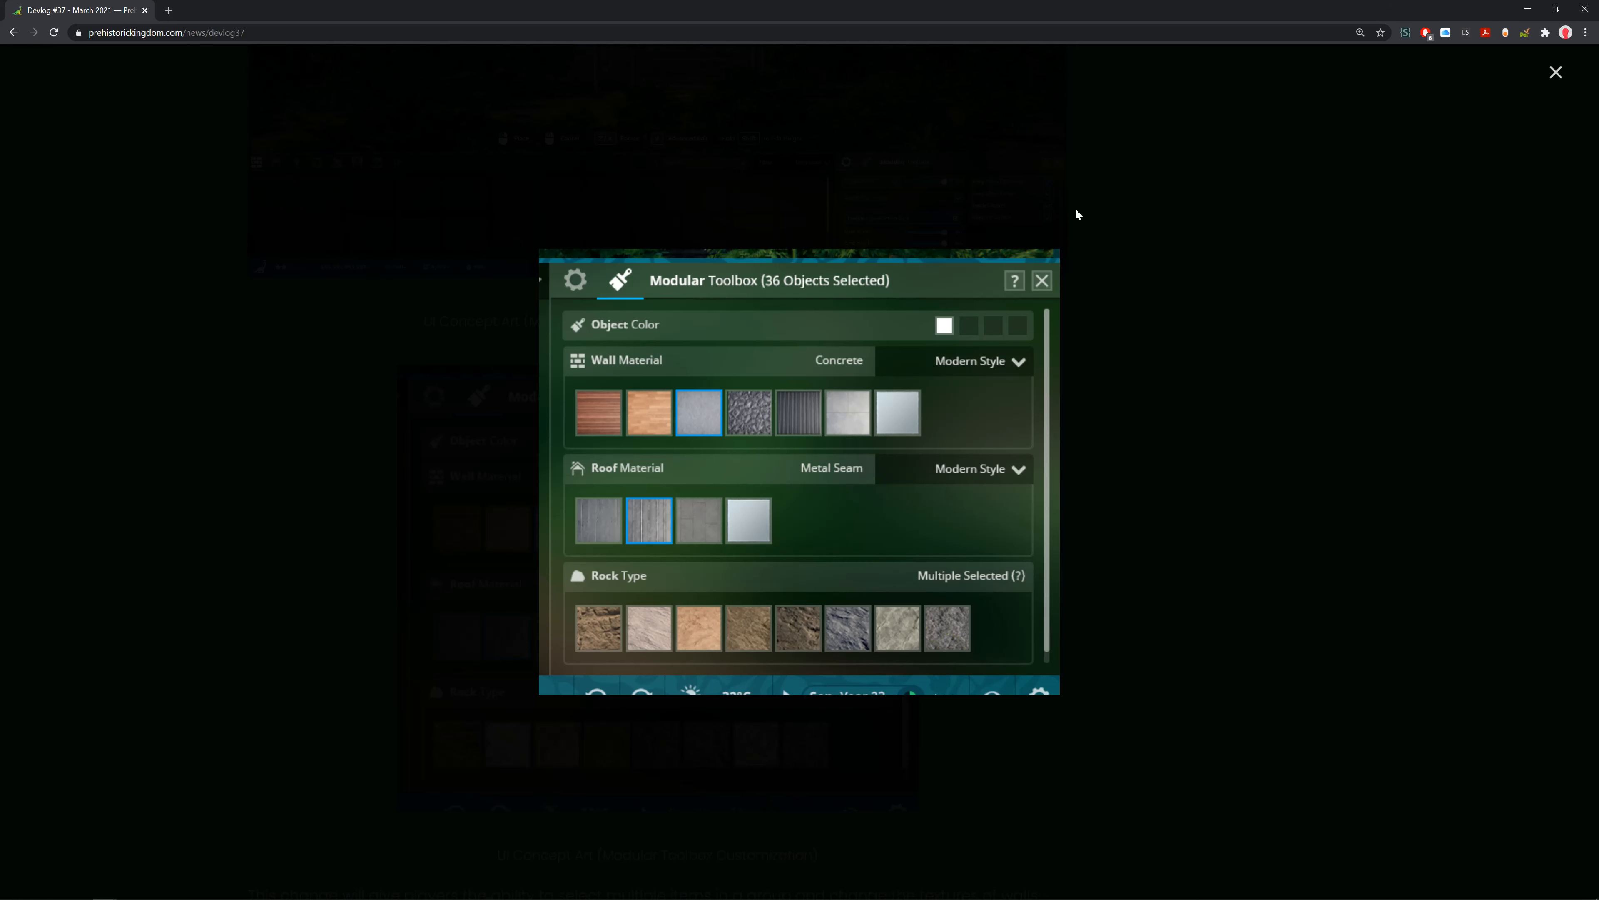
{"action": "mouse_move", "coordinate": [1051, 294]}
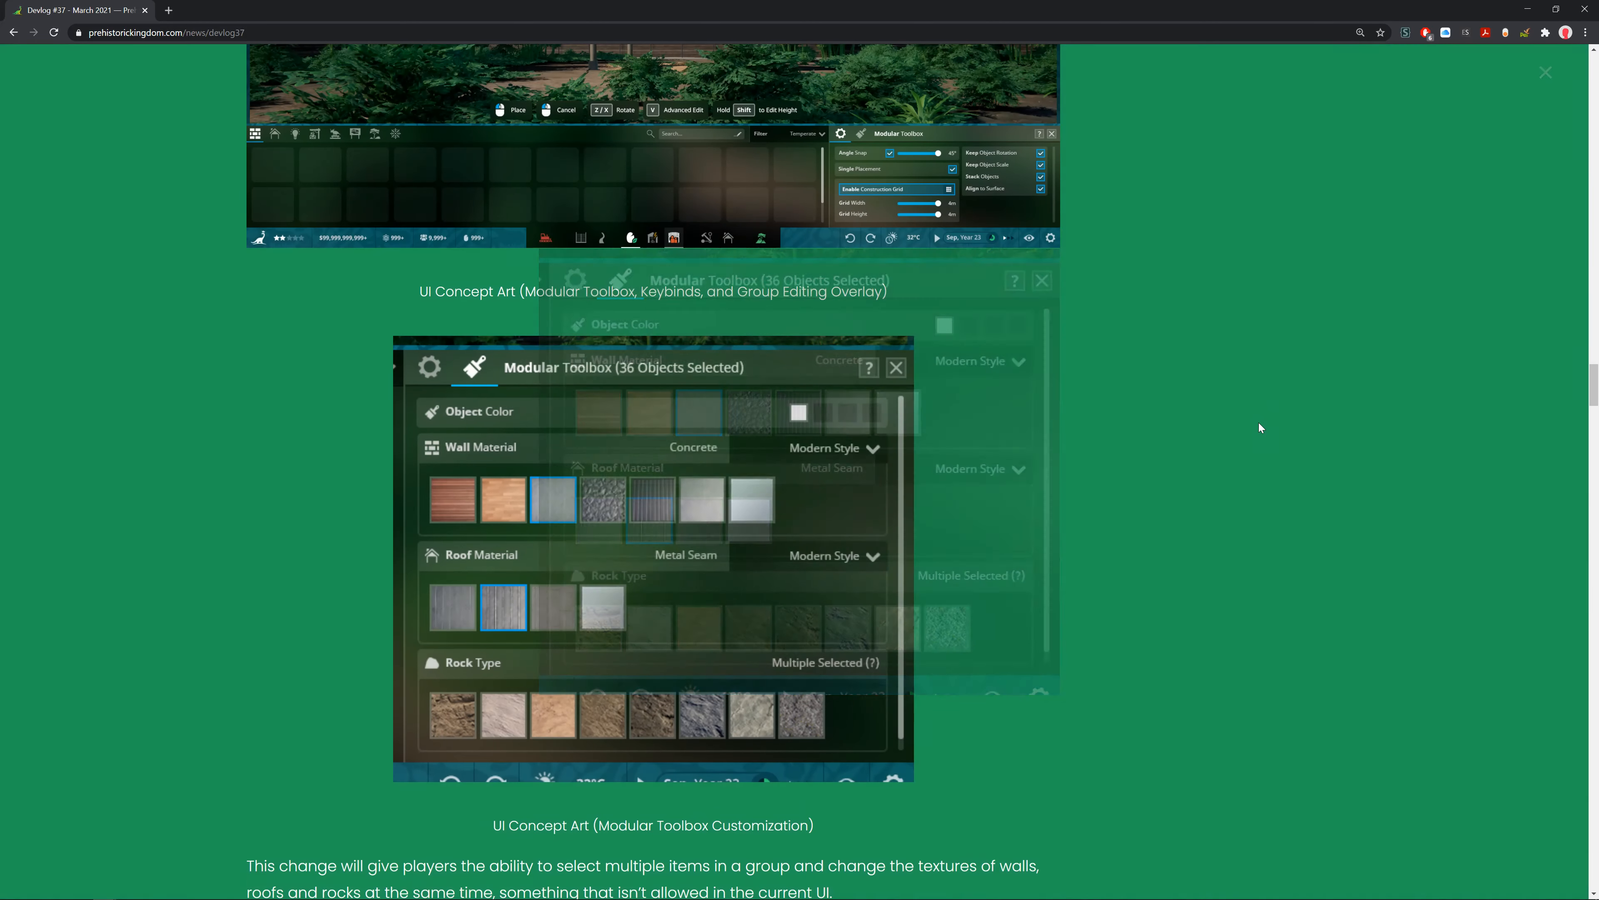
Scroll past the modular toolbox concept art to the Building State Icons paragraphs.
{"action": "scroll", "scroll_direction": "down", "scroll_amount": 3}
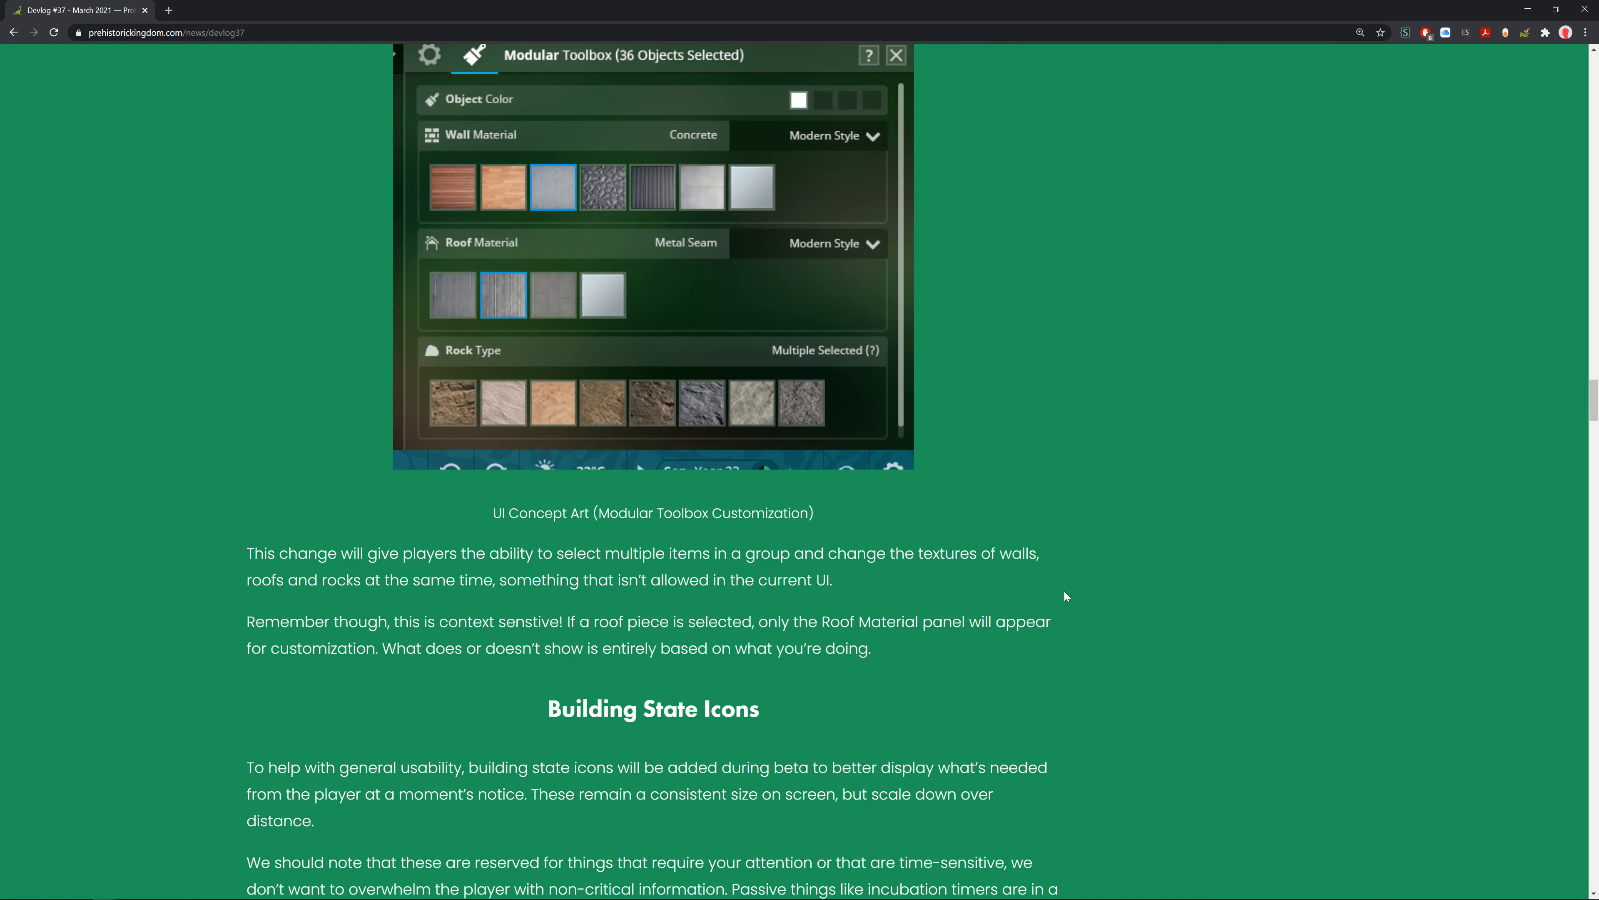
{"action": "mouse_move", "coordinate": [1020, 546]}
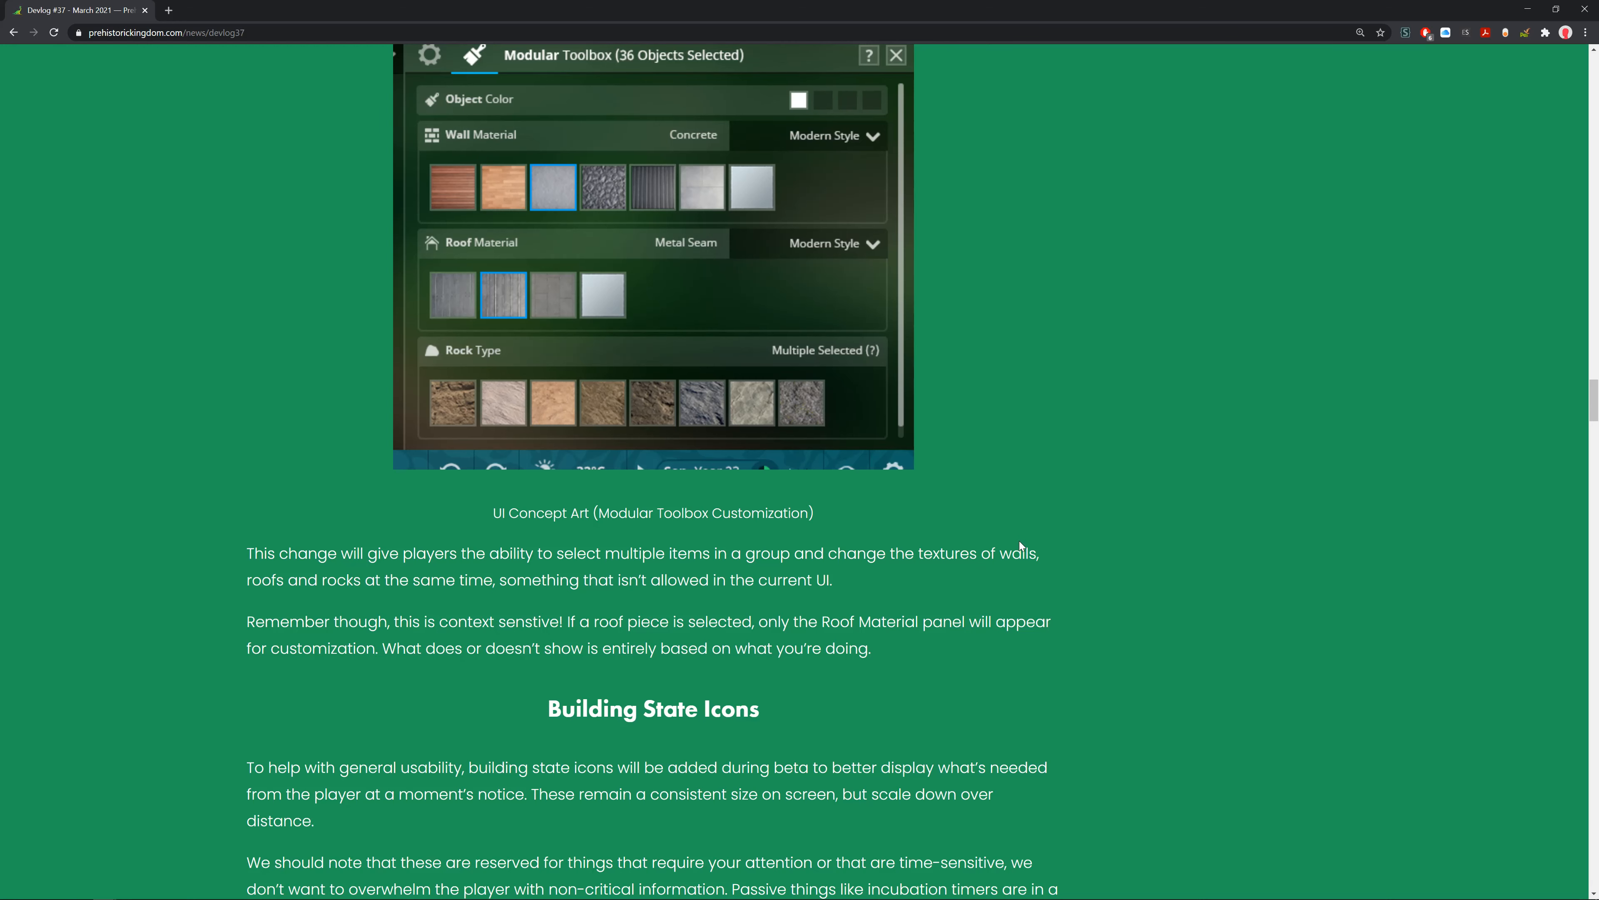
{"action": "scroll", "scroll_direction": "down", "scroll_amount": 3}
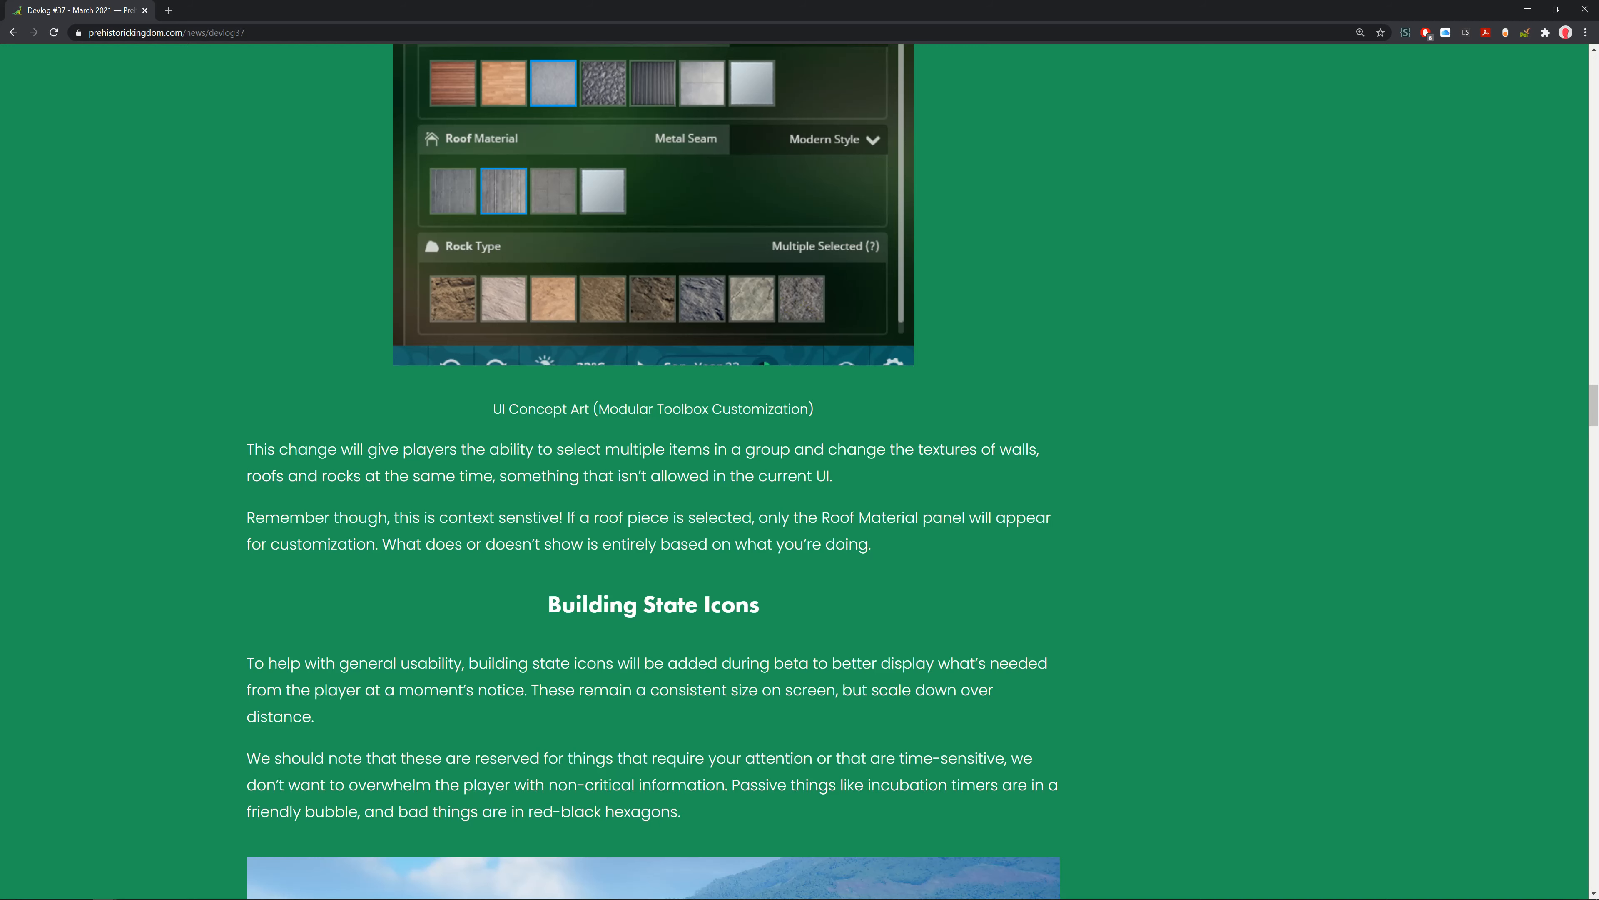
{"action": "mouse_move", "coordinate": [928, 466]}
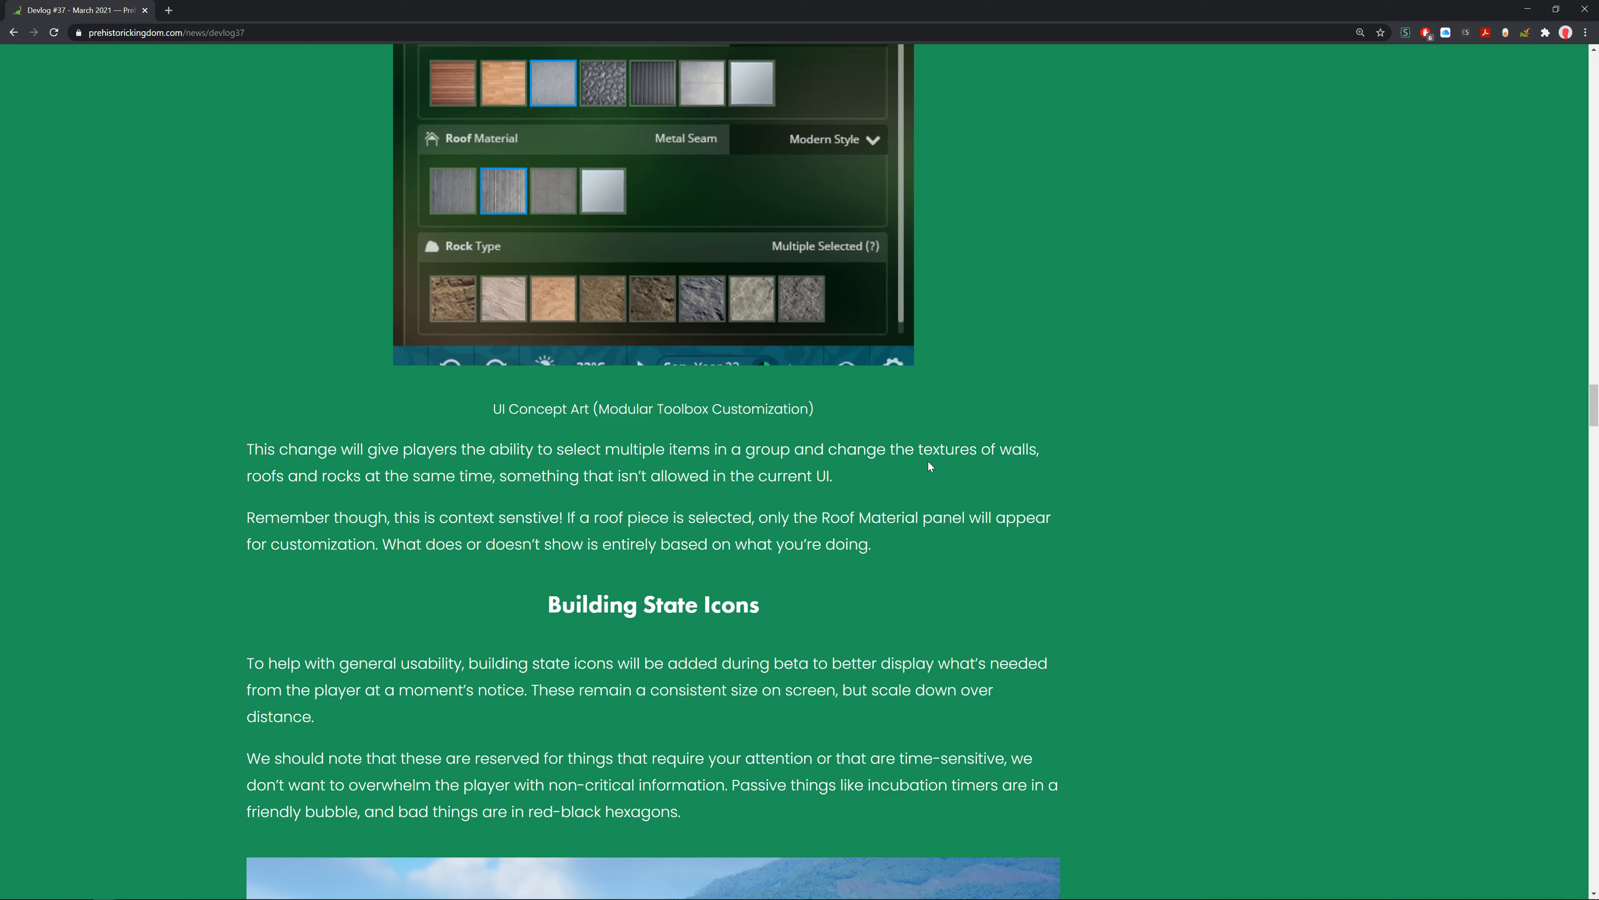
Scroll to the Building State Icons park screenshot with hexagon alert icons.
{"action": "scroll", "scroll_direction": "down", "scroll_amount": 3}
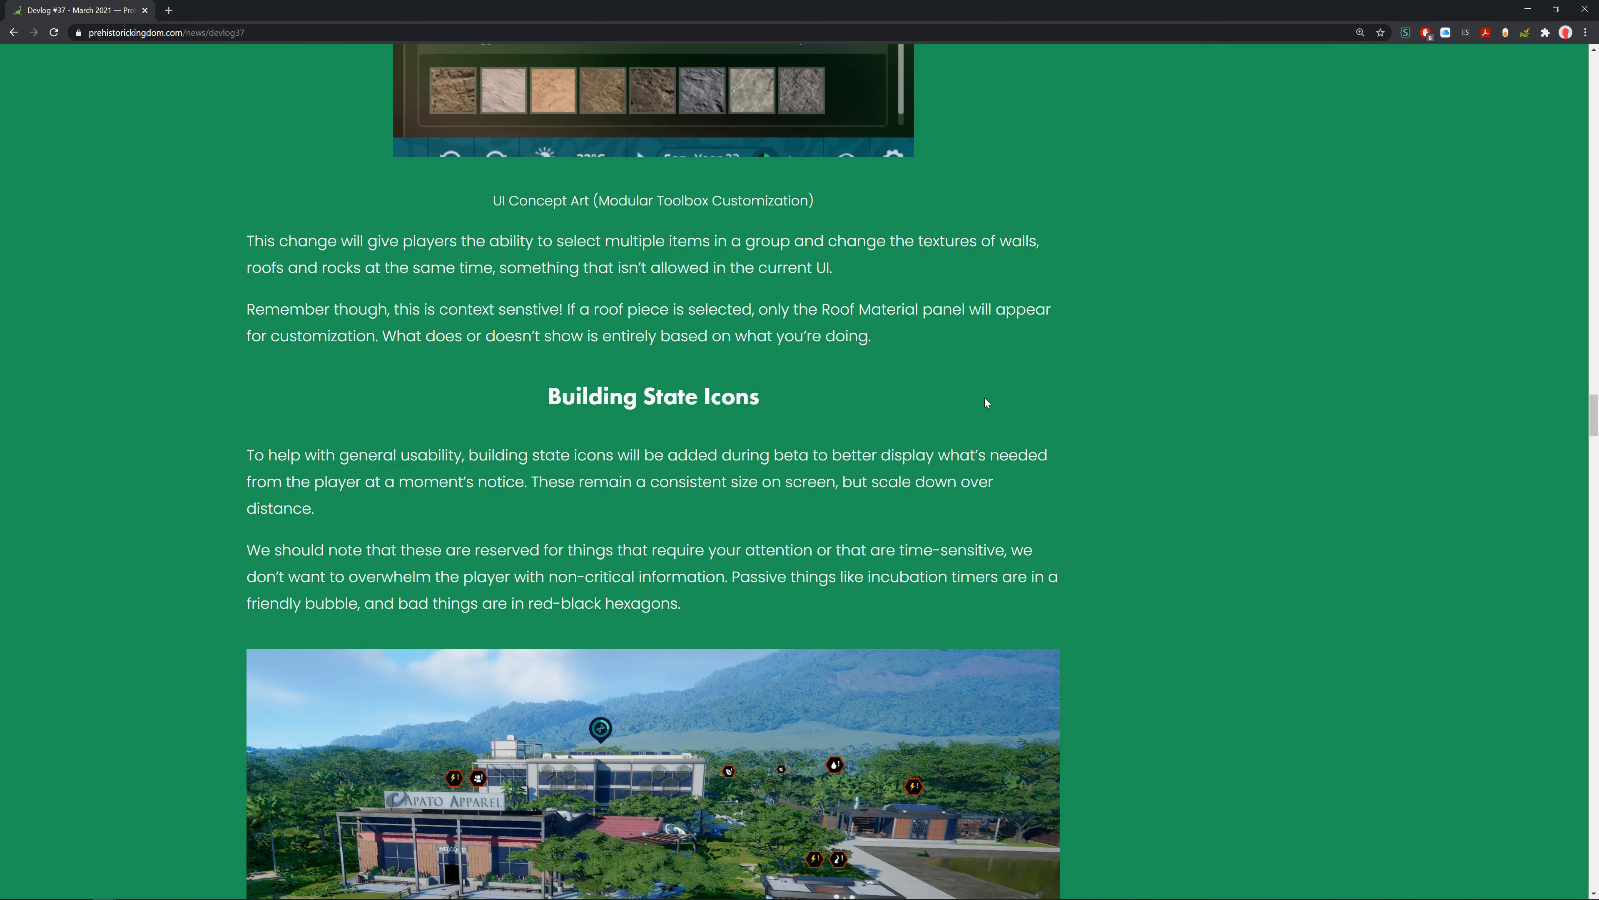
{"action": "scroll", "scroll_direction": "down", "scroll_amount": 3}
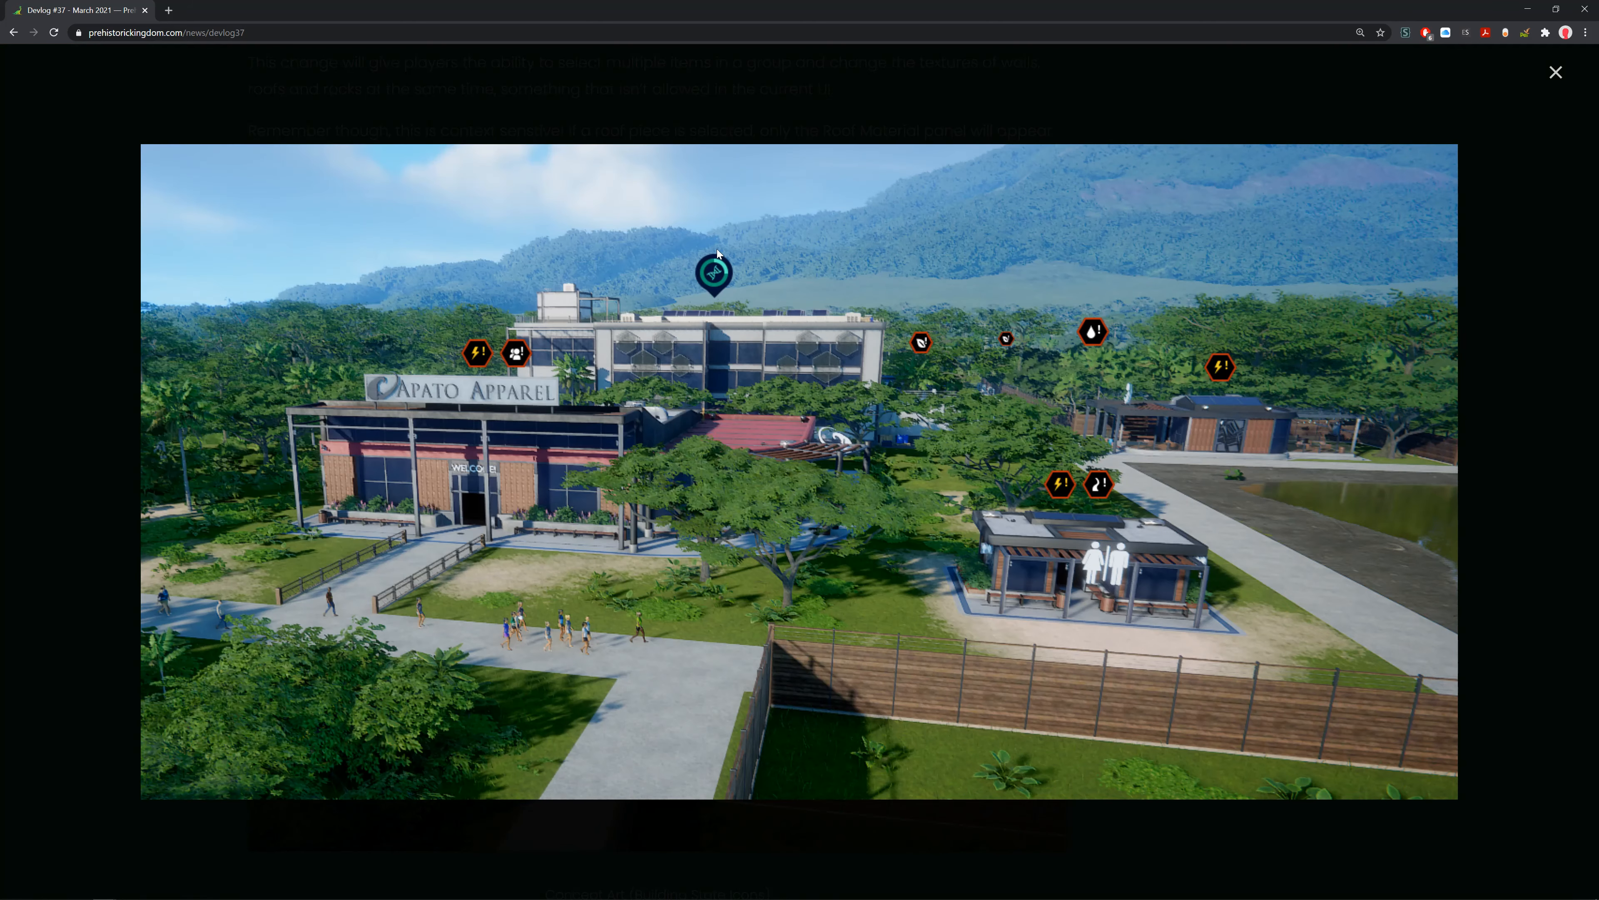
{"action": "mouse_move", "coordinate": [734, 196]}
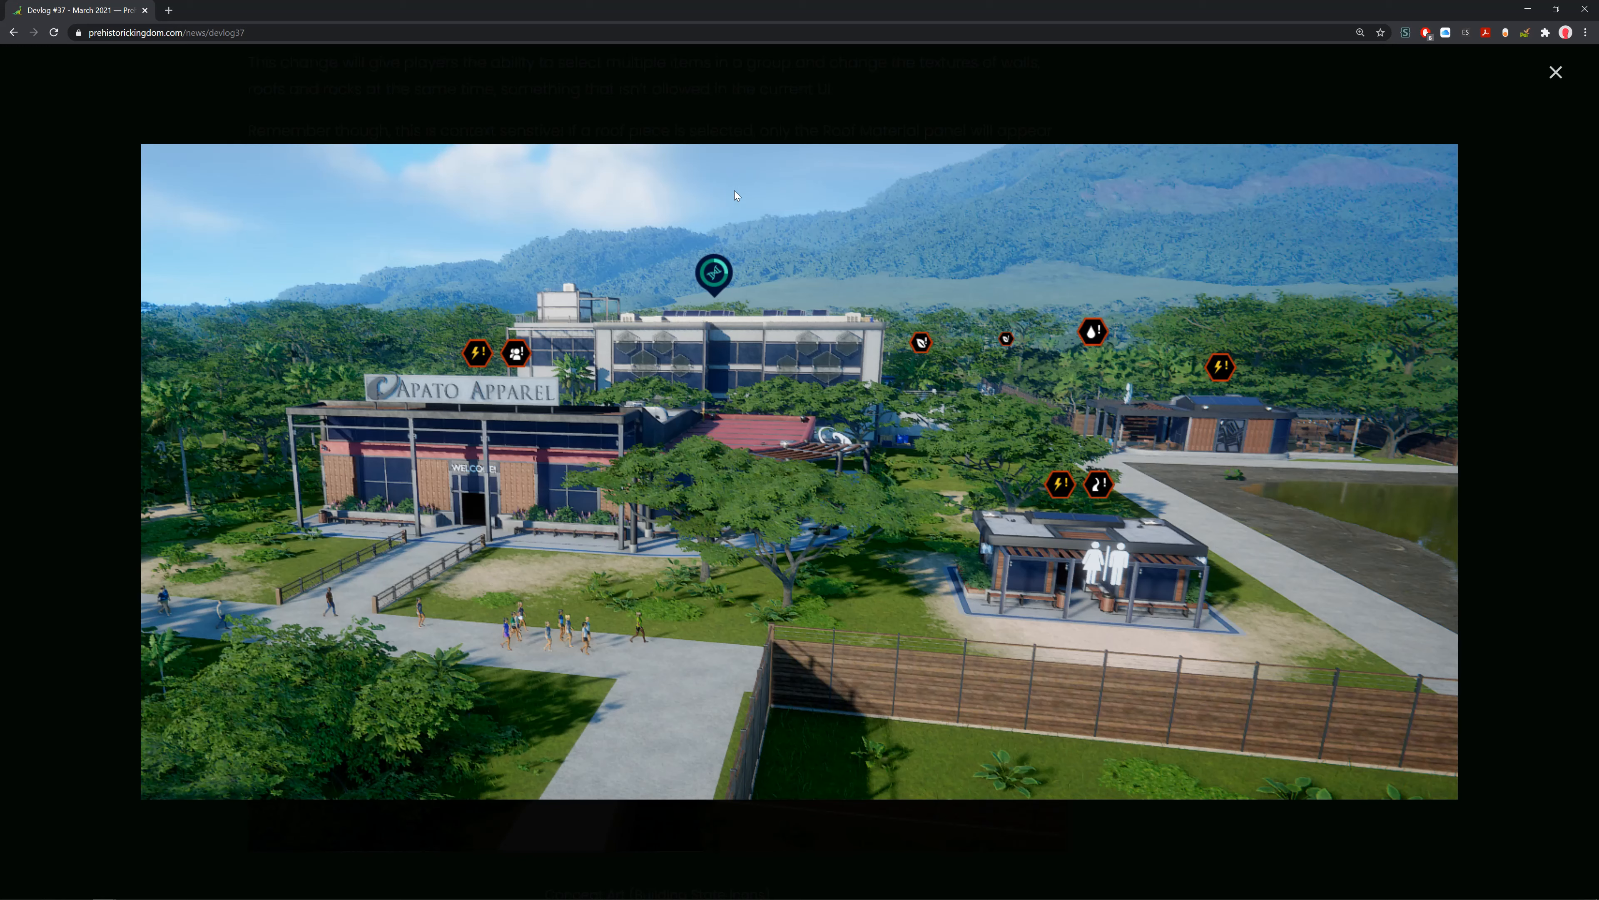
{"action": "mouse_move", "coordinate": [660, 273]}
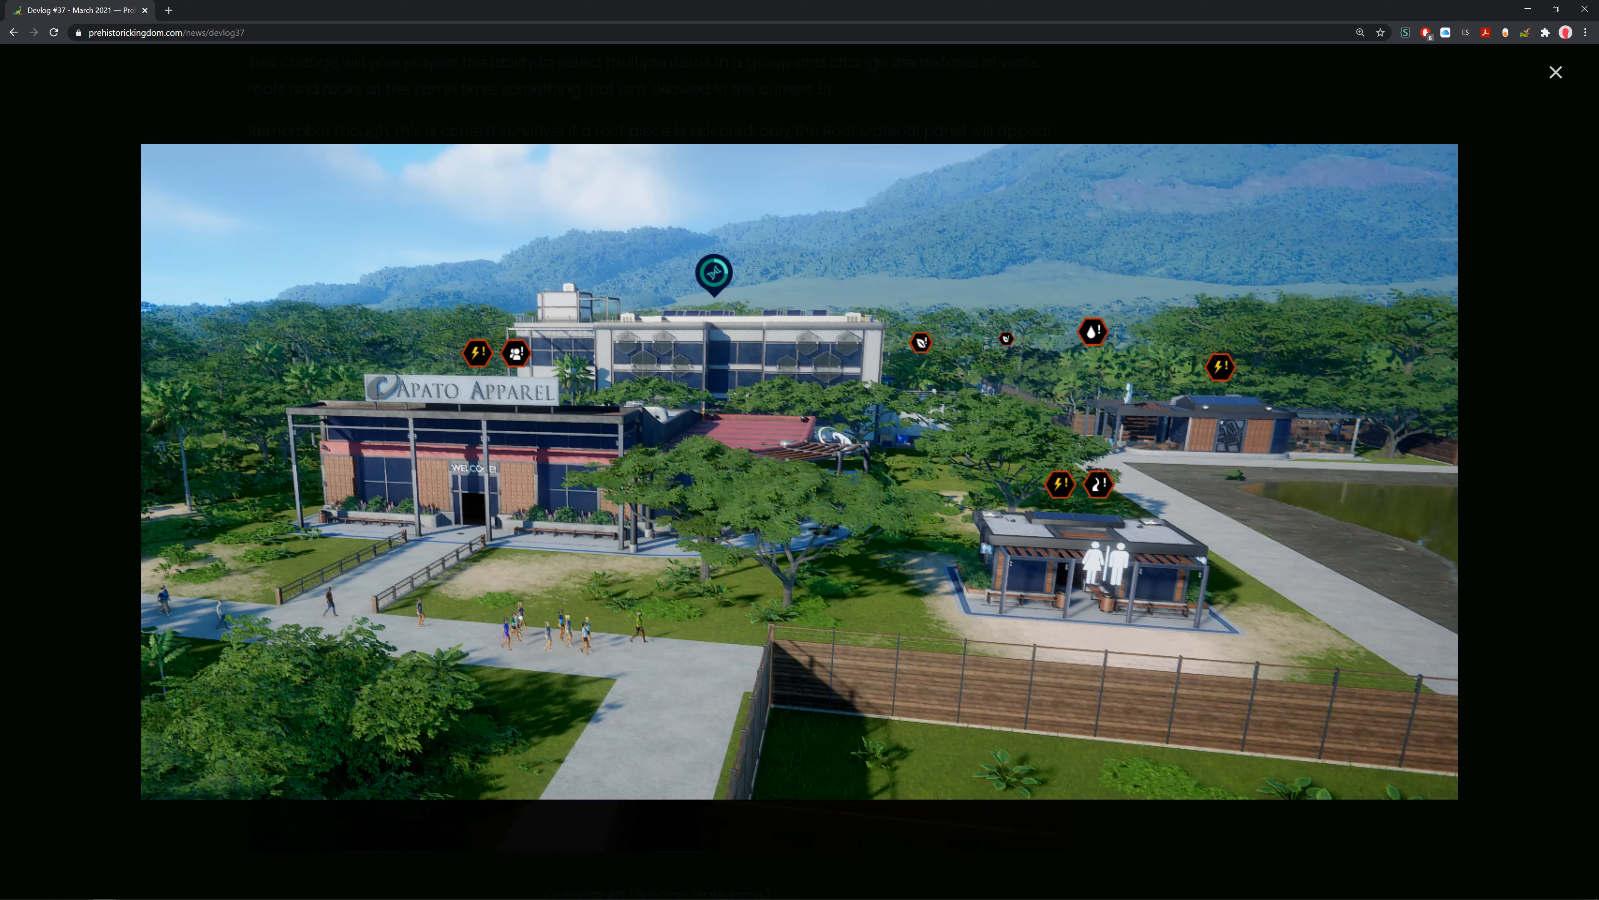
{"action": "mouse_move", "coordinate": [1078, 312]}
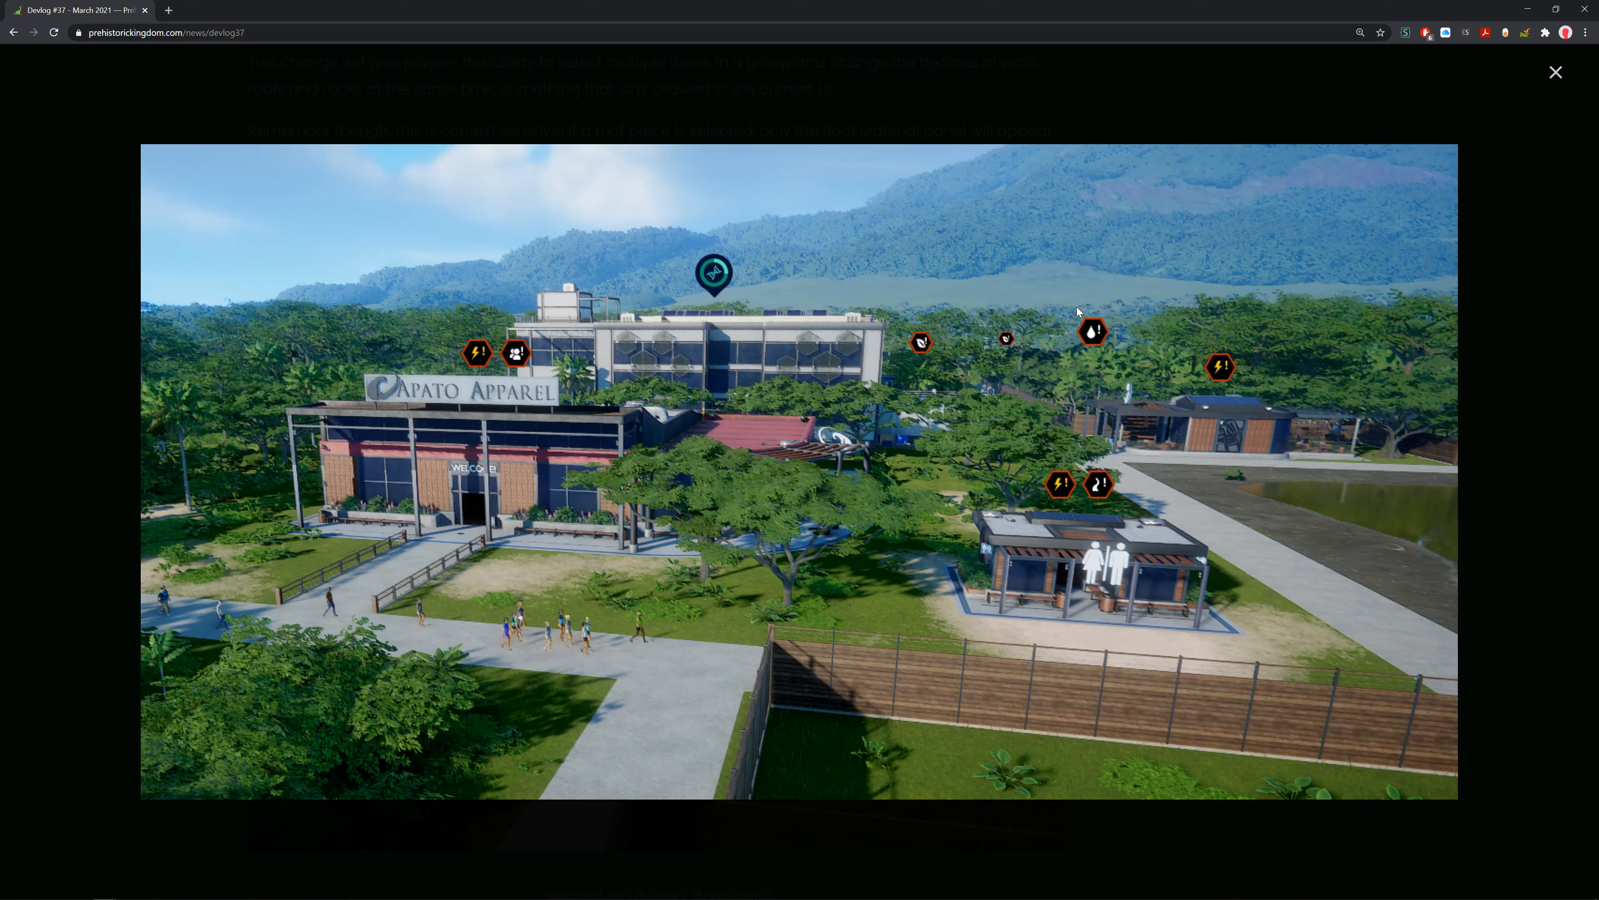
{"action": "mouse_move", "coordinate": [422, 337]}
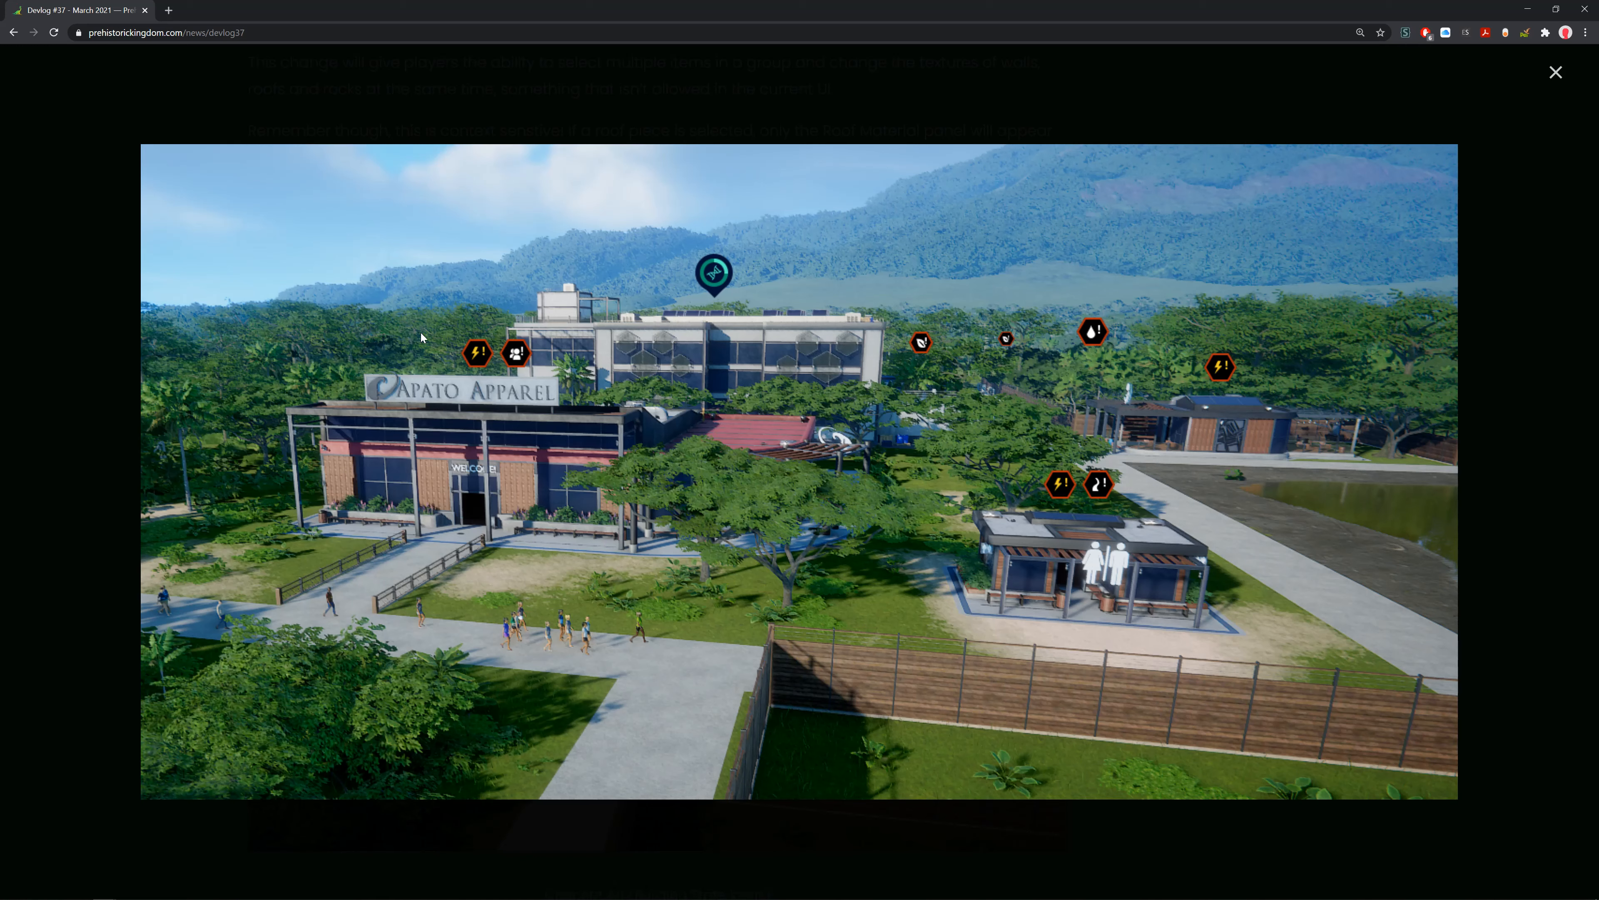
{"action": "mouse_move", "coordinate": [1166, 527]}
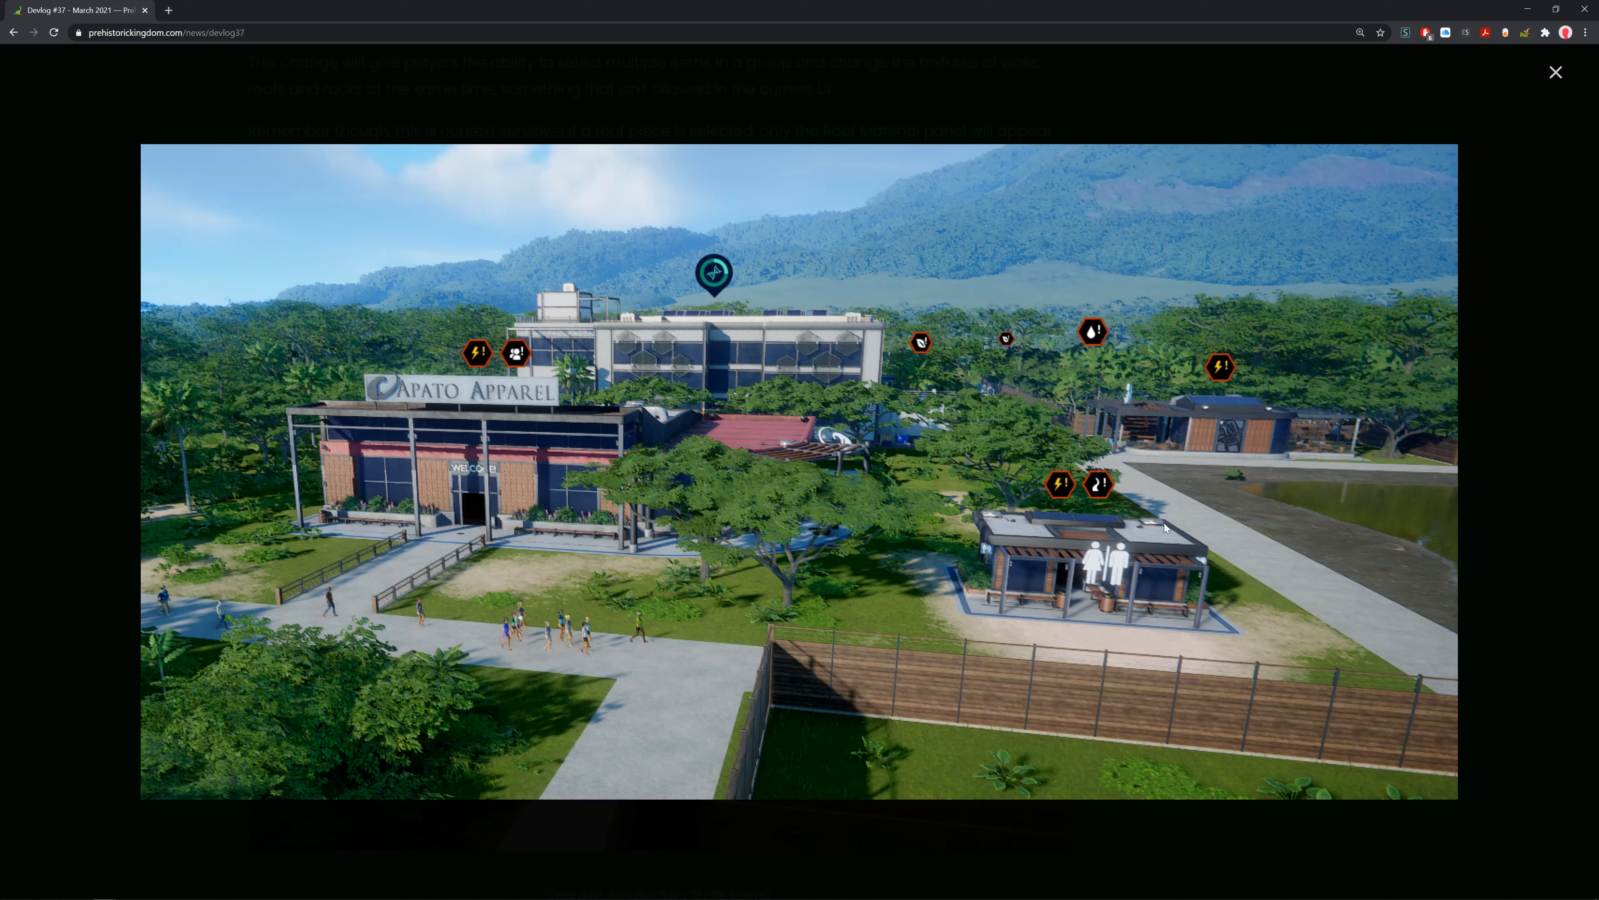
{"action": "mouse_move", "coordinate": [1182, 498]}
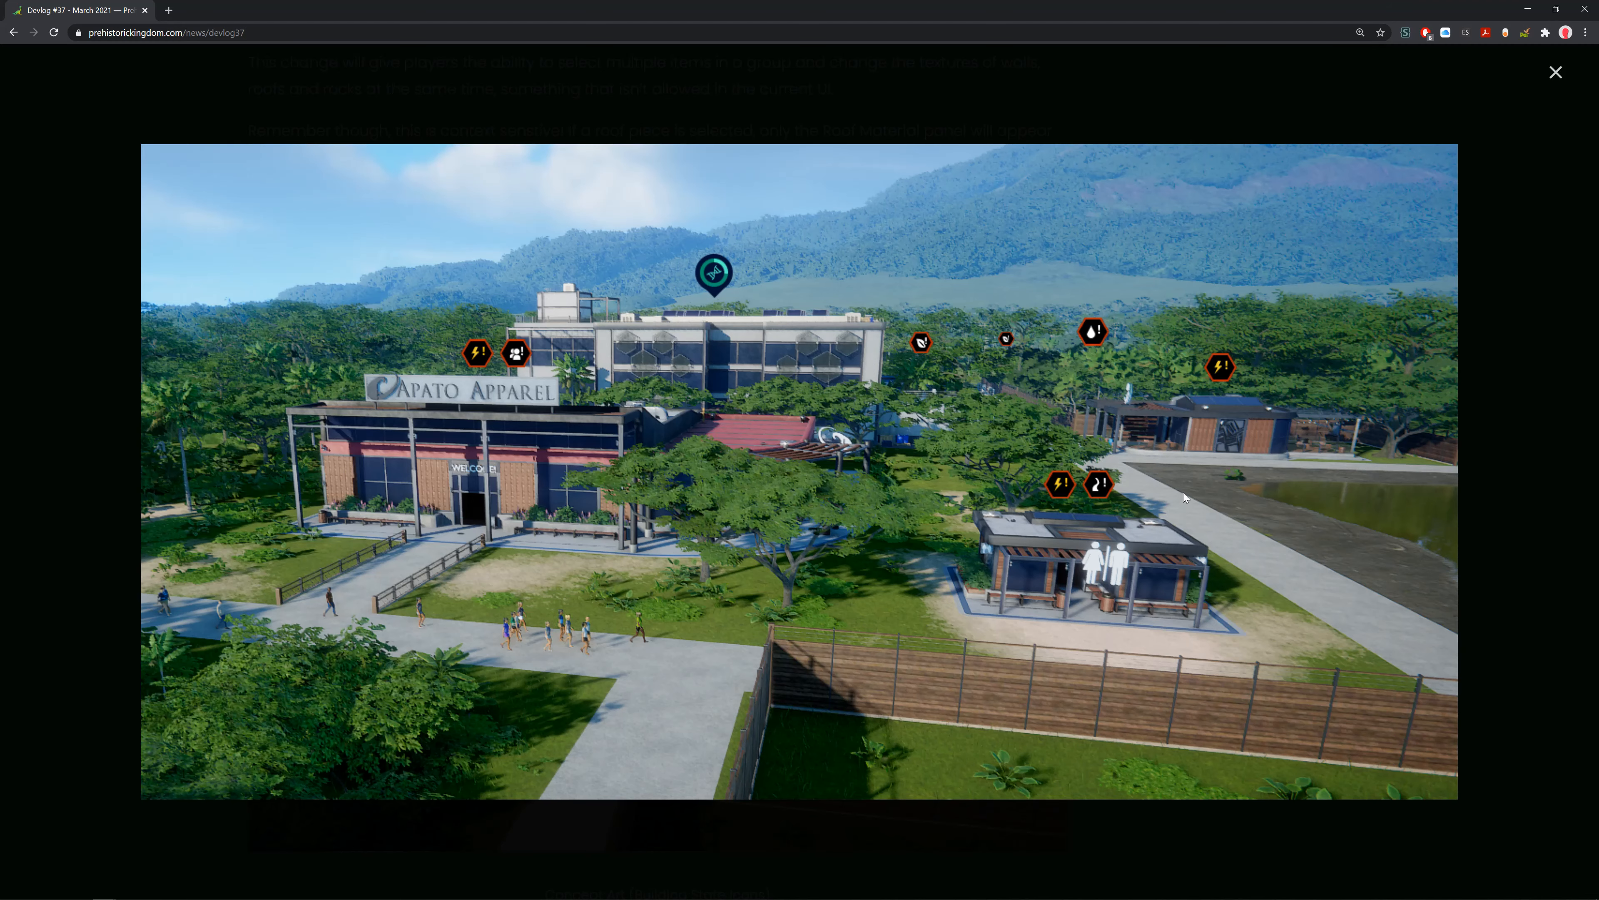
{"action": "mouse_move", "coordinate": [1555, 73]}
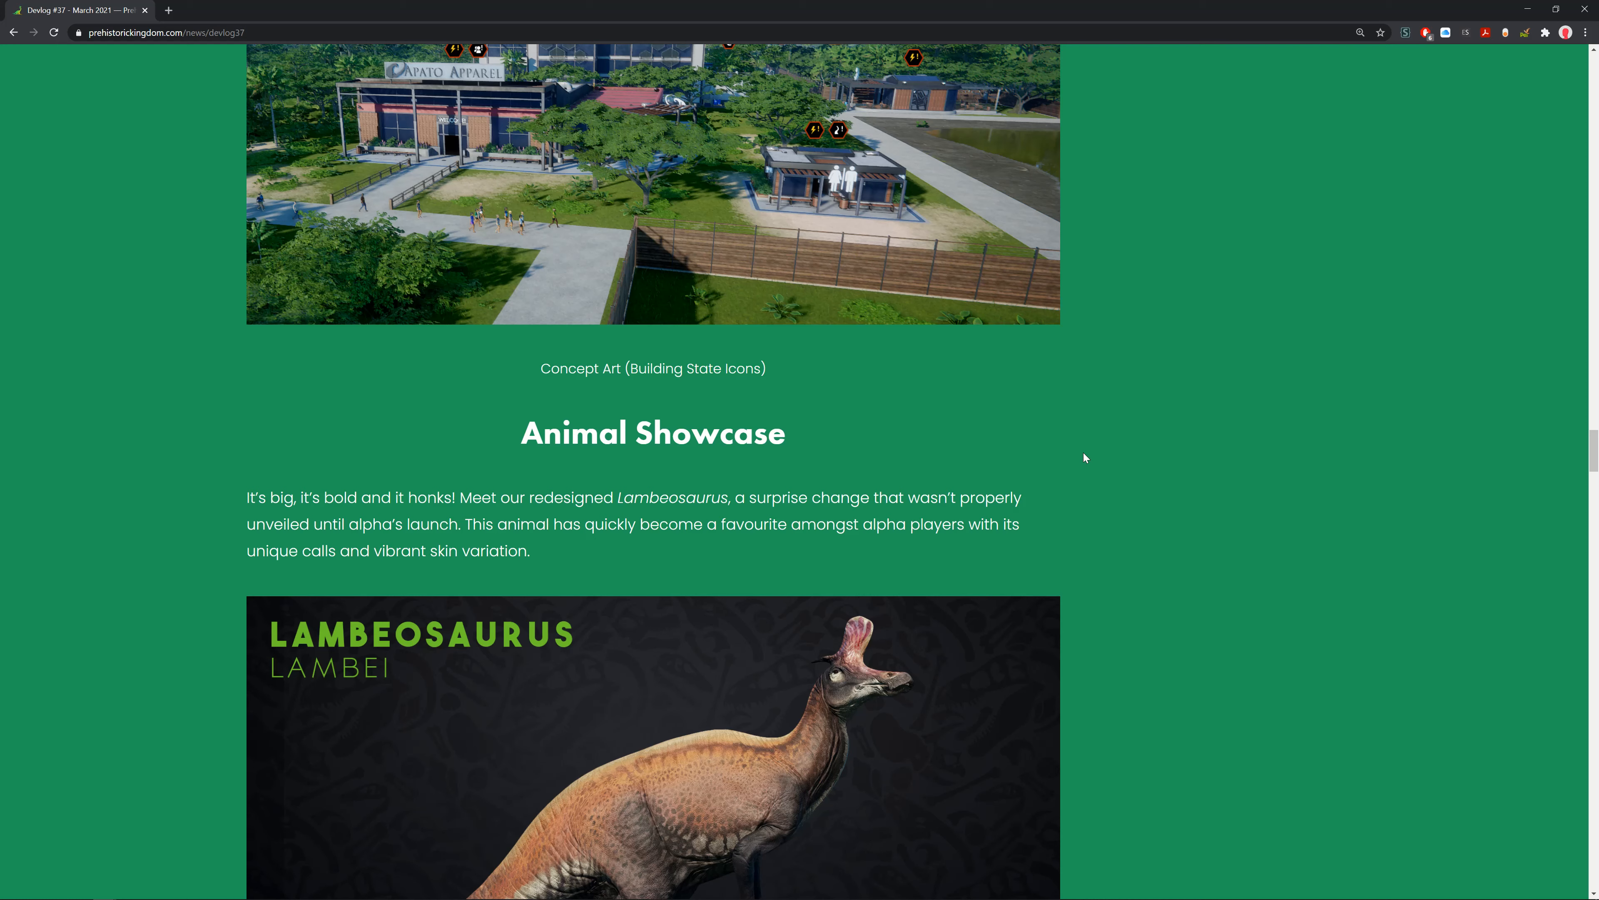
Enlarge the Lambeosaurus lambei showcase render in the Animal Showcase section to full size.
{"action": "scroll", "scroll_direction": "down", "scroll_amount": 3}
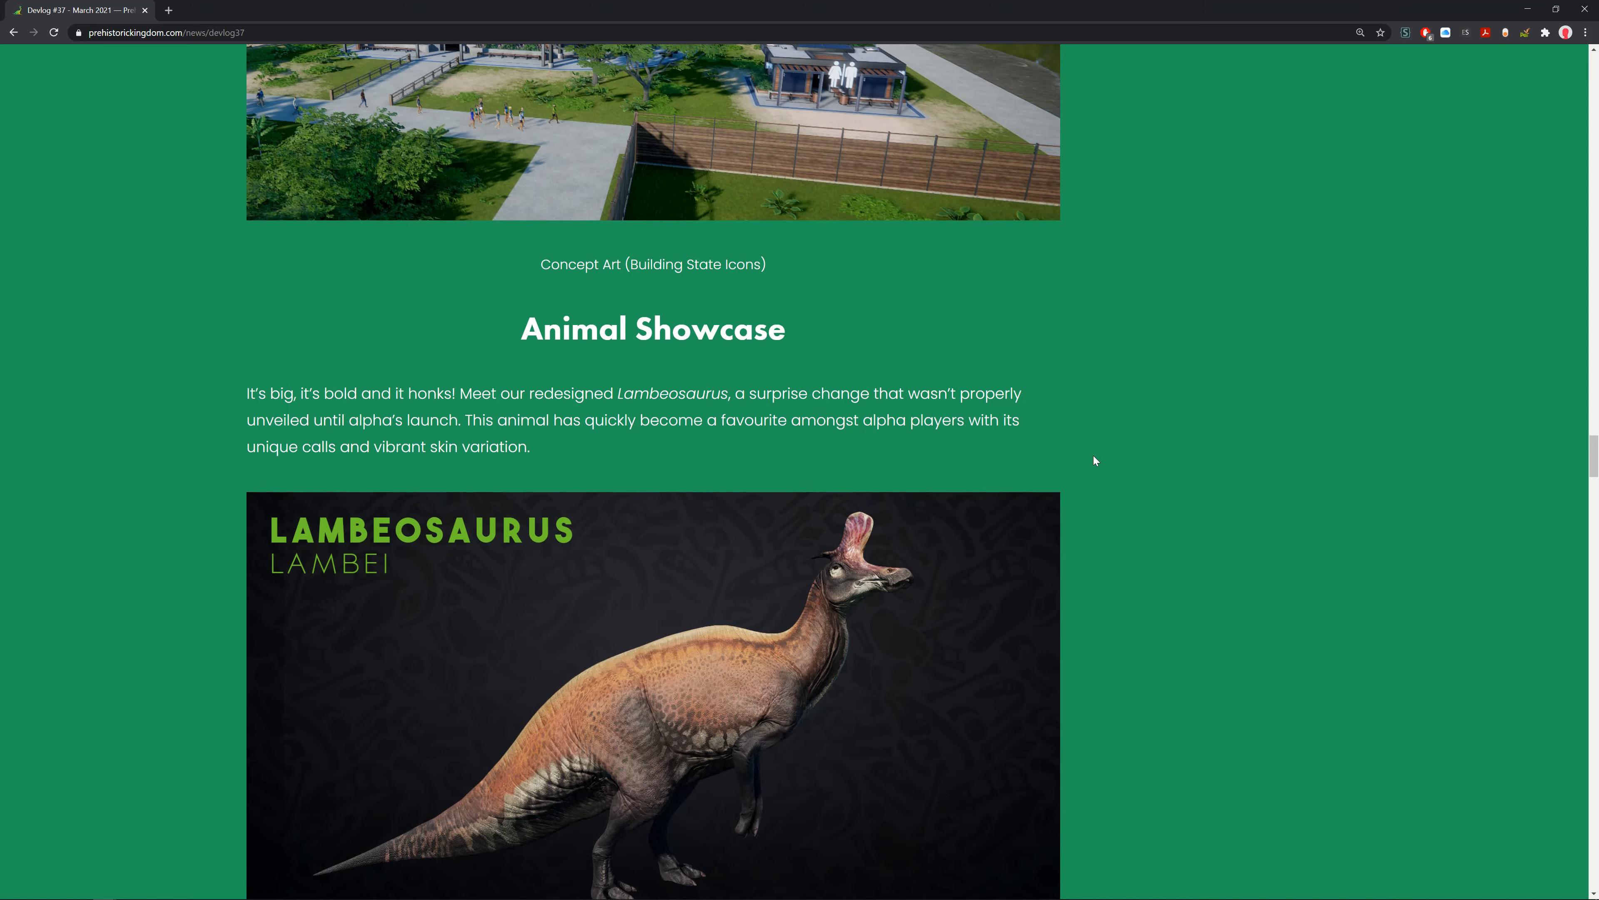
{"action": "scroll", "scroll_direction": "down", "scroll_amount": 3}
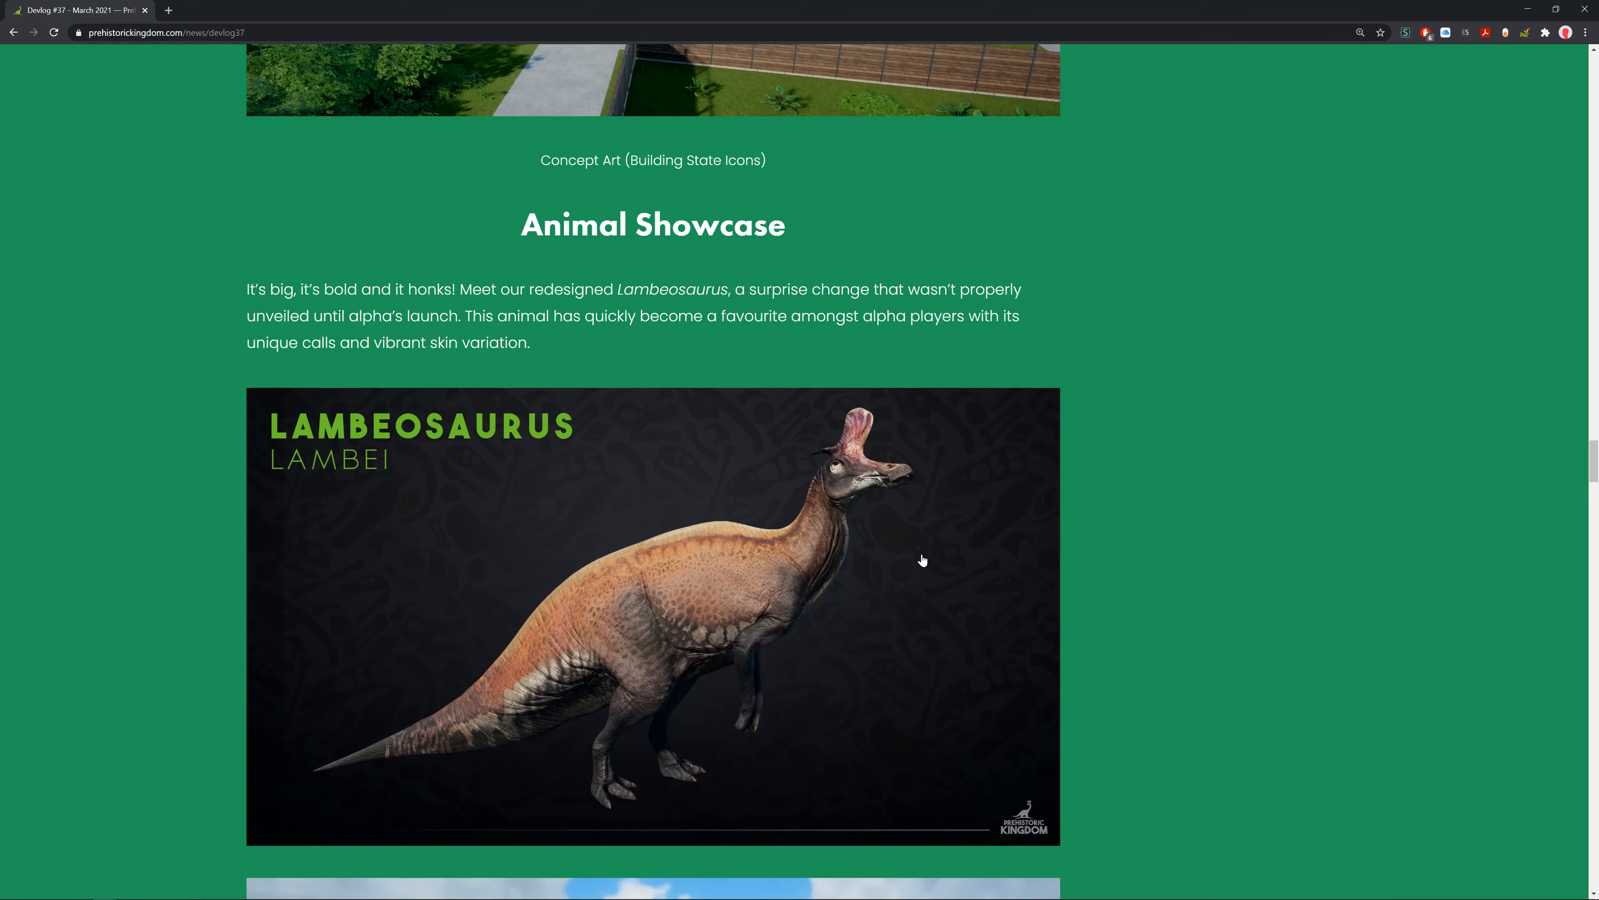
{"action": "left_click", "coordinate": [653, 612]}
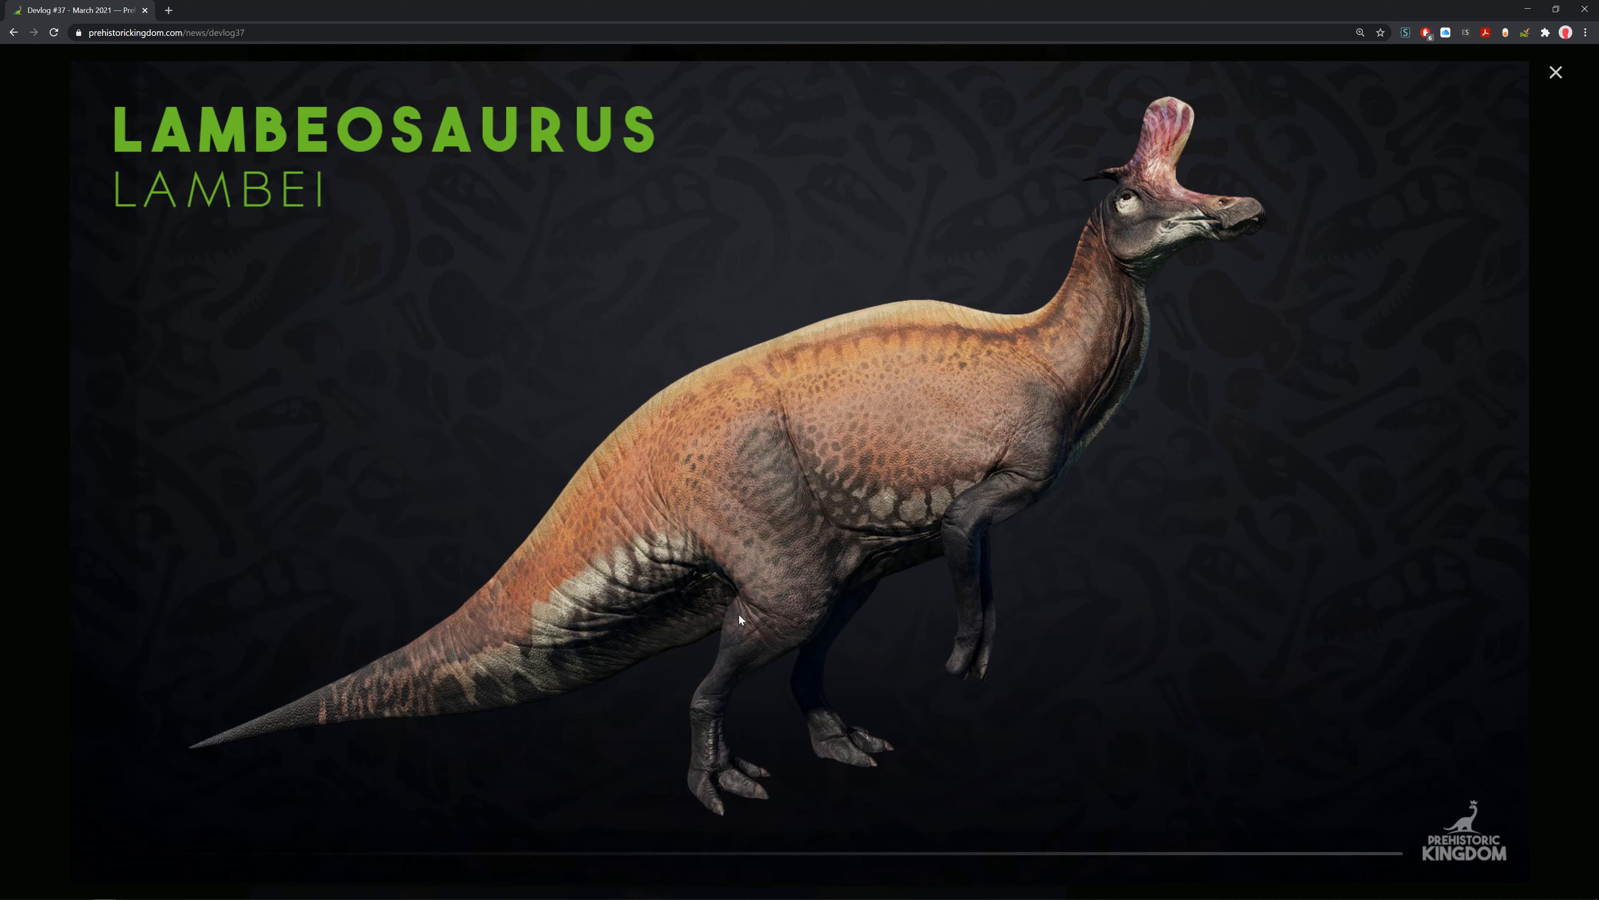
{"action": "mouse_move", "coordinate": [1544, 106]}
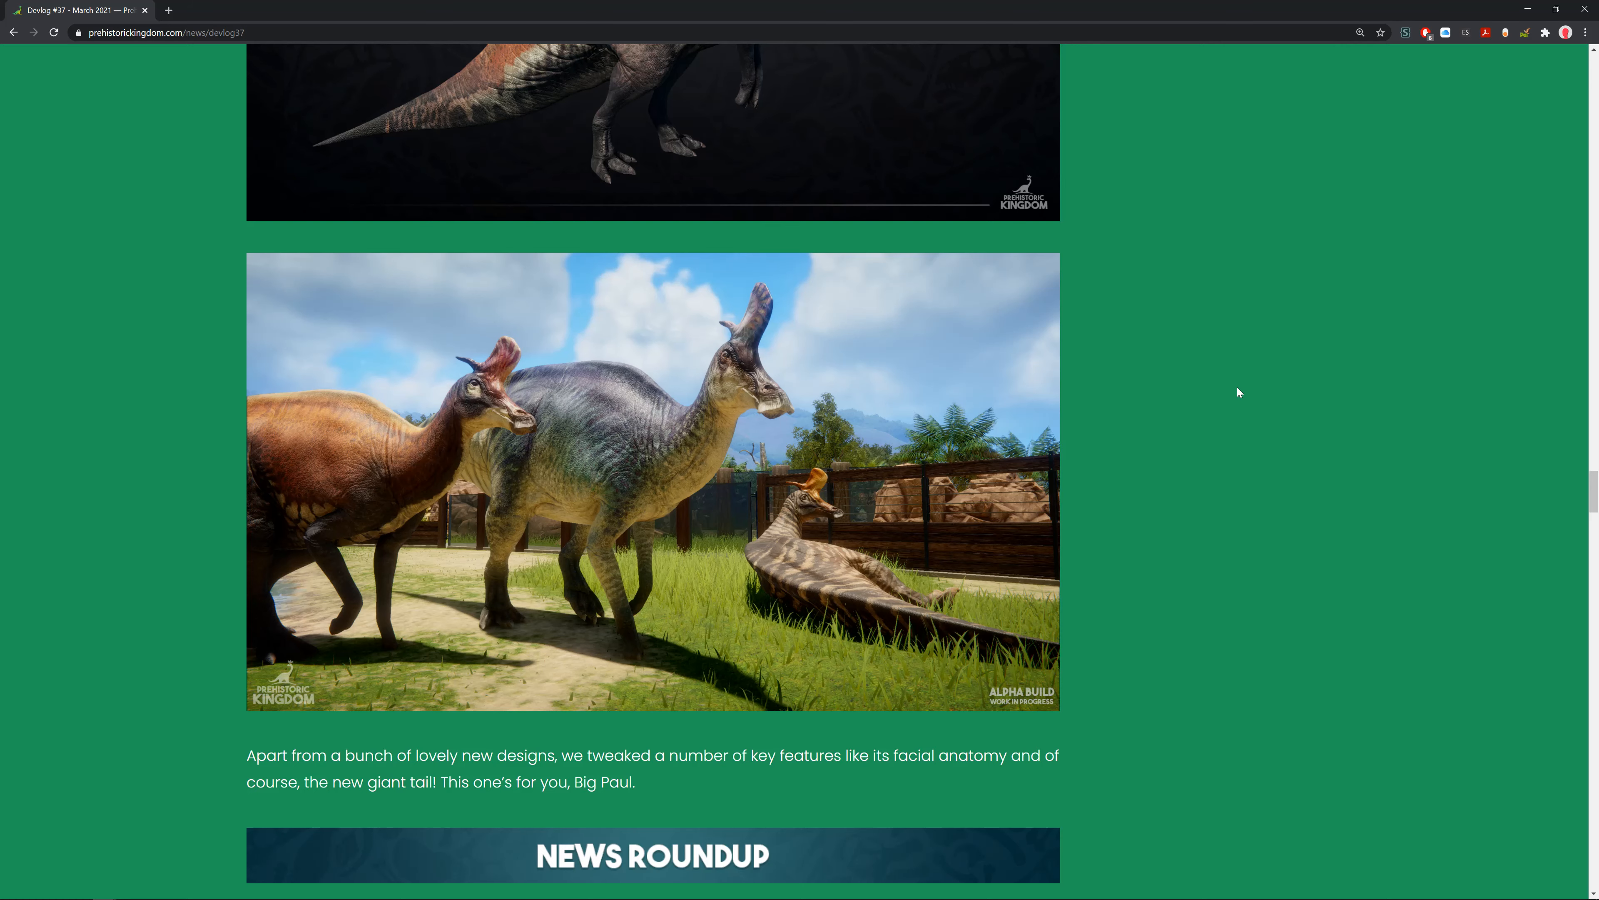
Close the full-size Lambeosaurus herd screenshot and continue down to the showcase art.
{"action": "scroll", "scroll_direction": "down", "scroll_amount": 3}
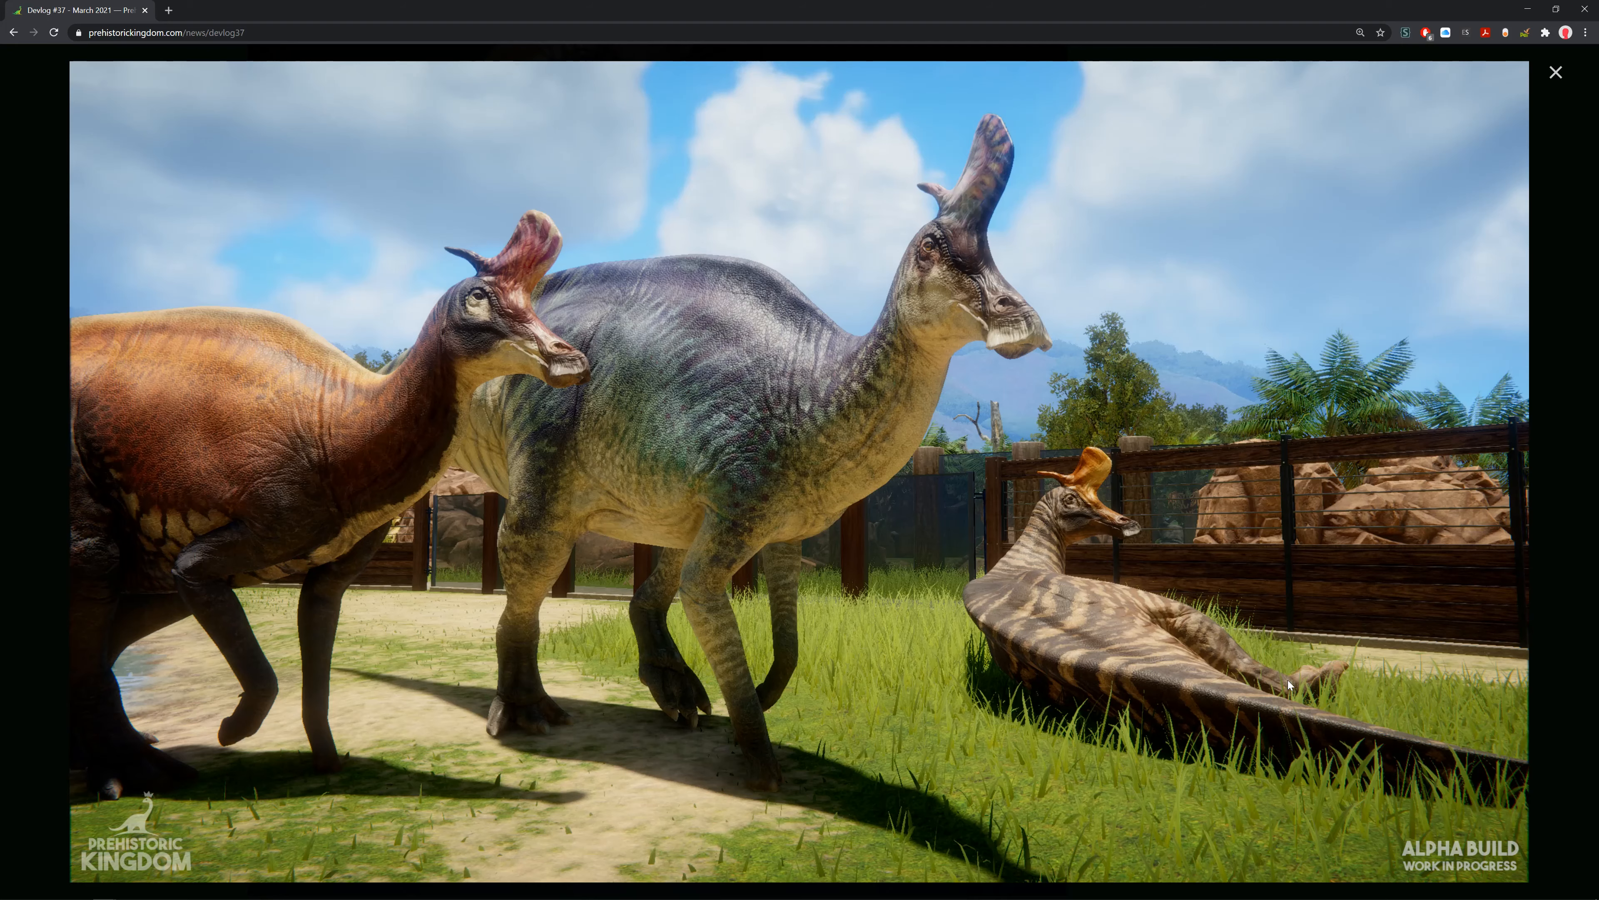
{"action": "left_click", "coordinate": [1555, 72]}
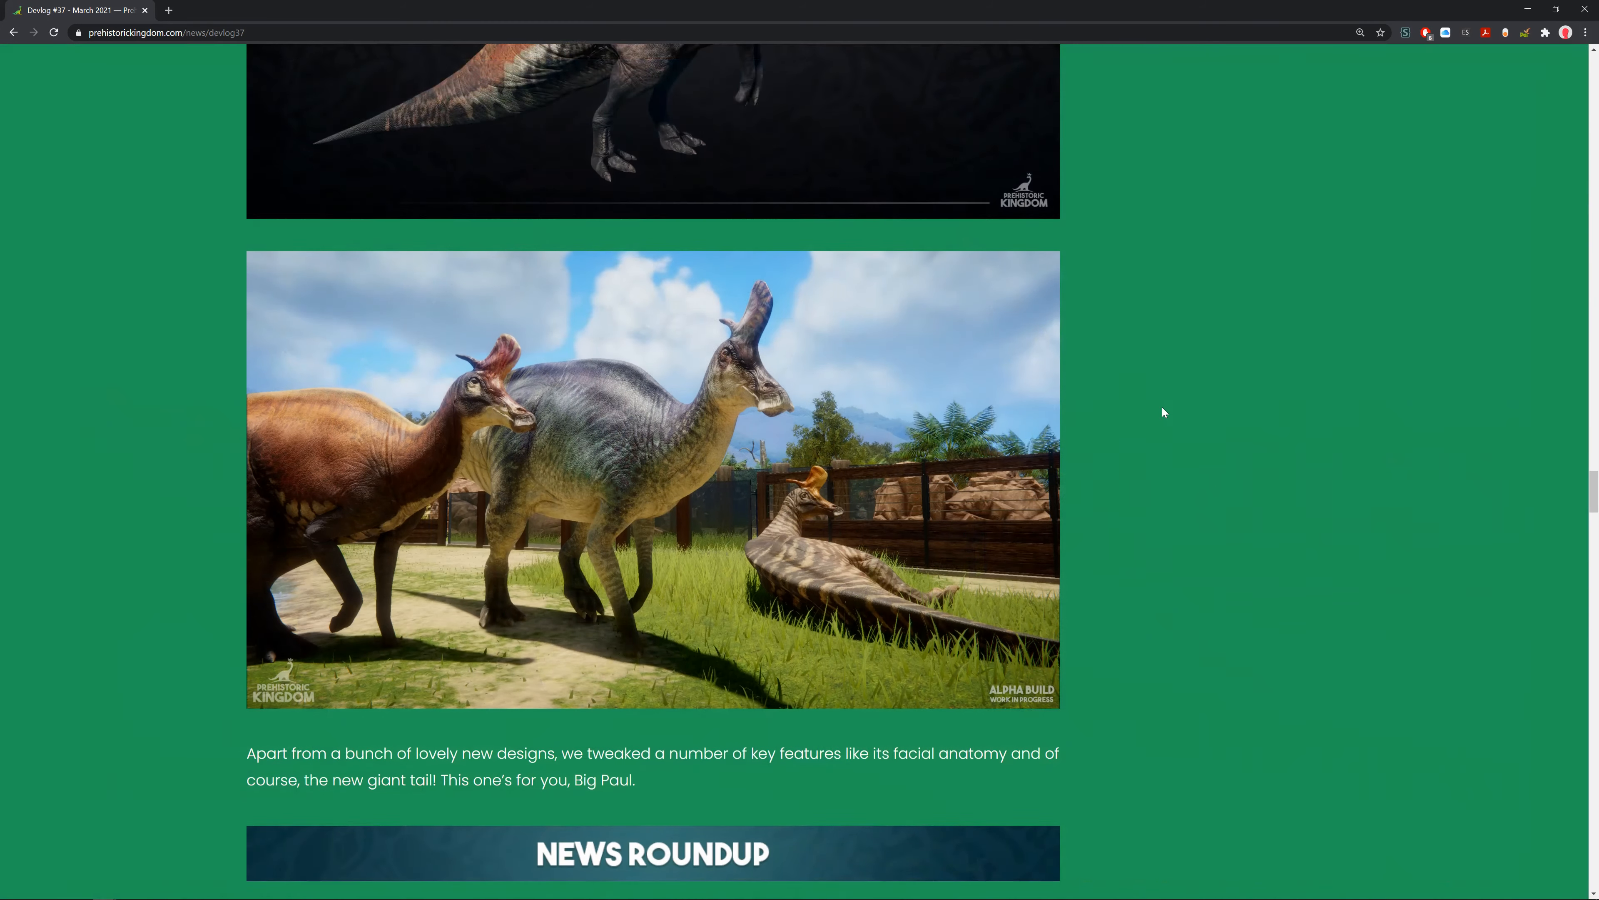
{"action": "scroll", "scroll_direction": "down", "scroll_amount": 3}
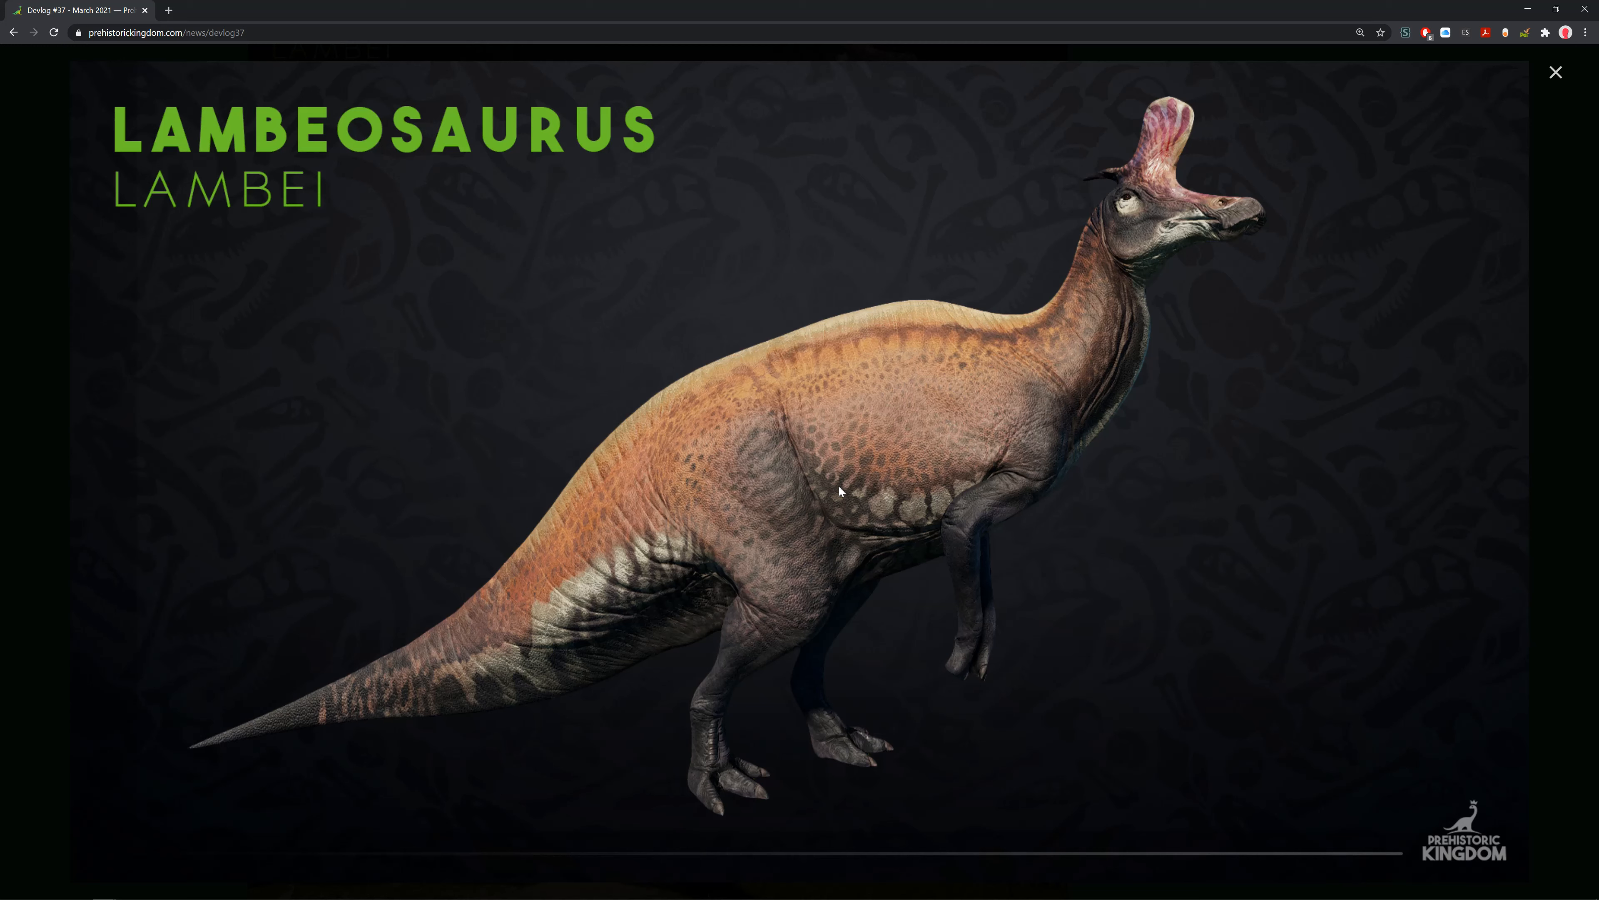
{"action": "mouse_move", "coordinate": [1555, 95]}
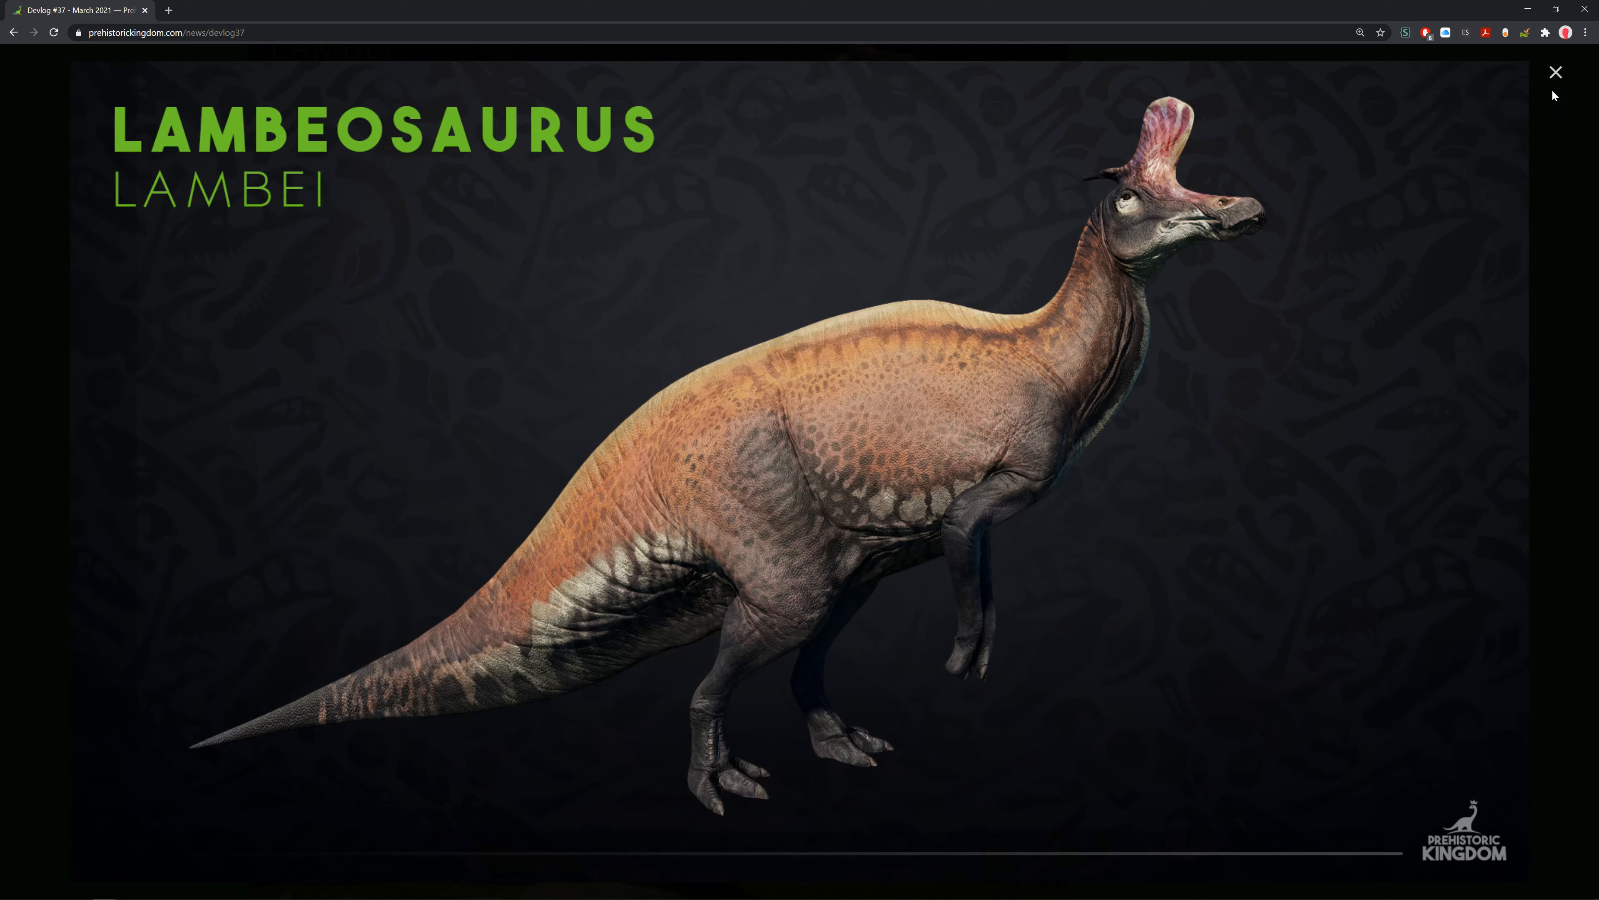
Close the Lambeosaurus art and scroll past the News Roundup videos to the Beta & Early Access Roadmap.
{"action": "left_click", "coordinate": [1555, 72]}
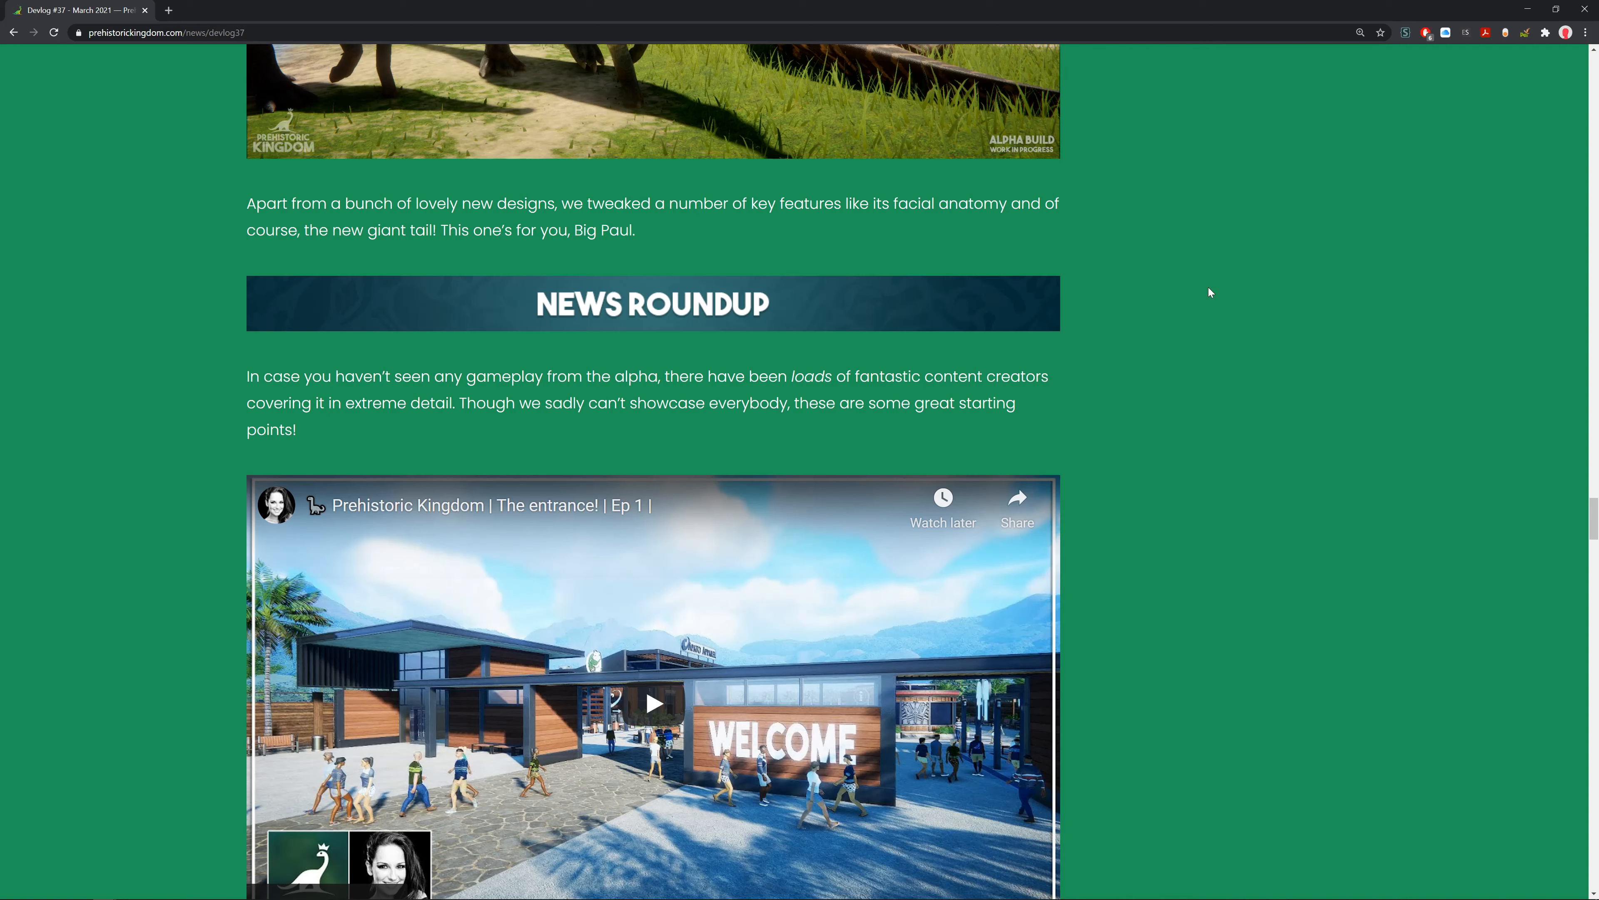
{"action": "mouse_move", "coordinate": [1201, 286]}
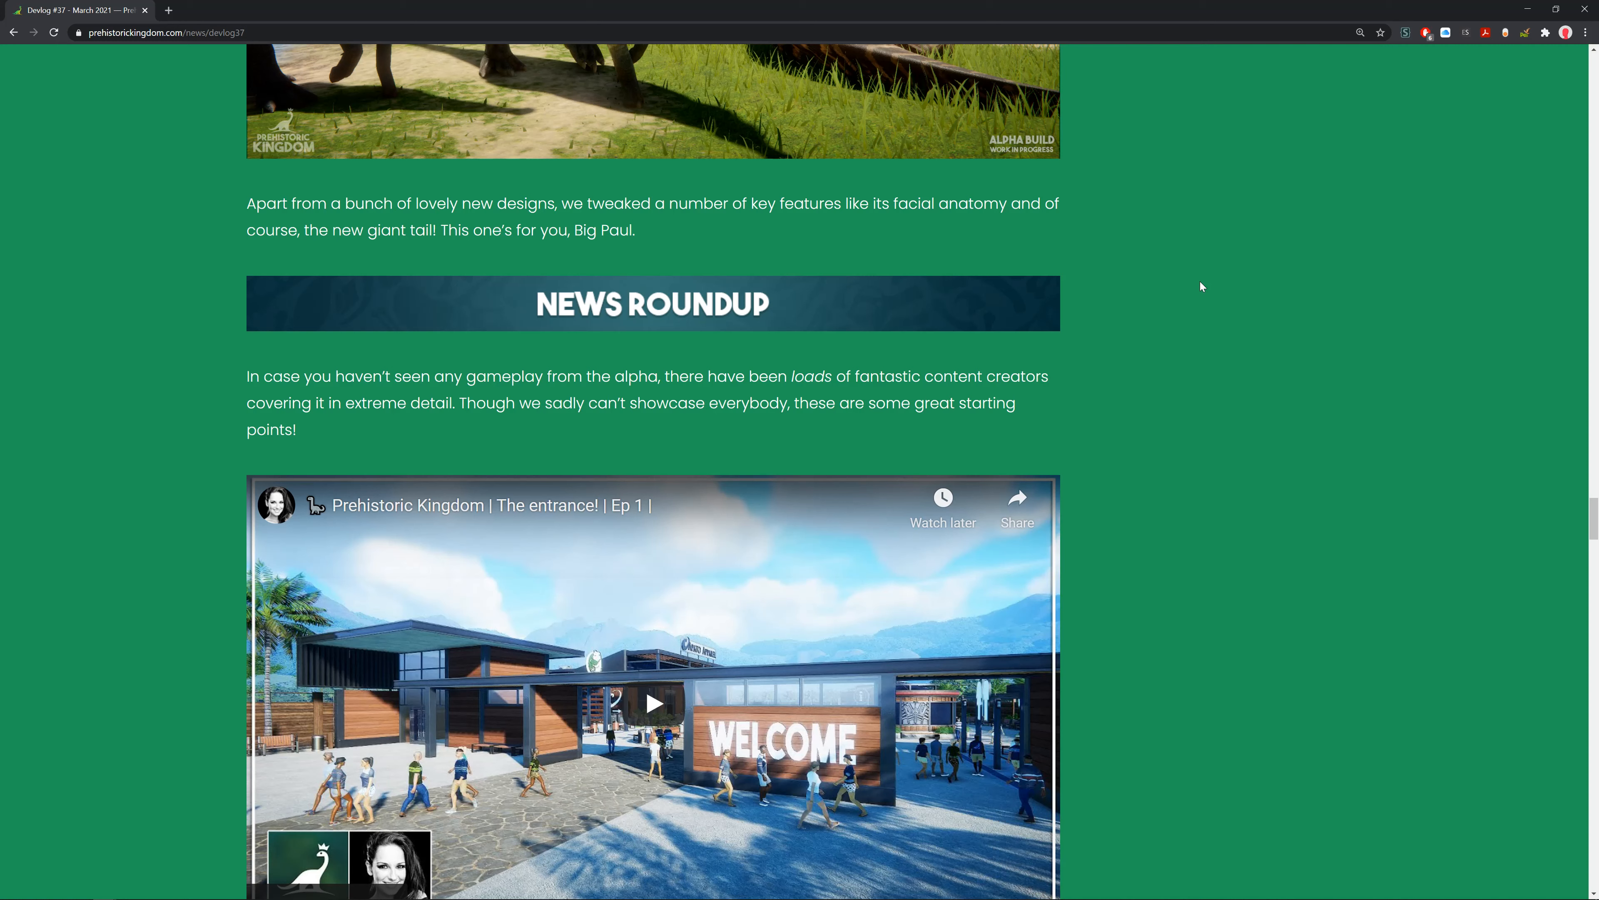
{"action": "scroll", "scroll_direction": "down", "scroll_amount": 3}
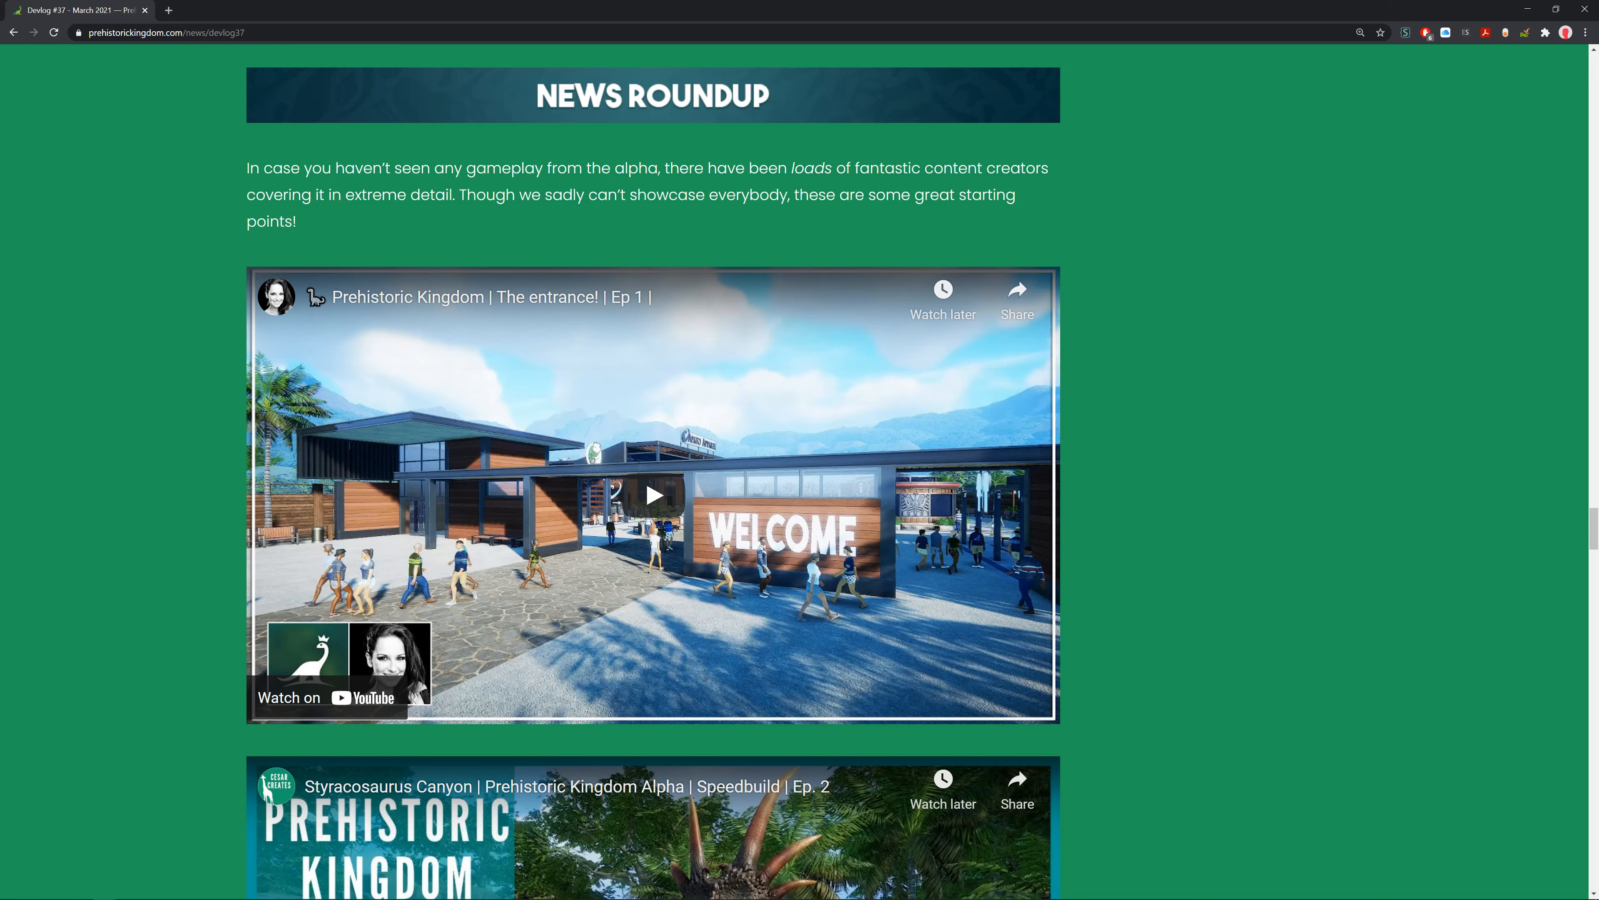
{"action": "scroll", "scroll_direction": "down", "scroll_amount": 3}
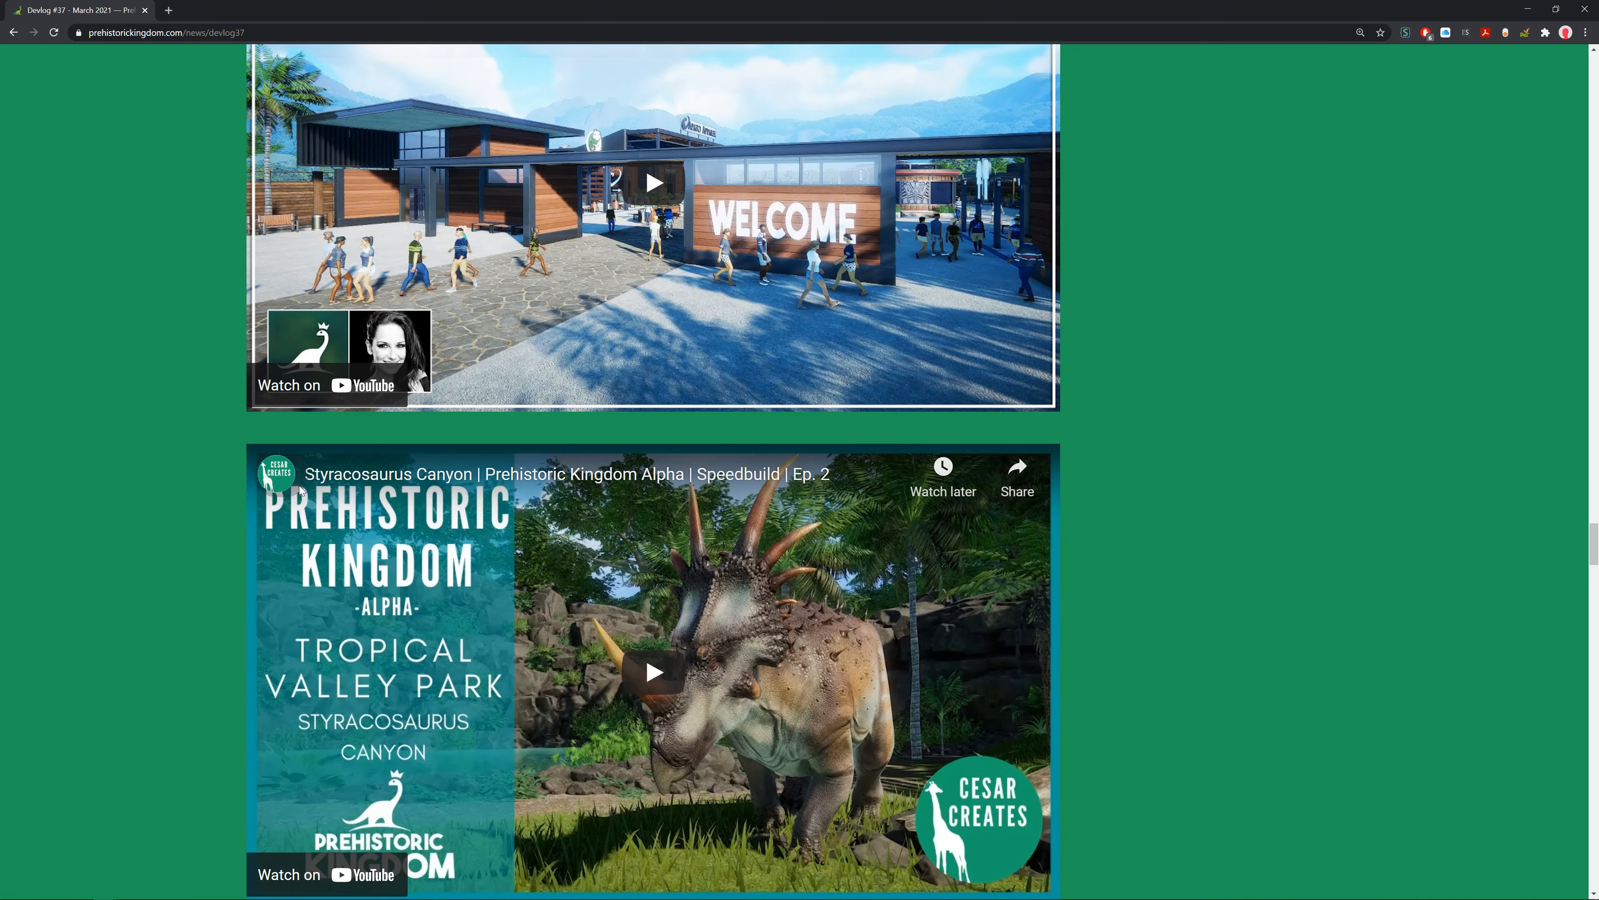
{"action": "mouse_move", "coordinate": [276, 474]}
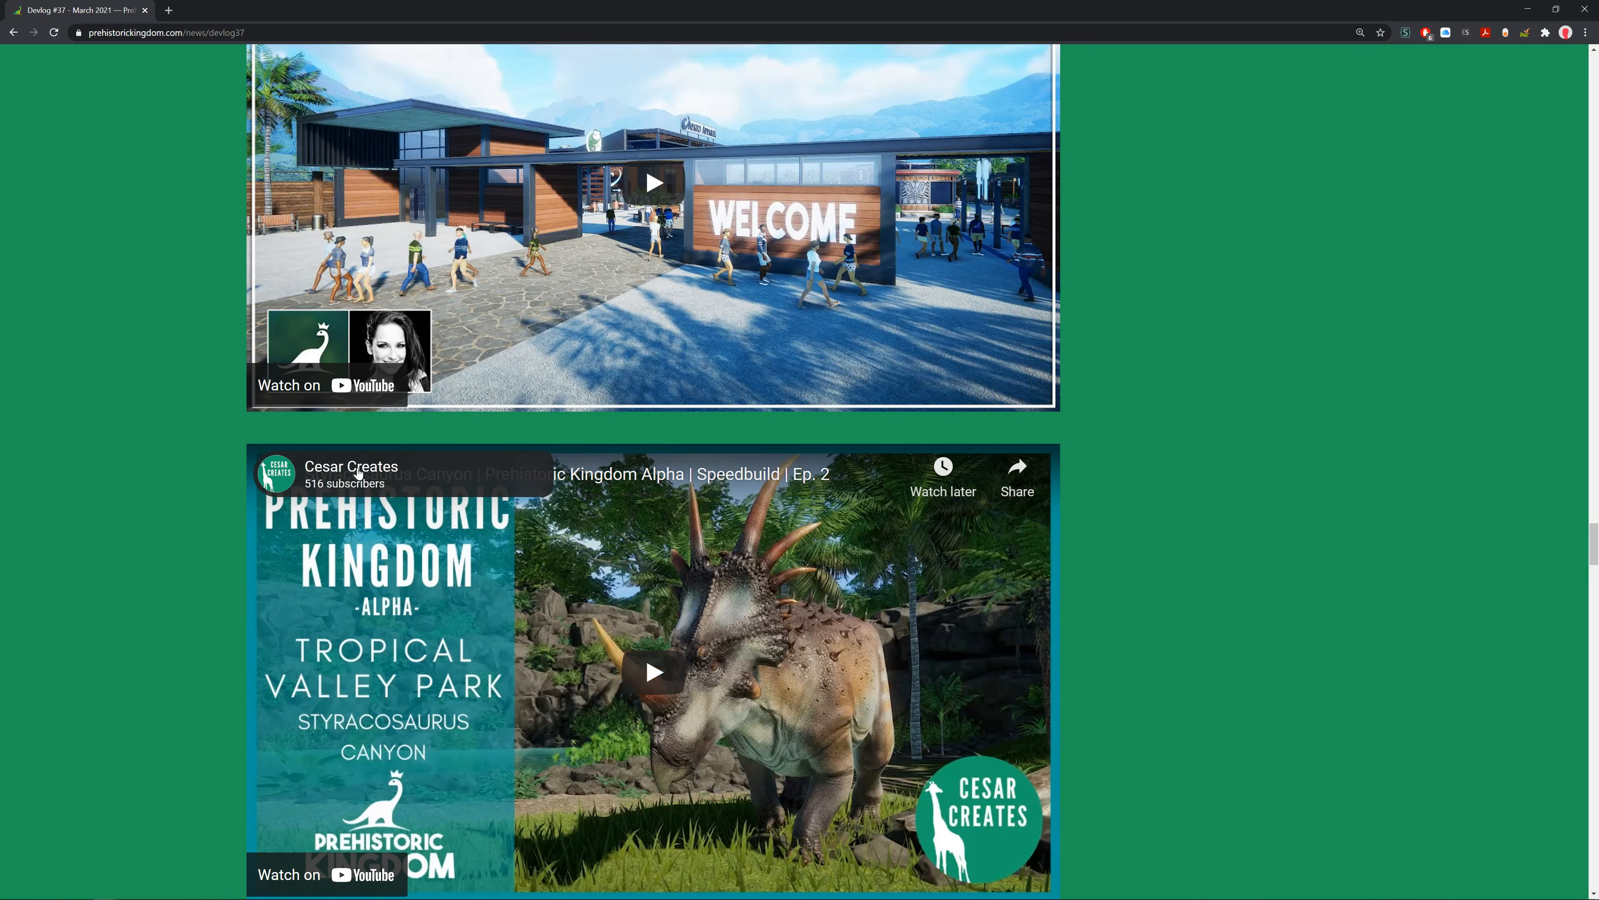
{"action": "mouse_move", "coordinate": [309, 455]}
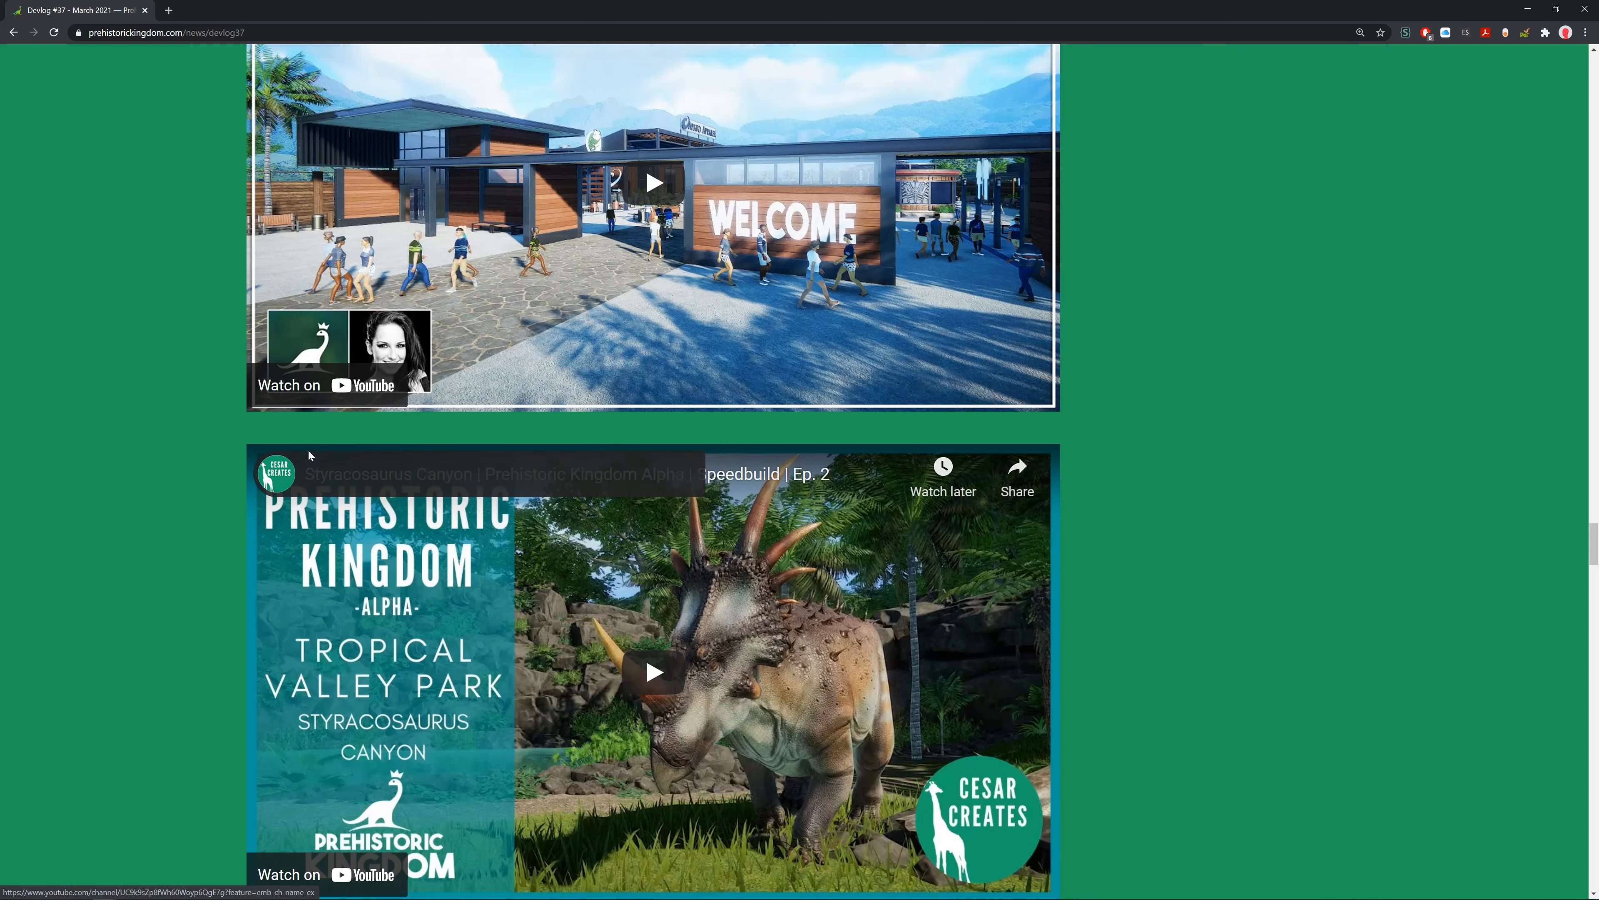
{"action": "scroll", "scroll_direction": "down", "scroll_amount": 3}
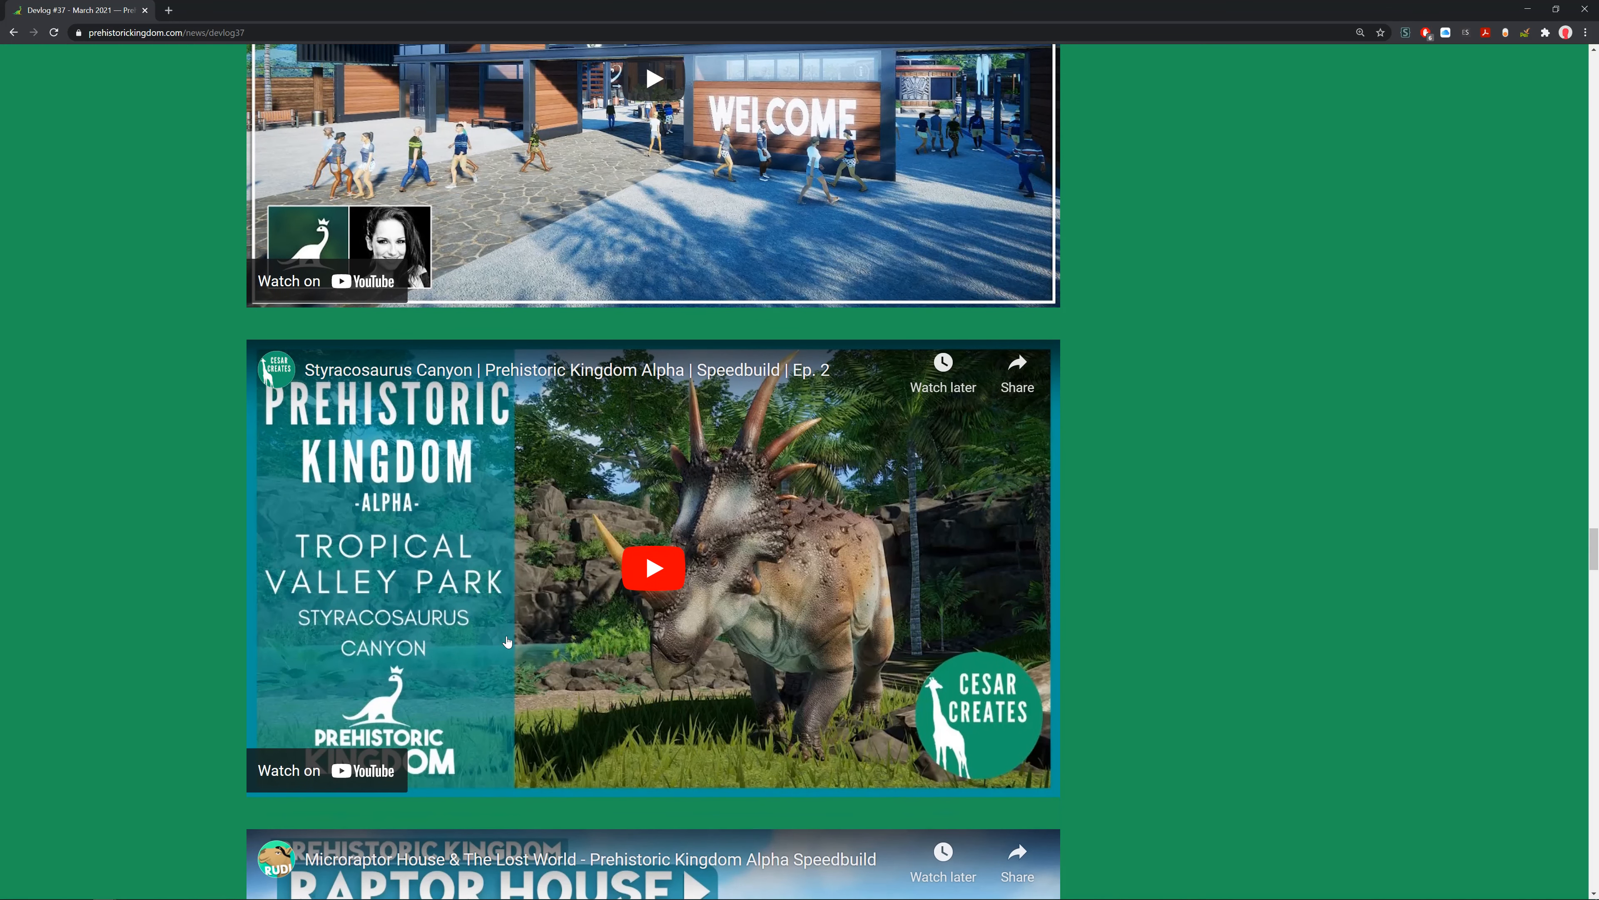
{"action": "mouse_move", "coordinate": [1339, 640]}
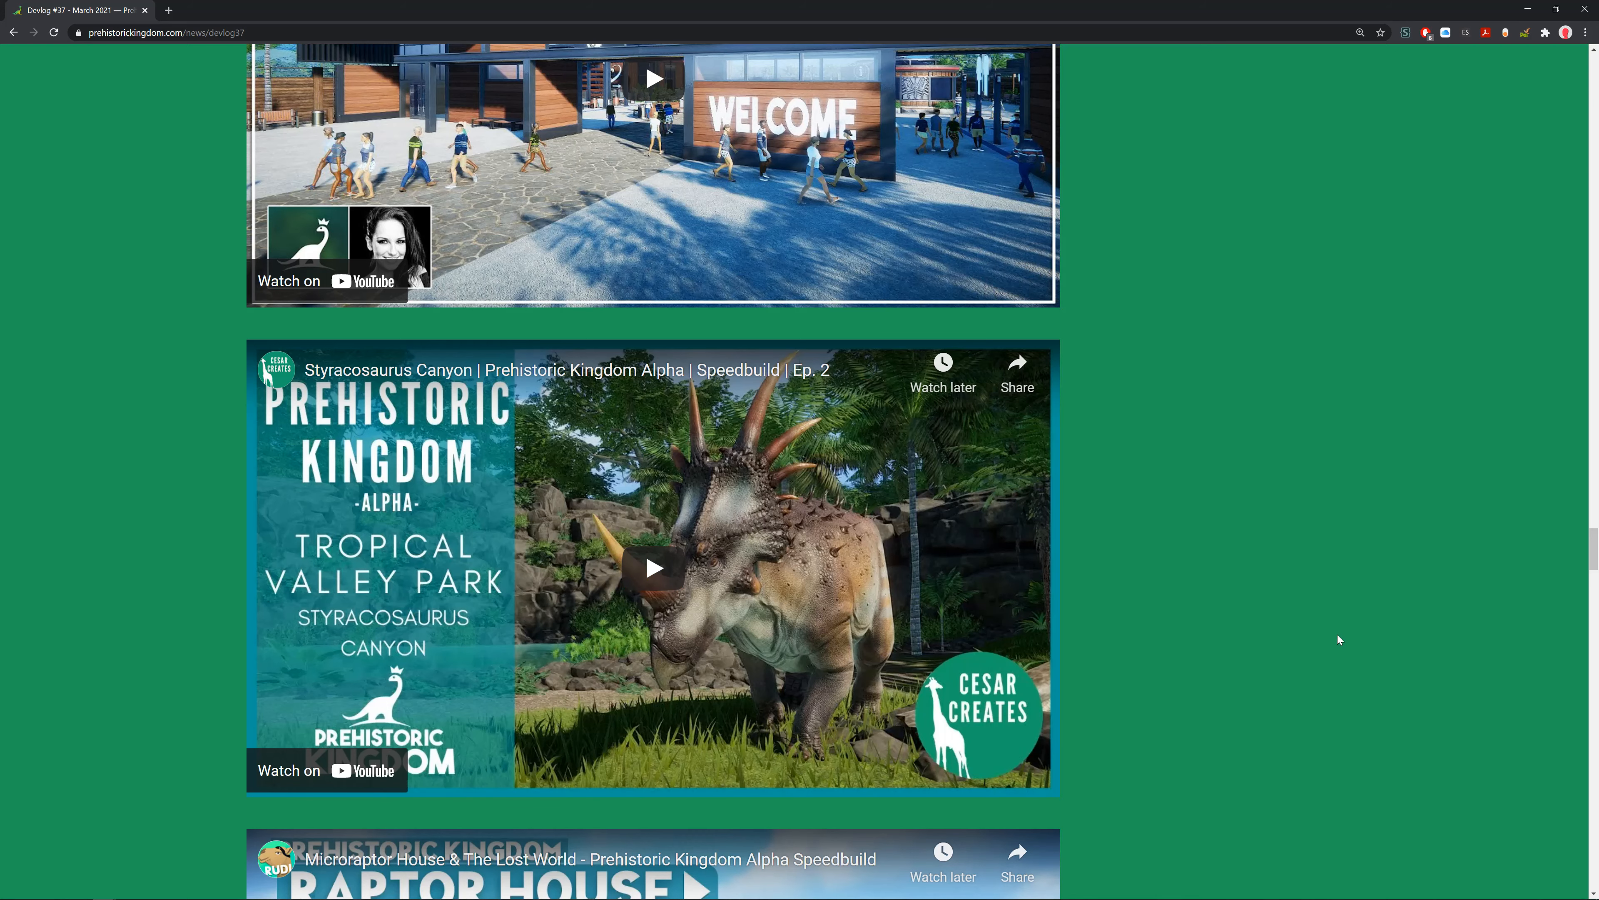
{"action": "scroll", "scroll_direction": "down", "scroll_amount": 3}
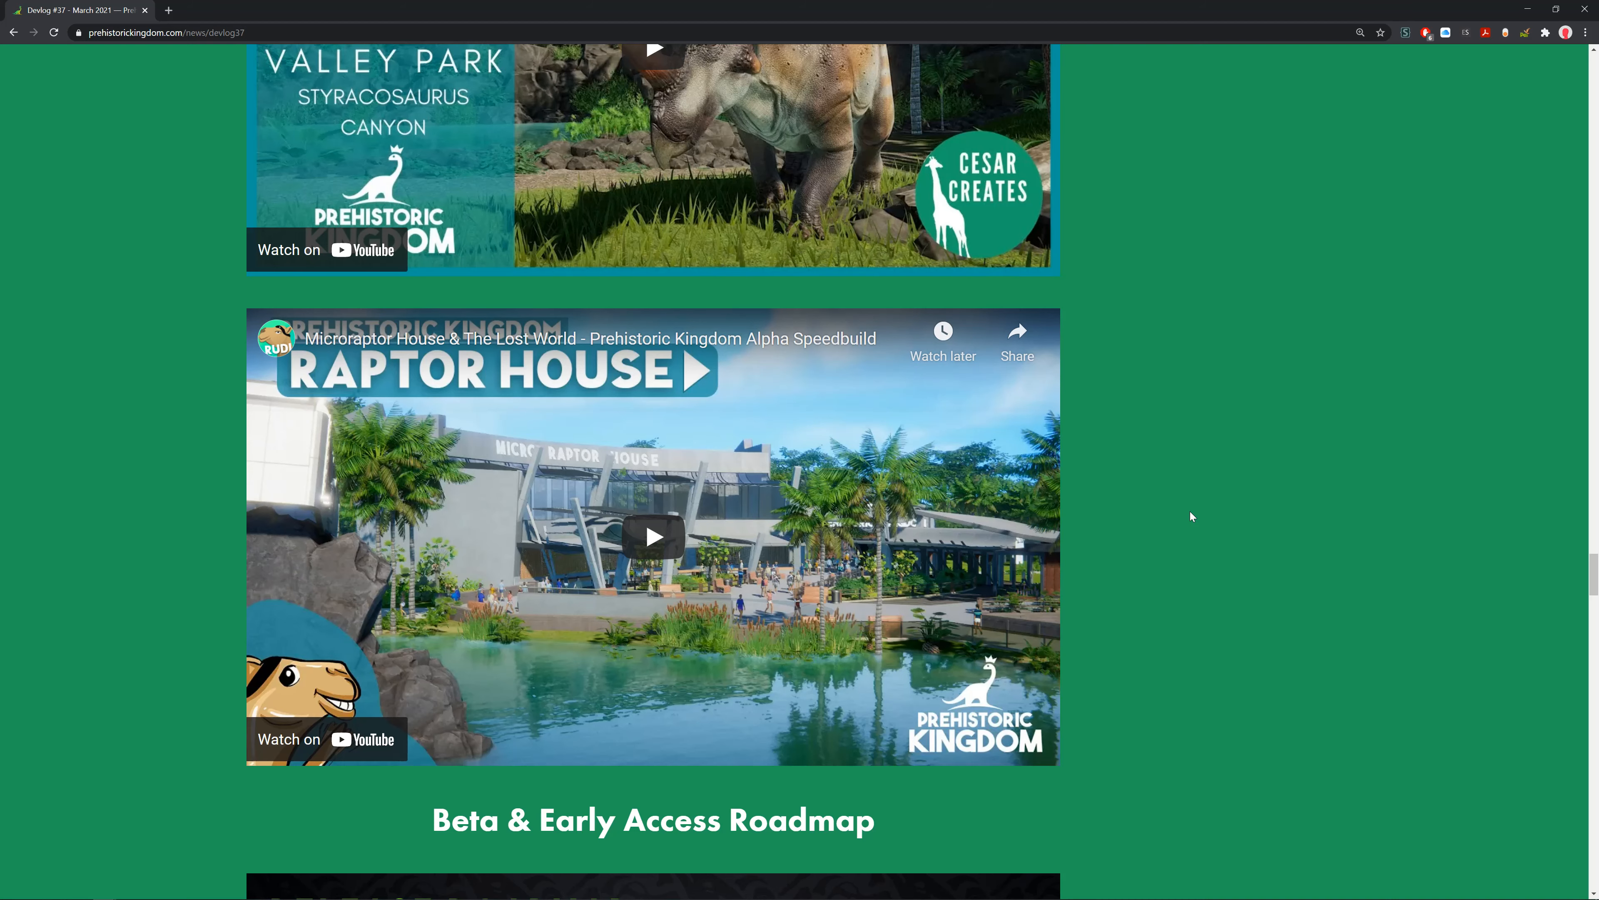
{"action": "scroll", "scroll_direction": "down", "scroll_amount": 3}
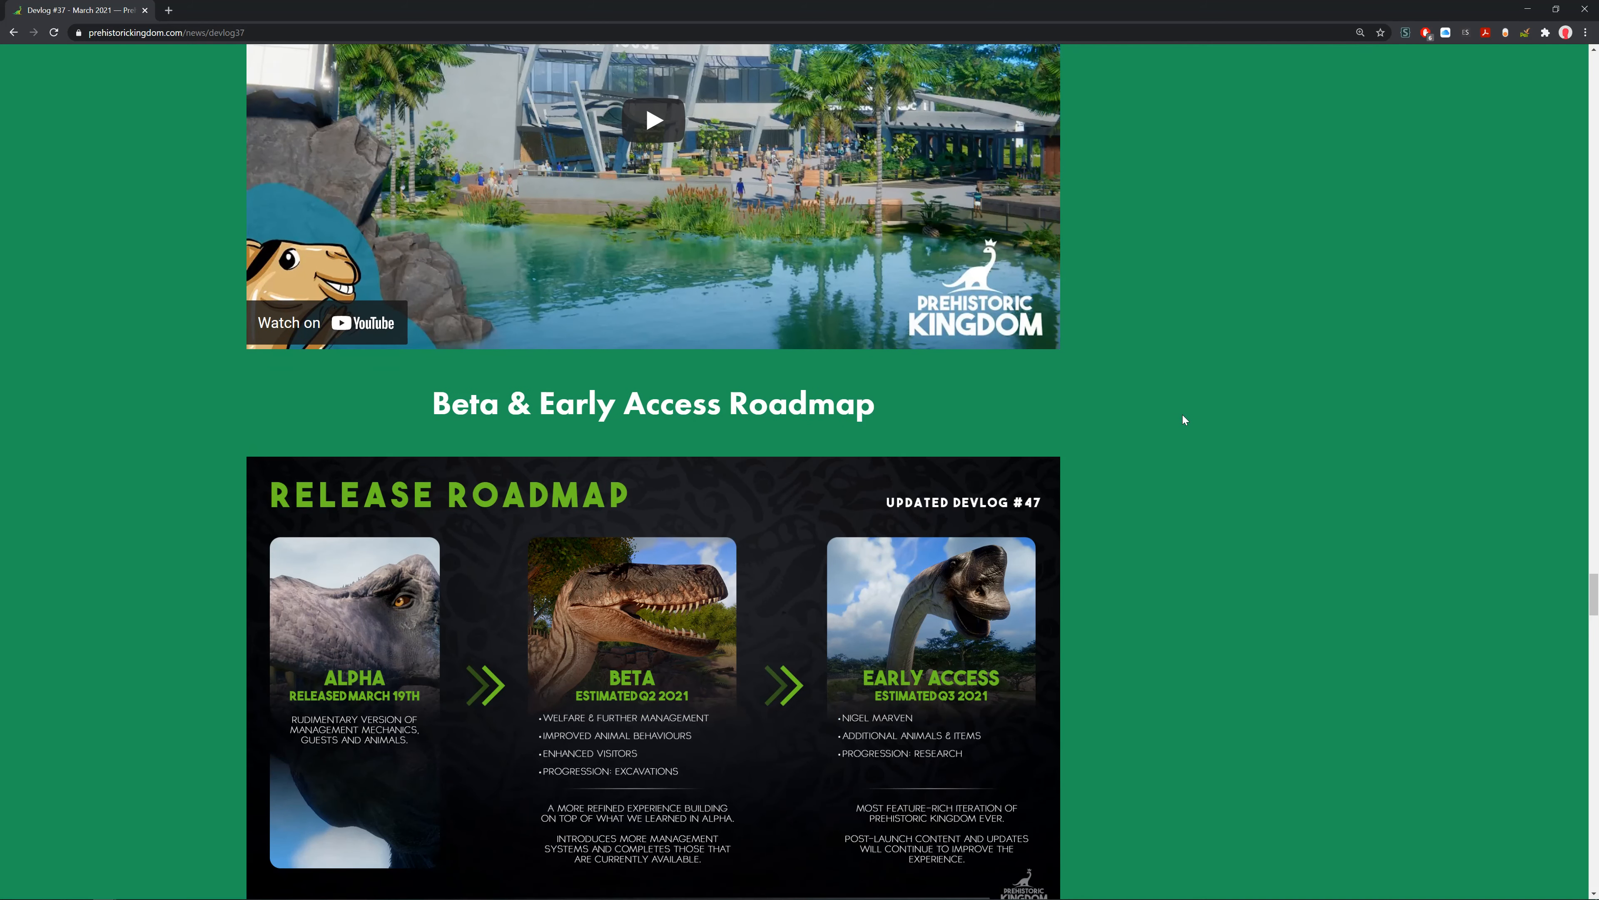
Centre the Release Roadmap graphic and its beta and Early Access date paragraphs for reading.
{"action": "scroll", "scroll_direction": "down", "scroll_amount": 3}
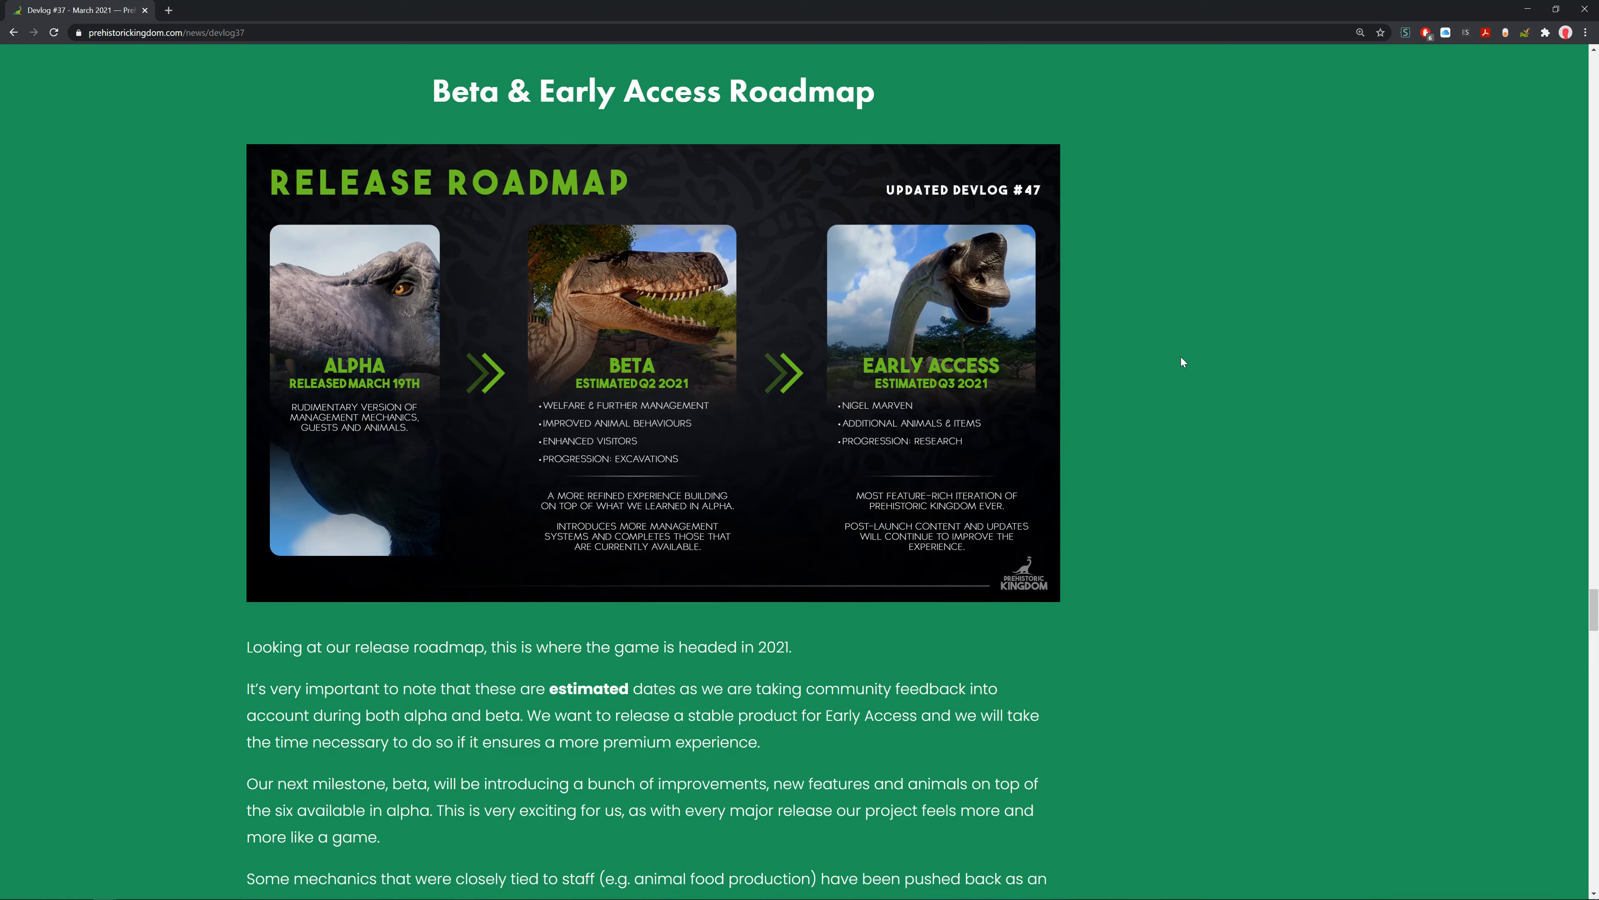
{"action": "mouse_move", "coordinate": [1017, 418]}
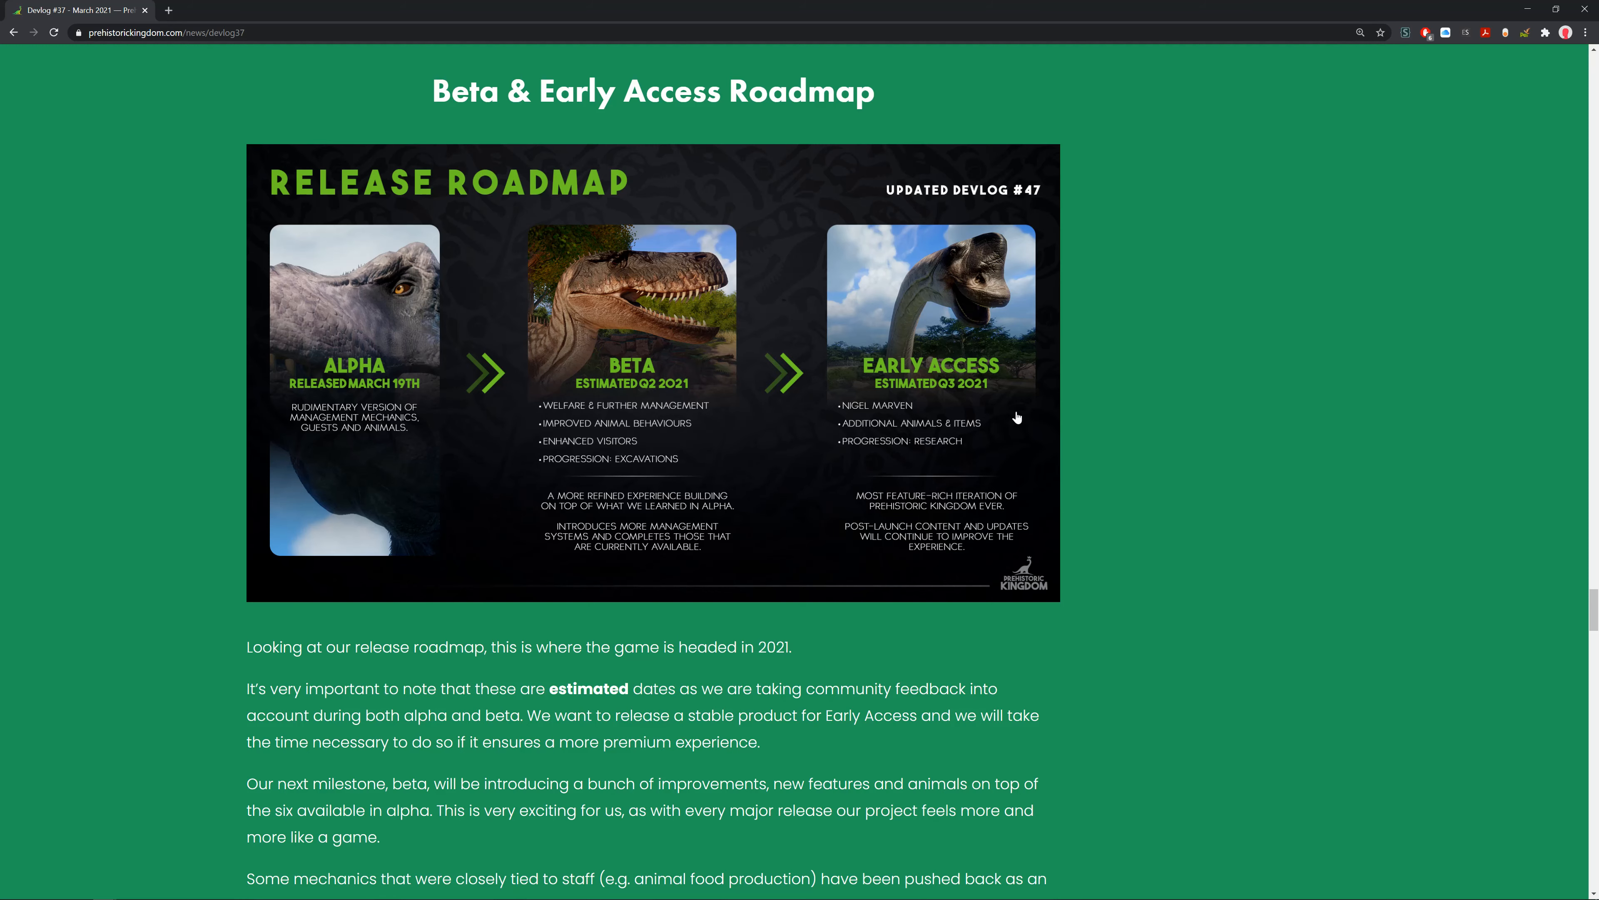
{"action": "scroll", "scroll_direction": "down", "scroll_amount": 3}
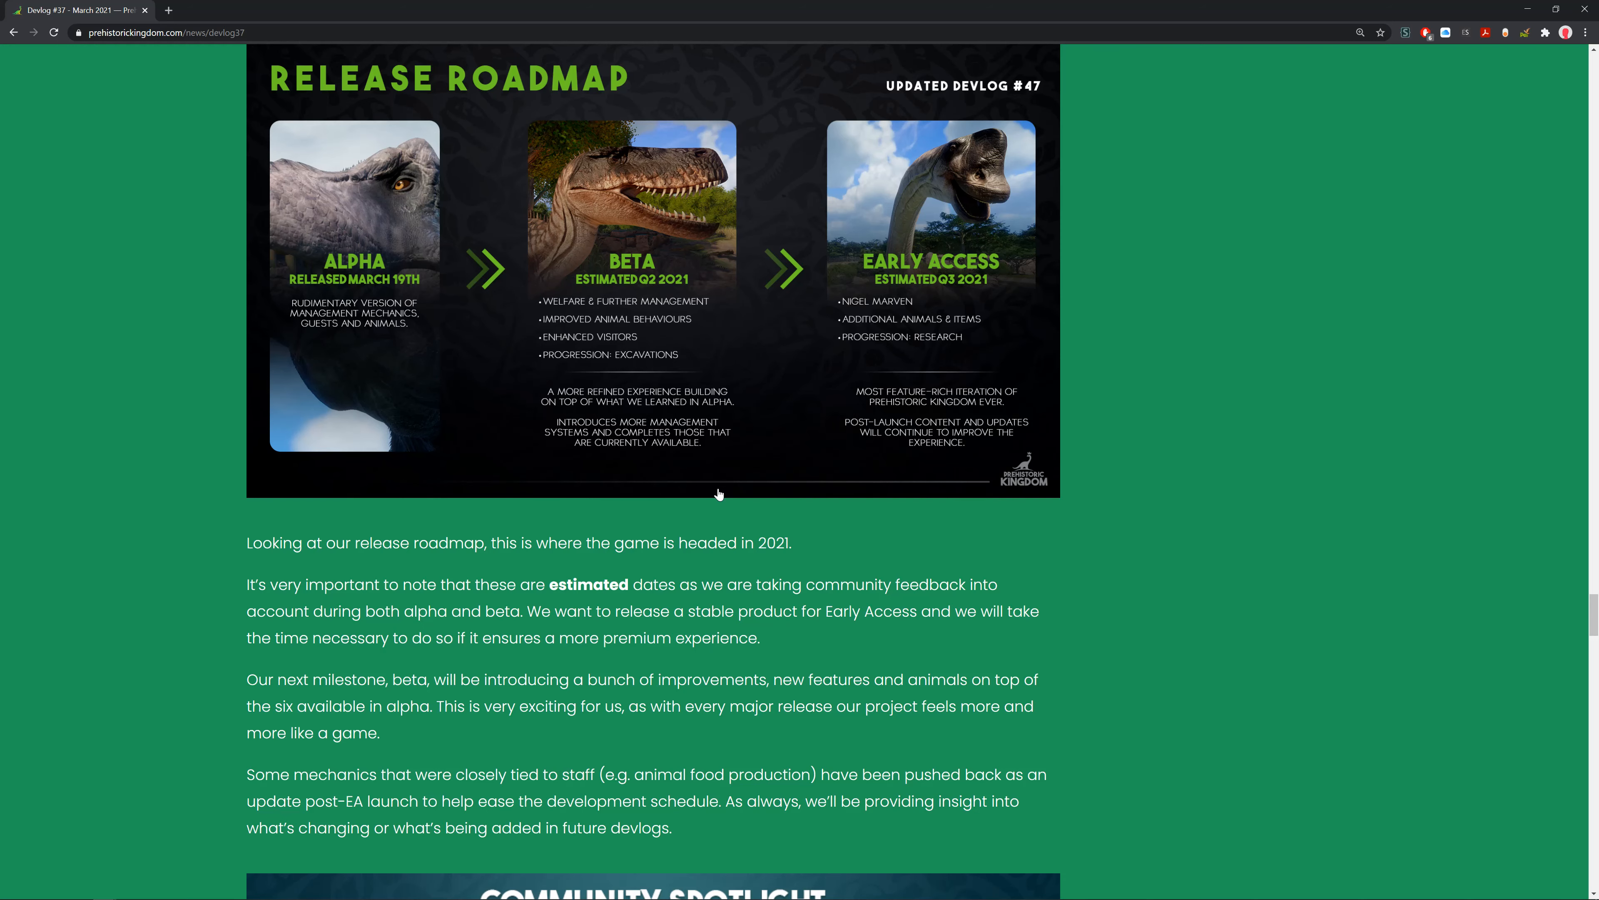
{"action": "scroll", "scroll_direction": "up", "scroll_amount": 3}
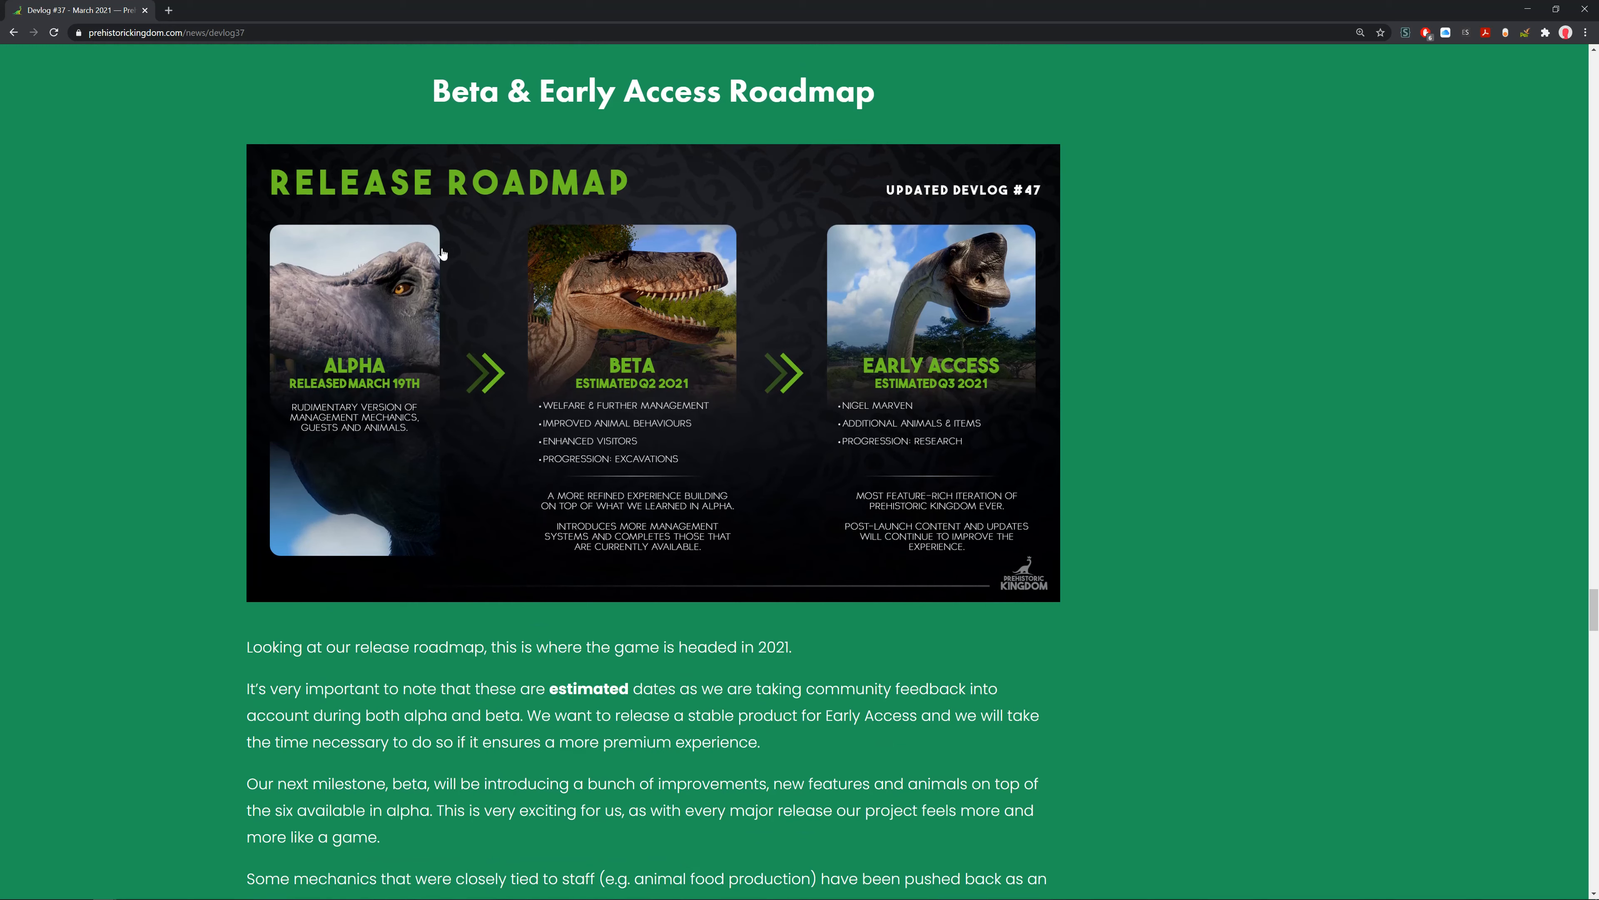
{"action": "mouse_move", "coordinate": [345, 327]}
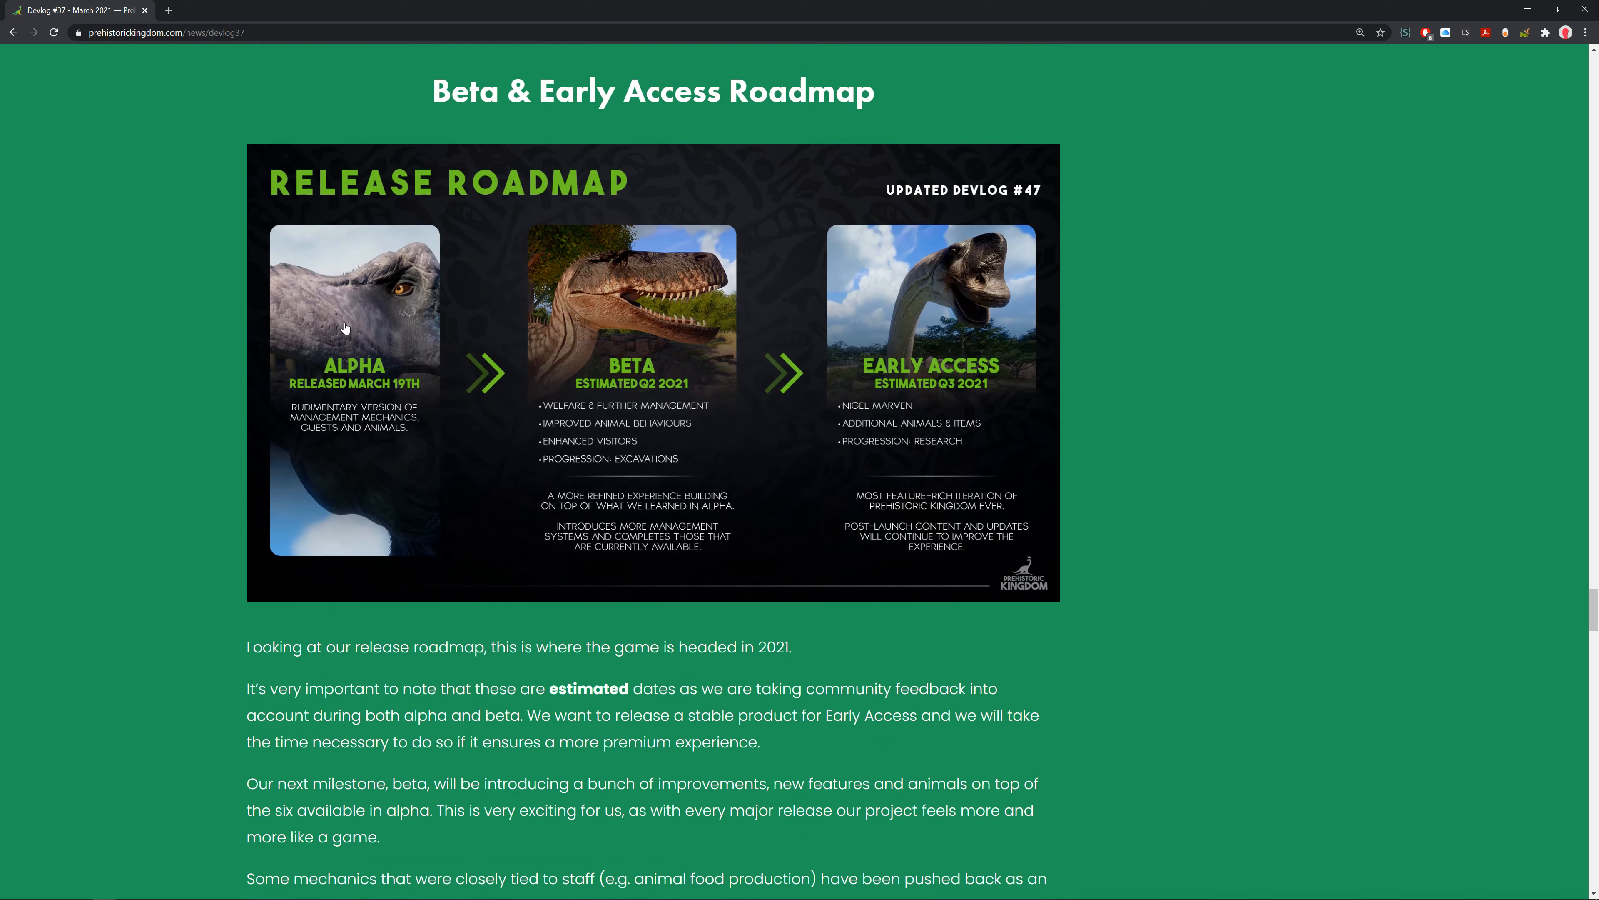
{"action": "mouse_move", "coordinate": [400, 472]}
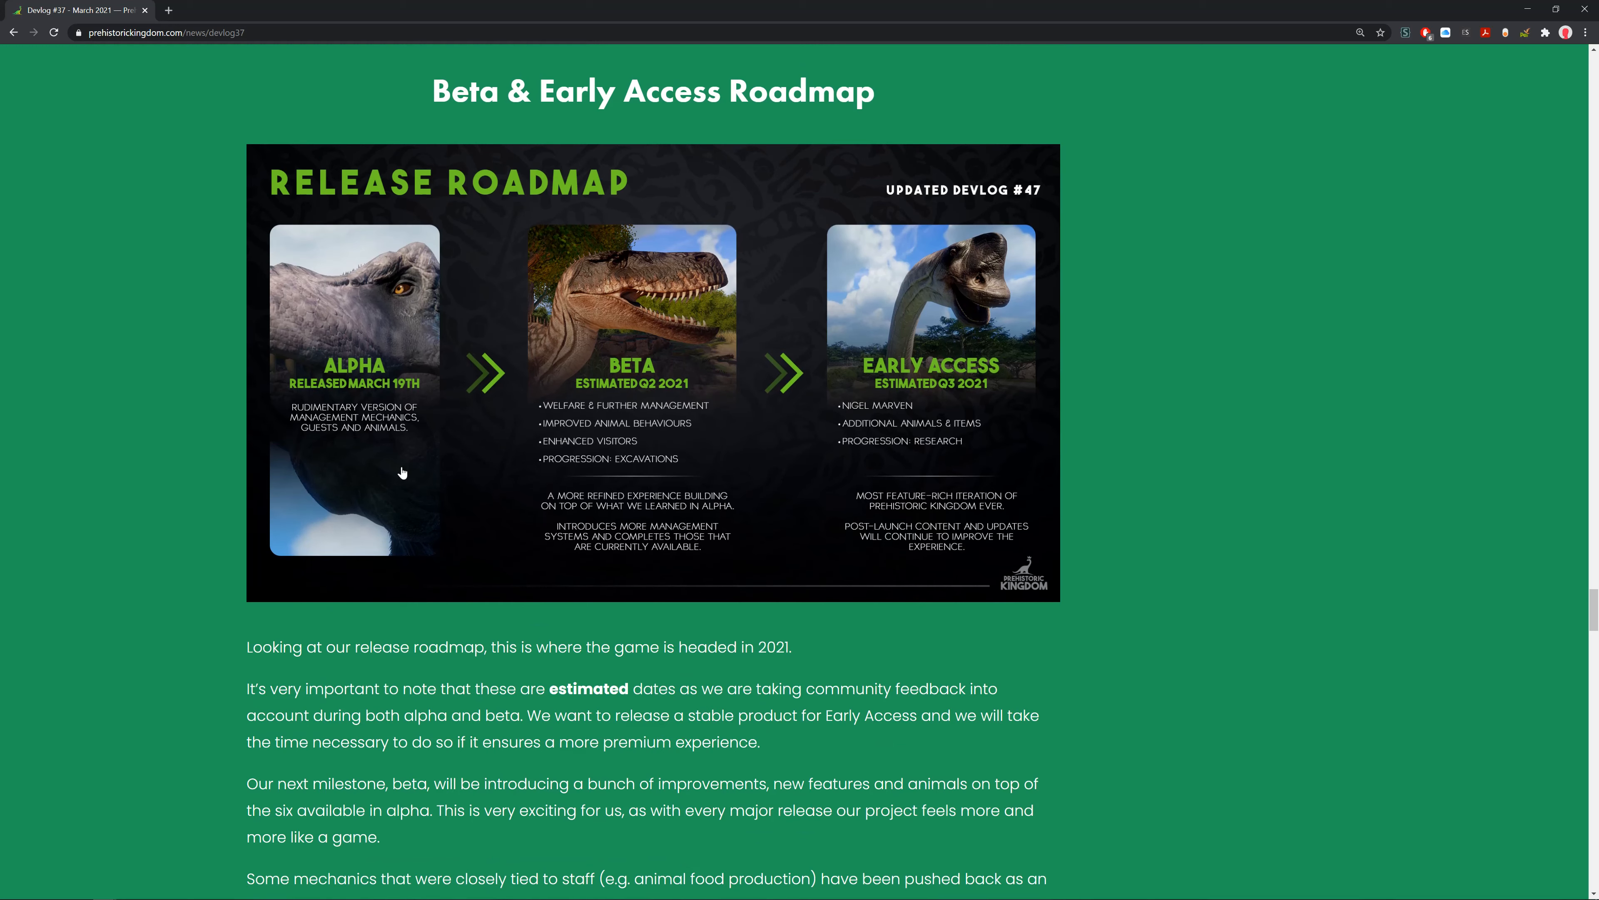
{"action": "mouse_move", "coordinate": [622, 406]}
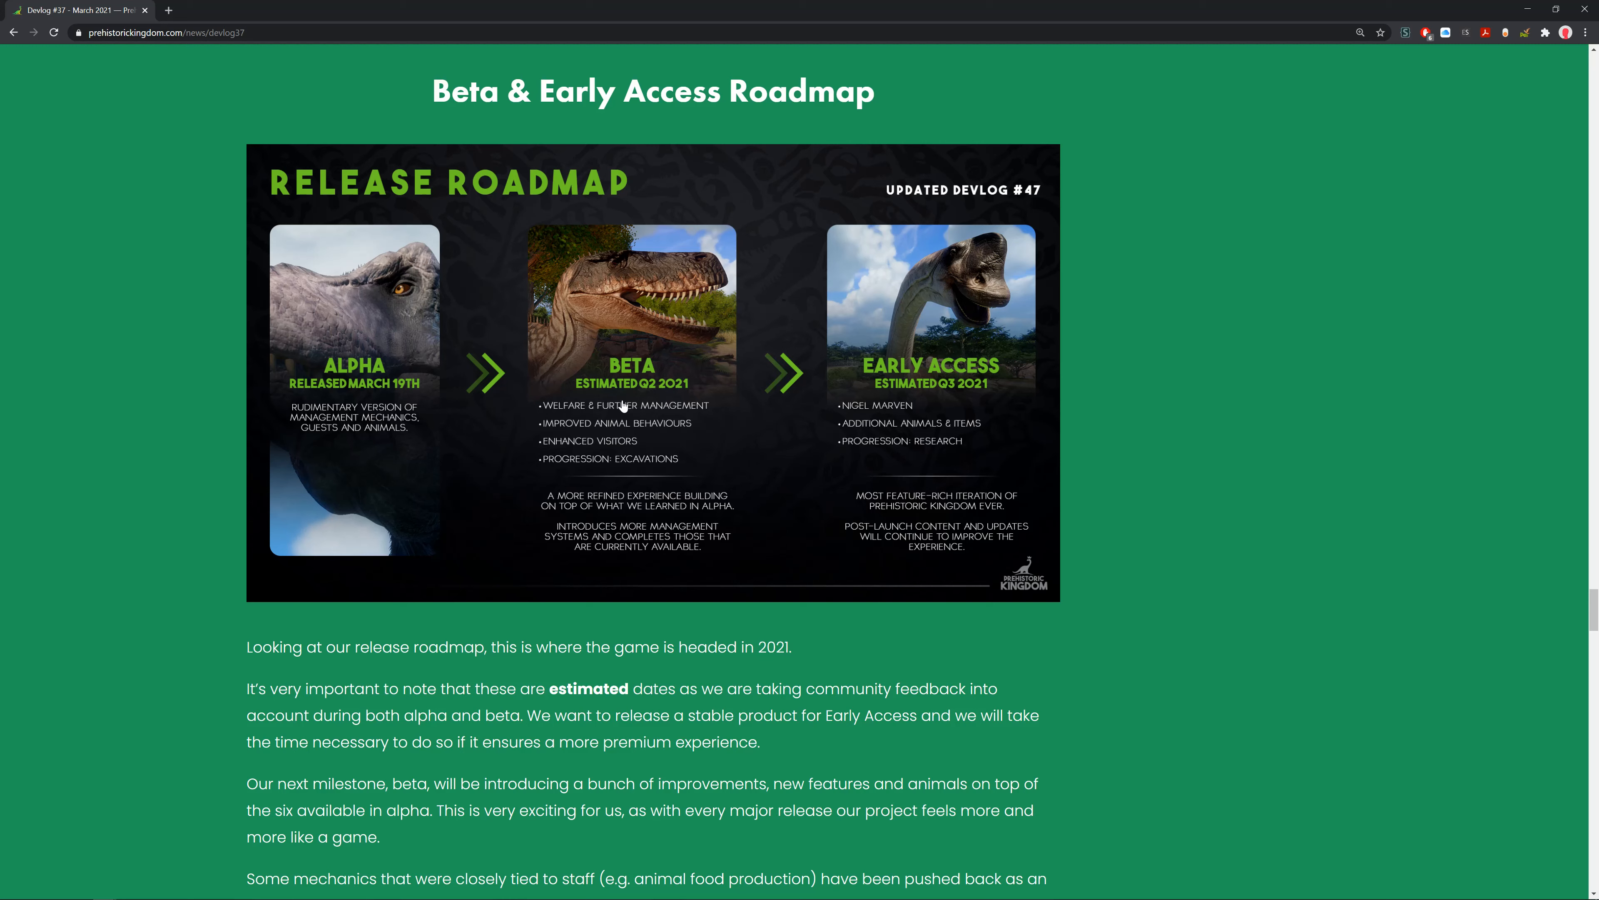
{"action": "mouse_move", "coordinate": [612, 417]}
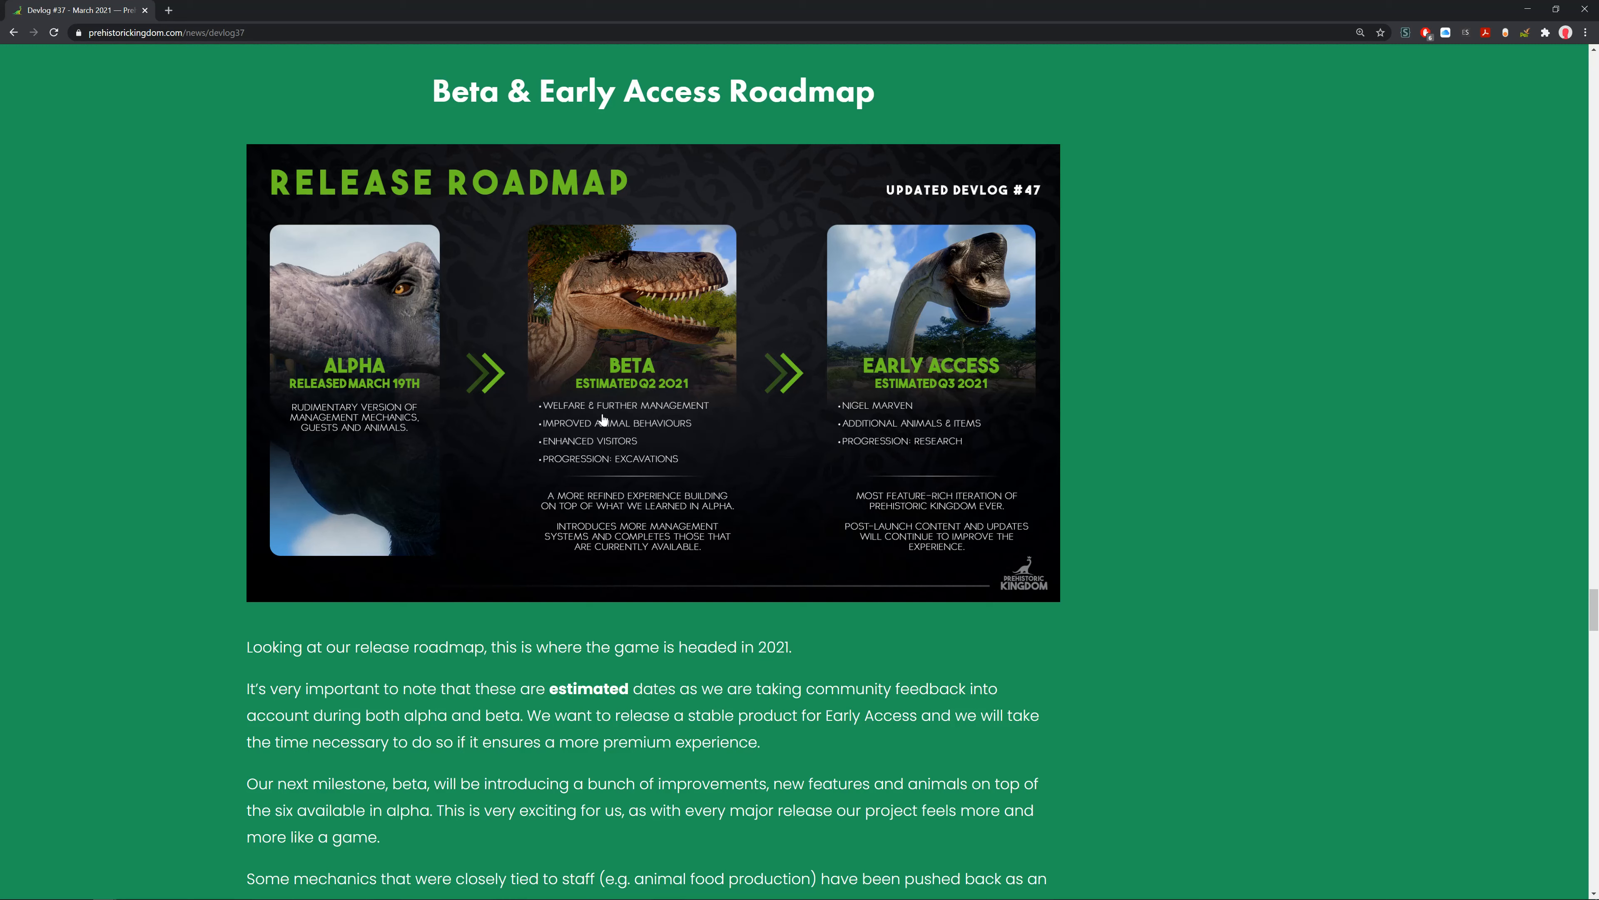
{"action": "mouse_move", "coordinate": [598, 435]}
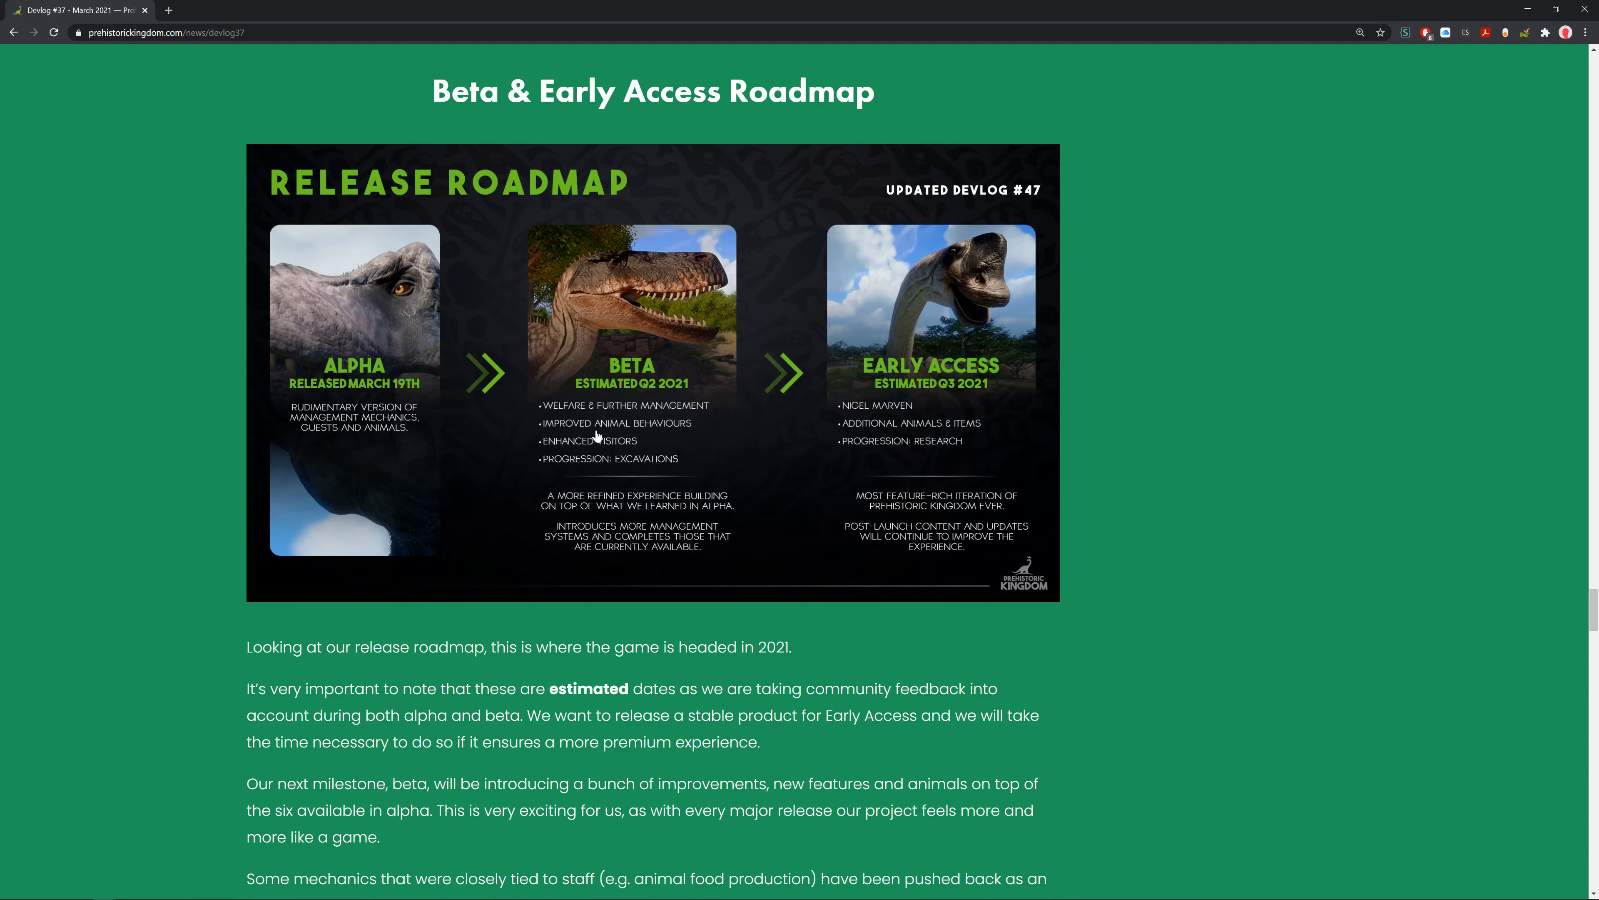
{"action": "mouse_move", "coordinate": [666, 499]}
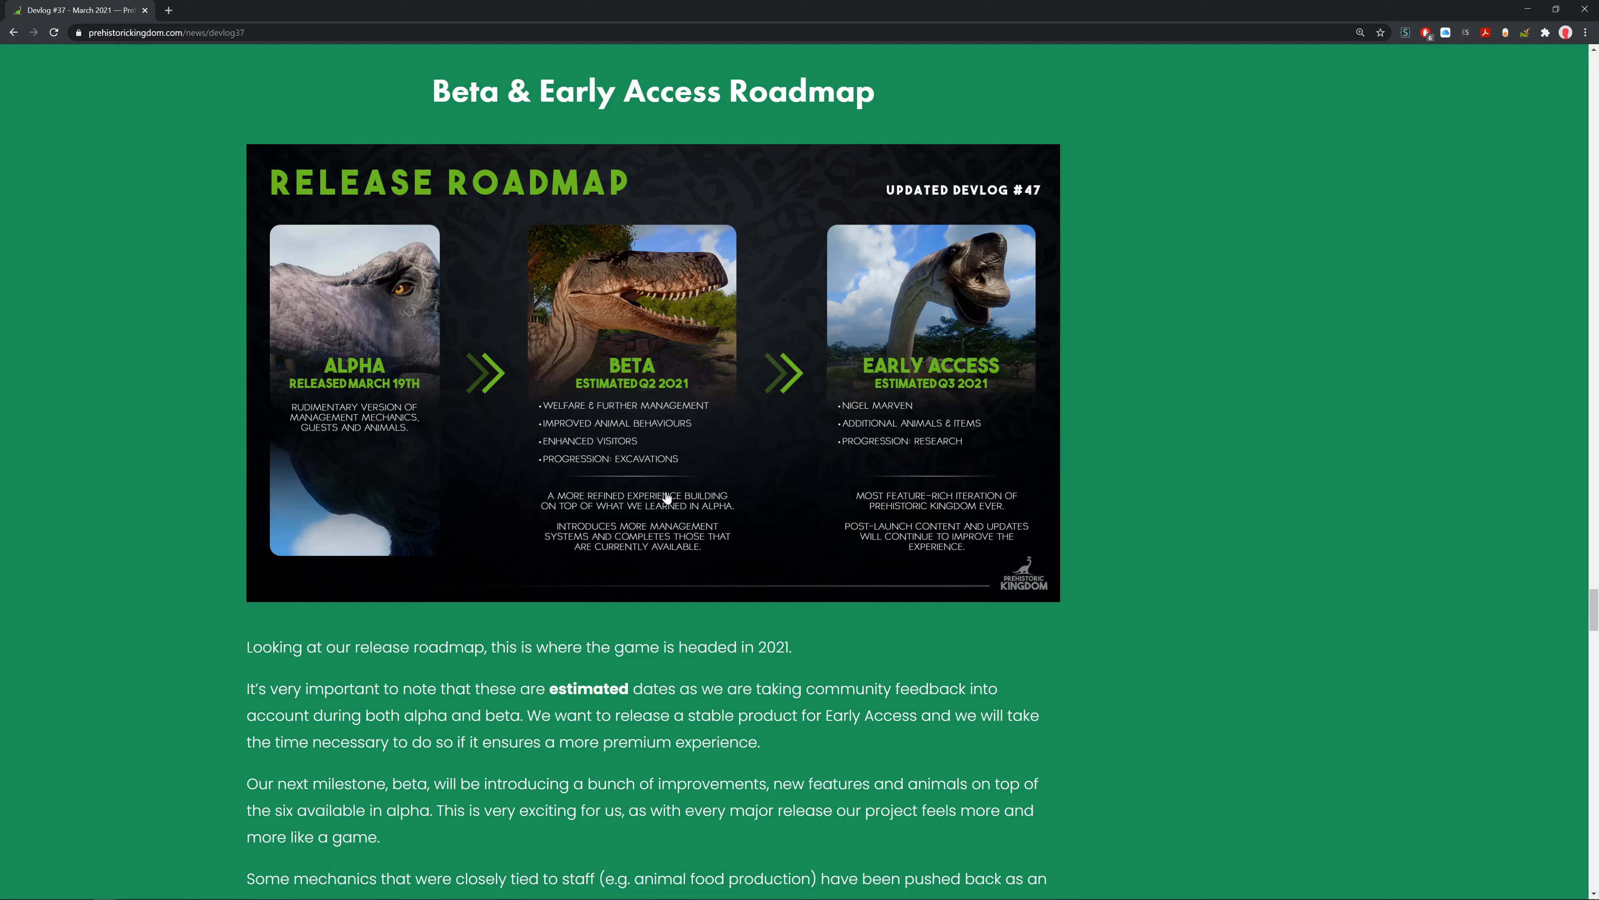
{"action": "mouse_move", "coordinate": [695, 485]}
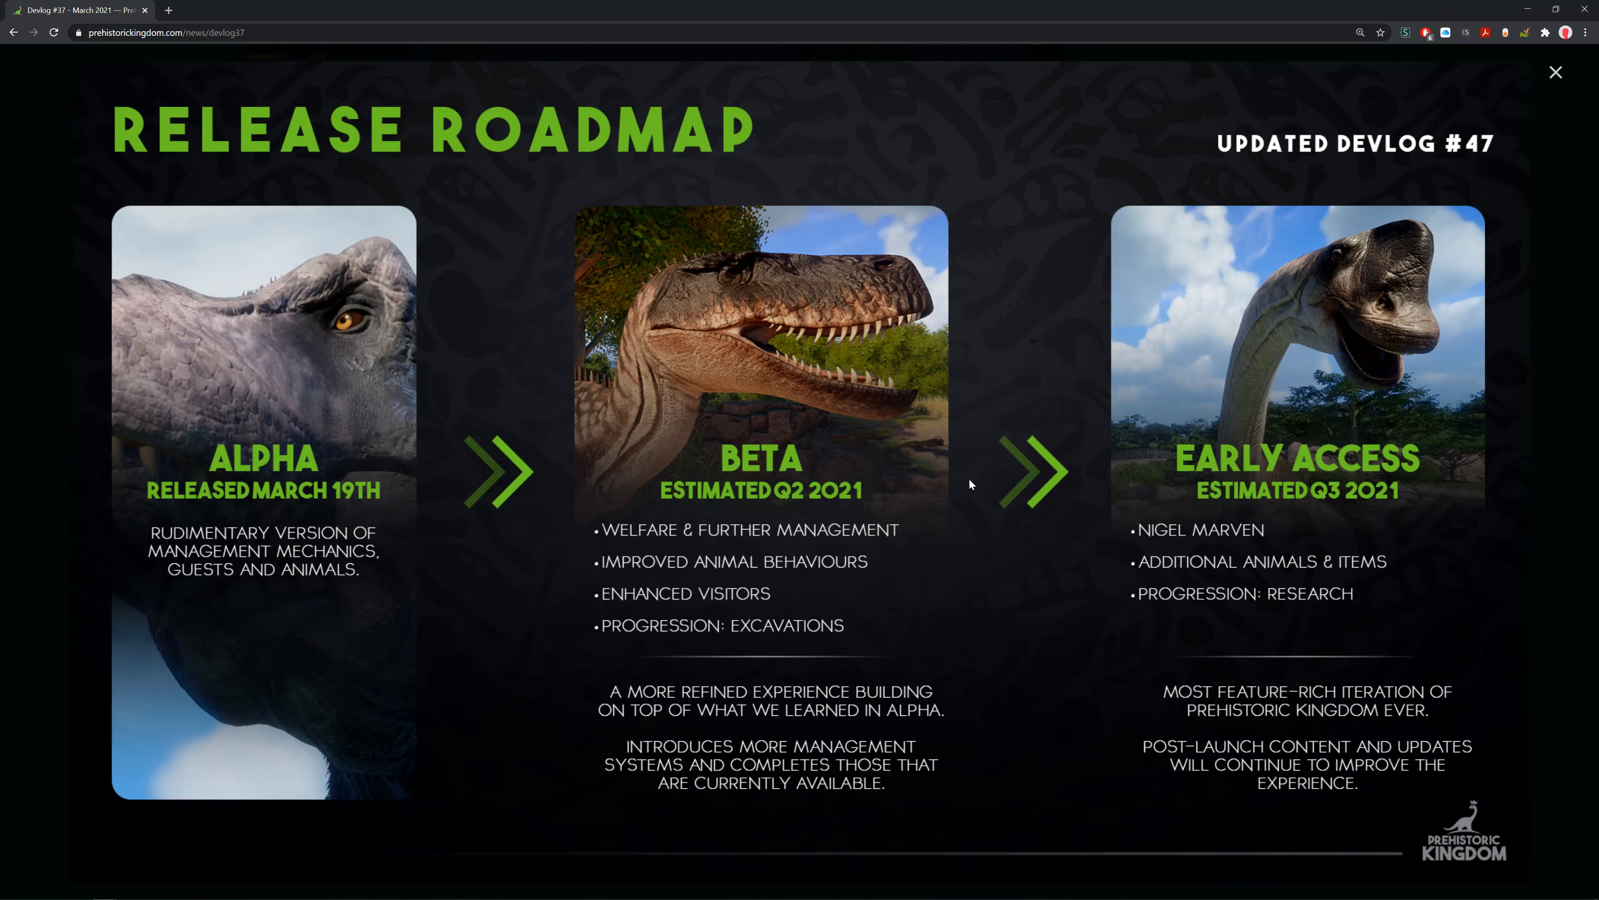
{"action": "mouse_move", "coordinate": [717, 723]}
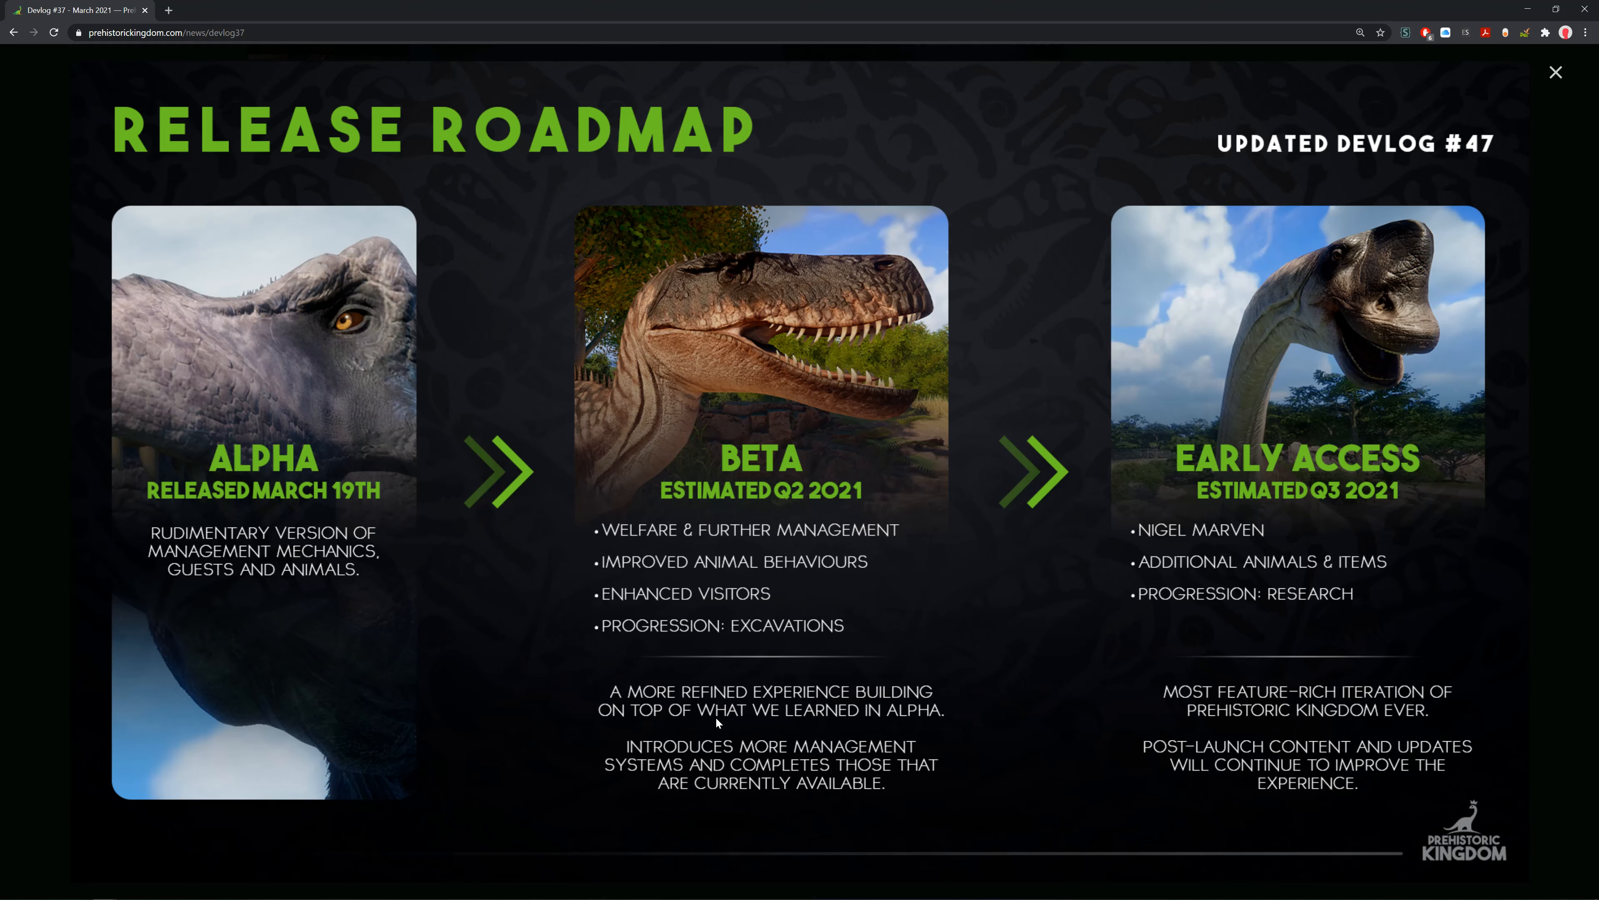
{"action": "mouse_move", "coordinate": [632, 762]}
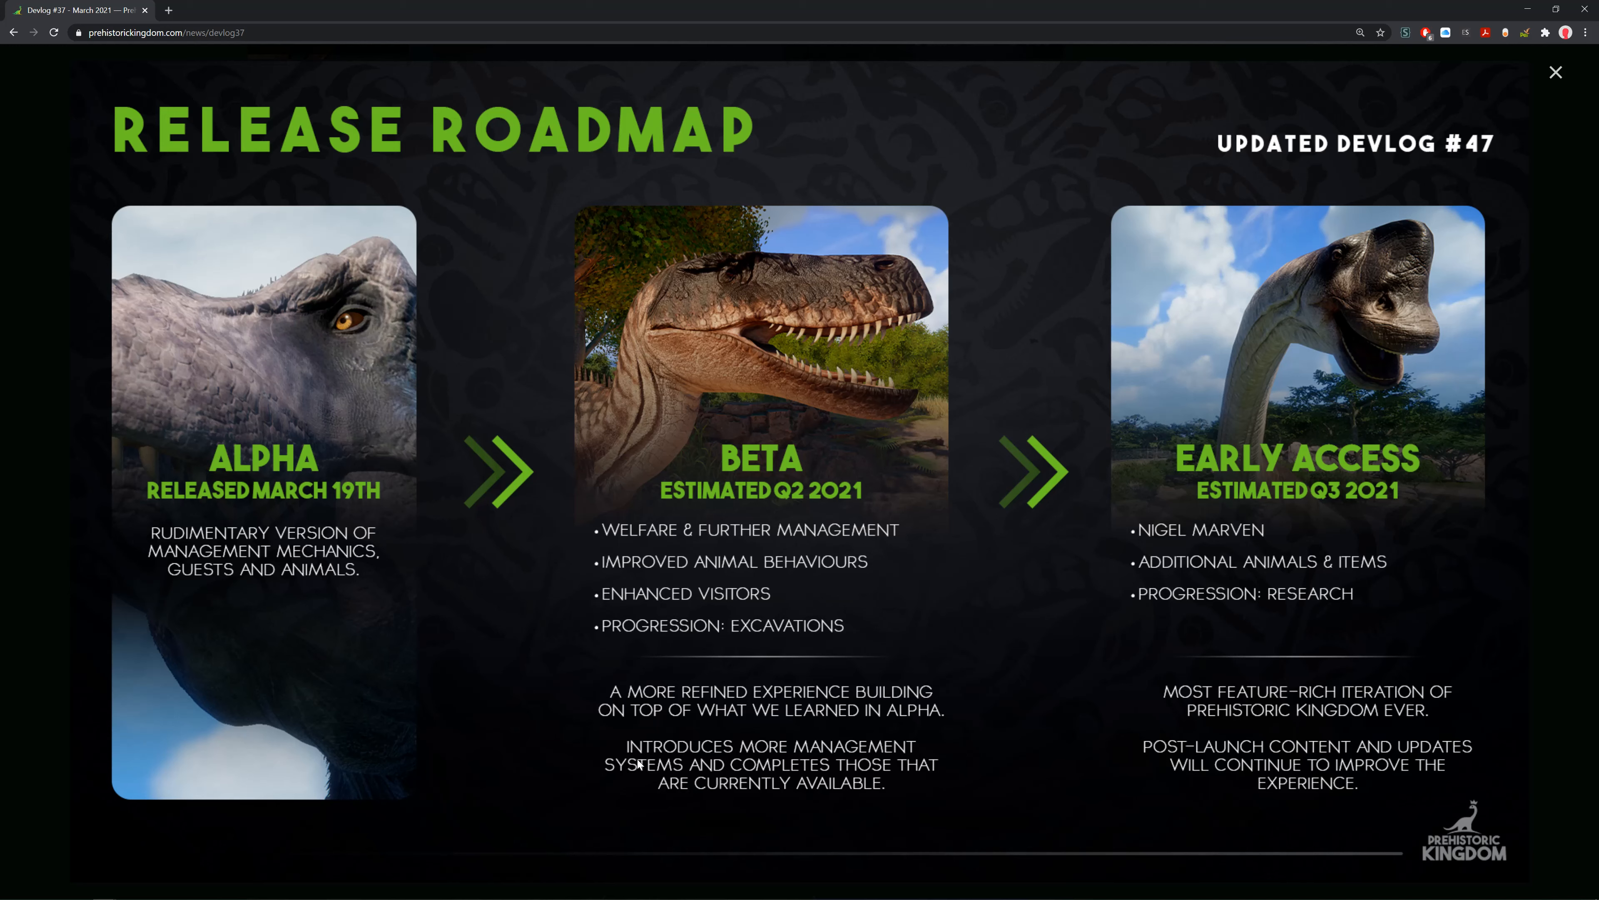
{"action": "mouse_move", "coordinate": [628, 785]}
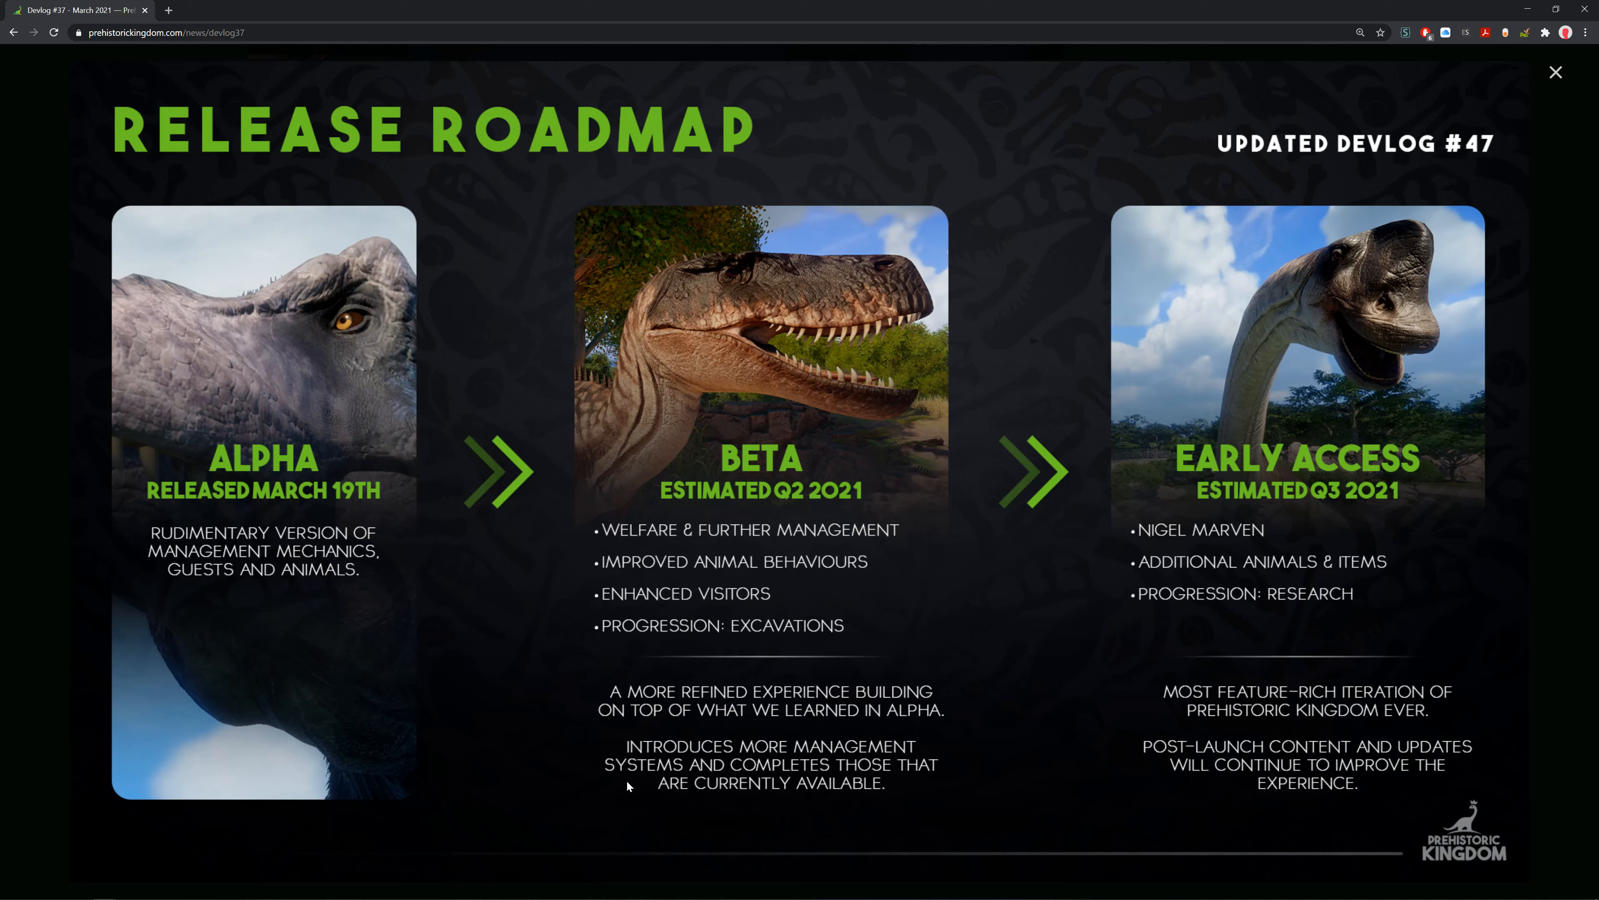
{"action": "mouse_move", "coordinate": [1431, 223]}
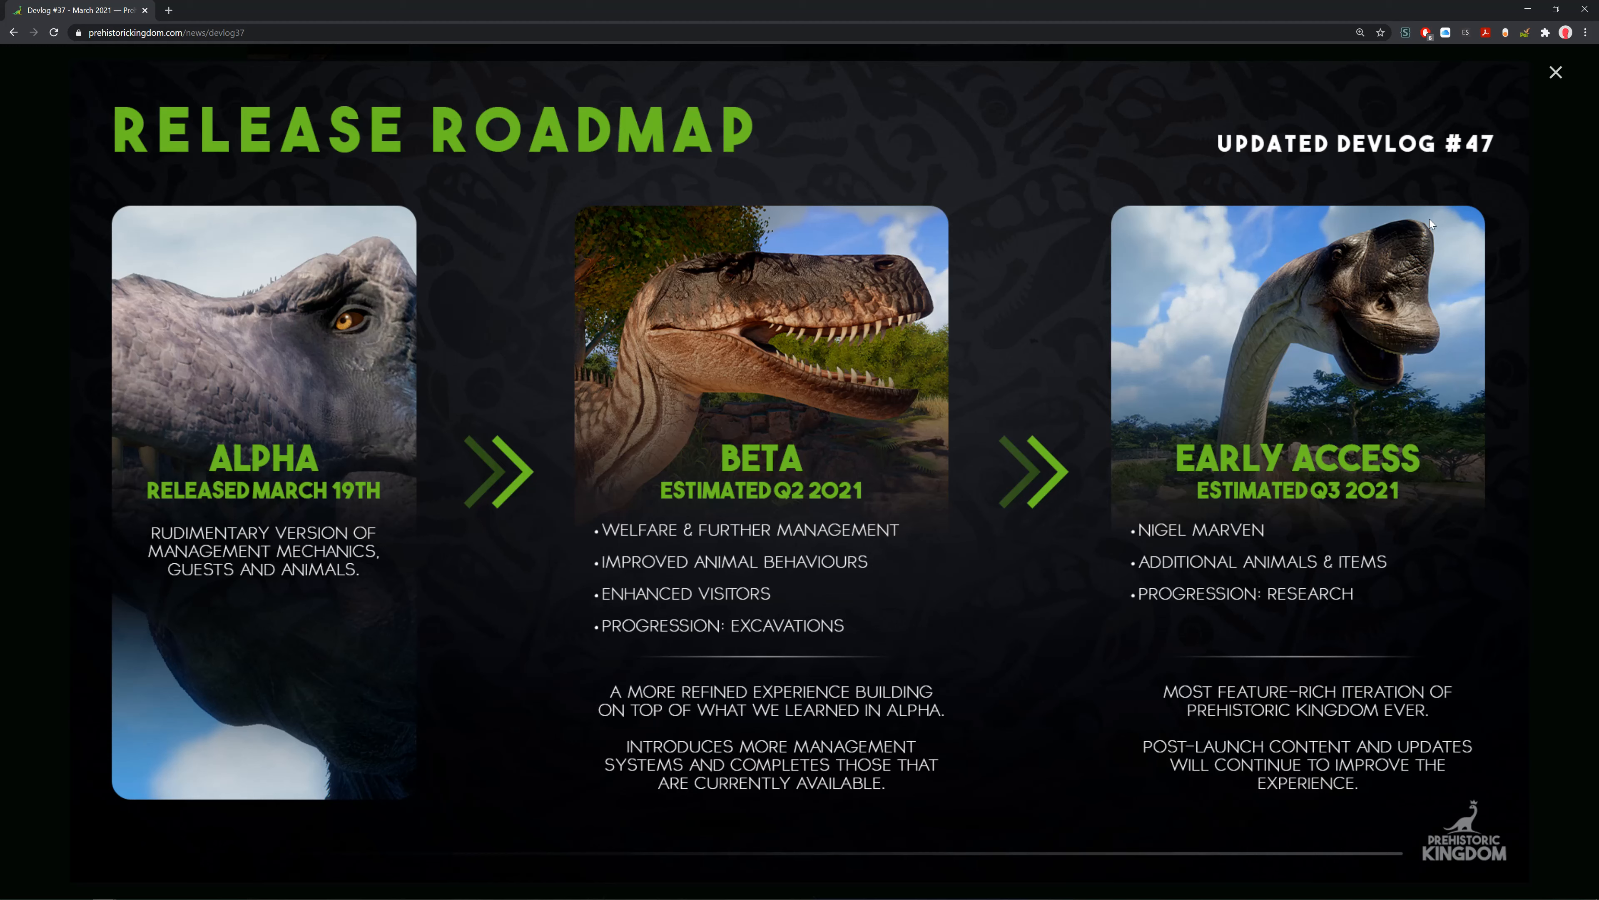
{"action": "mouse_move", "coordinate": [1204, 368]}
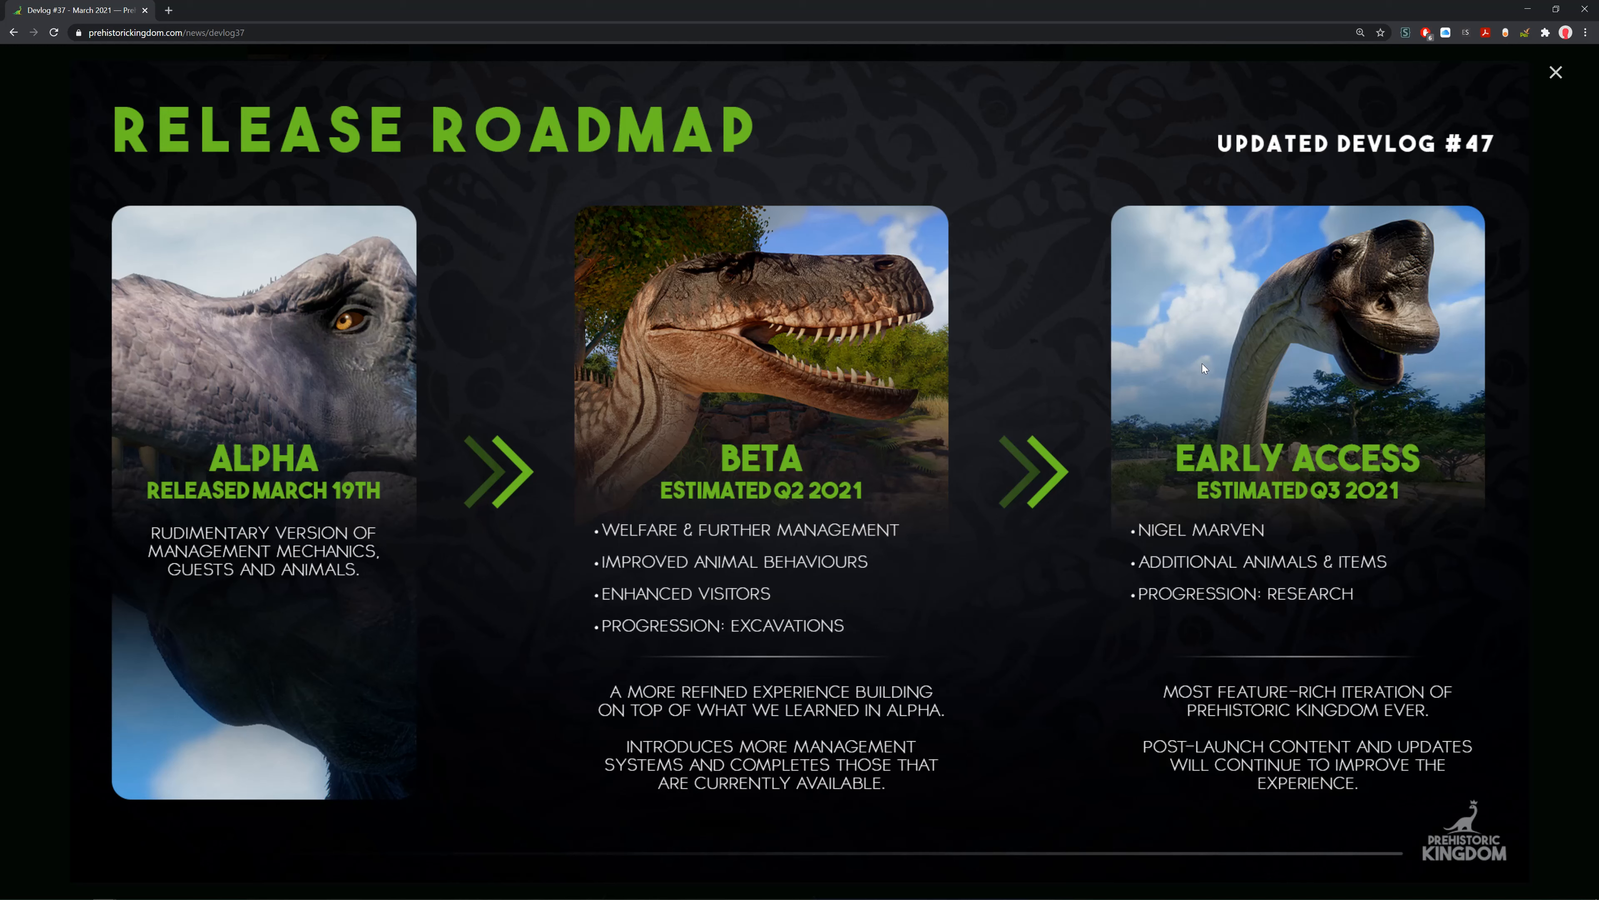
{"action": "mouse_move", "coordinate": [1485, 200]}
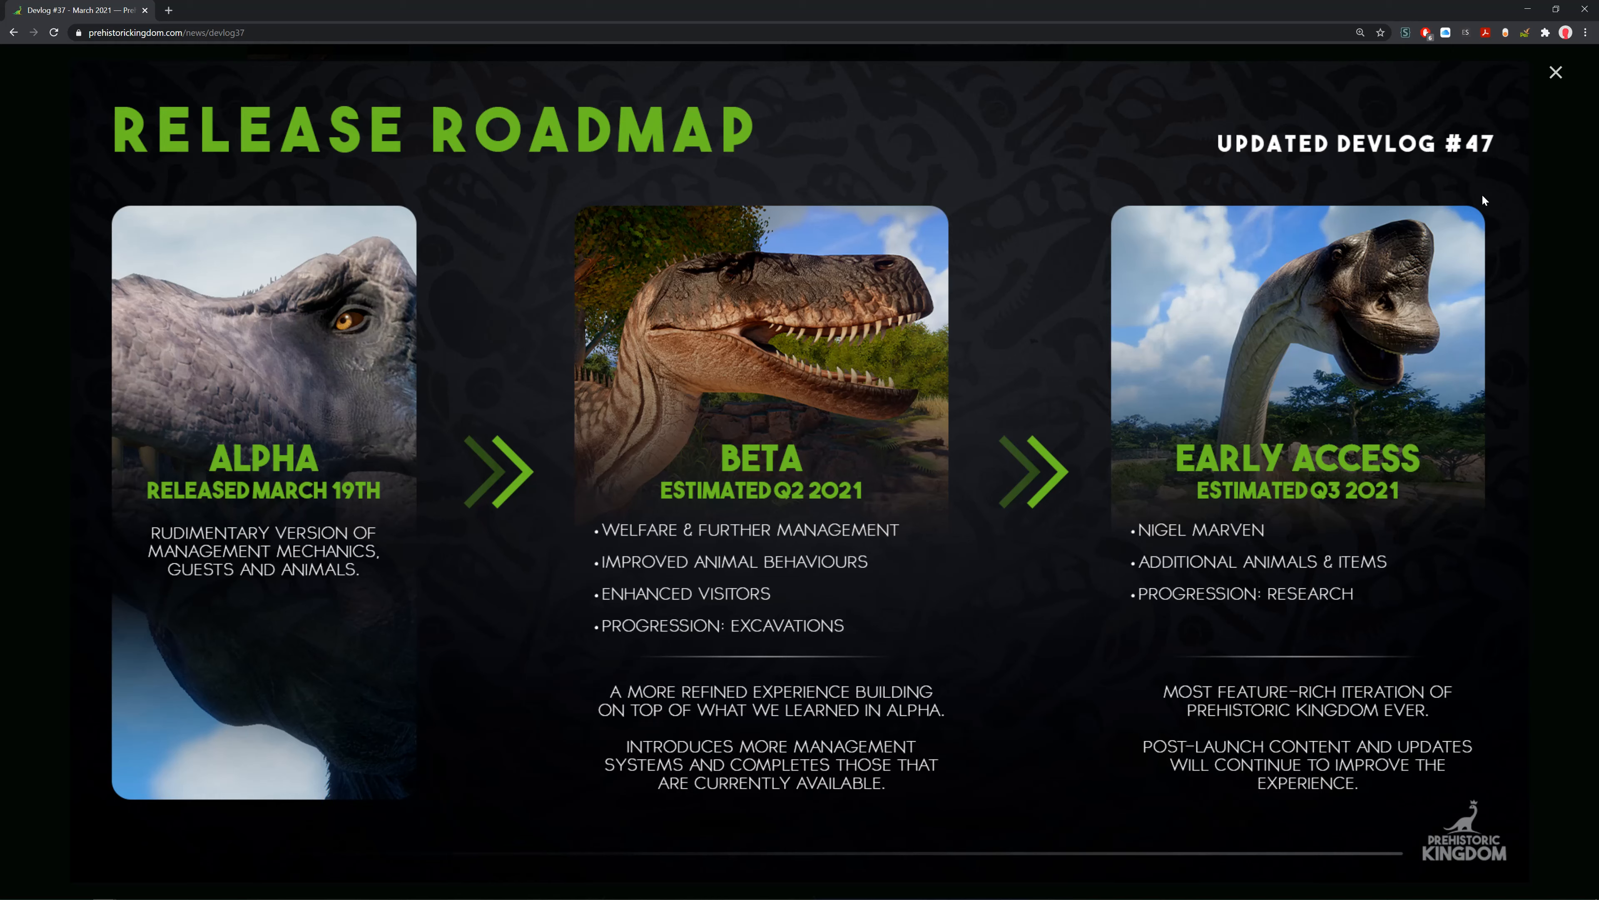
Close the enlarged roadmap and scroll to the Community Spotlight heading and first park screenshot.
{"action": "left_click", "coordinate": [1554, 73]}
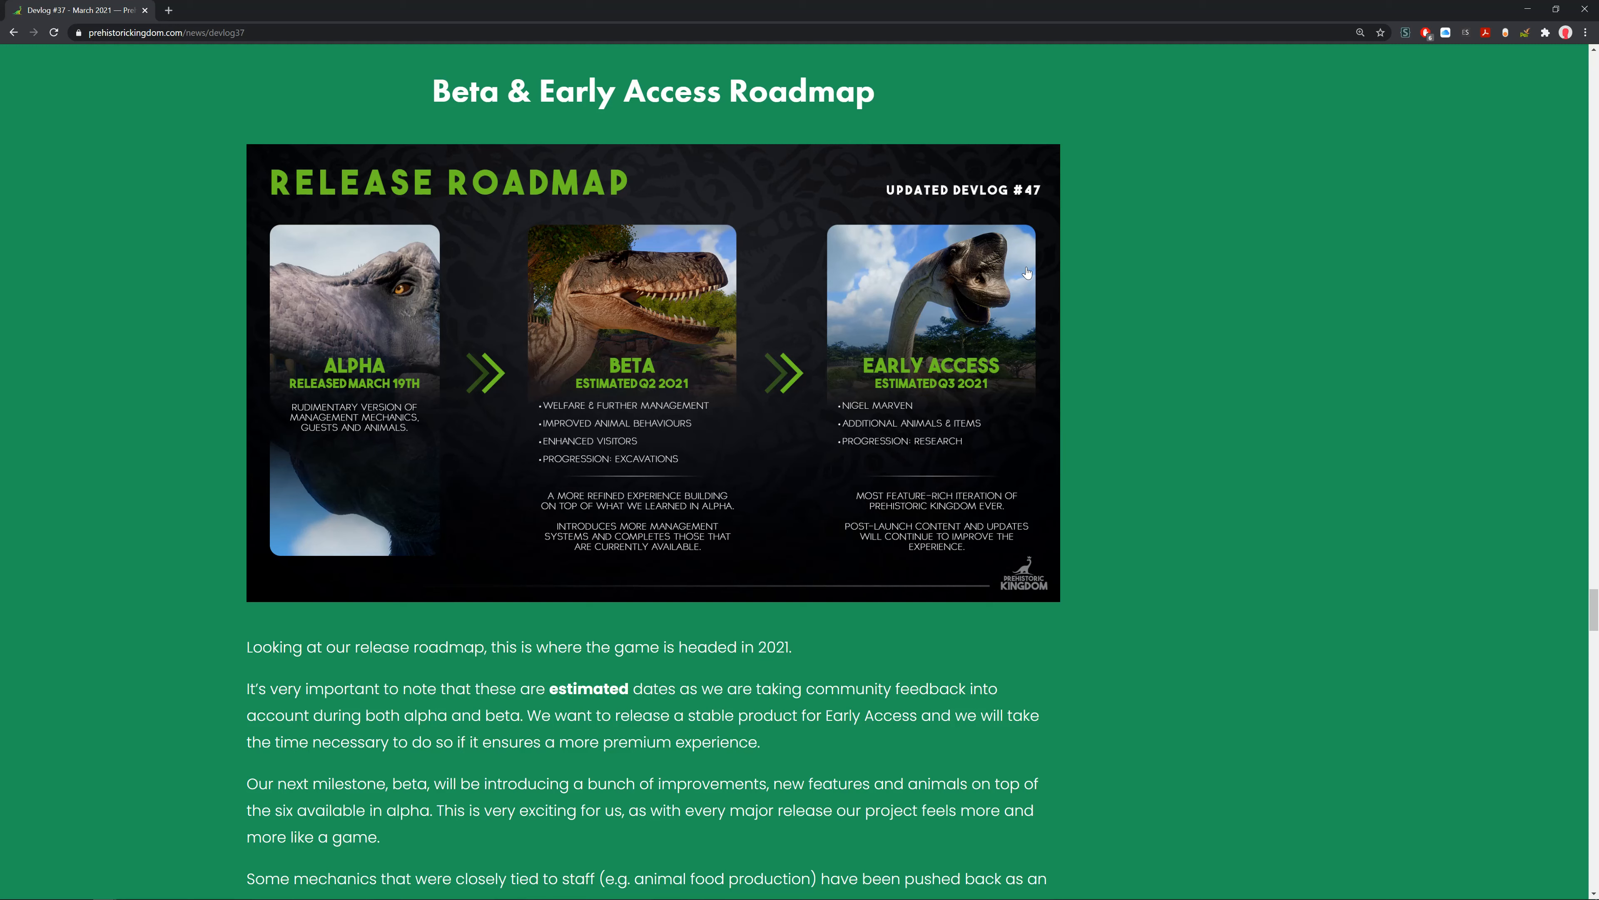
{"action": "mouse_move", "coordinate": [1280, 242]}
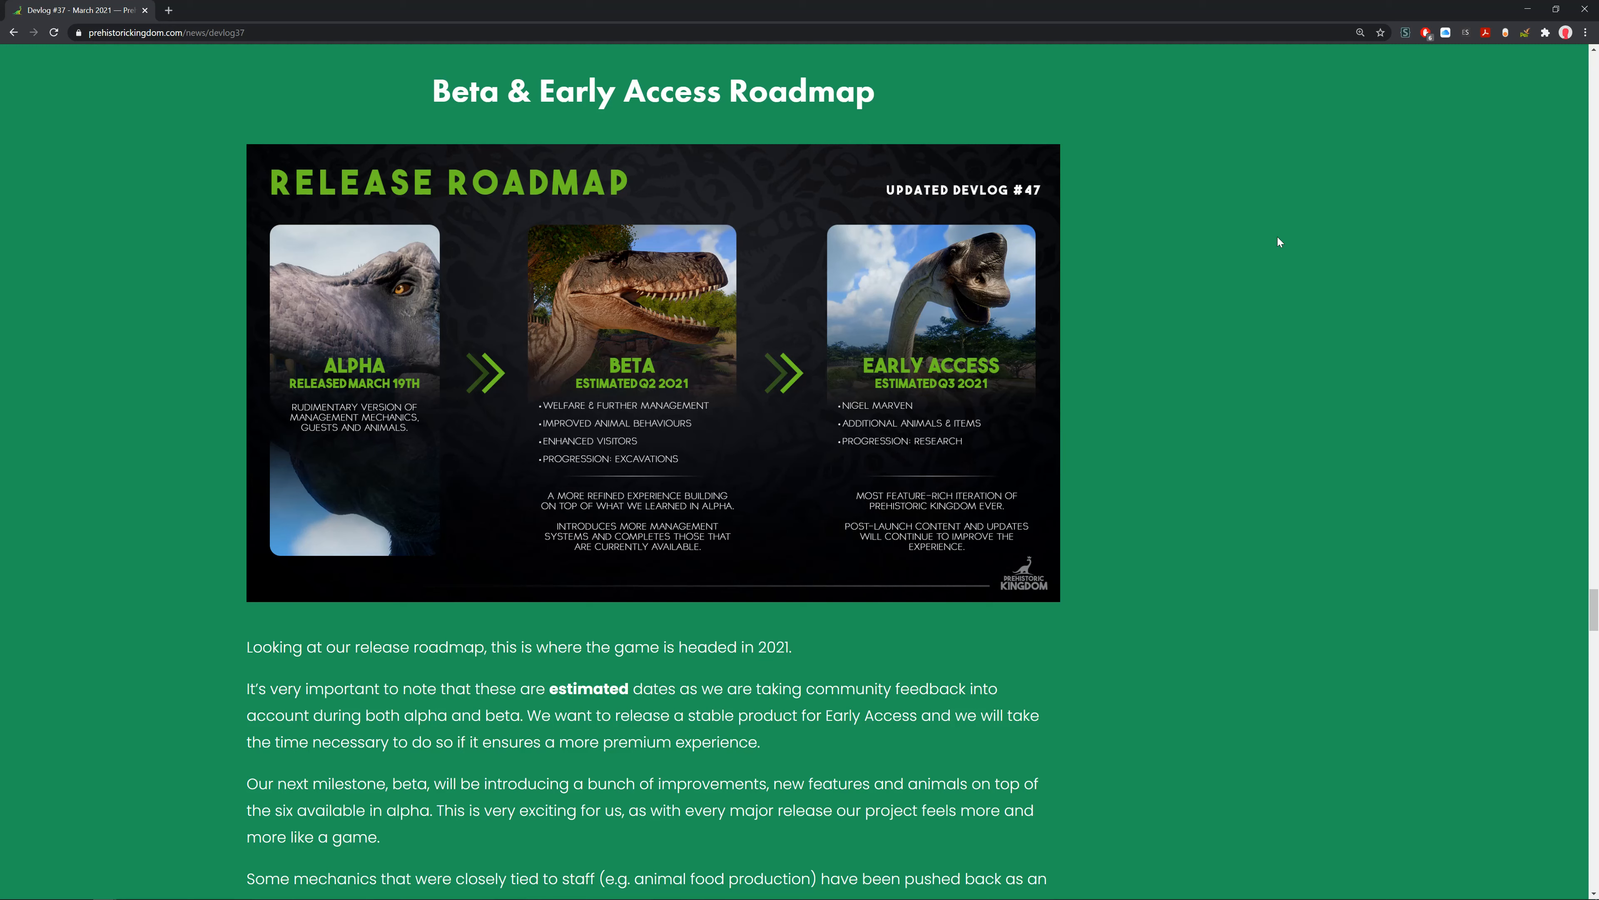
{"action": "mouse_move", "coordinate": [1269, 251]}
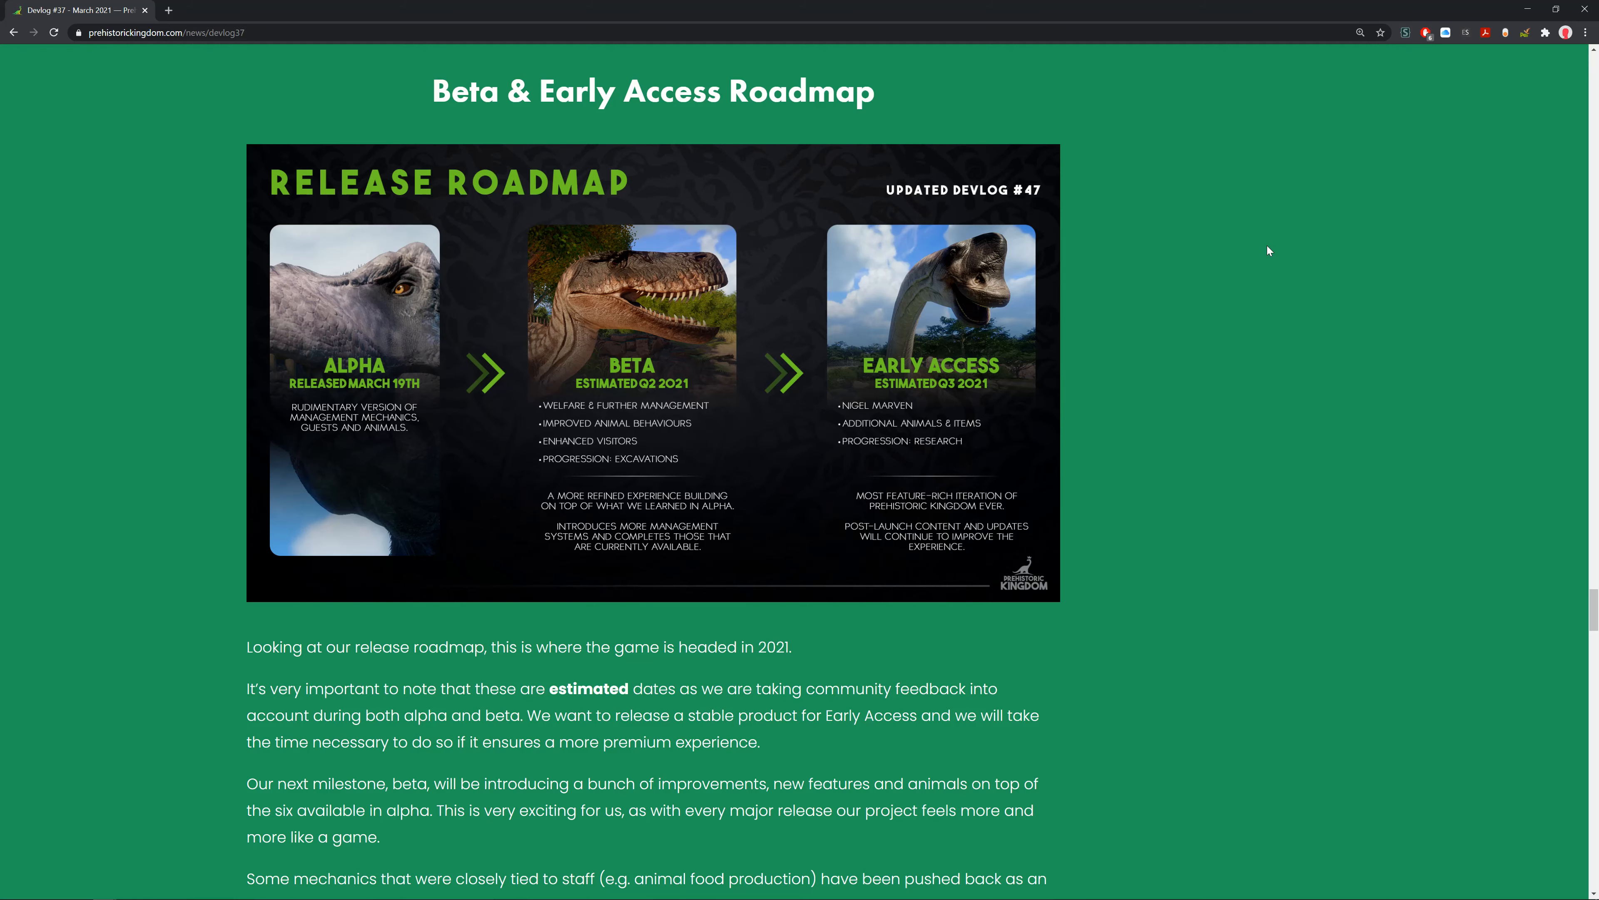
{"action": "scroll", "scroll_direction": "down", "scroll_amount": 3}
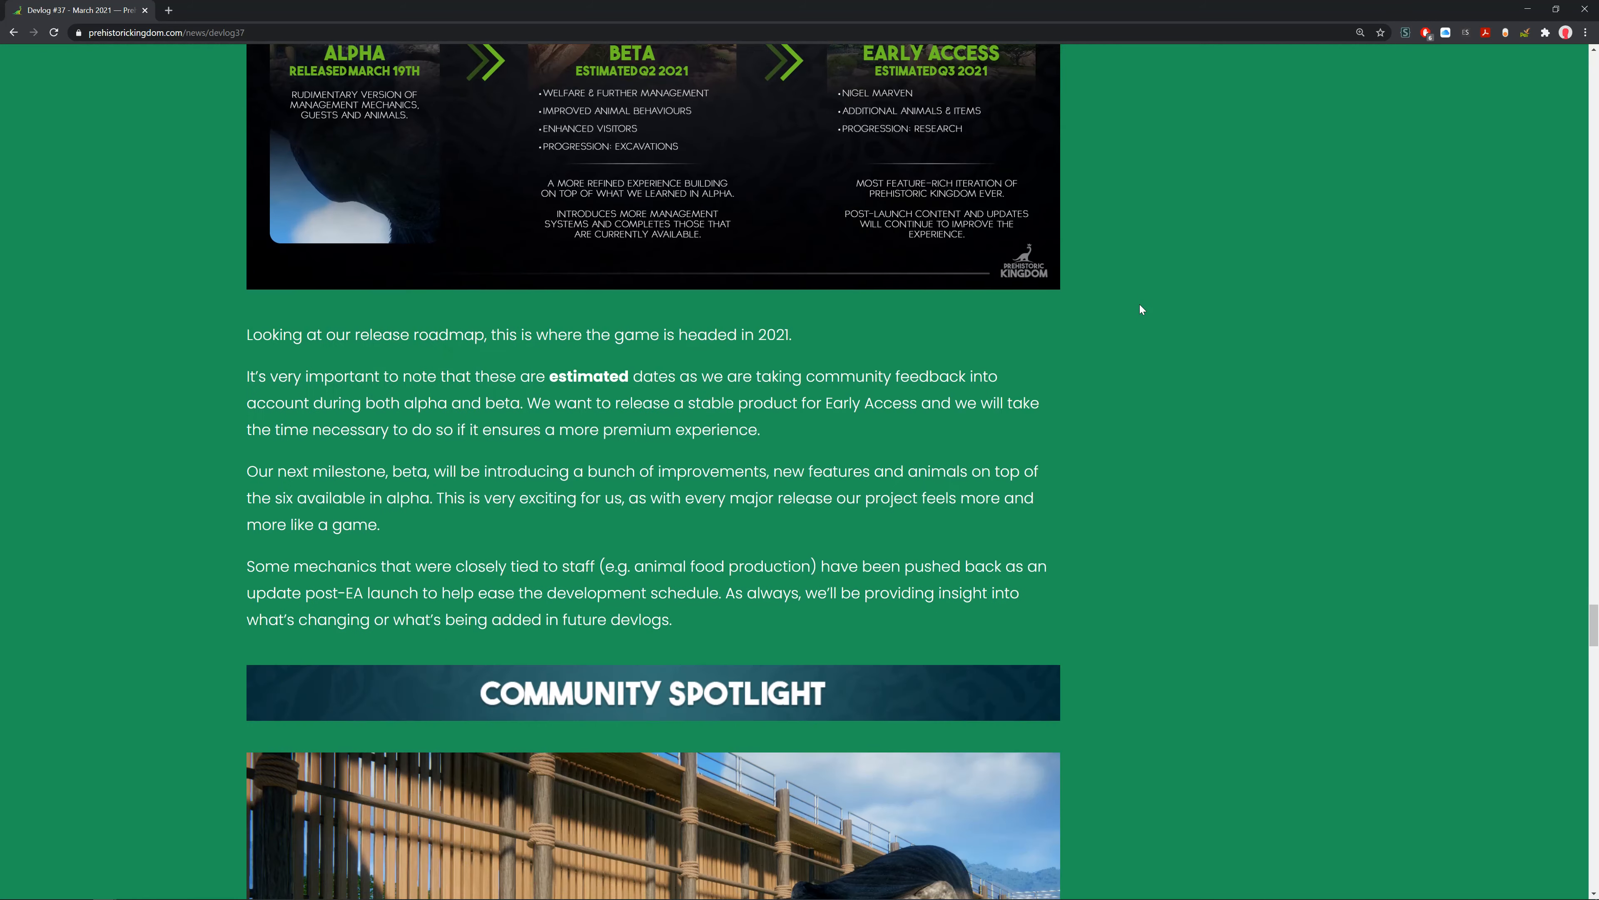
{"action": "scroll", "scroll_direction": "down", "scroll_amount": 3}
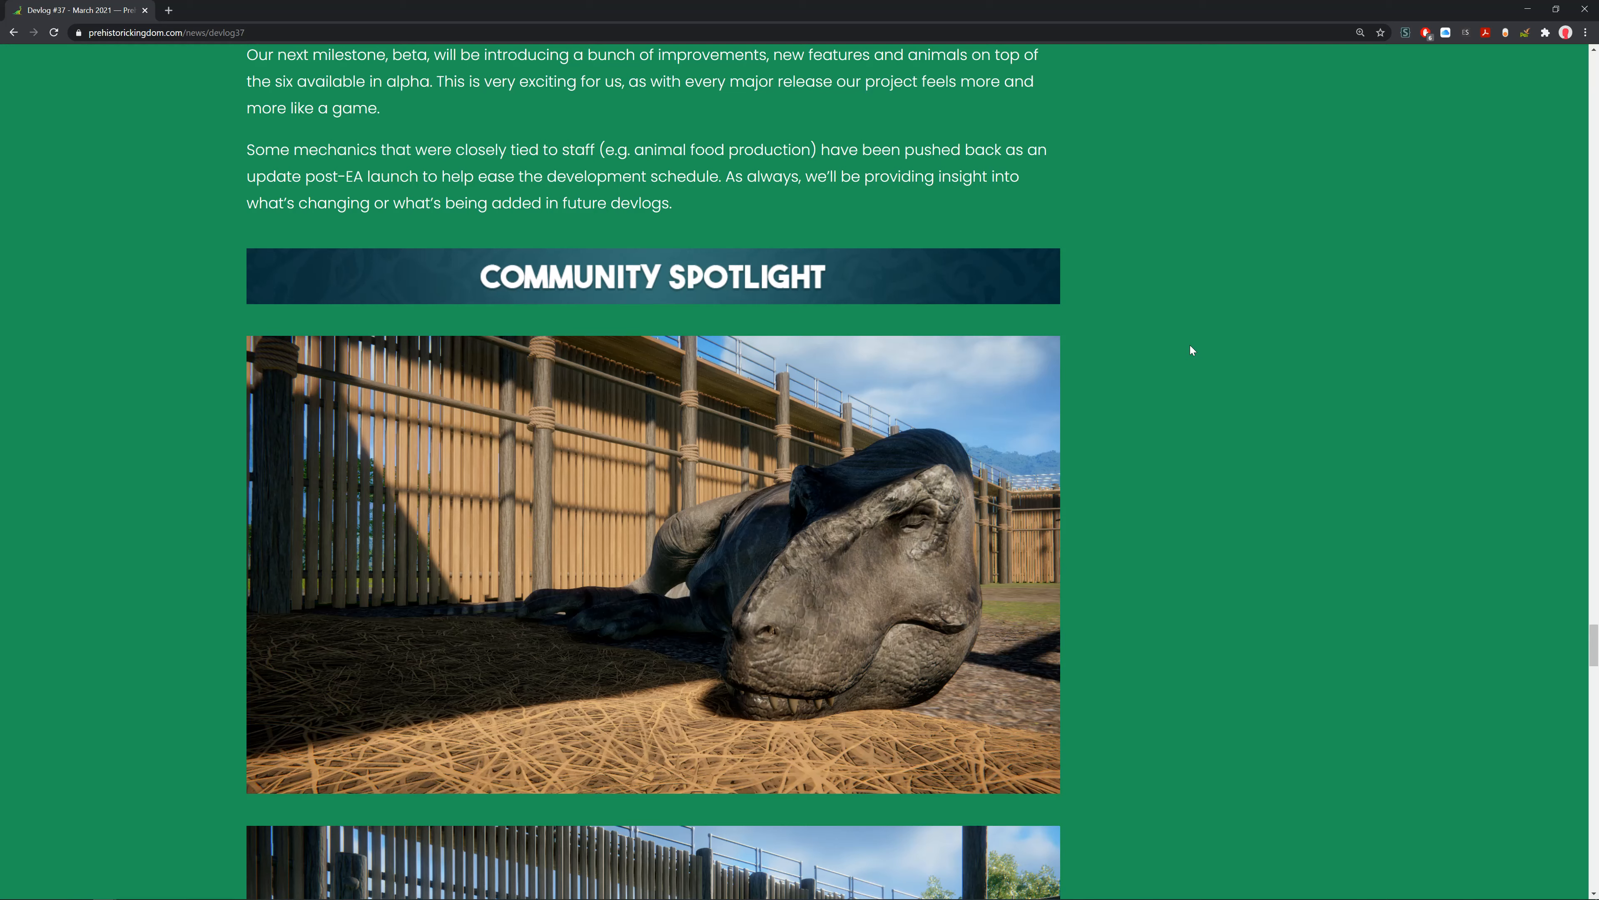
View both ChasmosaurLuke community screenshots full-size, then return to the page below their credit.
{"action": "left_click", "coordinate": [653, 564]}
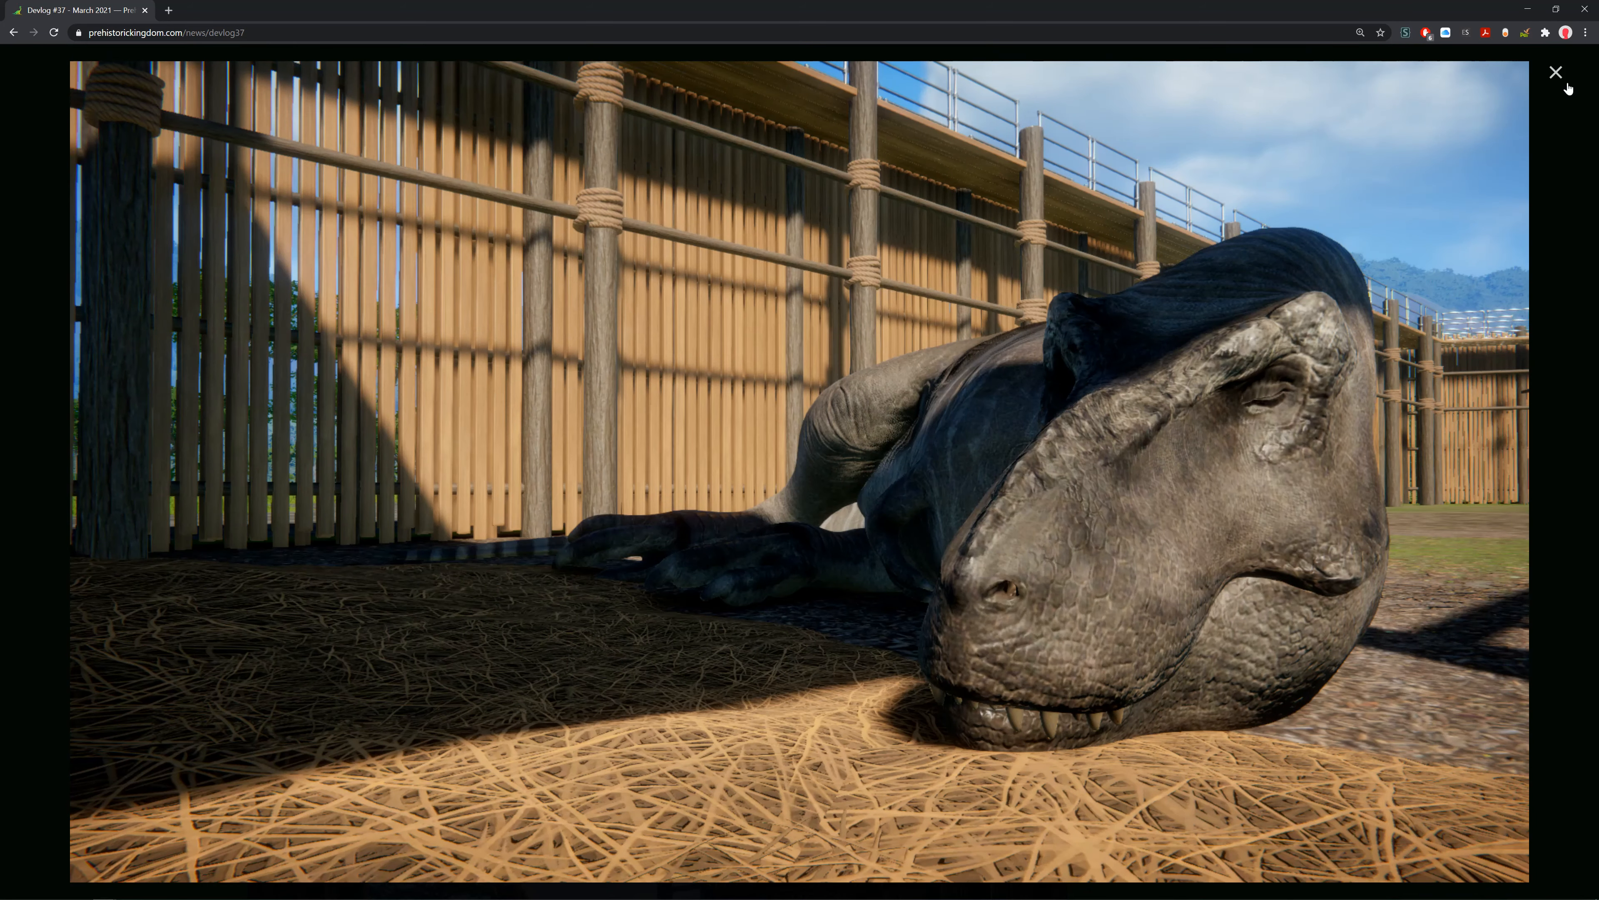
{"action": "left_click", "coordinate": [1555, 73]}
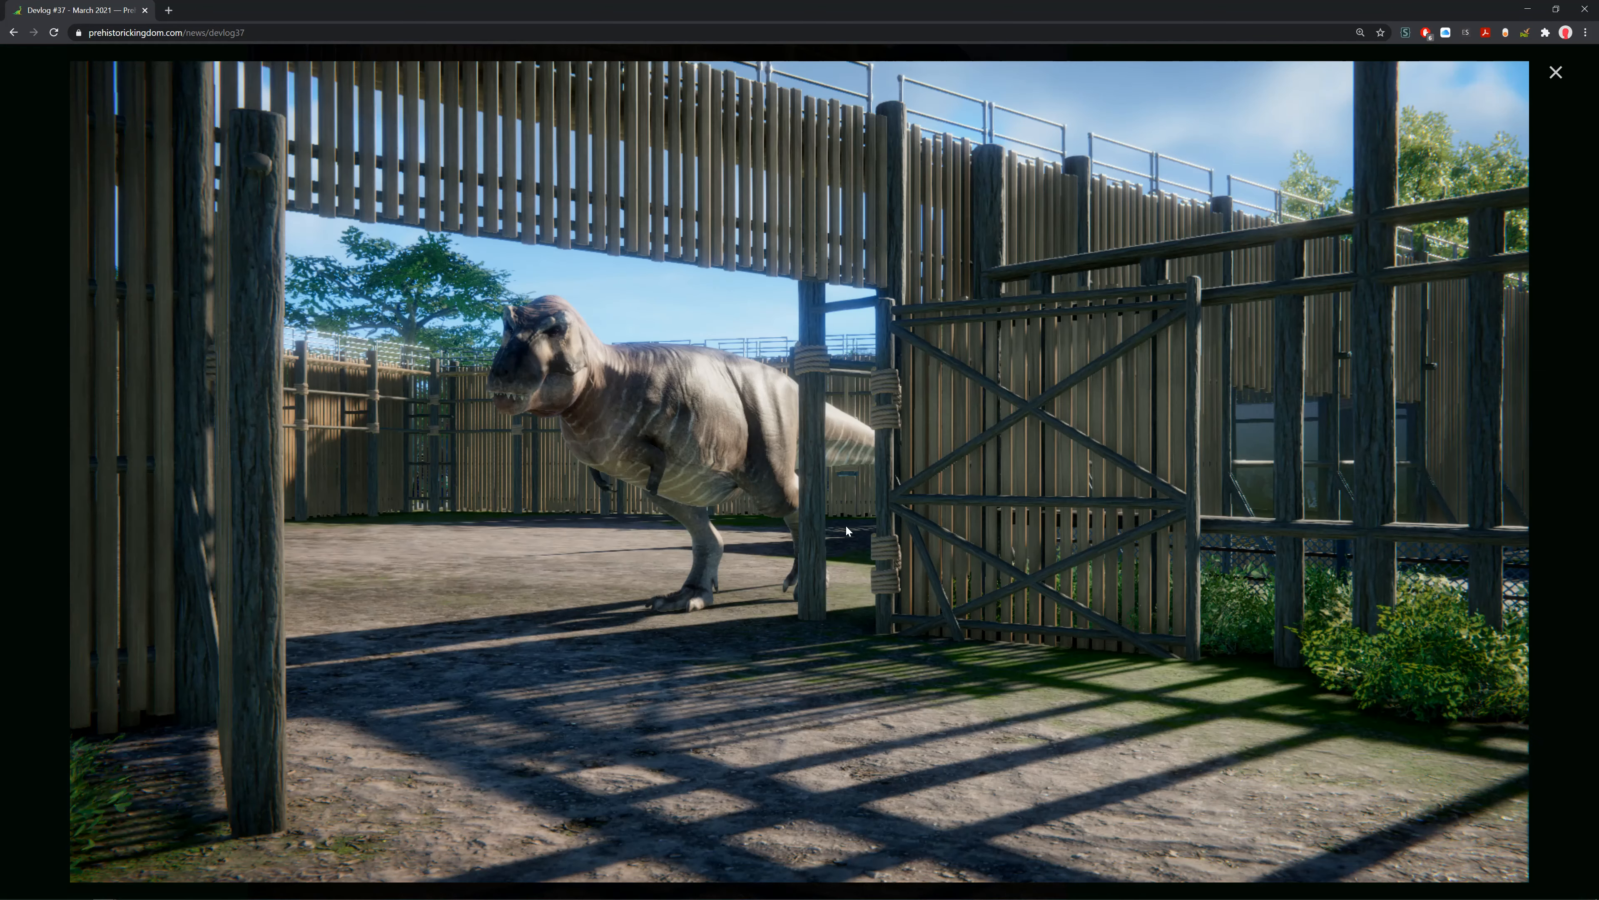
{"action": "mouse_move", "coordinate": [1472, 97]}
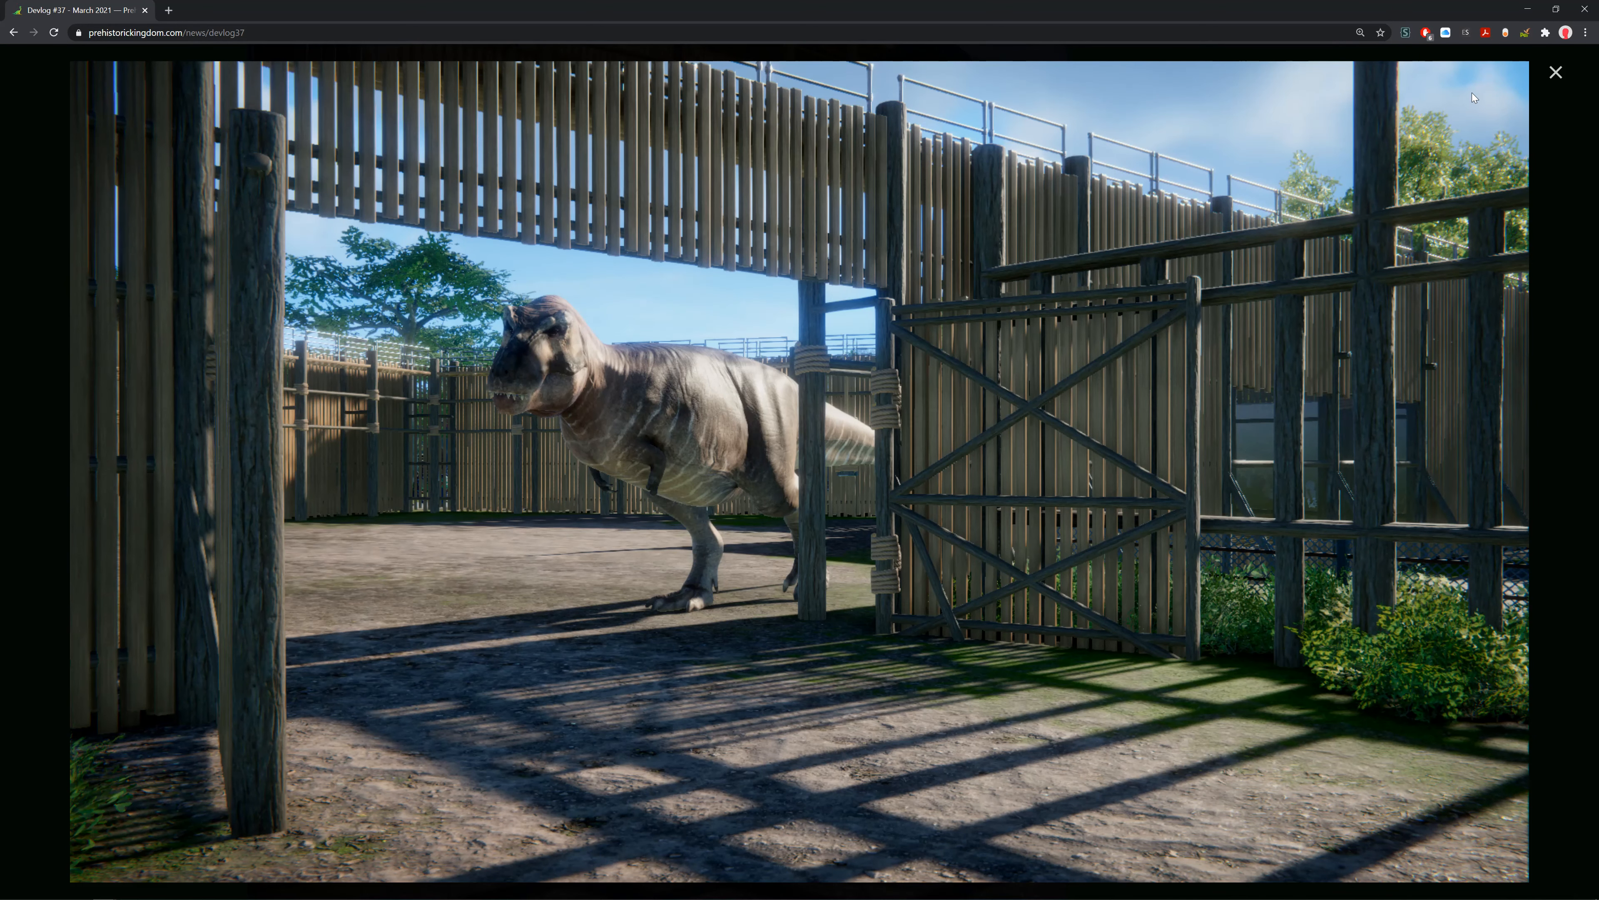
{"action": "left_click", "coordinate": [1555, 72]}
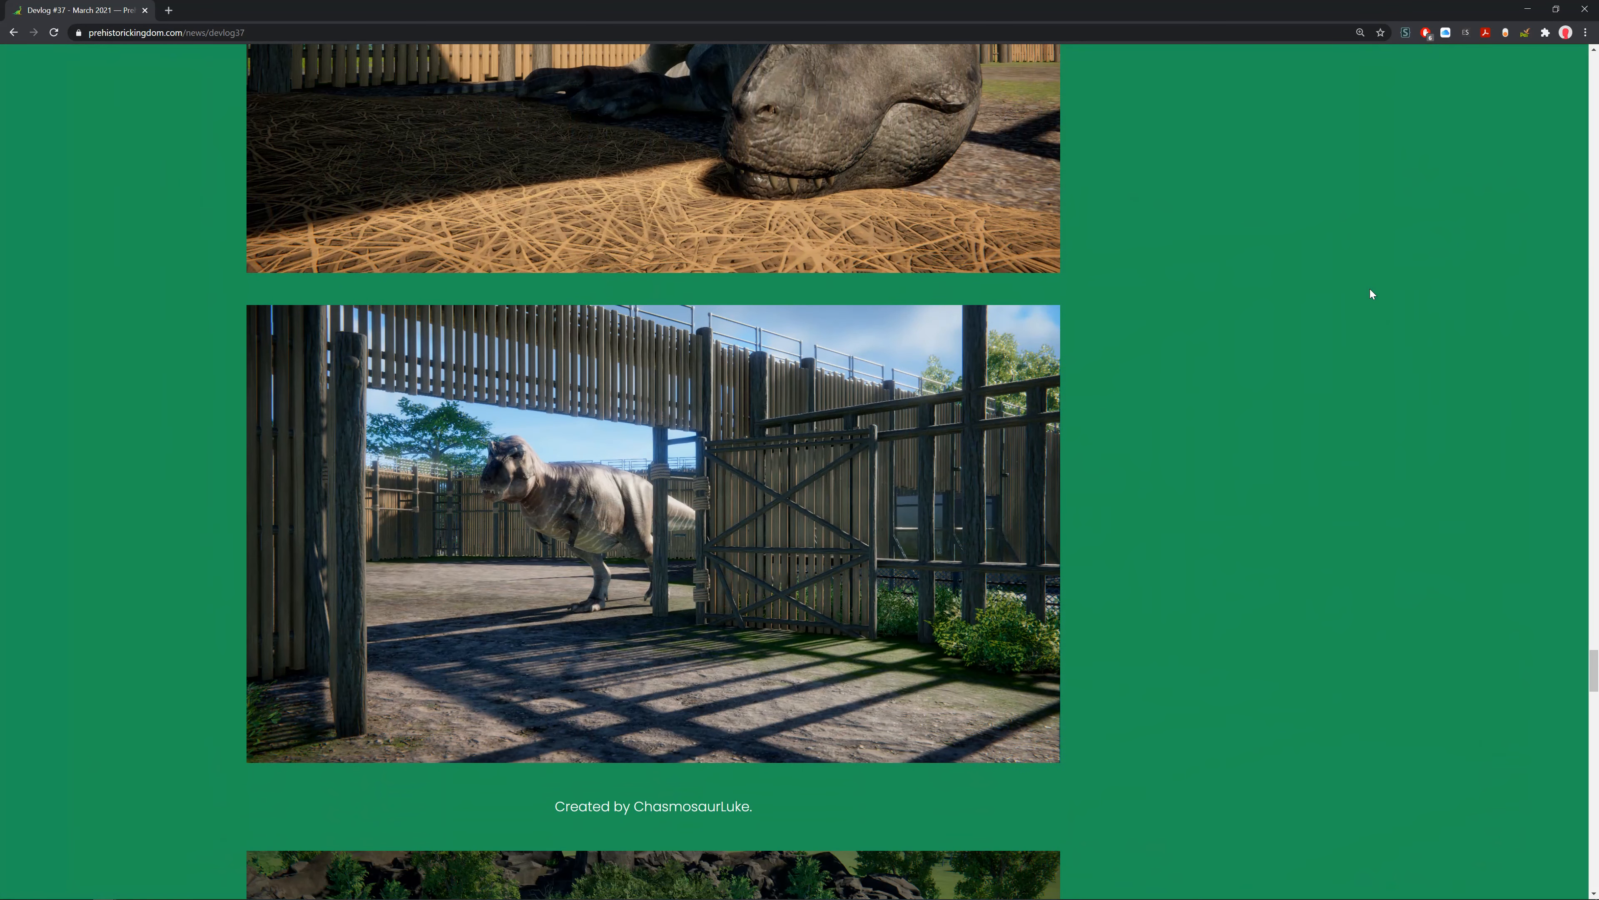
{"action": "mouse_move", "coordinate": [986, 603]}
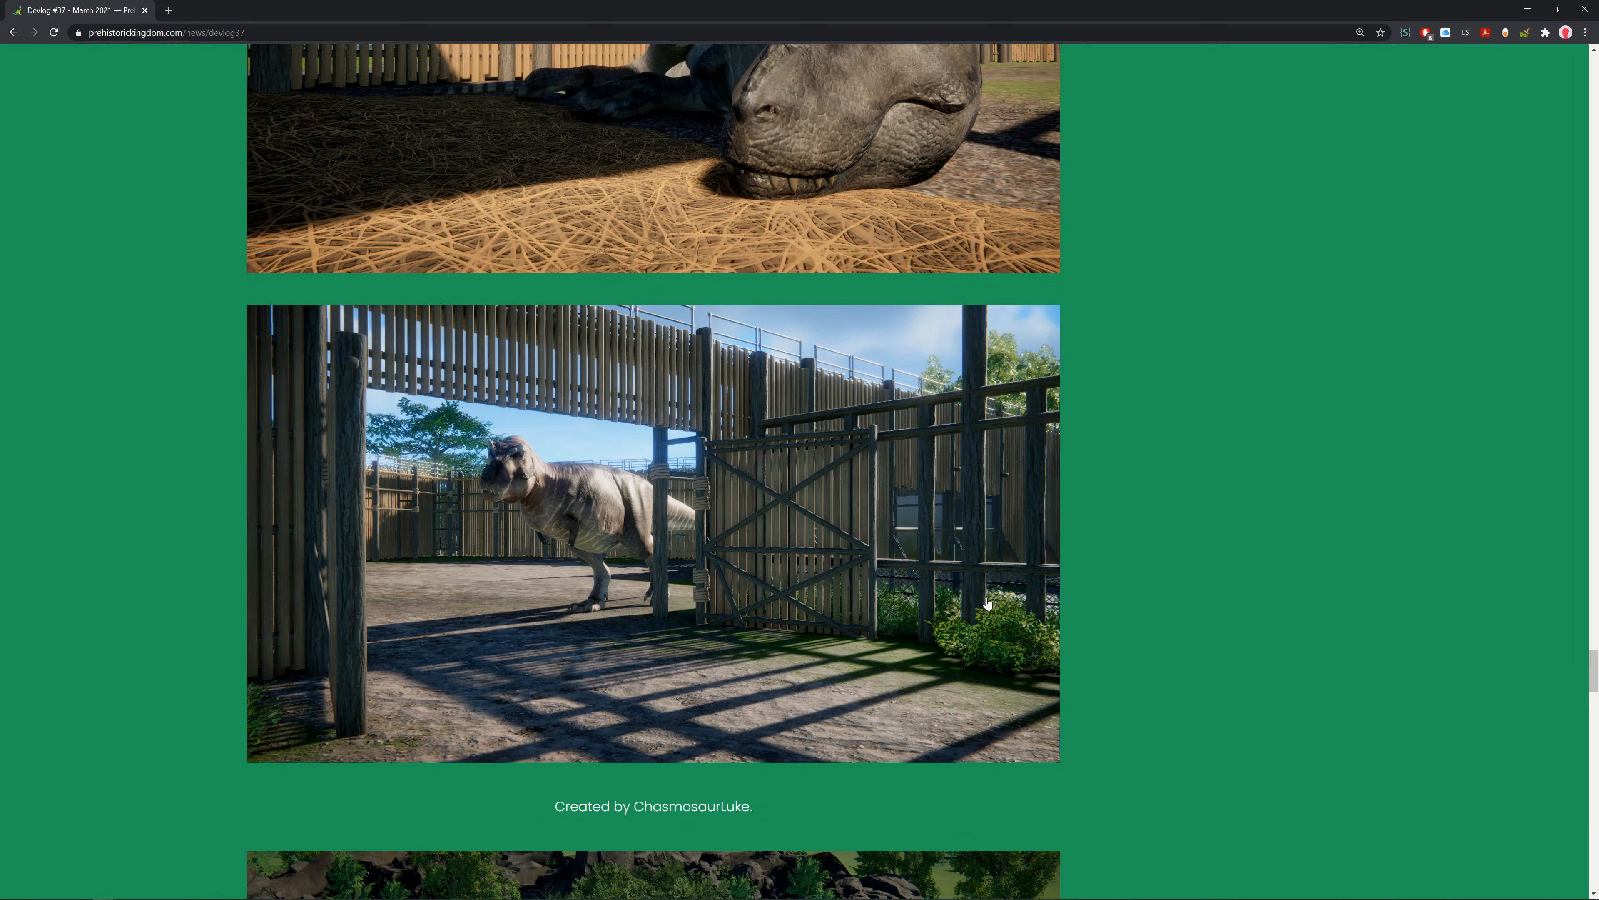
{"action": "mouse_move", "coordinate": [1194, 453]}
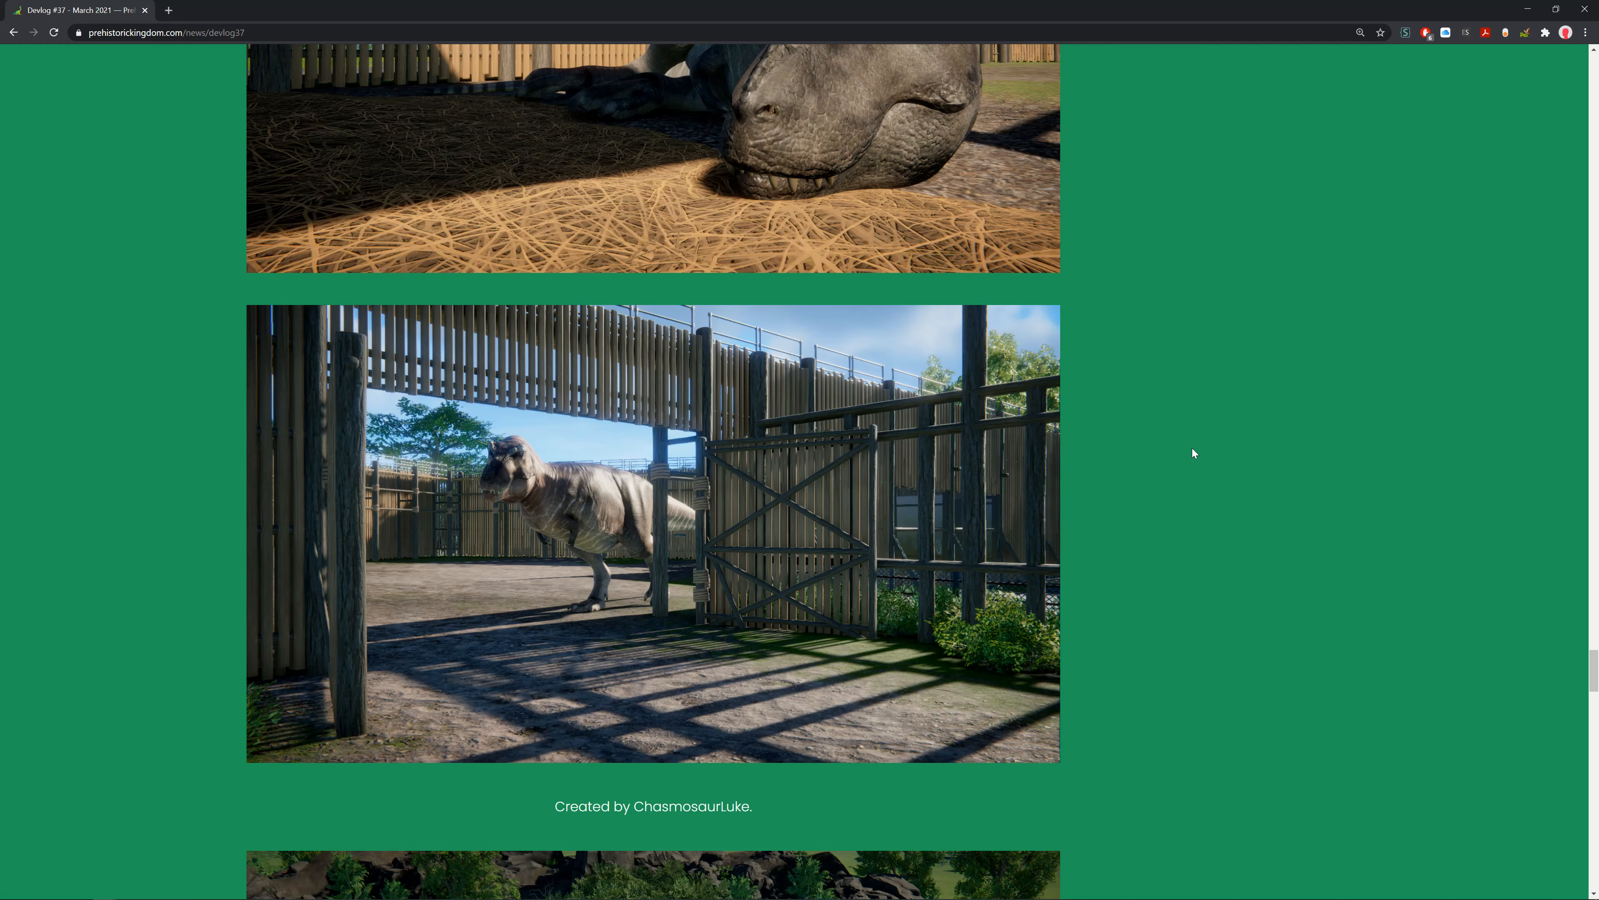
{"action": "mouse_move", "coordinate": [1054, 265]}
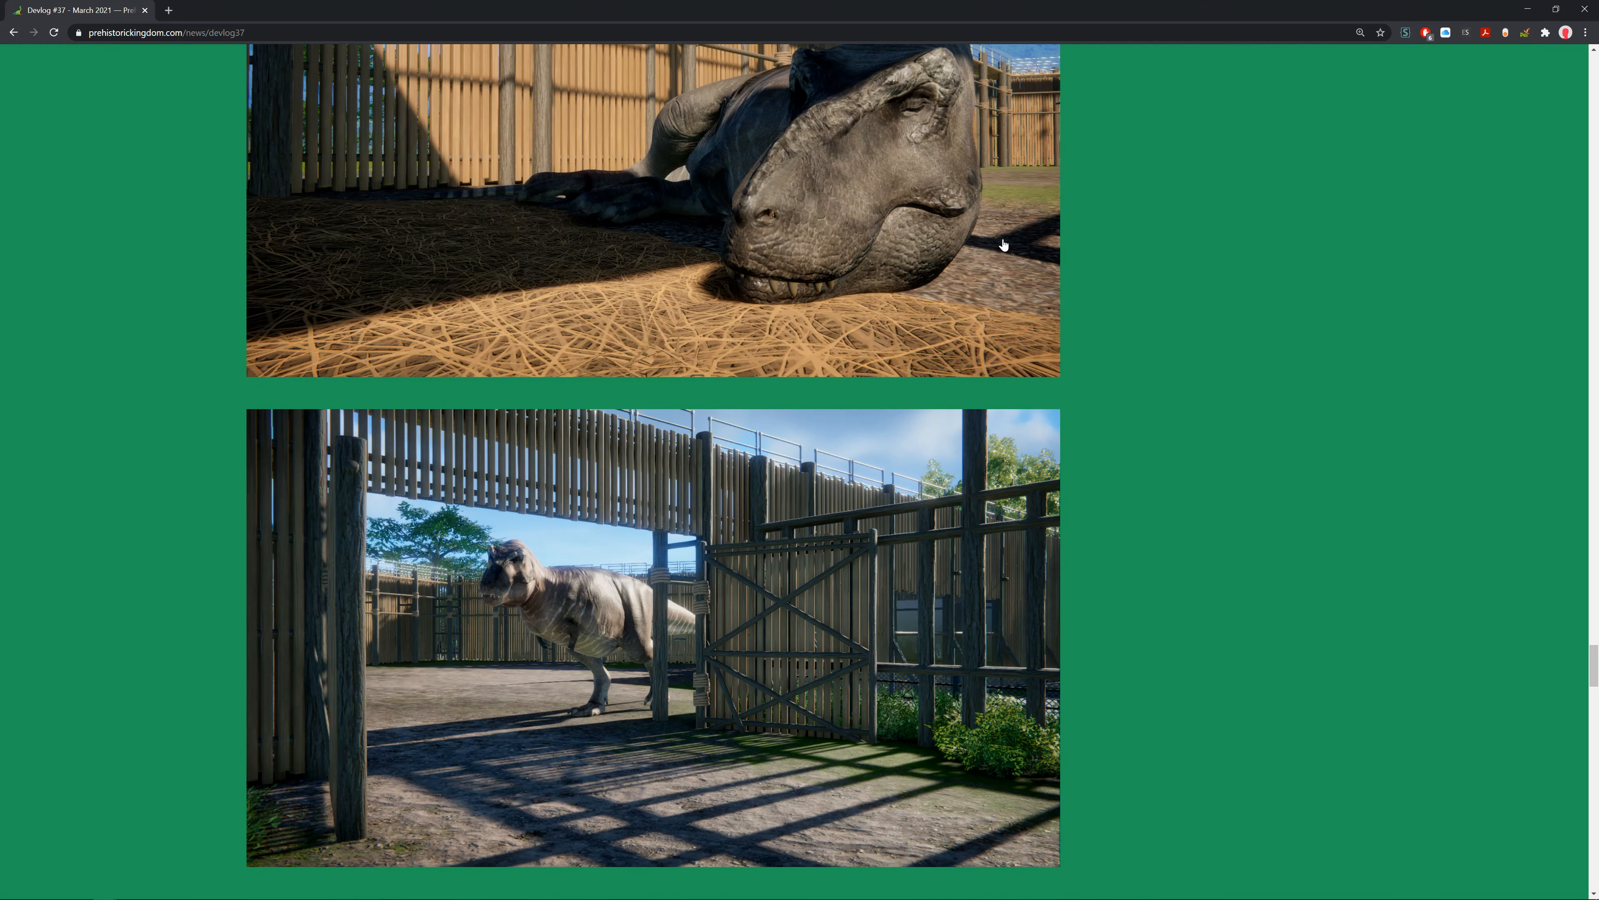
{"action": "scroll", "scroll_direction": "down", "scroll_amount": 3}
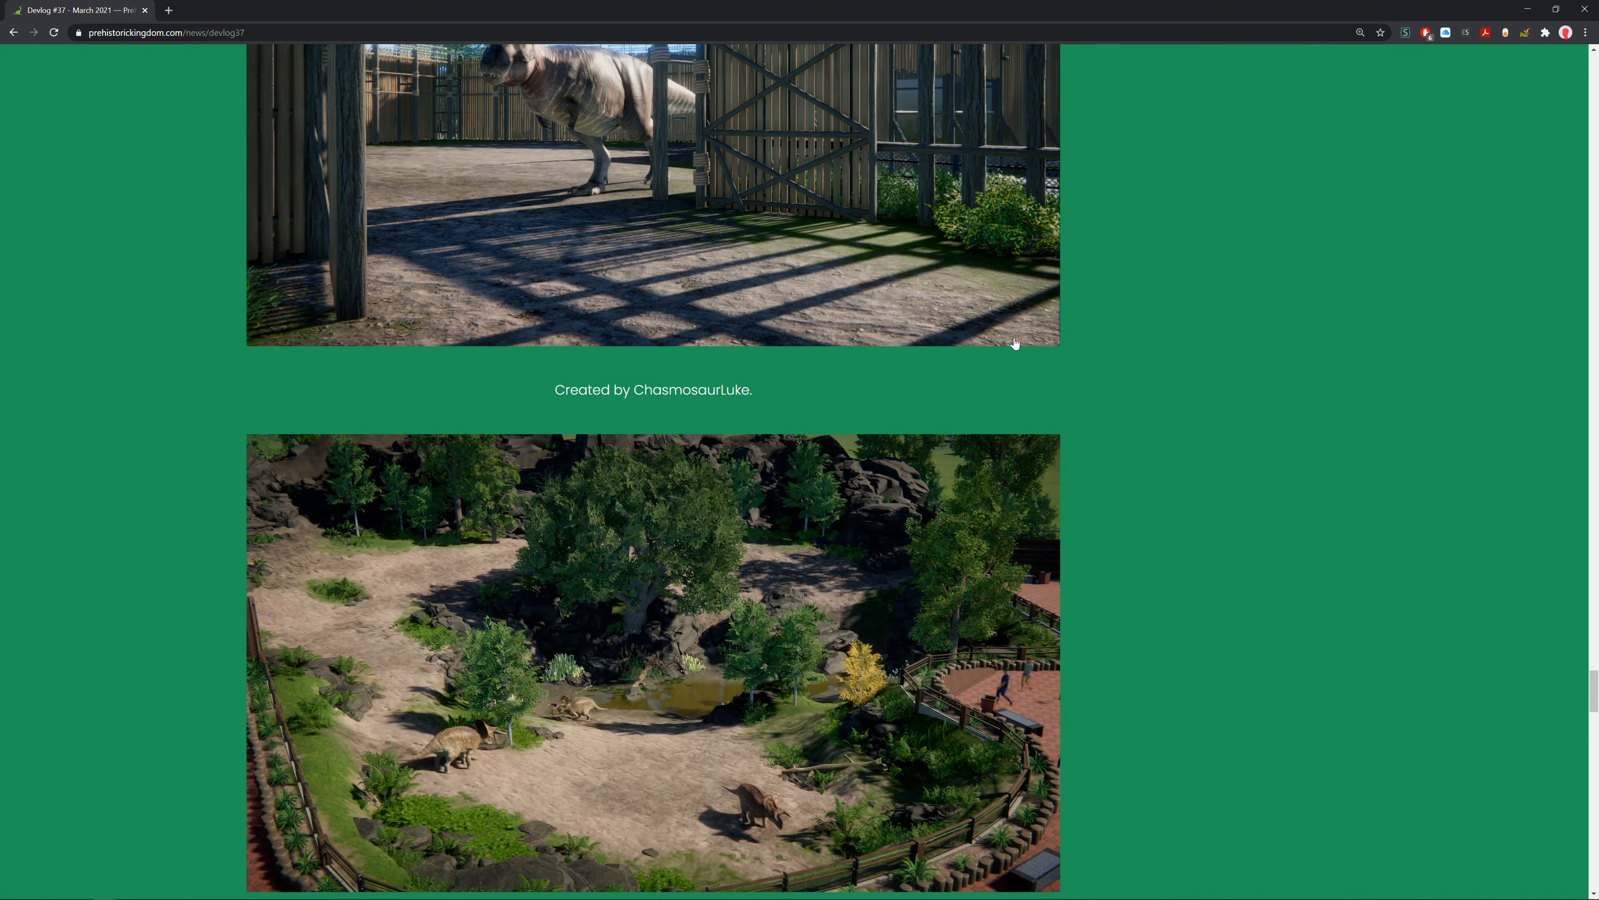
View the JurassicRiley pond enclosure screenshot full-size twice and return to the page.
{"action": "scroll", "scroll_direction": "down", "scroll_amount": 3}
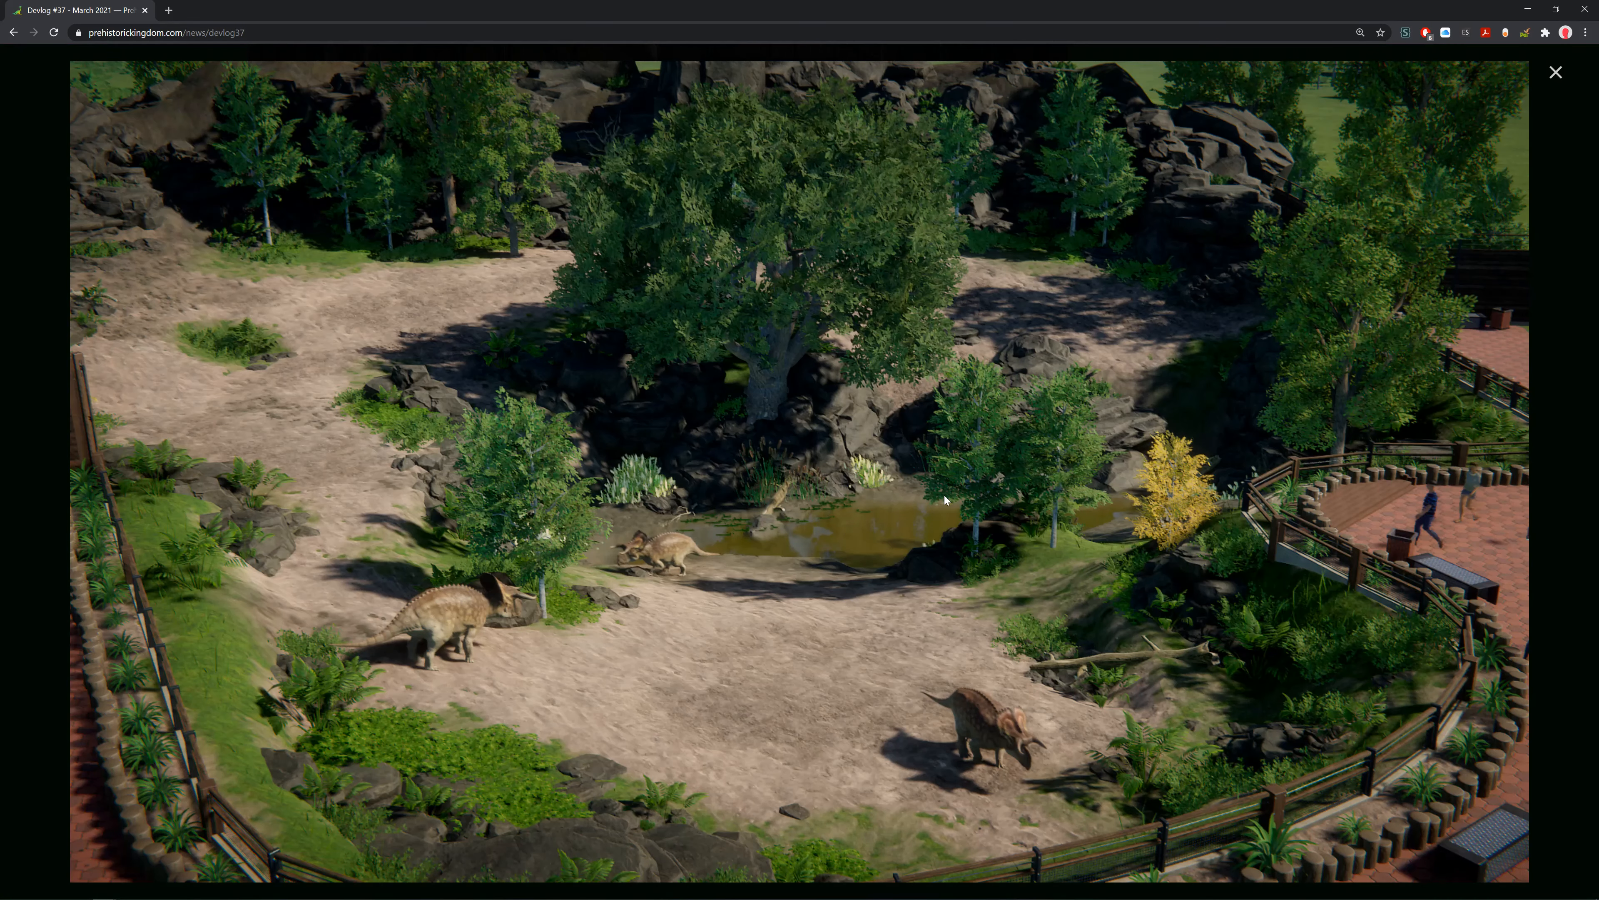
{"action": "mouse_move", "coordinate": [452, 704]}
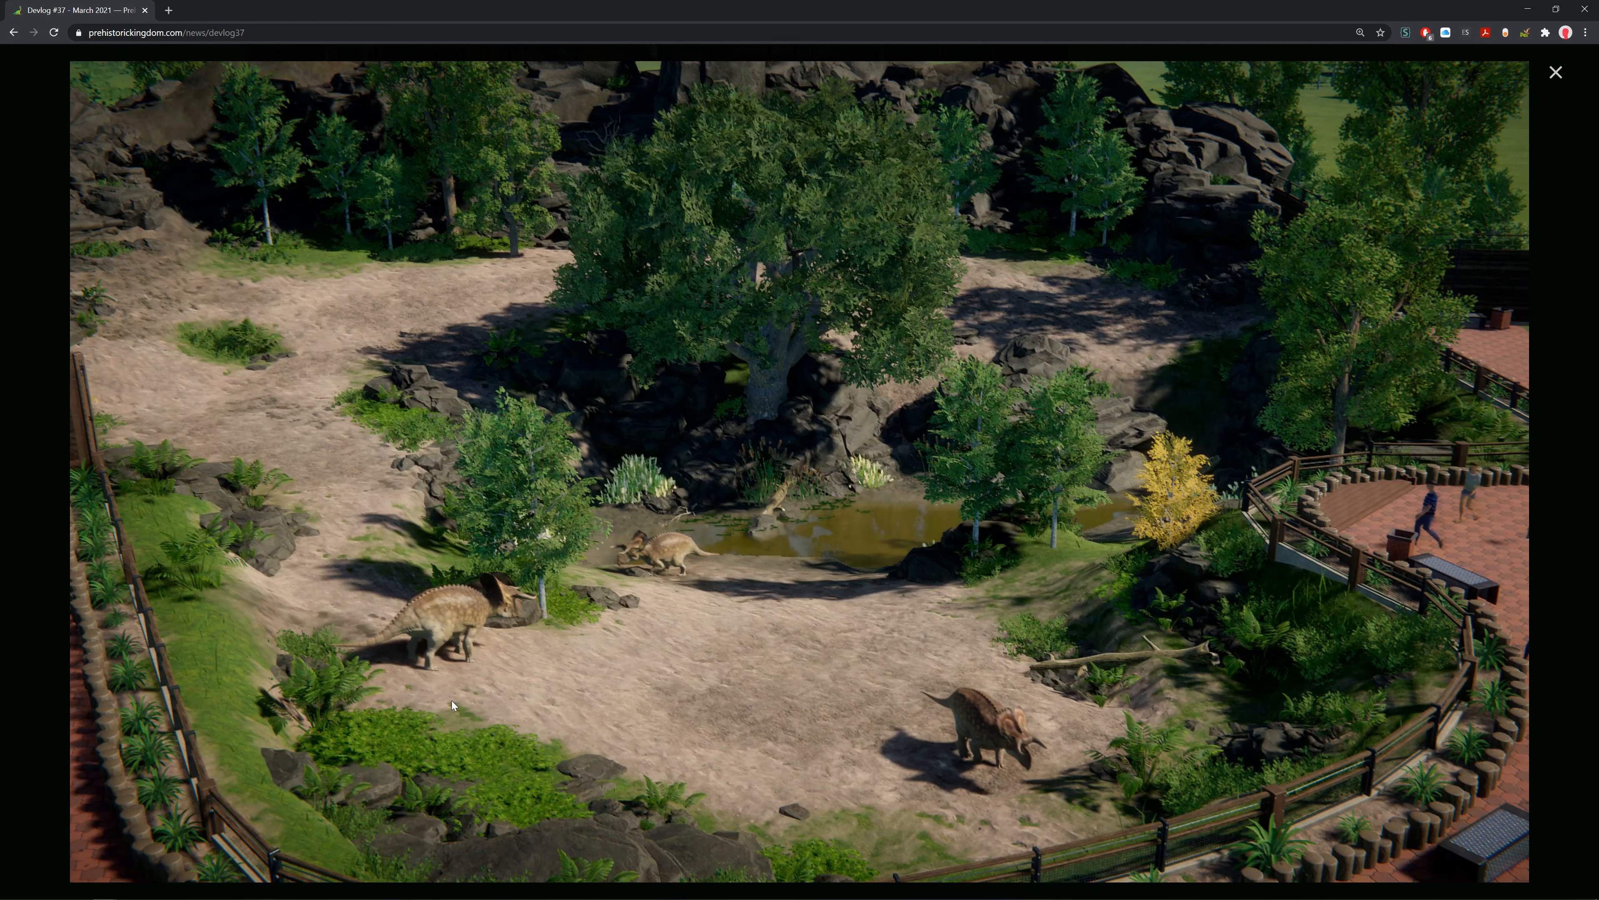
{"action": "mouse_move", "coordinate": [1033, 691]}
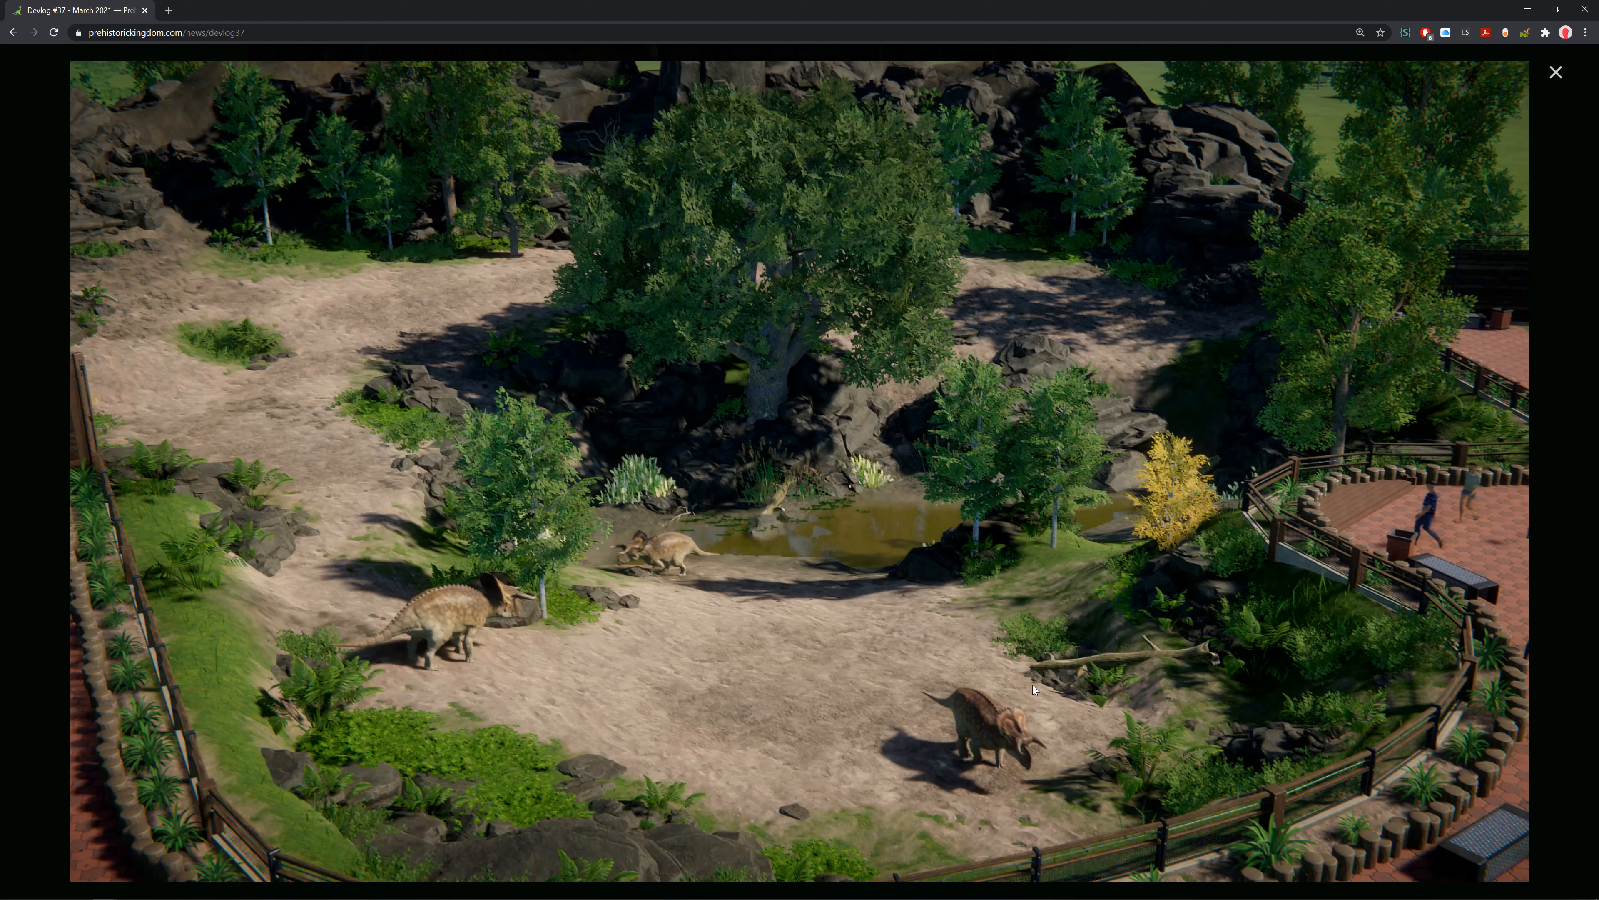
{"action": "mouse_move", "coordinate": [532, 283]}
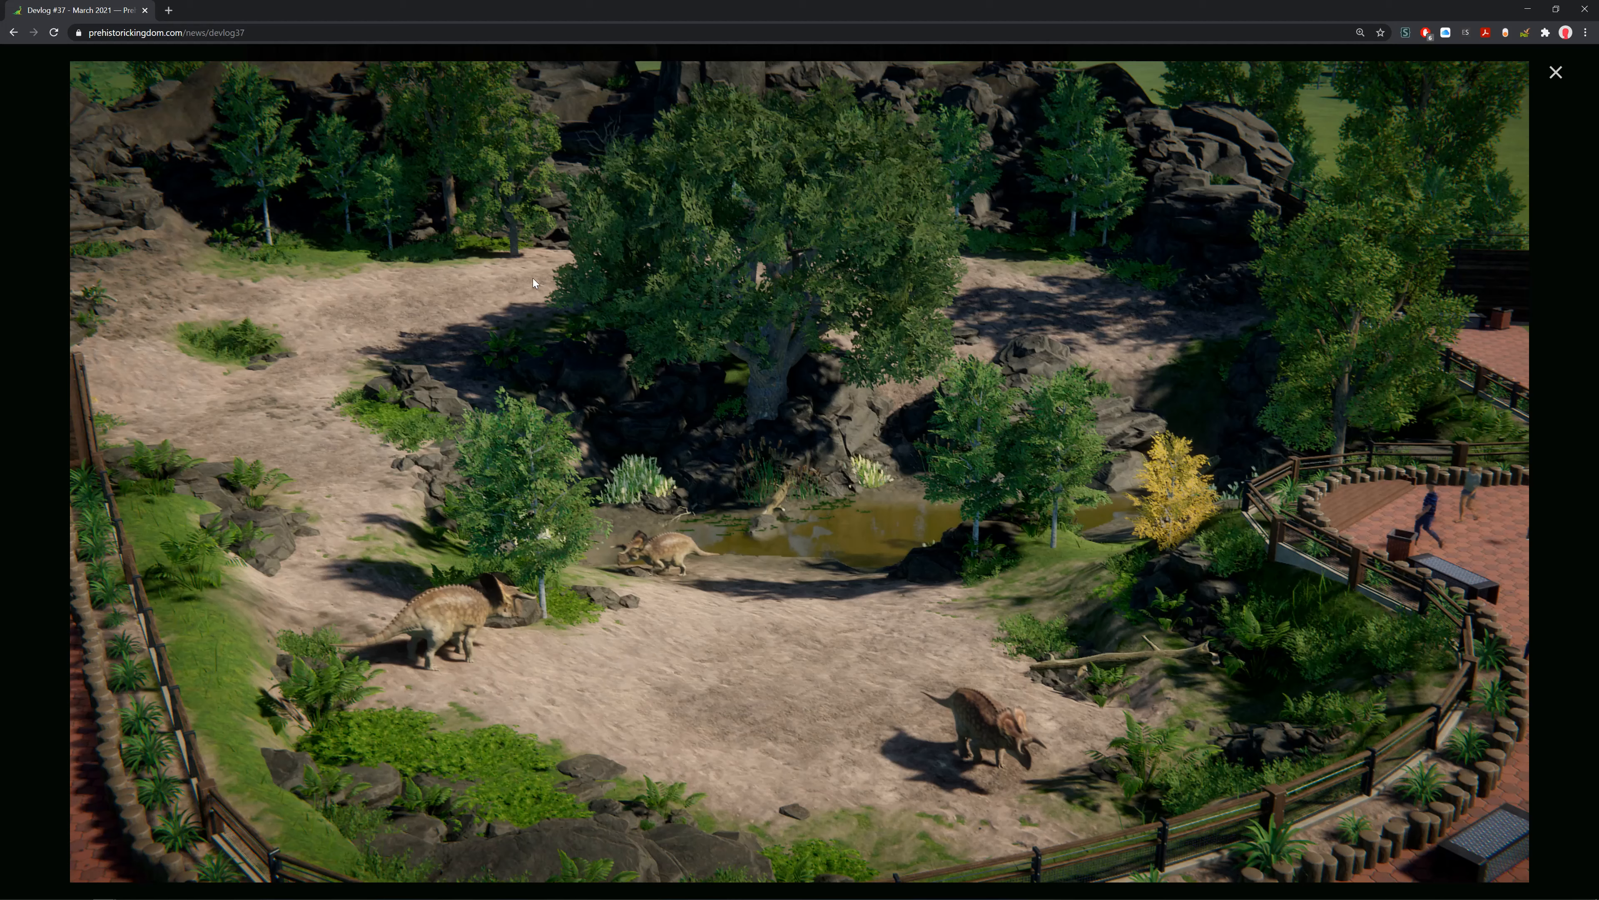
{"action": "mouse_move", "coordinate": [949, 689]}
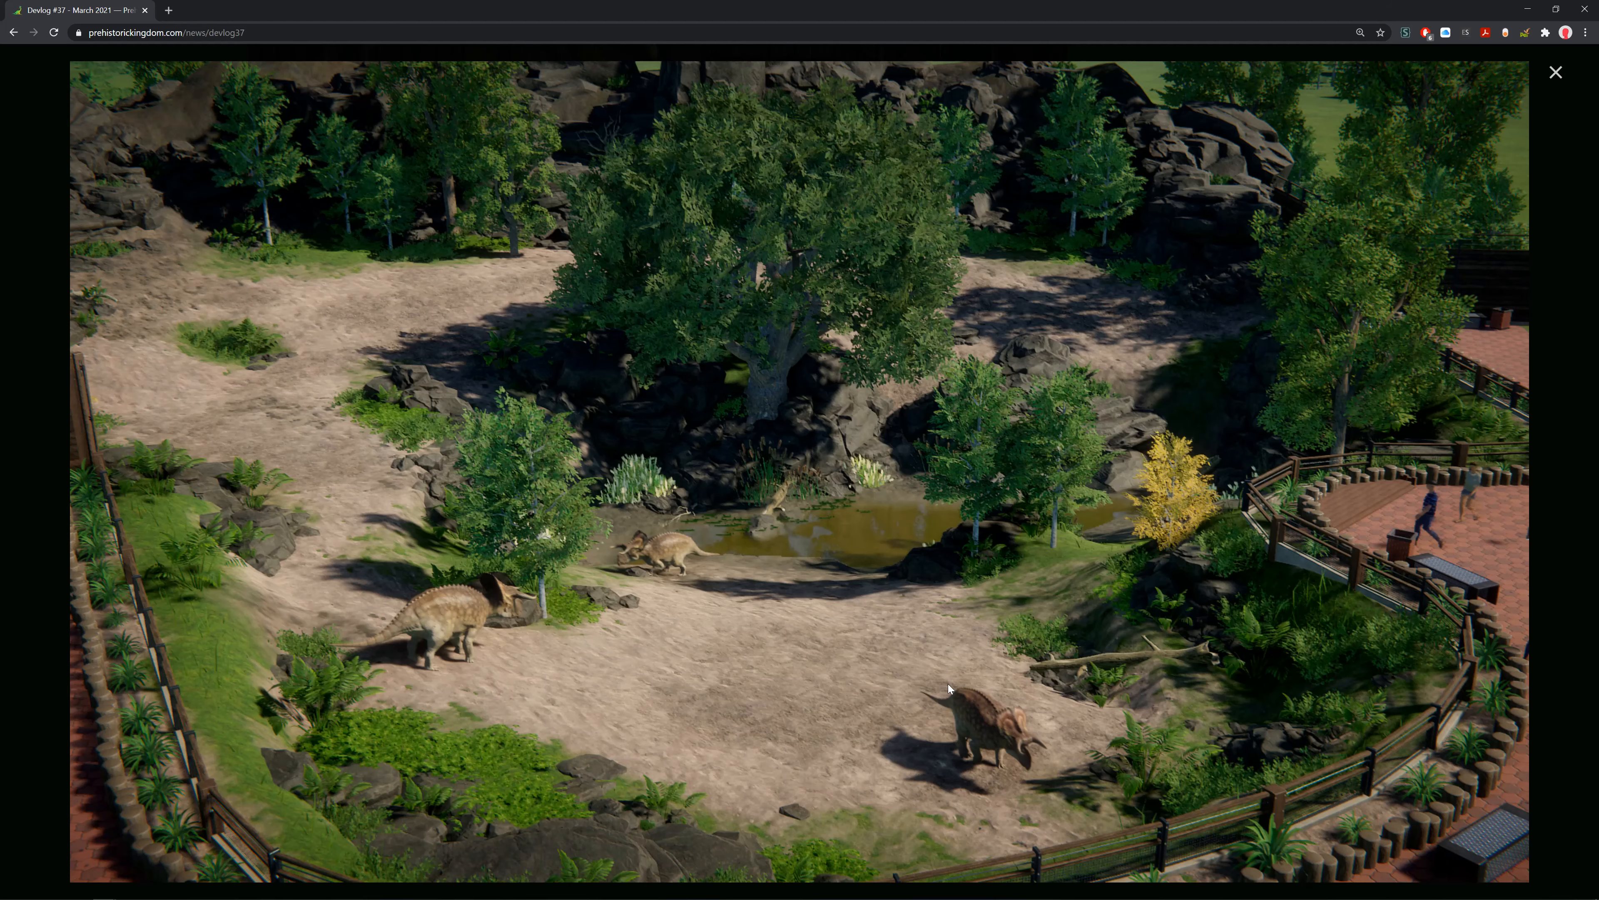
{"action": "left_click", "coordinate": [1554, 72]}
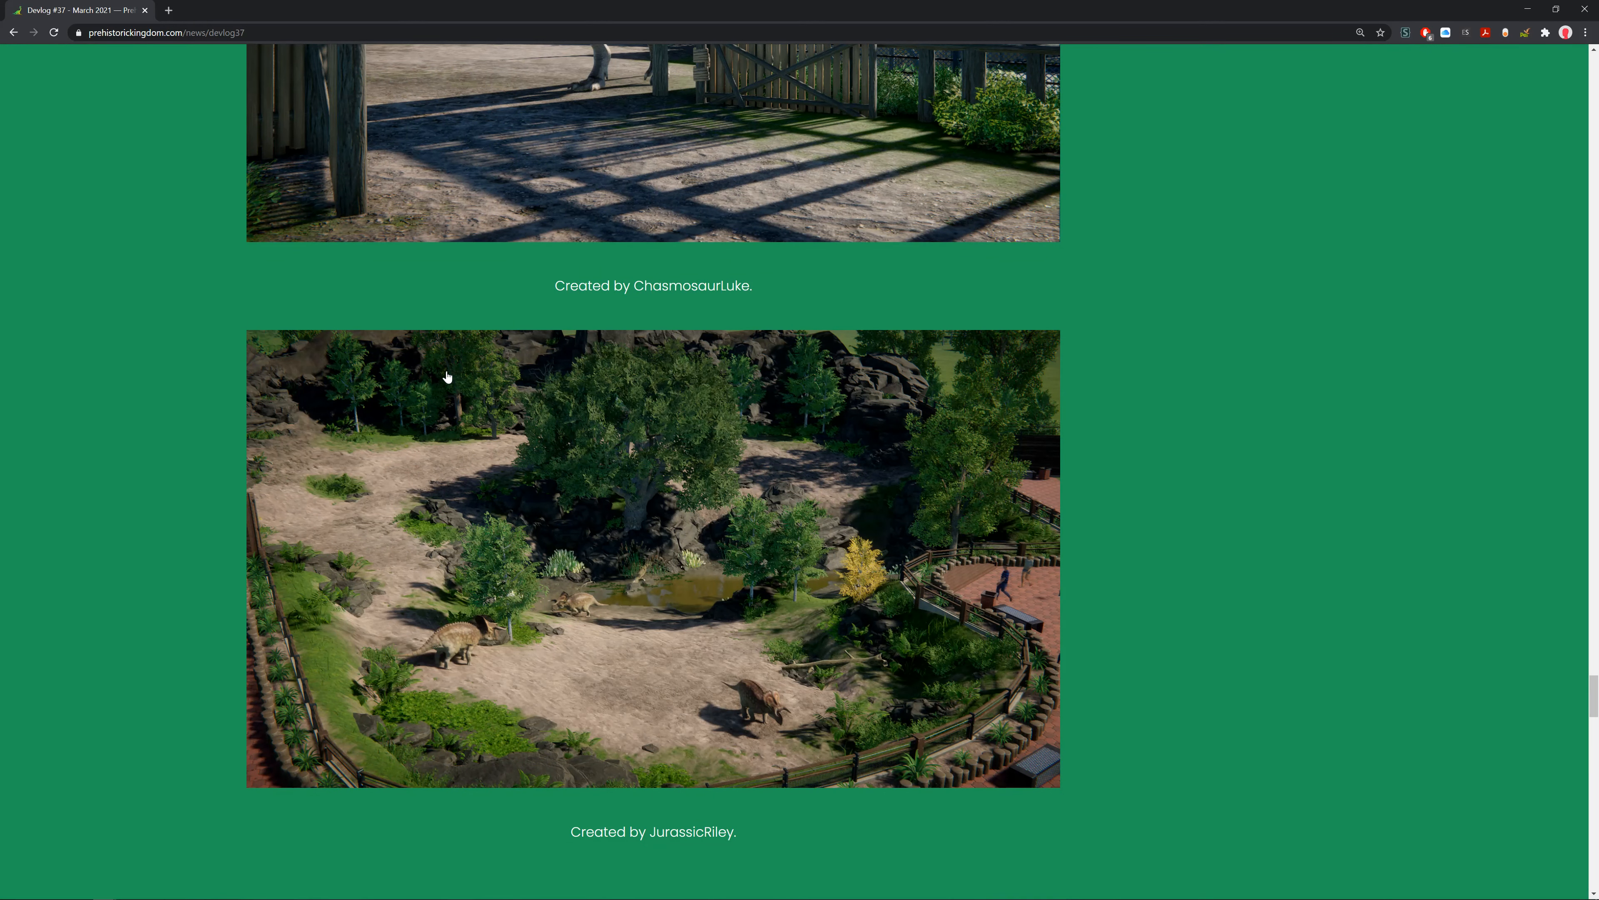
{"action": "scroll", "scroll_direction": "down", "scroll_amount": 3}
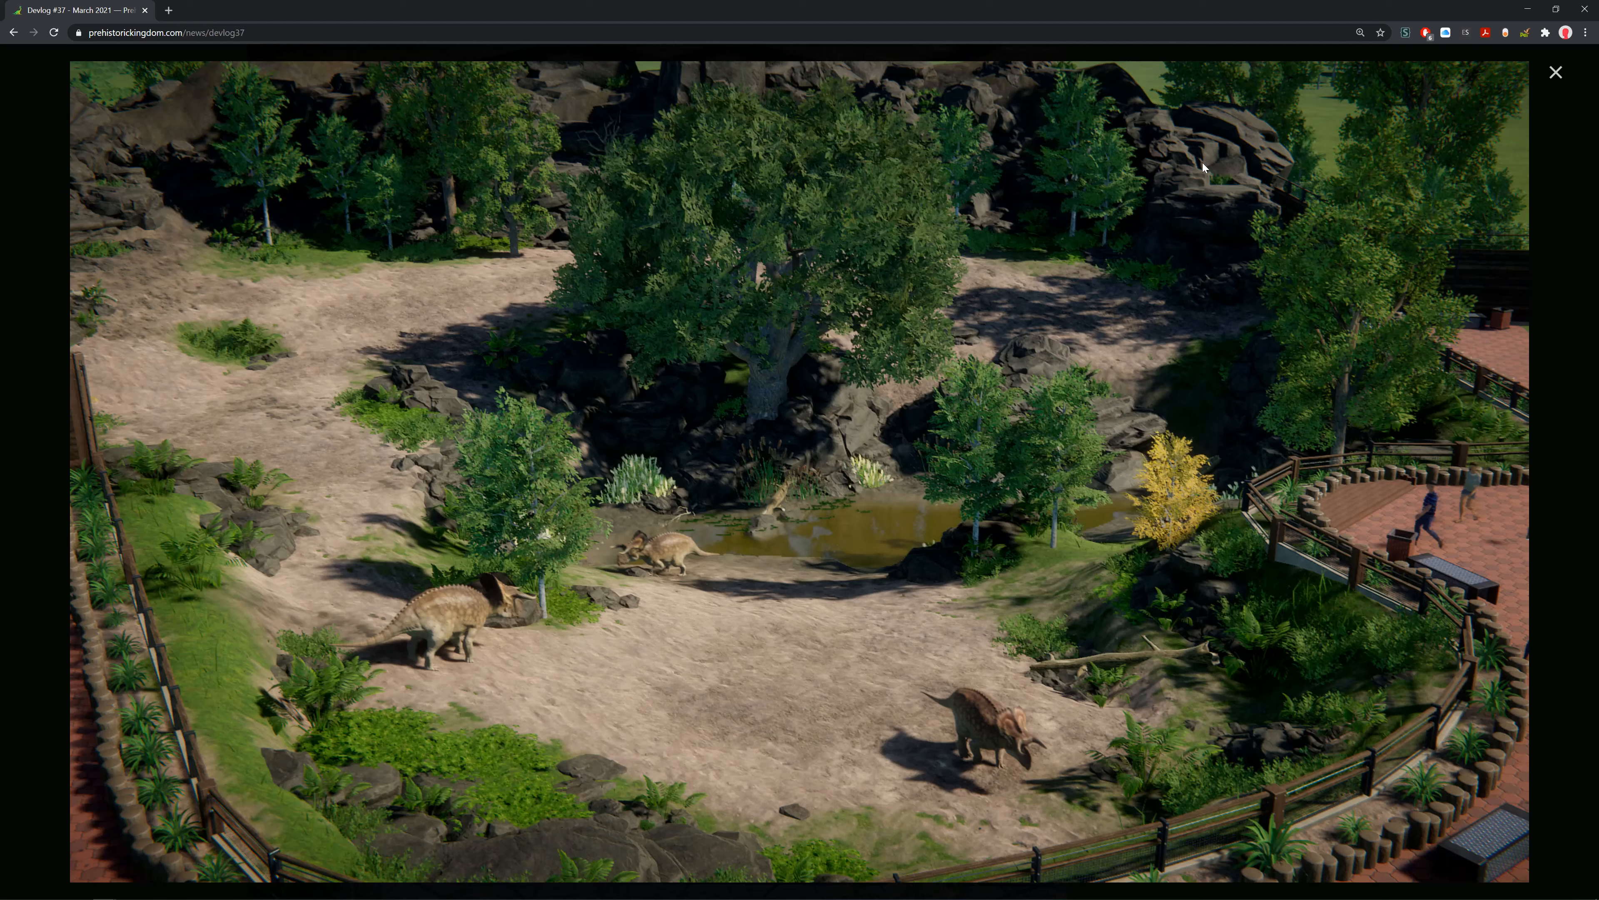
{"action": "left_click", "coordinate": [1554, 72]}
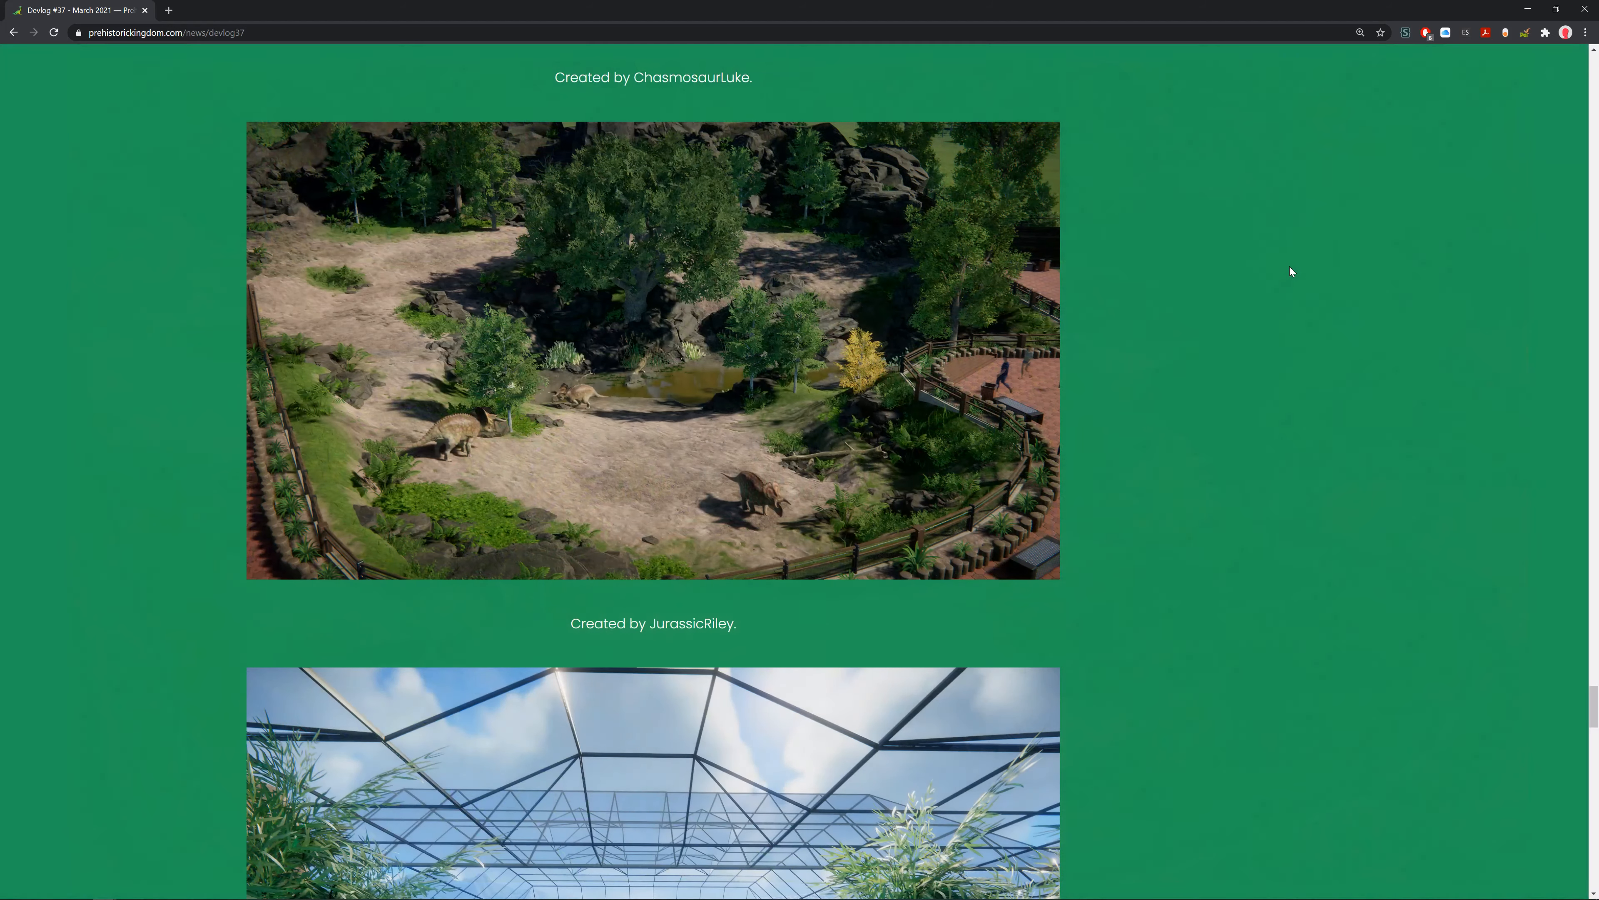
{"action": "scroll", "scroll_direction": "down", "scroll_amount": 3}
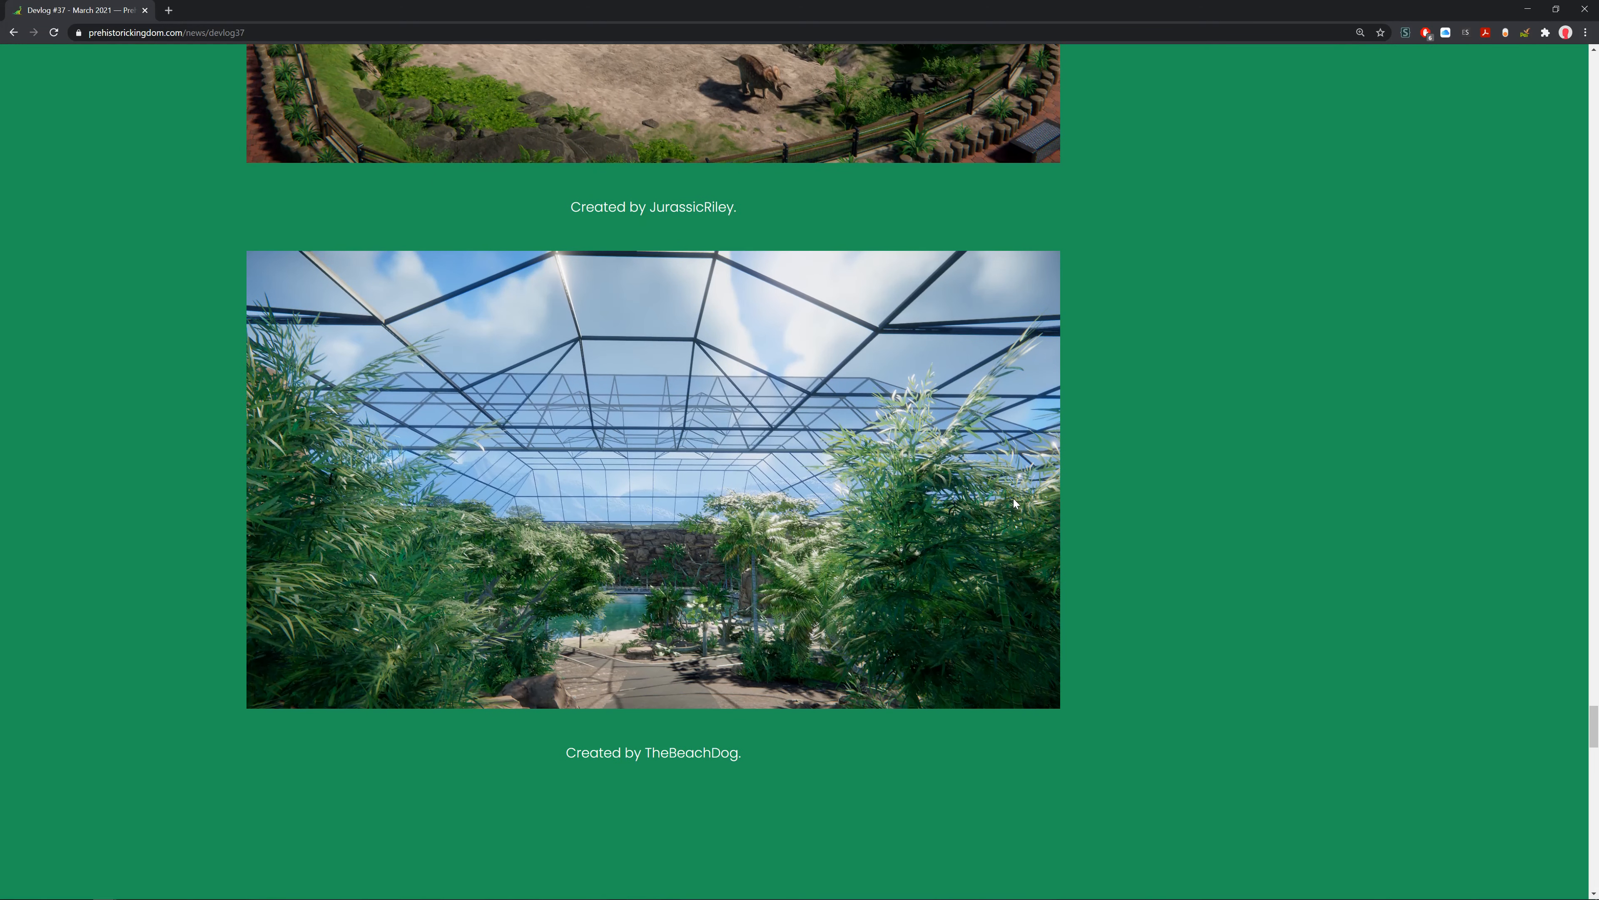
{"action": "mouse_move", "coordinate": [926, 487]}
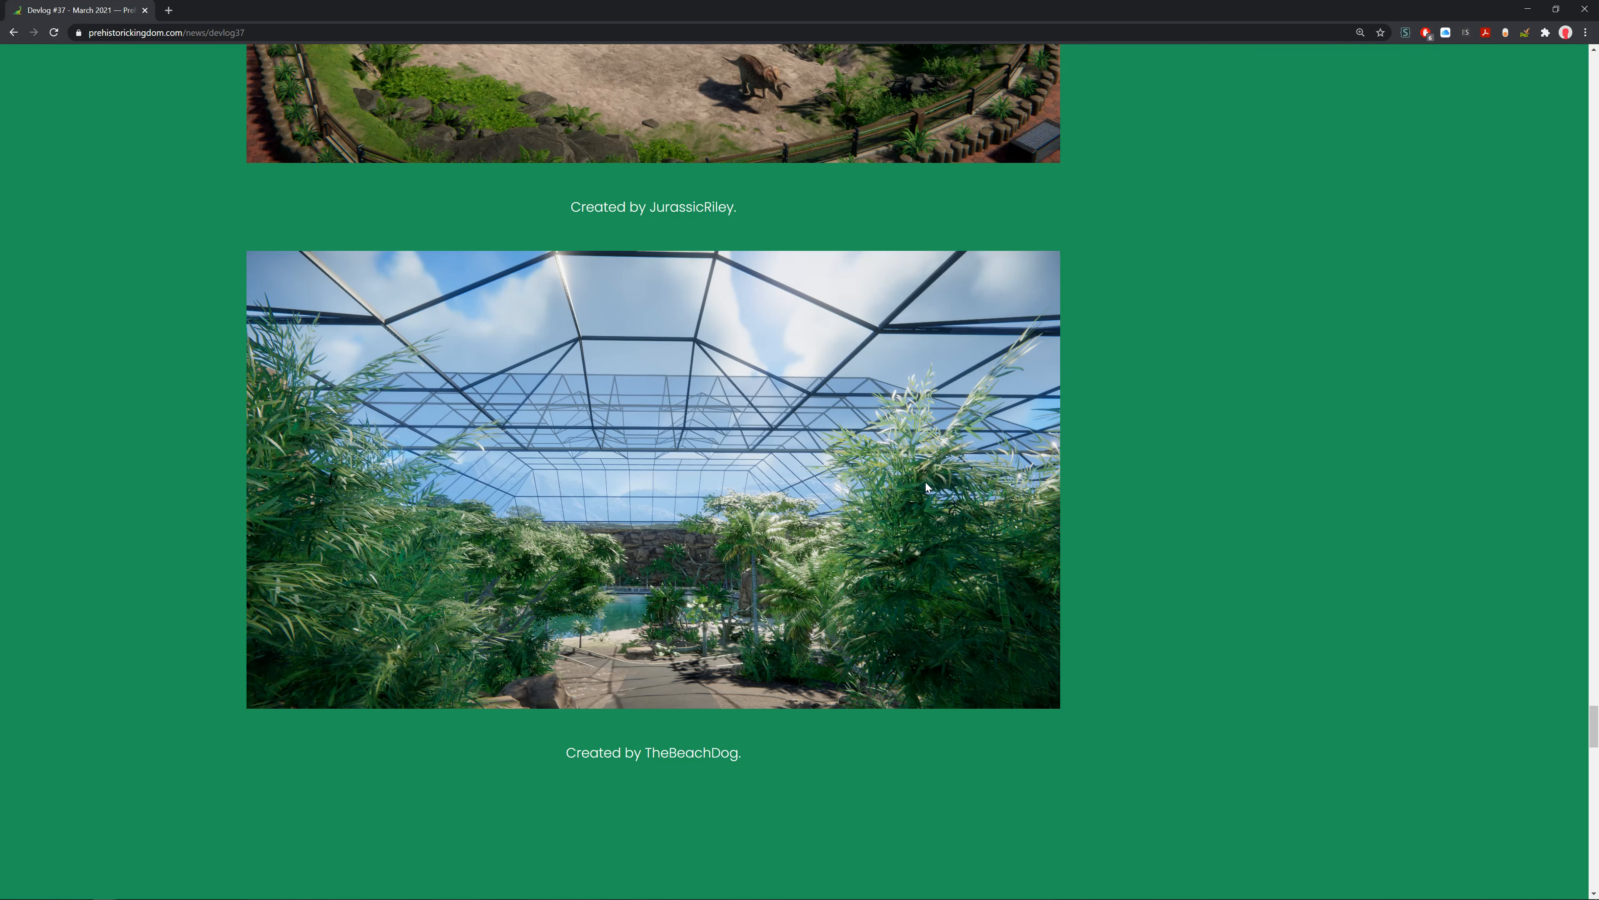
{"action": "scroll", "scroll_direction": "down", "scroll_amount": 3}
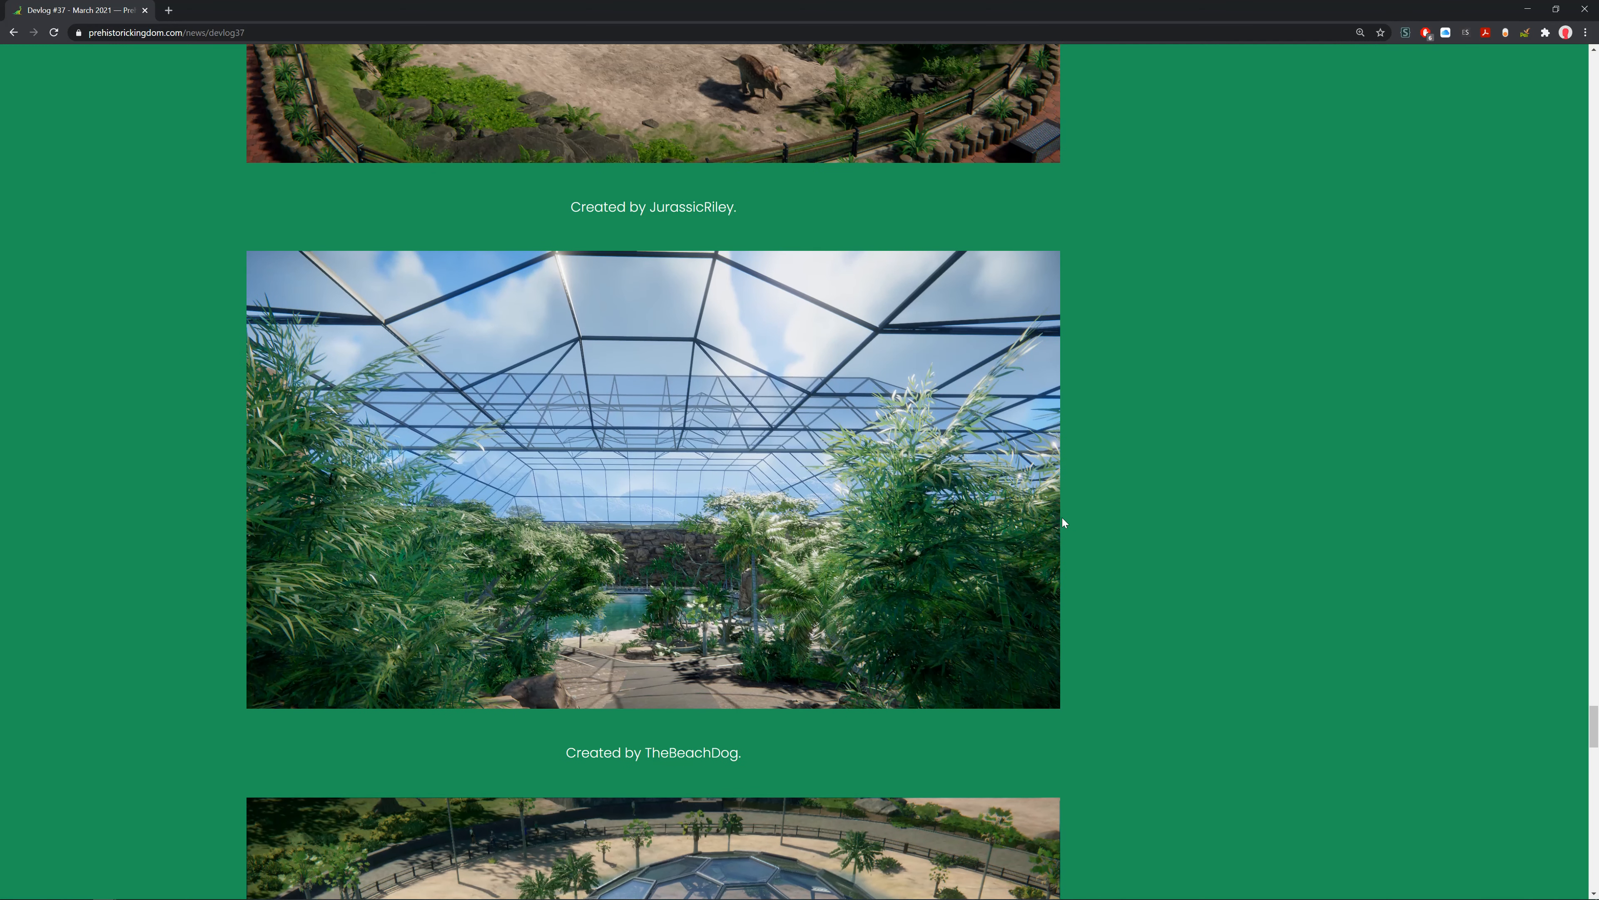
{"action": "mouse_move", "coordinate": [926, 424]}
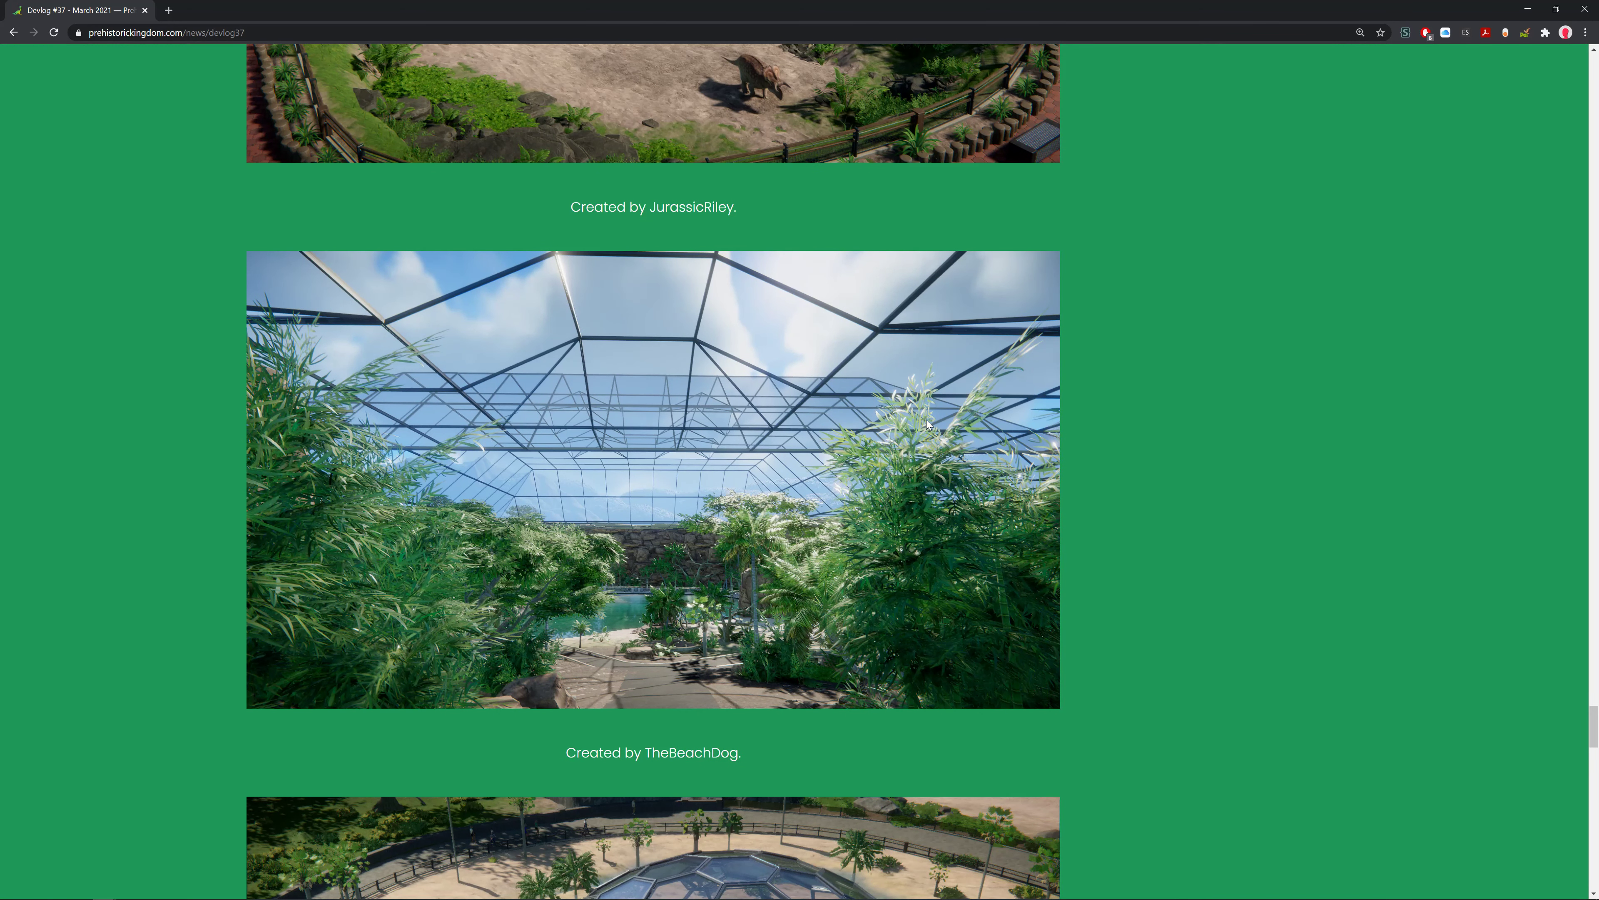
{"action": "mouse_move", "coordinate": [649, 551]}
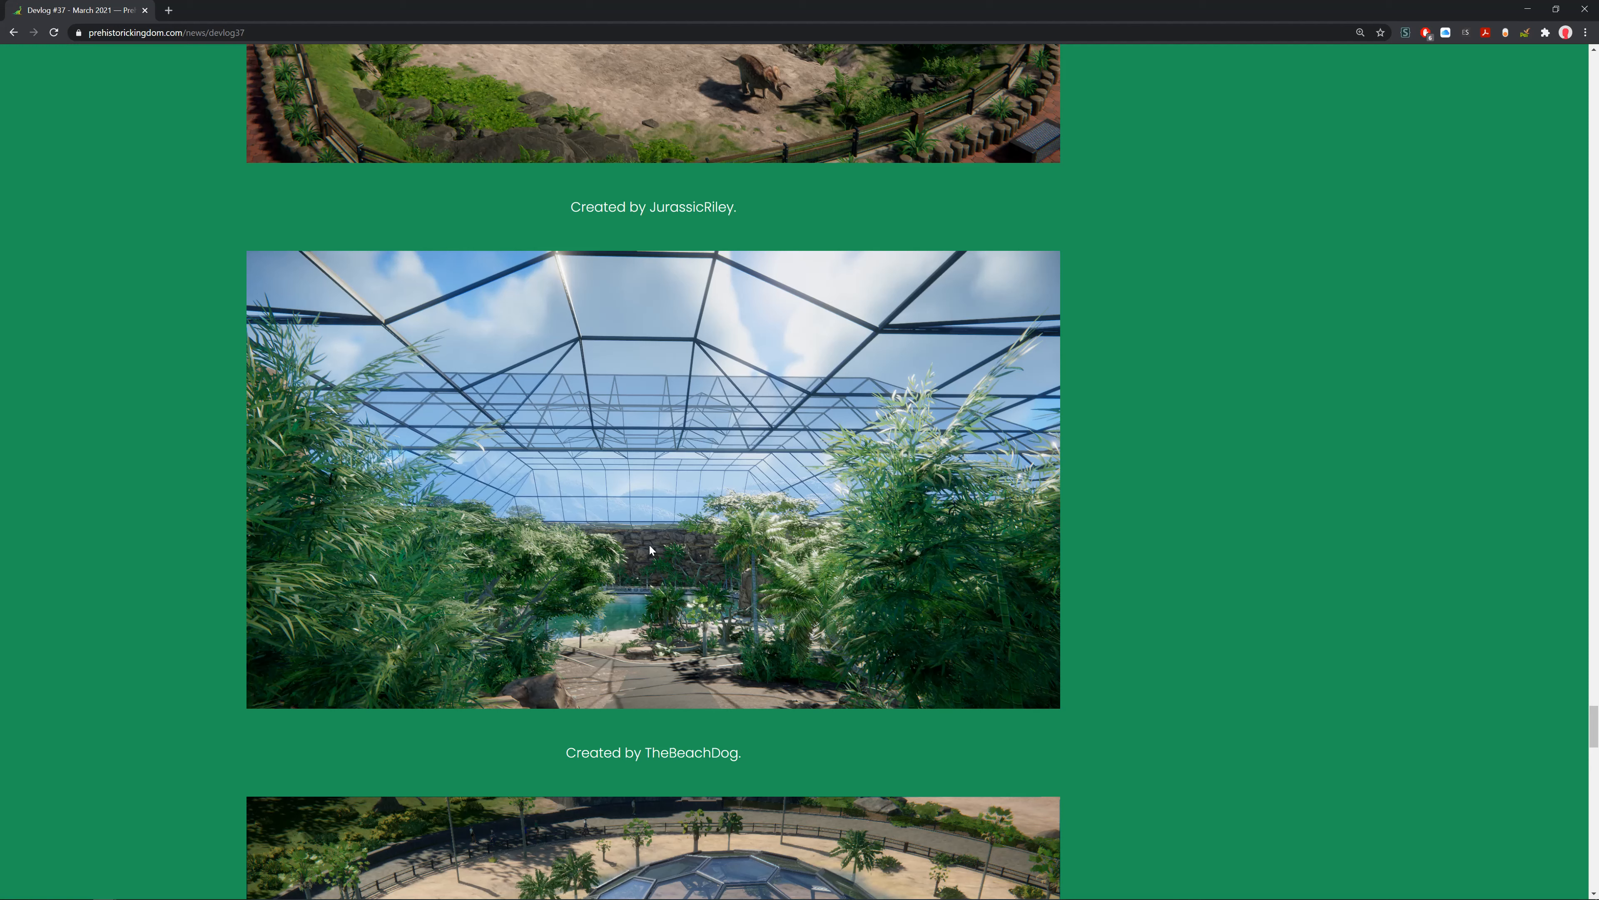
{"action": "mouse_move", "coordinate": [767, 663]}
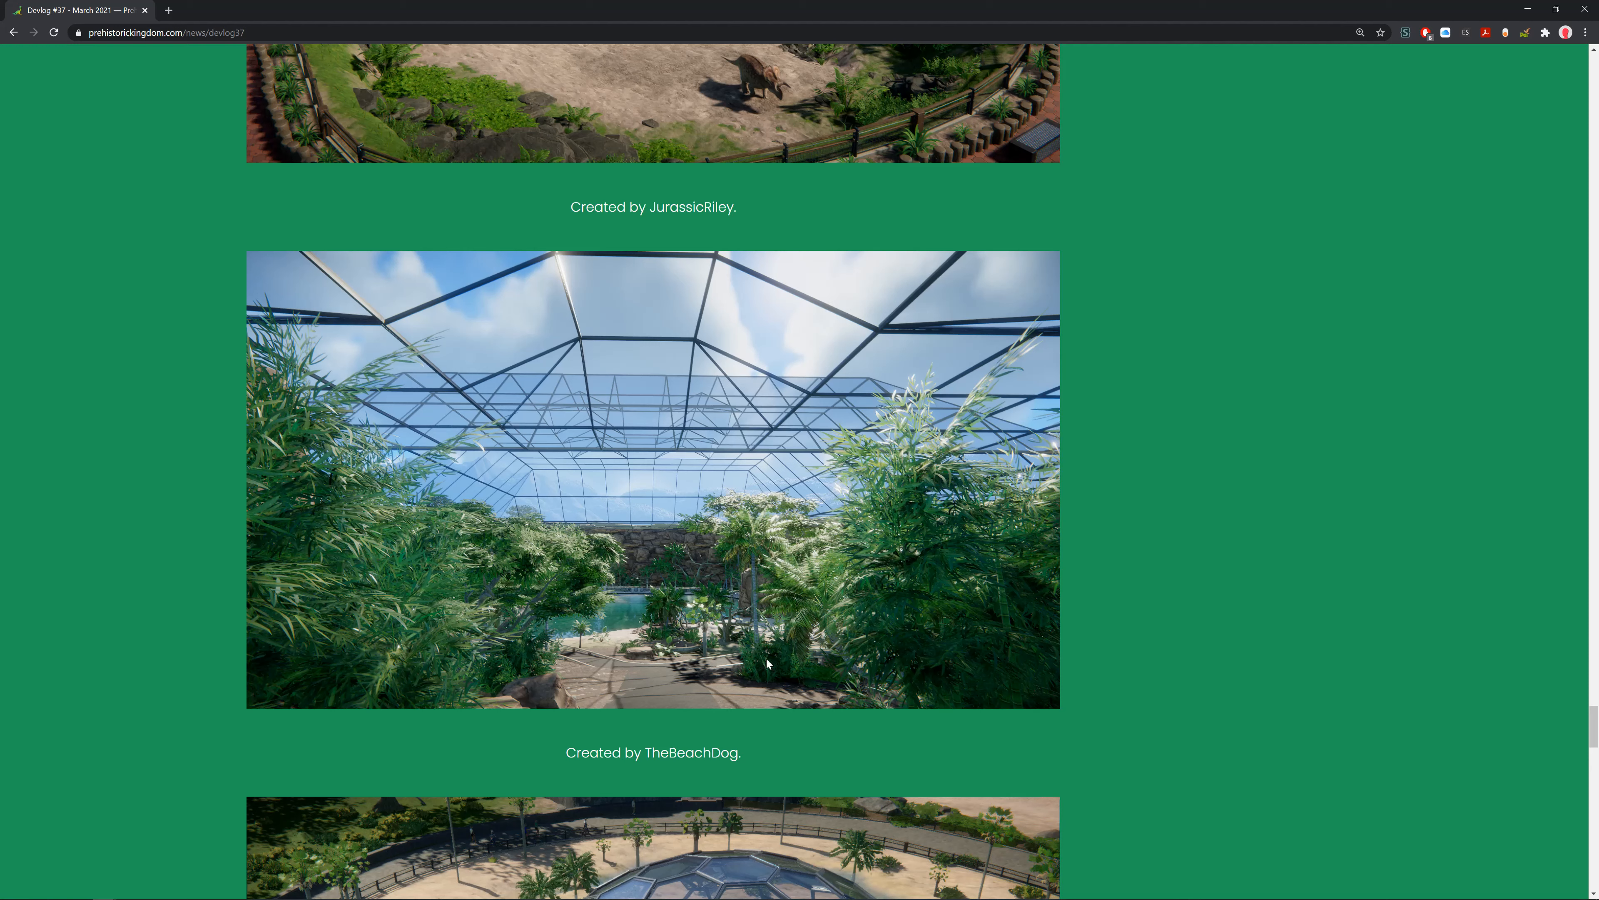
{"action": "mouse_move", "coordinate": [872, 613]}
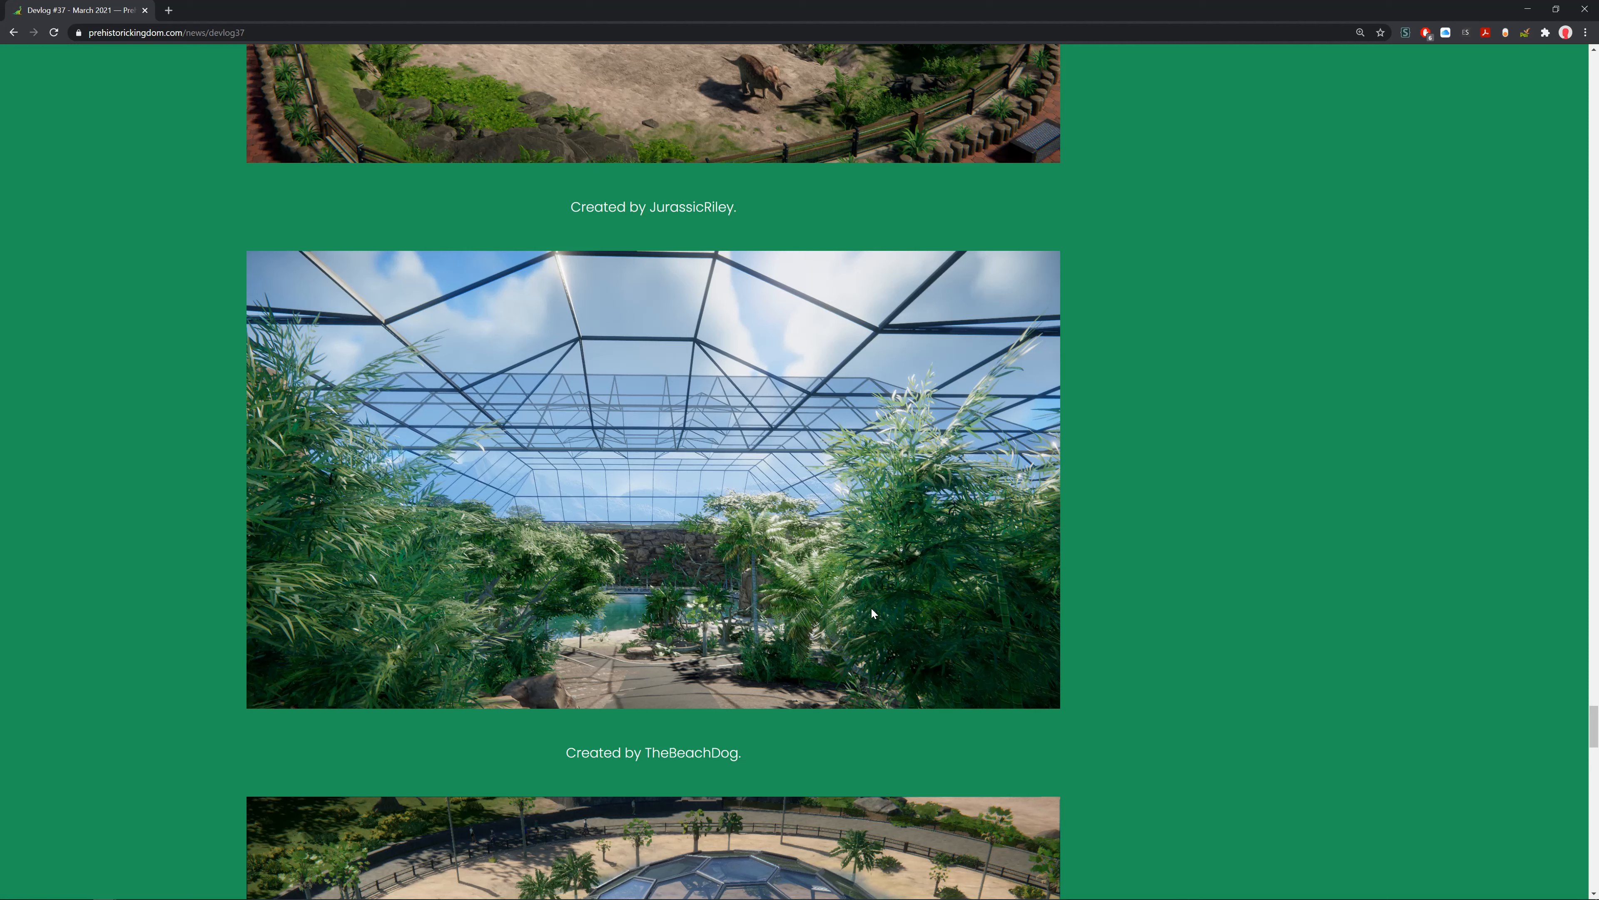
Enlarge the glass dome and tyrannosaur-on-rock pictures, close them, and reach OfManyVoices' sketch.
{"action": "left_click", "coordinate": [653, 837]}
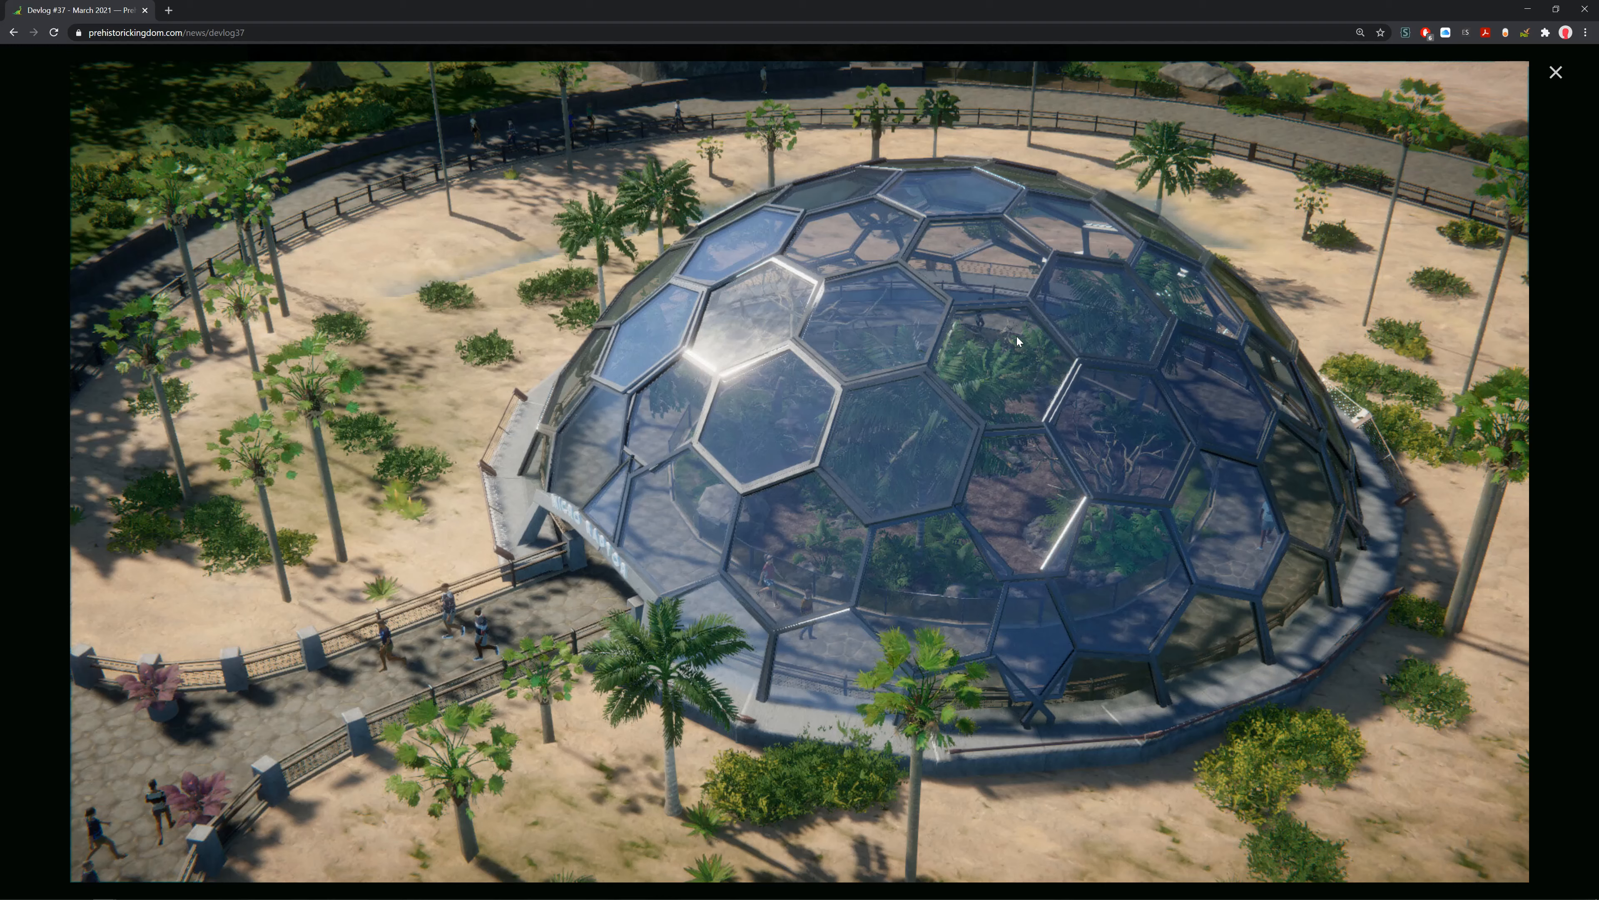
{"action": "mouse_move", "coordinate": [561, 530]}
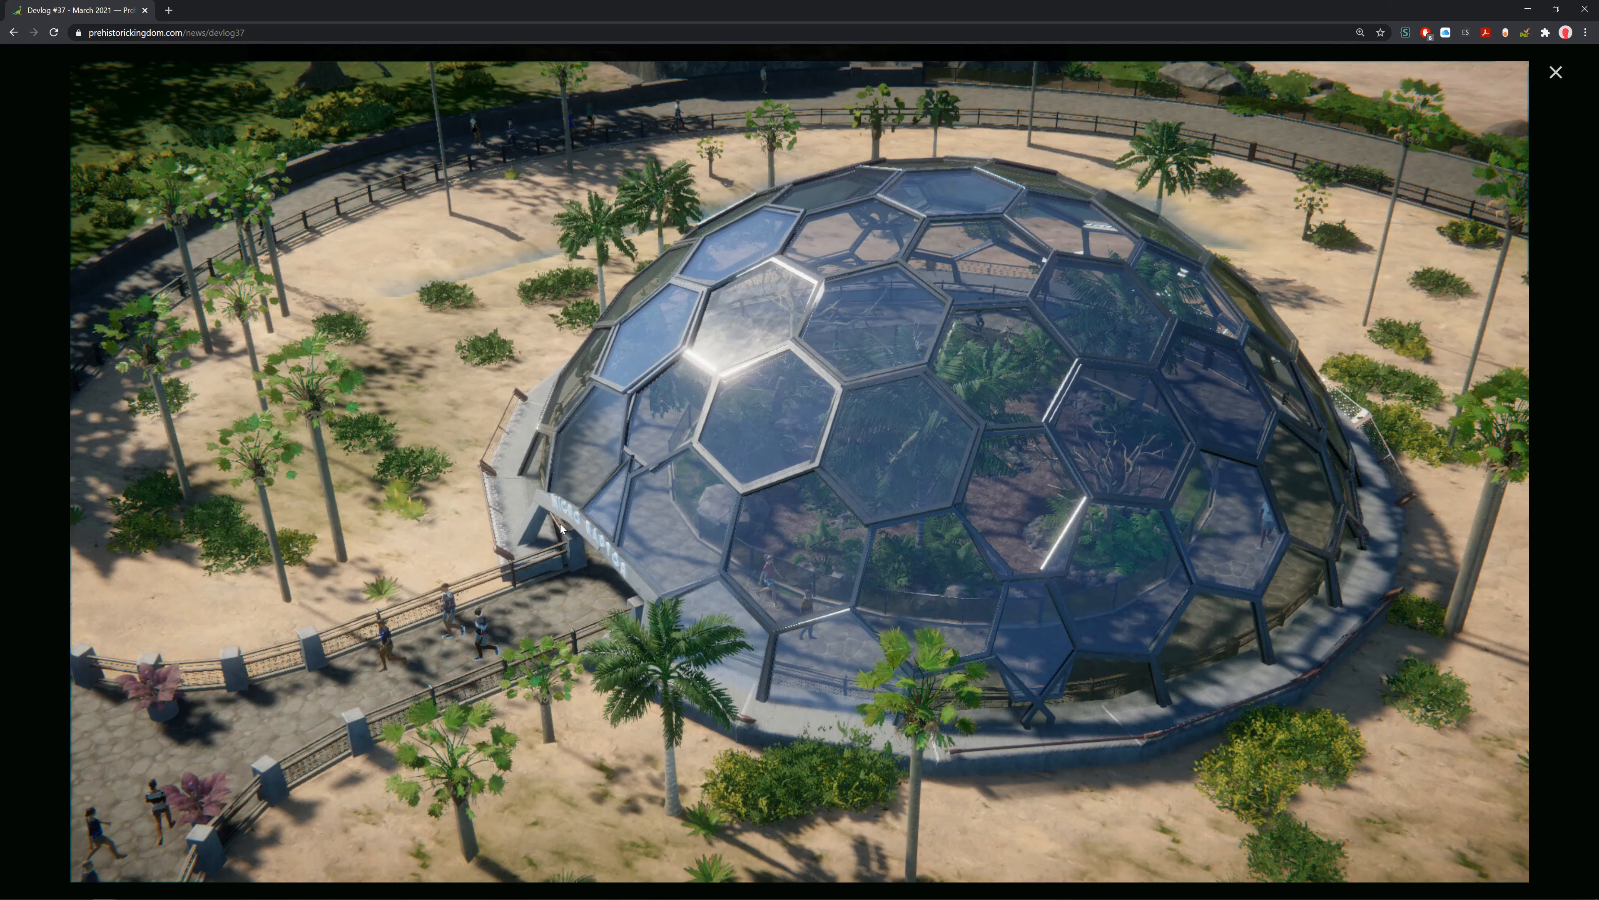
{"action": "mouse_move", "coordinate": [1169, 632]}
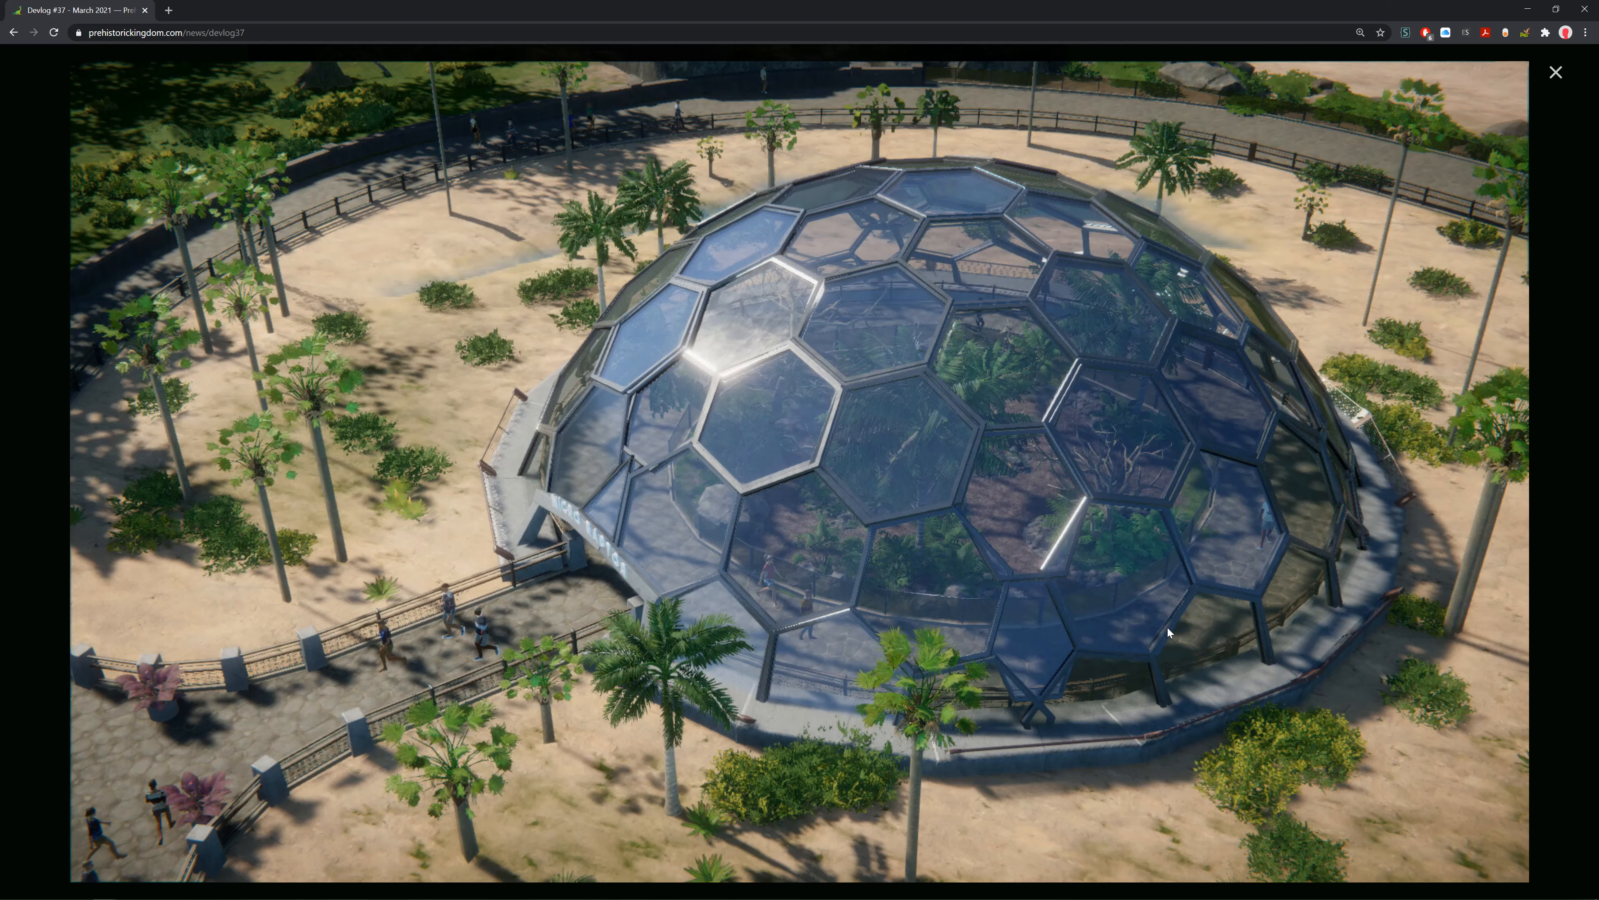
{"action": "mouse_move", "coordinate": [822, 332]}
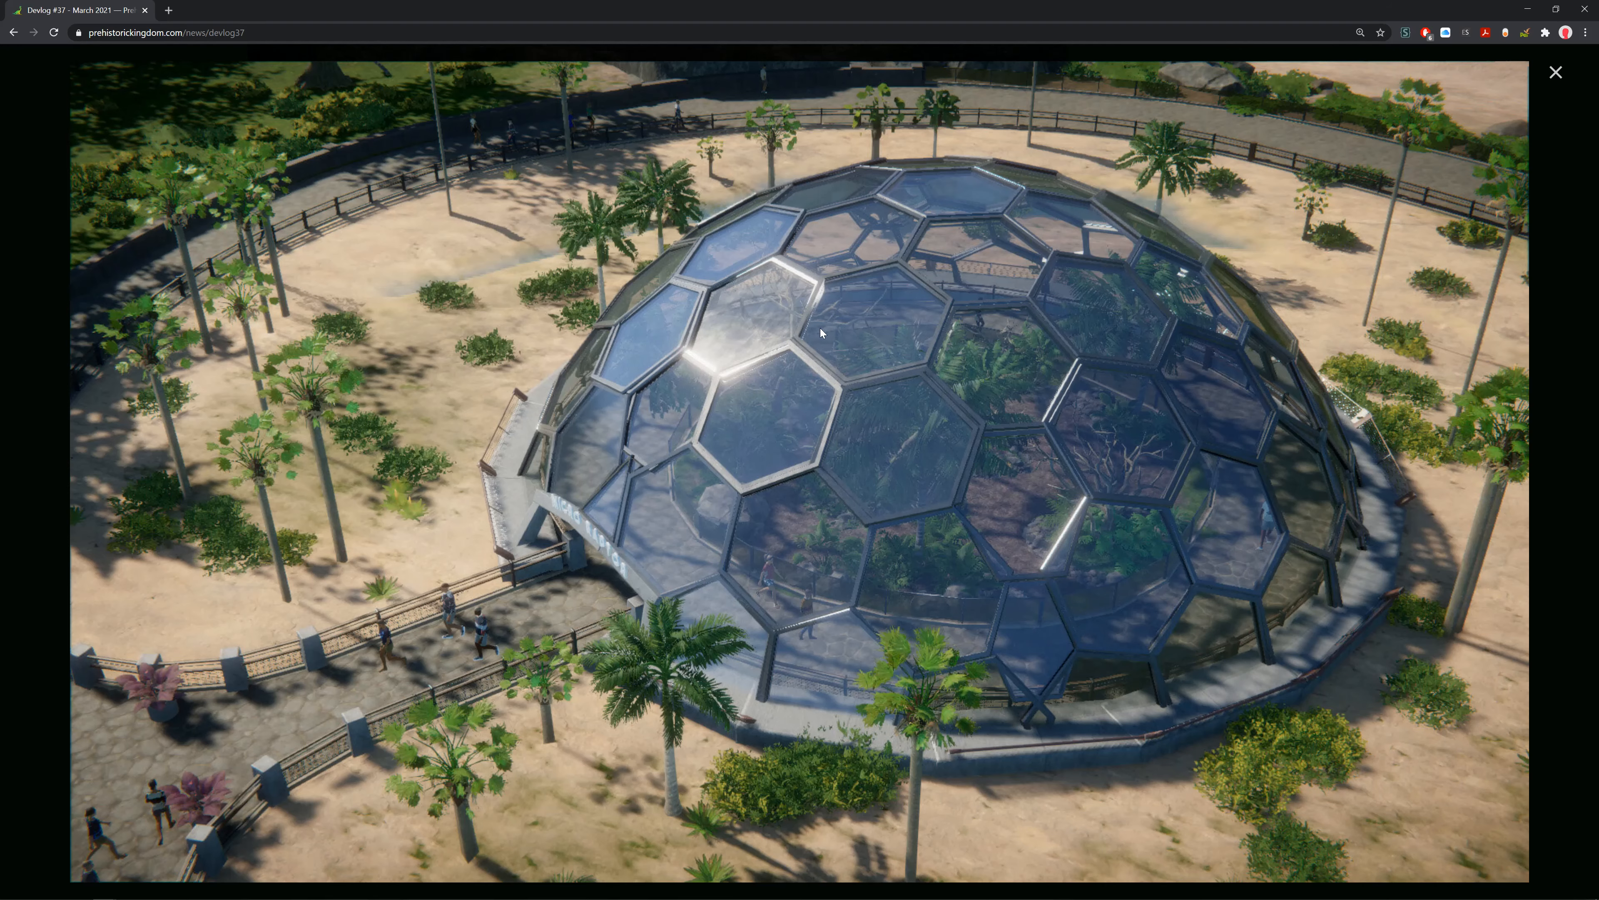
{"action": "mouse_move", "coordinate": [1593, 337]}
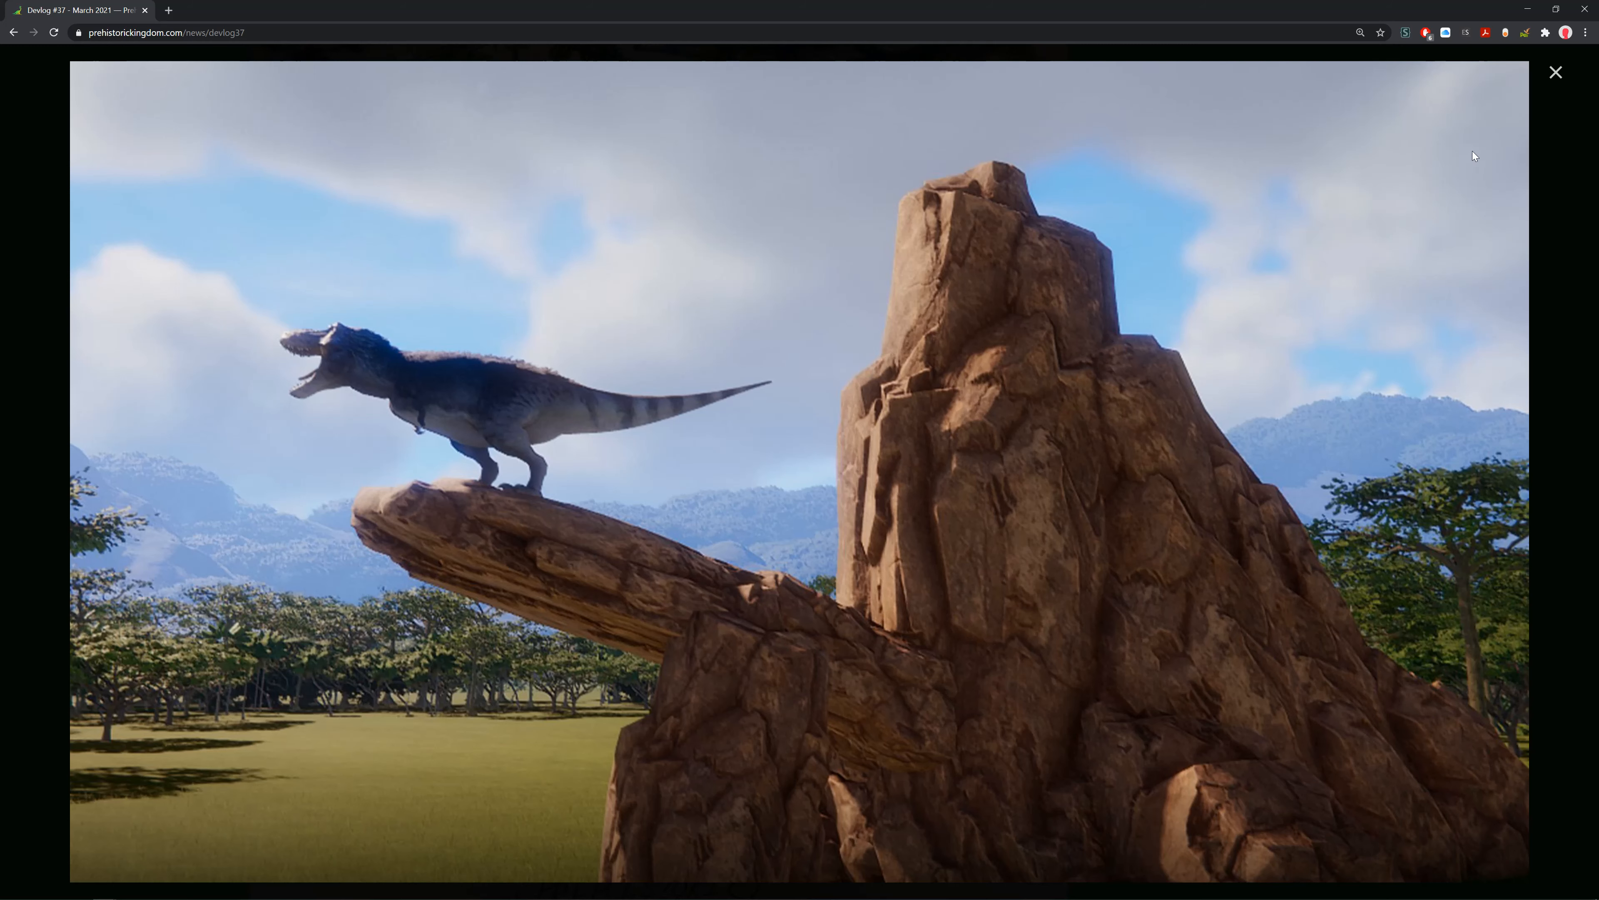
{"action": "mouse_move", "coordinate": [1557, 72]}
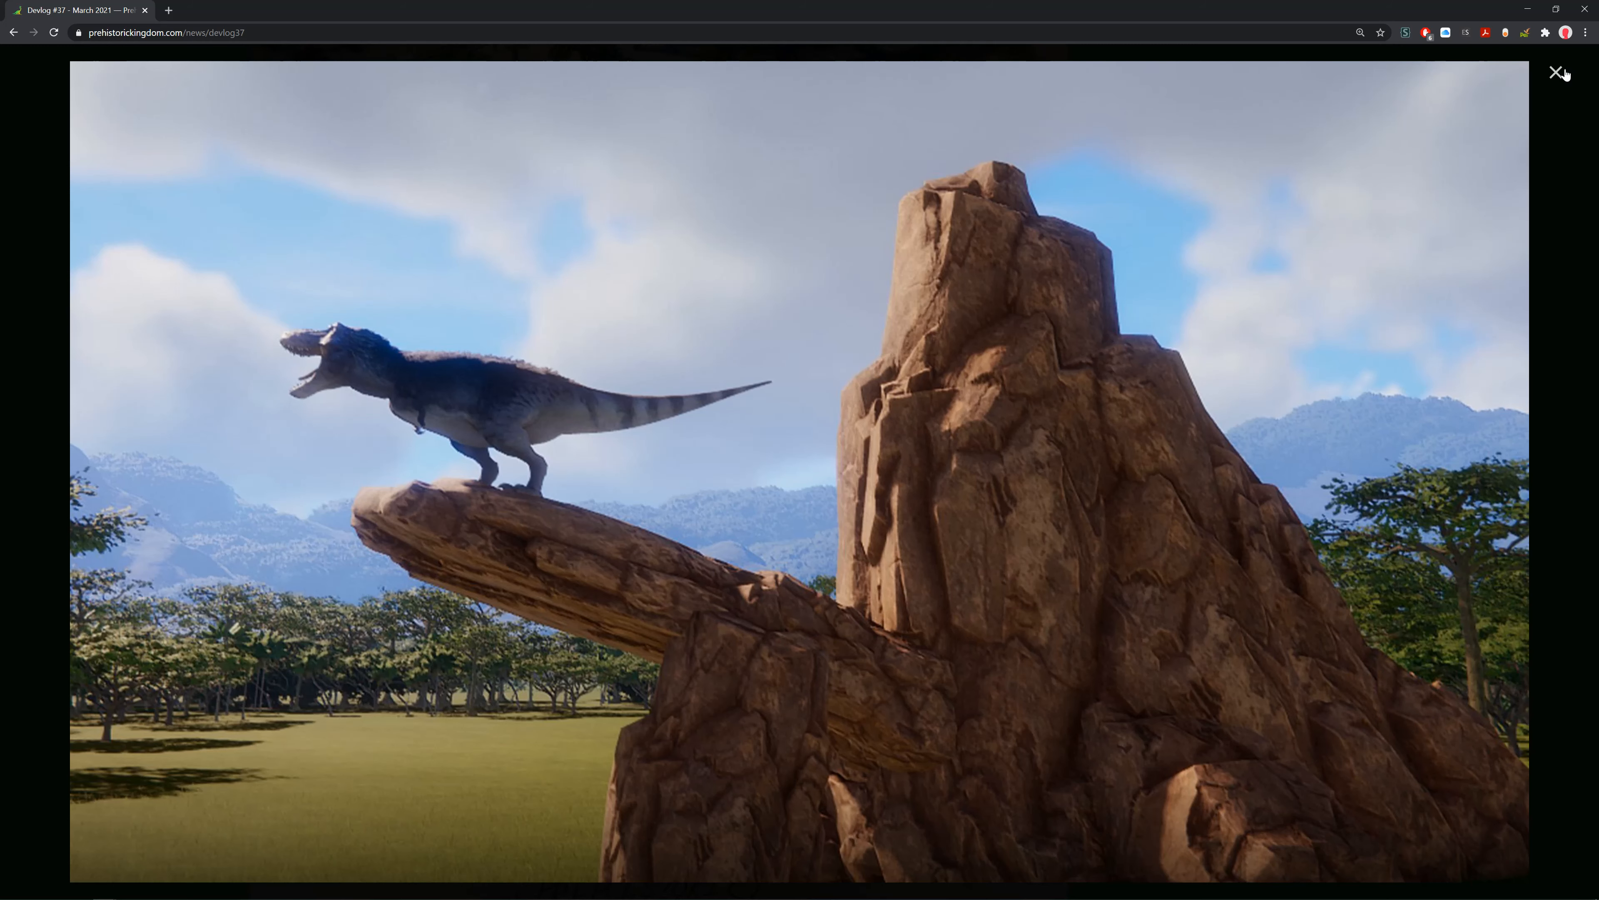
{"action": "left_click", "coordinate": [1555, 73]}
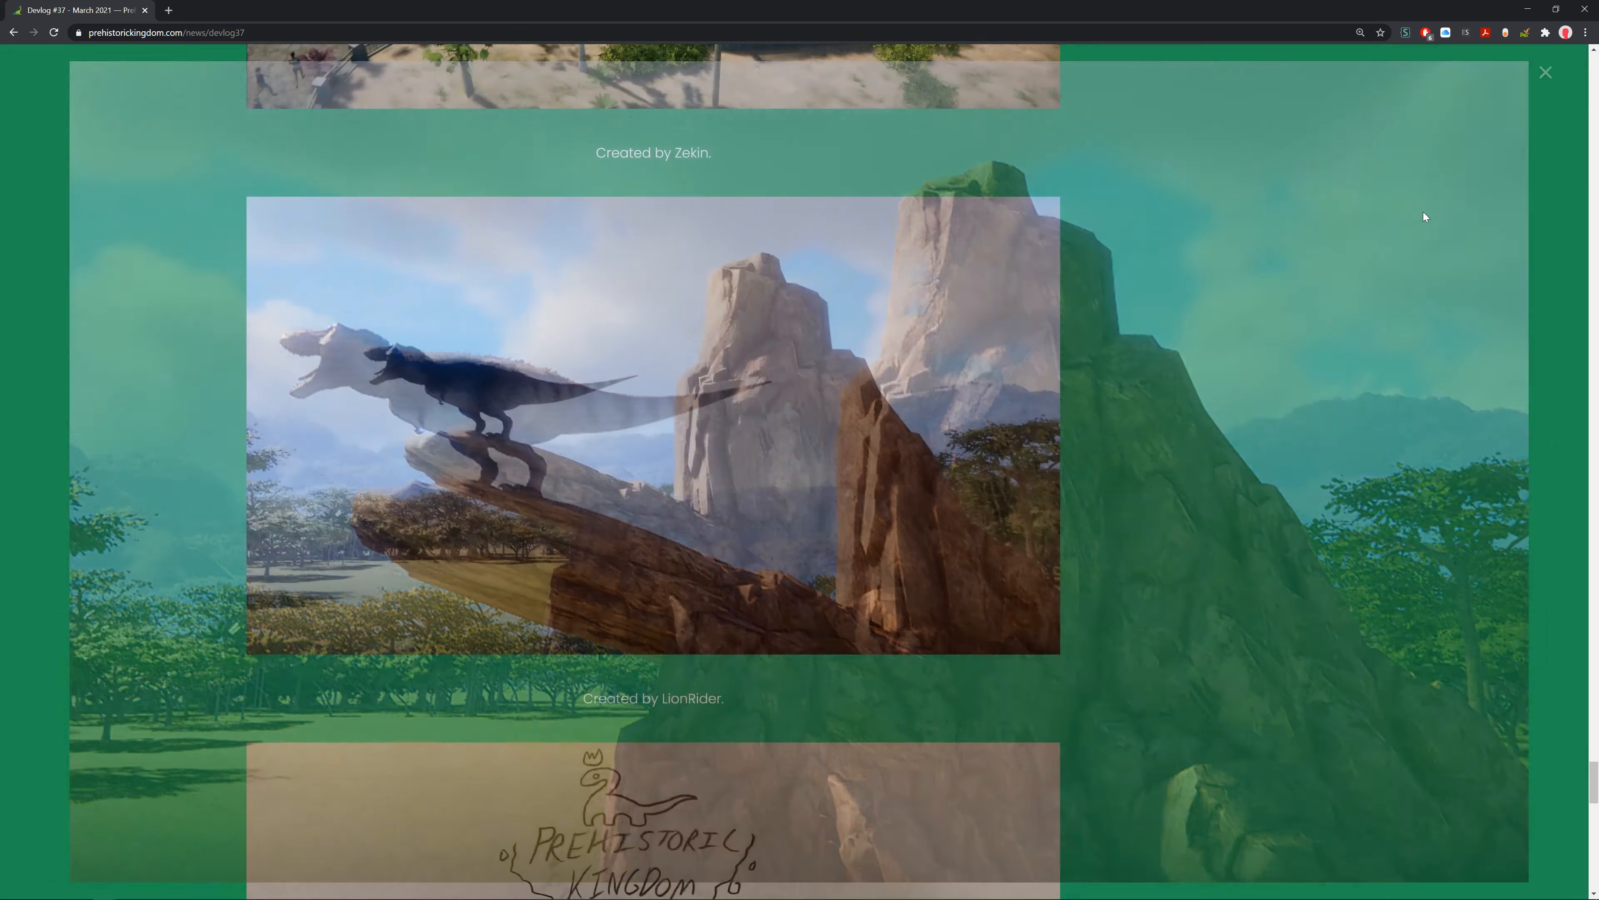
{"action": "scroll", "scroll_direction": "down", "scroll_amount": 3}
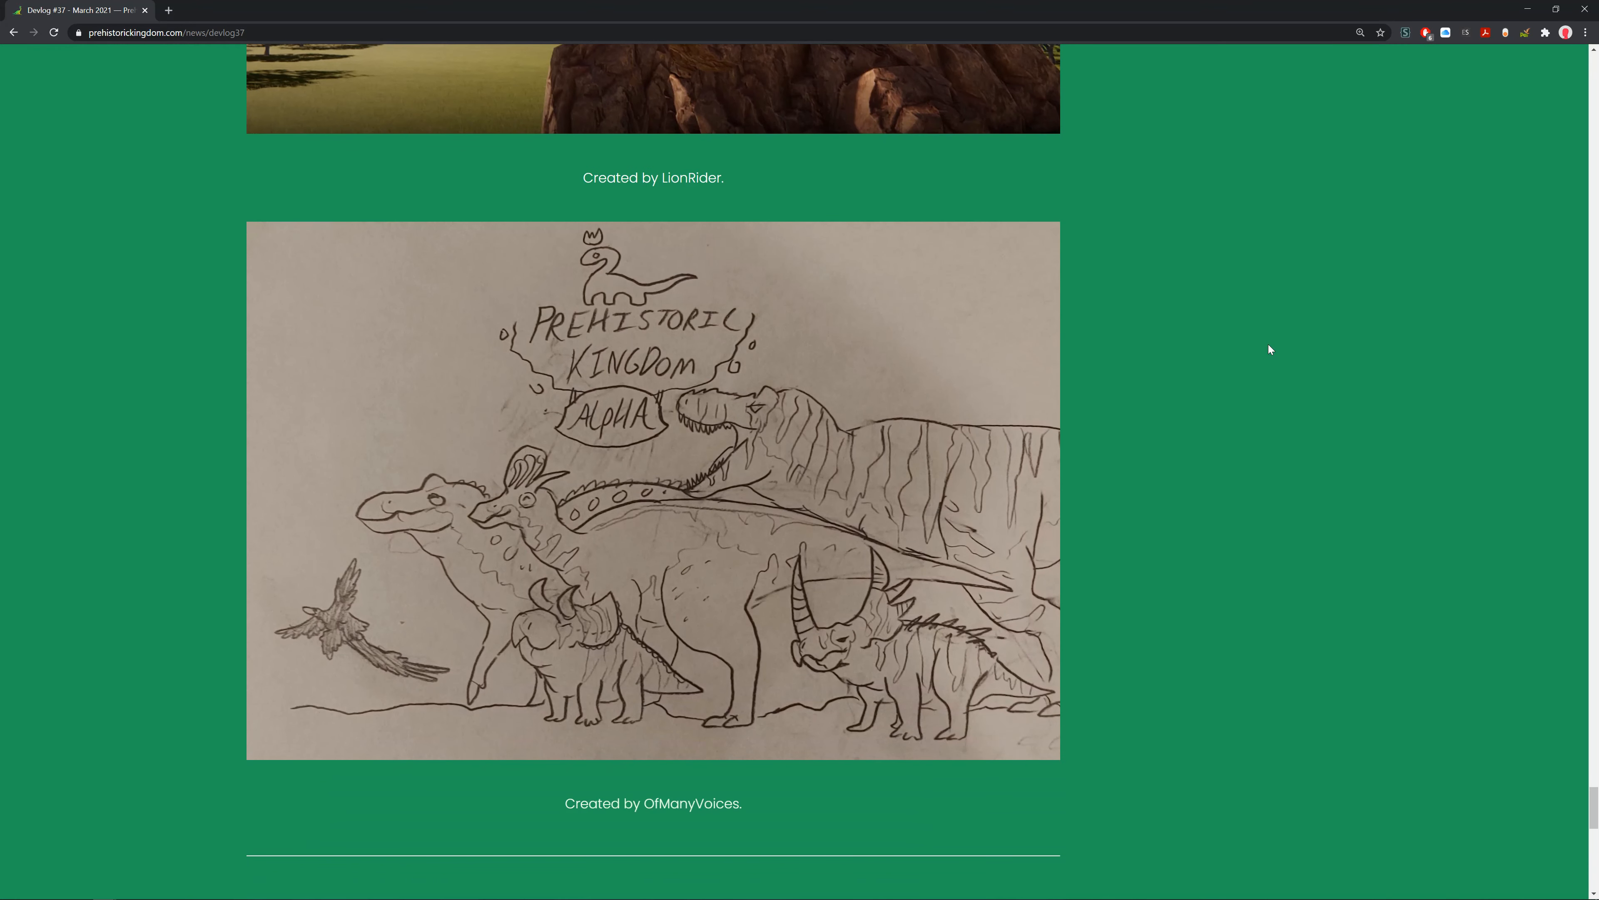
Enlarge OfManyVoices' hand-drawn sketch, close it, and scroll to the closing thank-you message.
{"action": "left_click", "coordinate": [653, 490]}
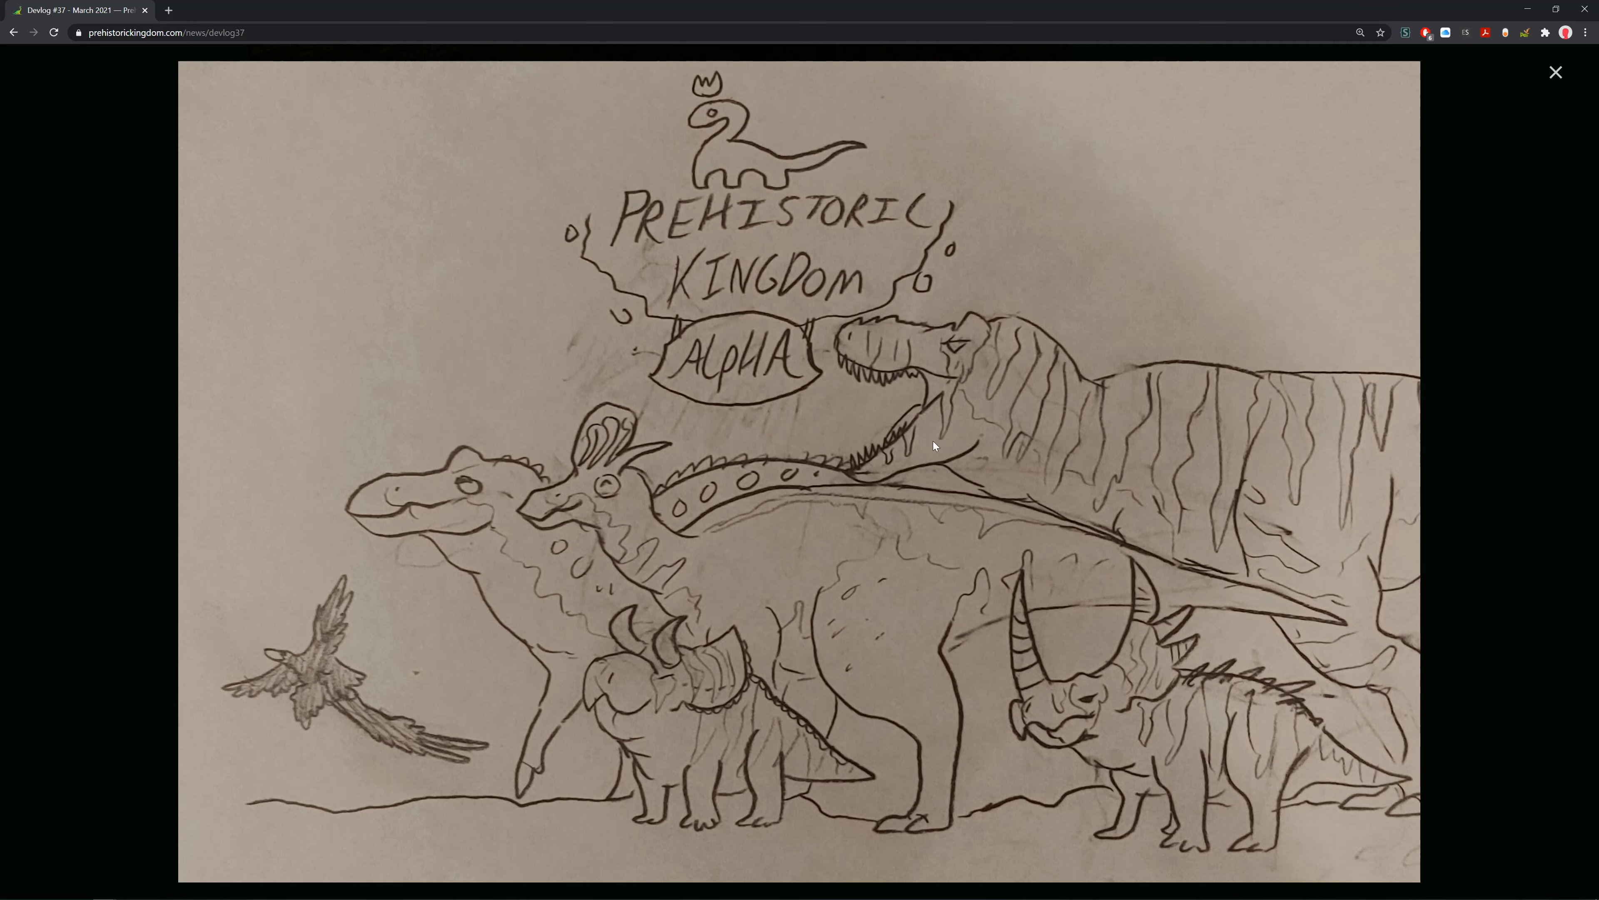
{"action": "mouse_move", "coordinate": [799, 868]}
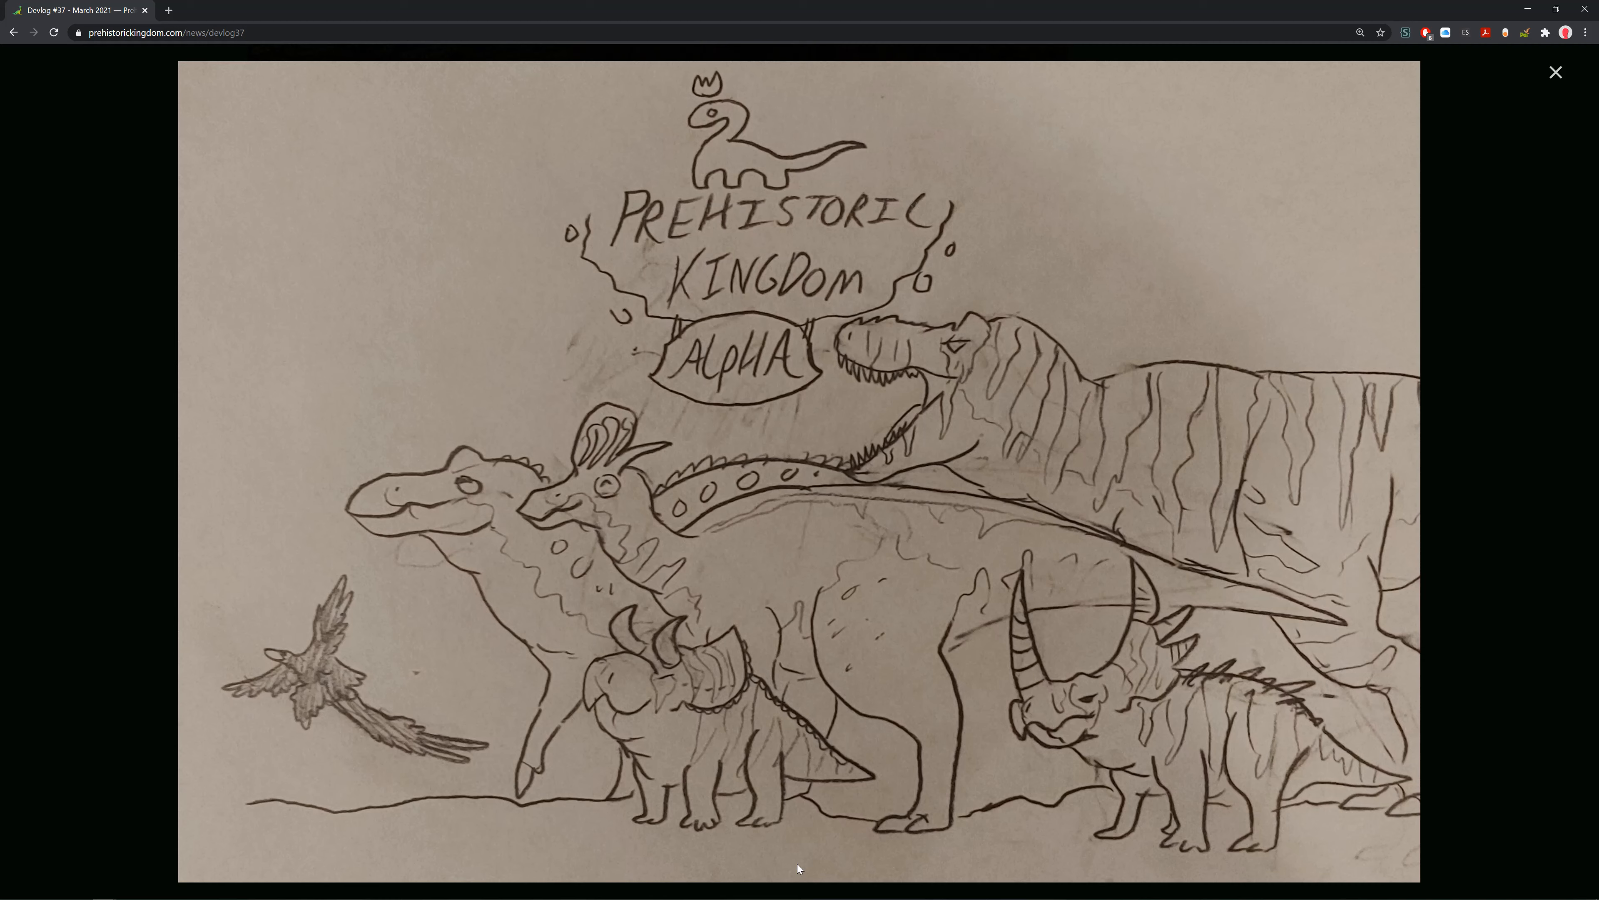
{"action": "mouse_move", "coordinate": [521, 674]}
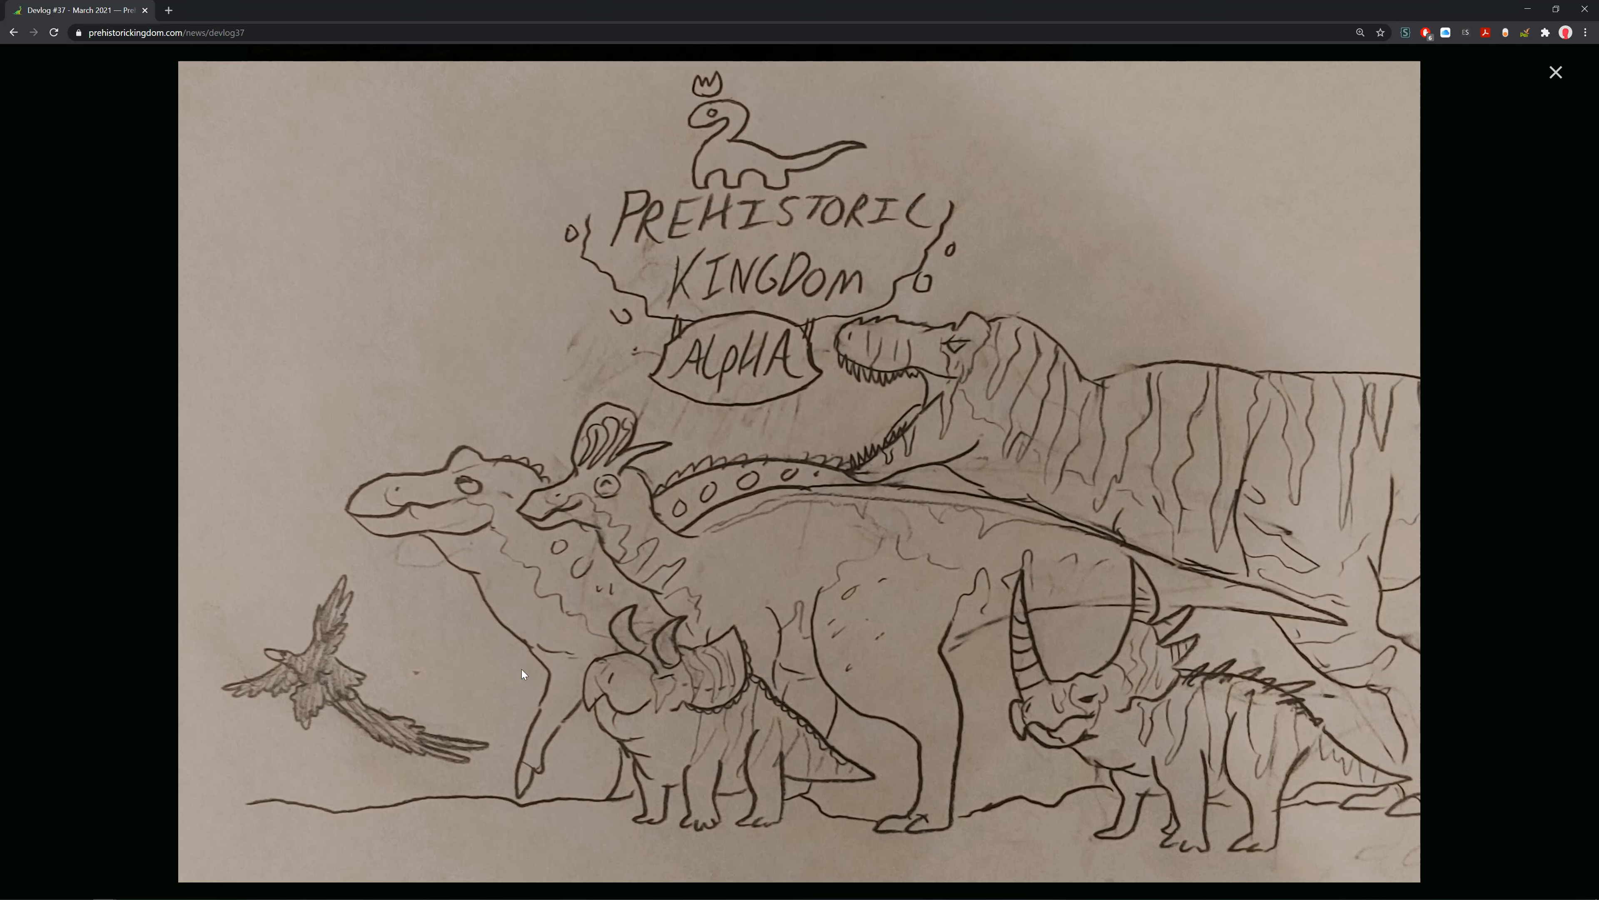
{"action": "left_click", "coordinate": [1554, 72]}
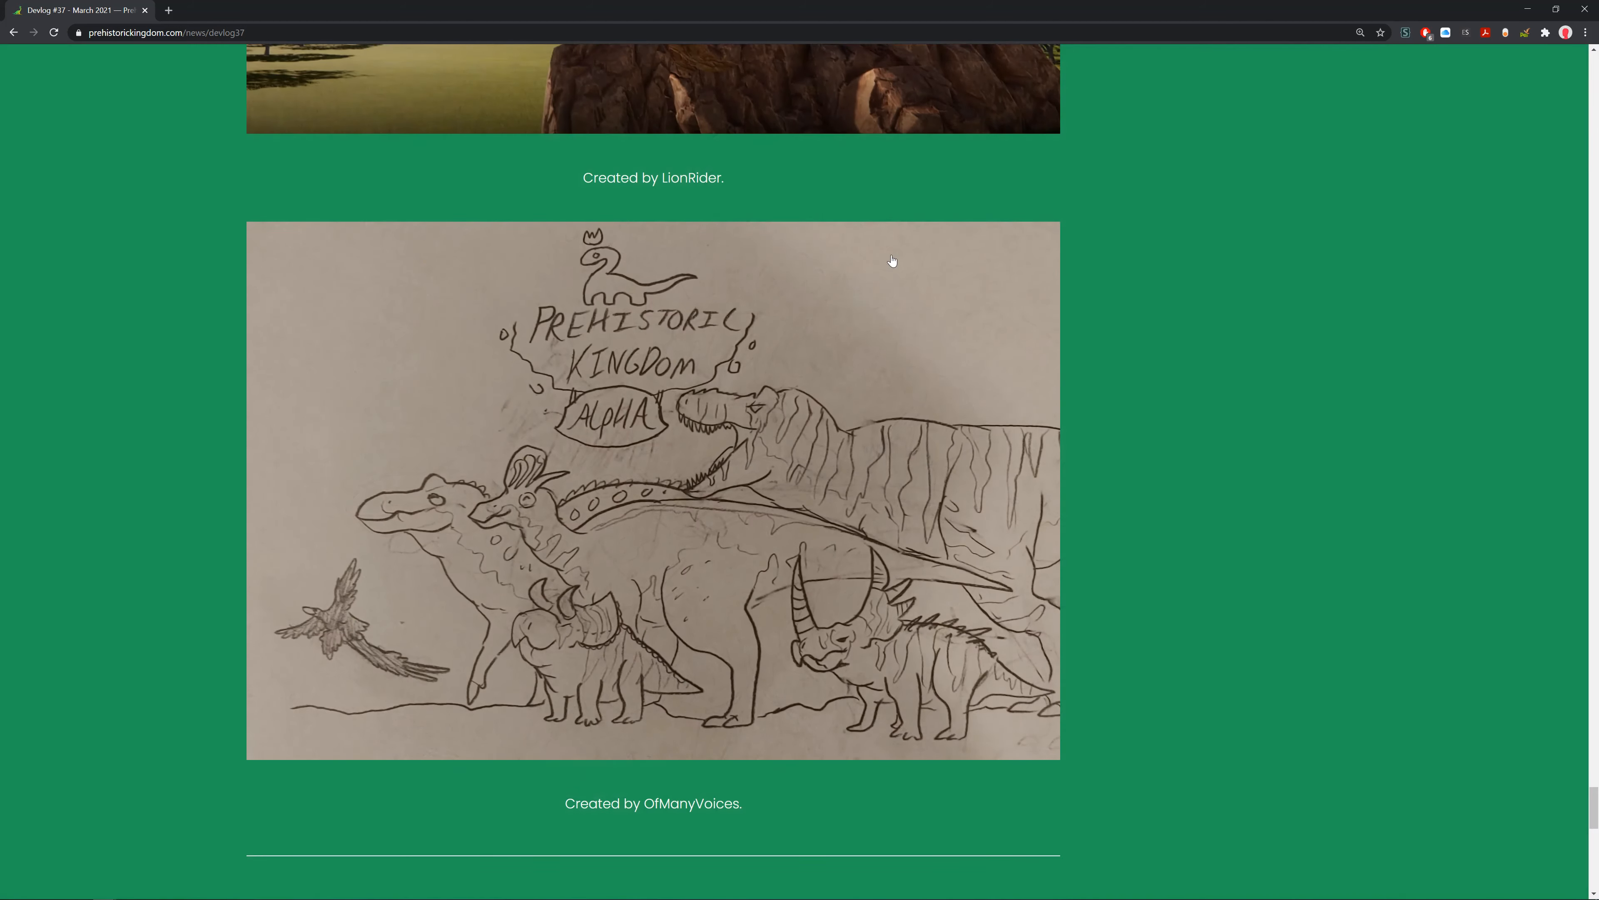
{"action": "scroll", "scroll_direction": "down", "scroll_amount": 3}
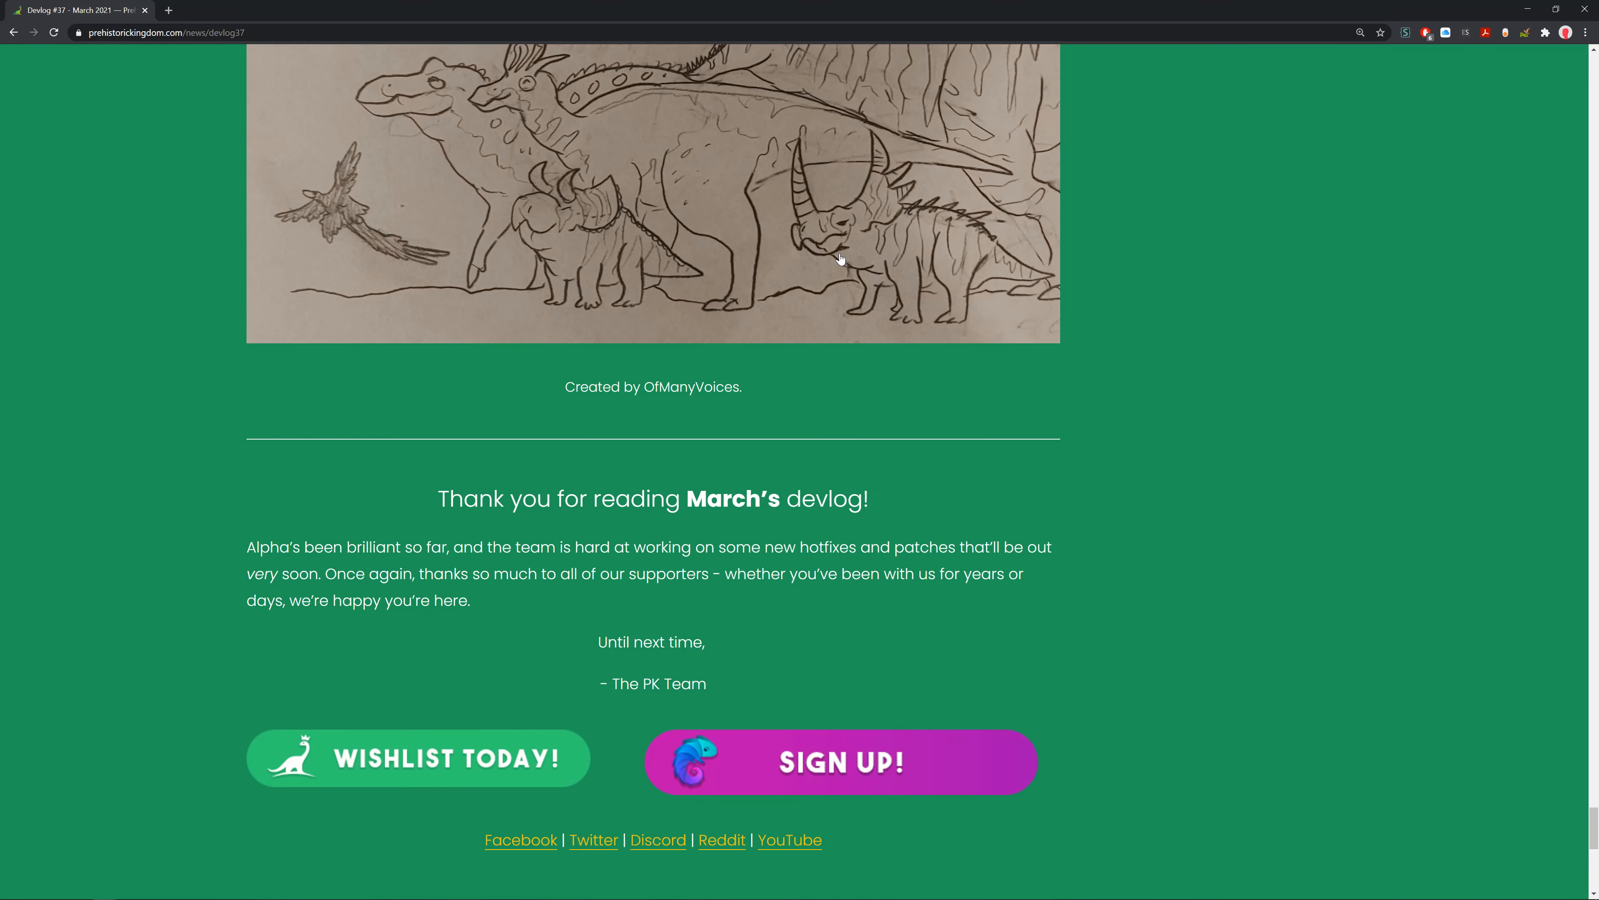